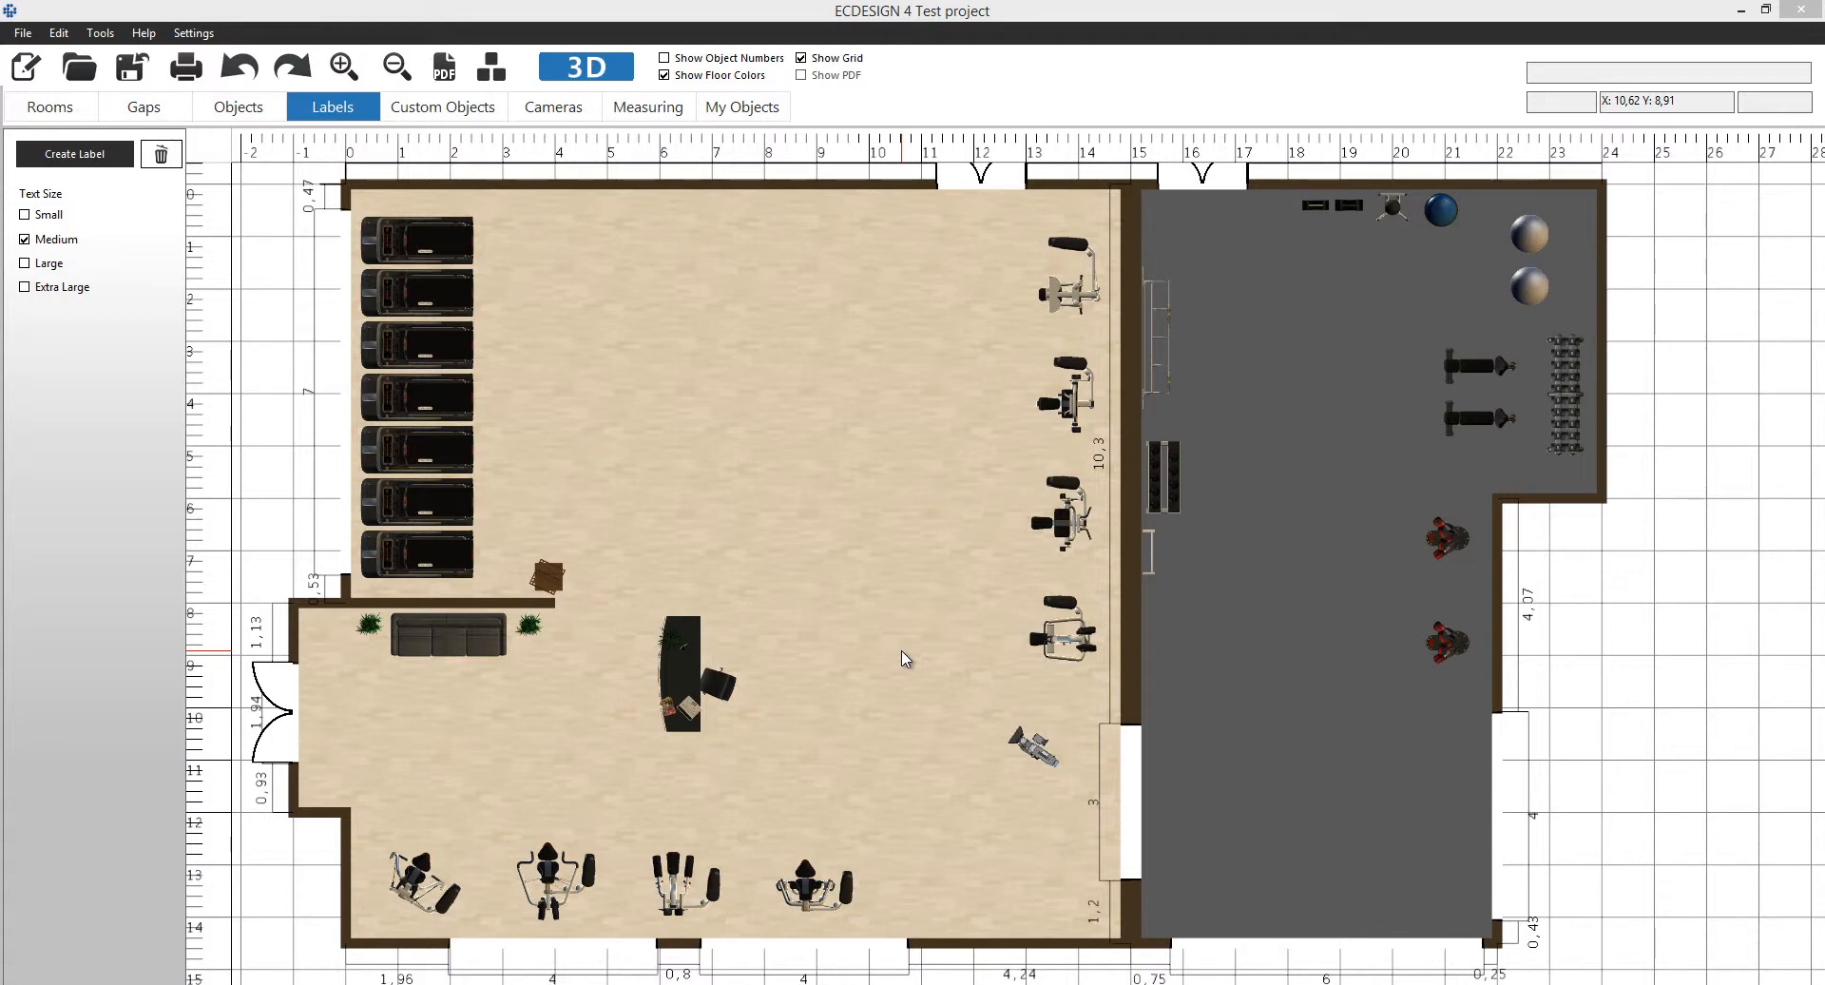
mouse_move(919, 635)
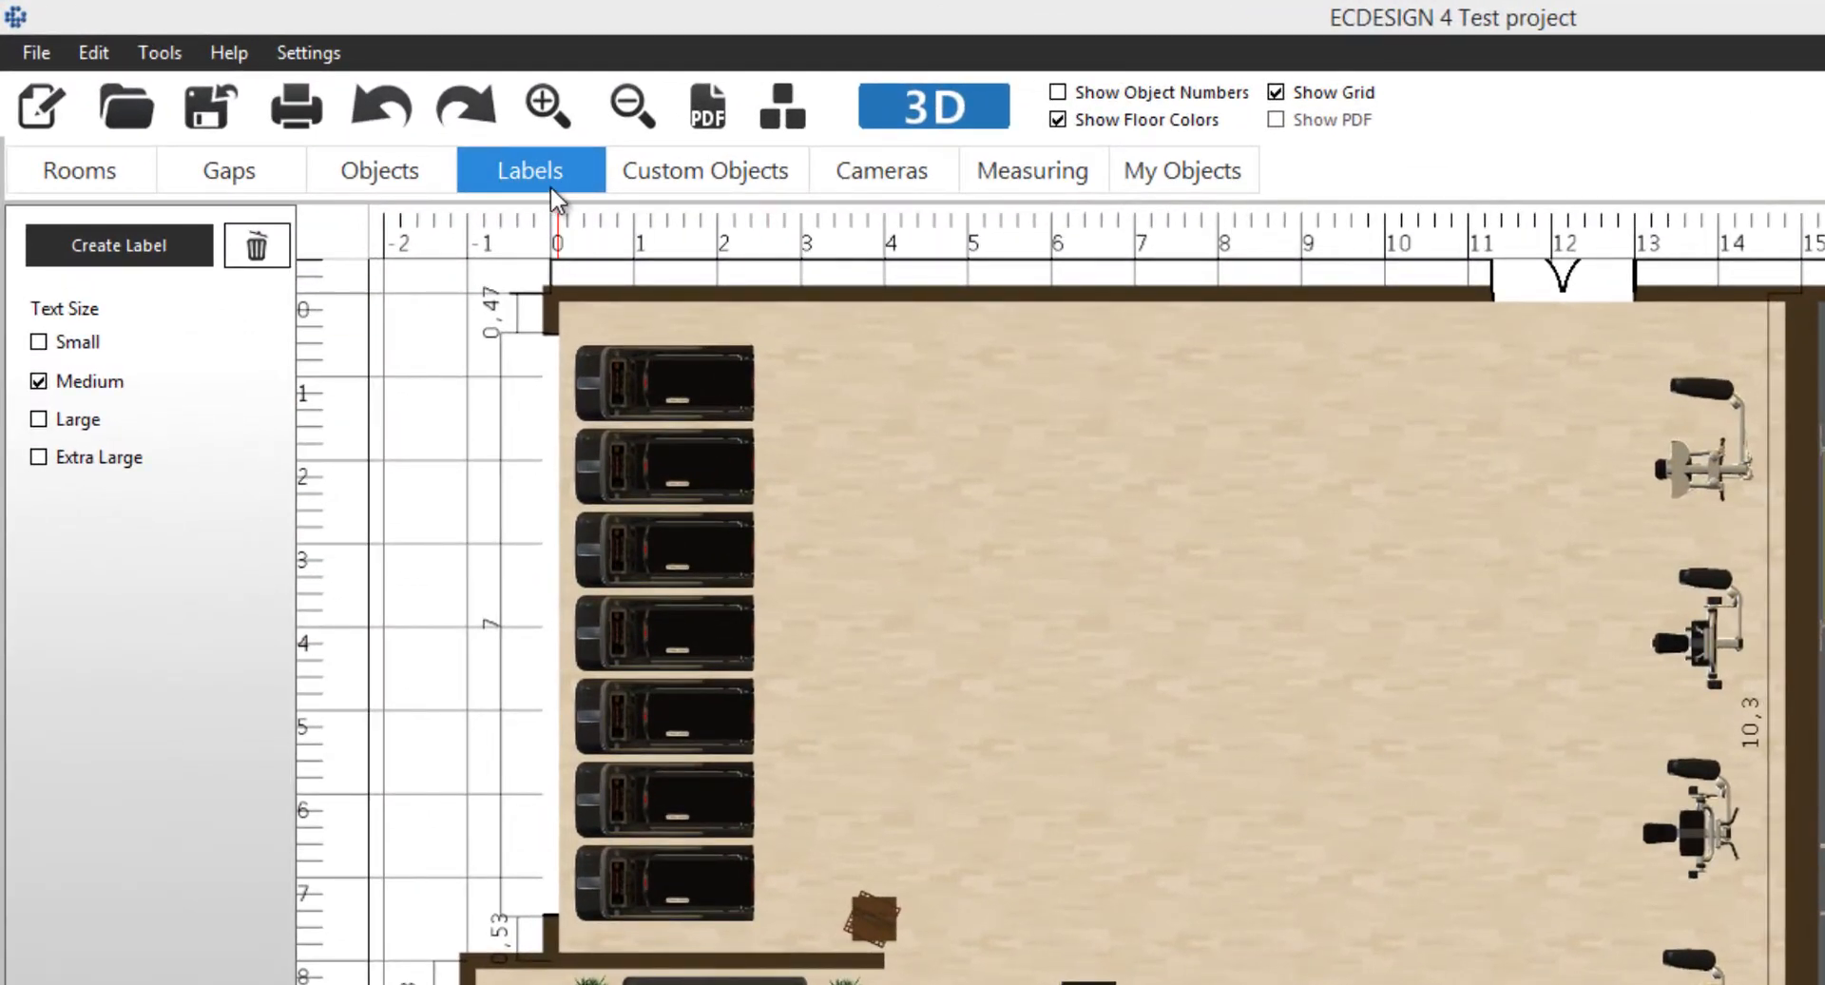
mouse_move(705, 169)
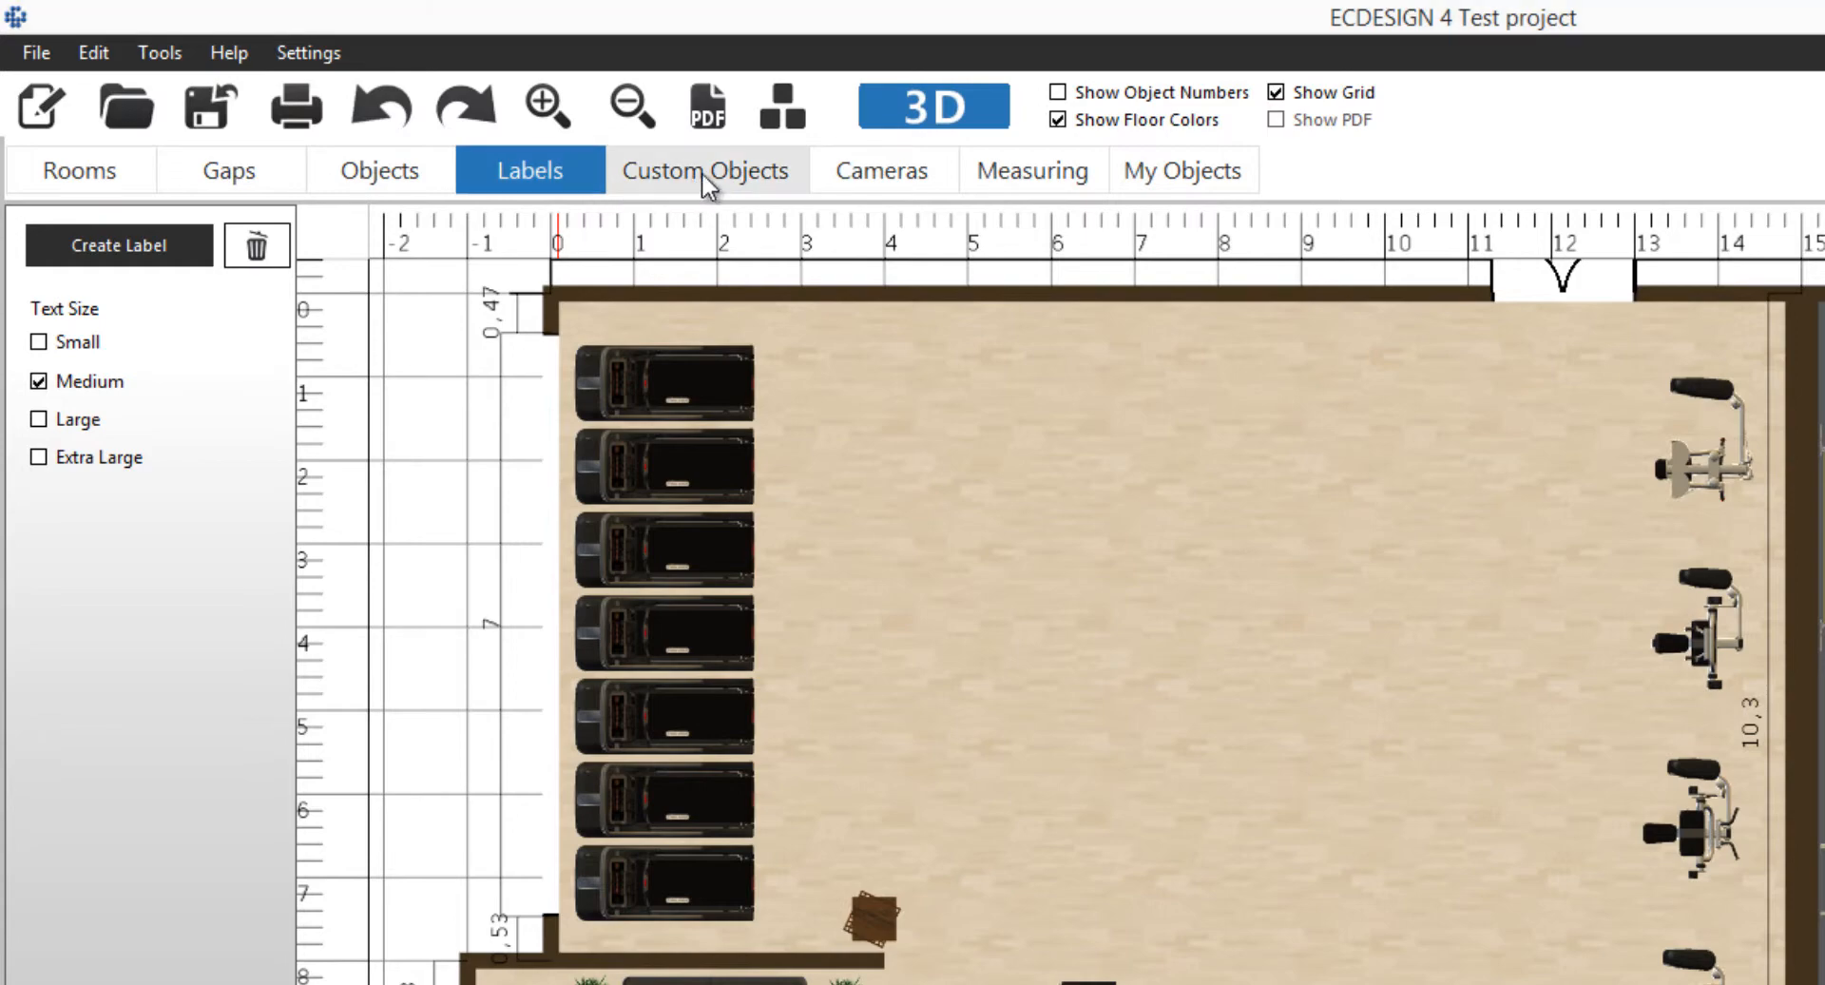
Show the Custom Objects tools: Floor, Wall Poster, Floor Image, Mirror, Cylinder, Stairs, Box and Path.
click(705, 170)
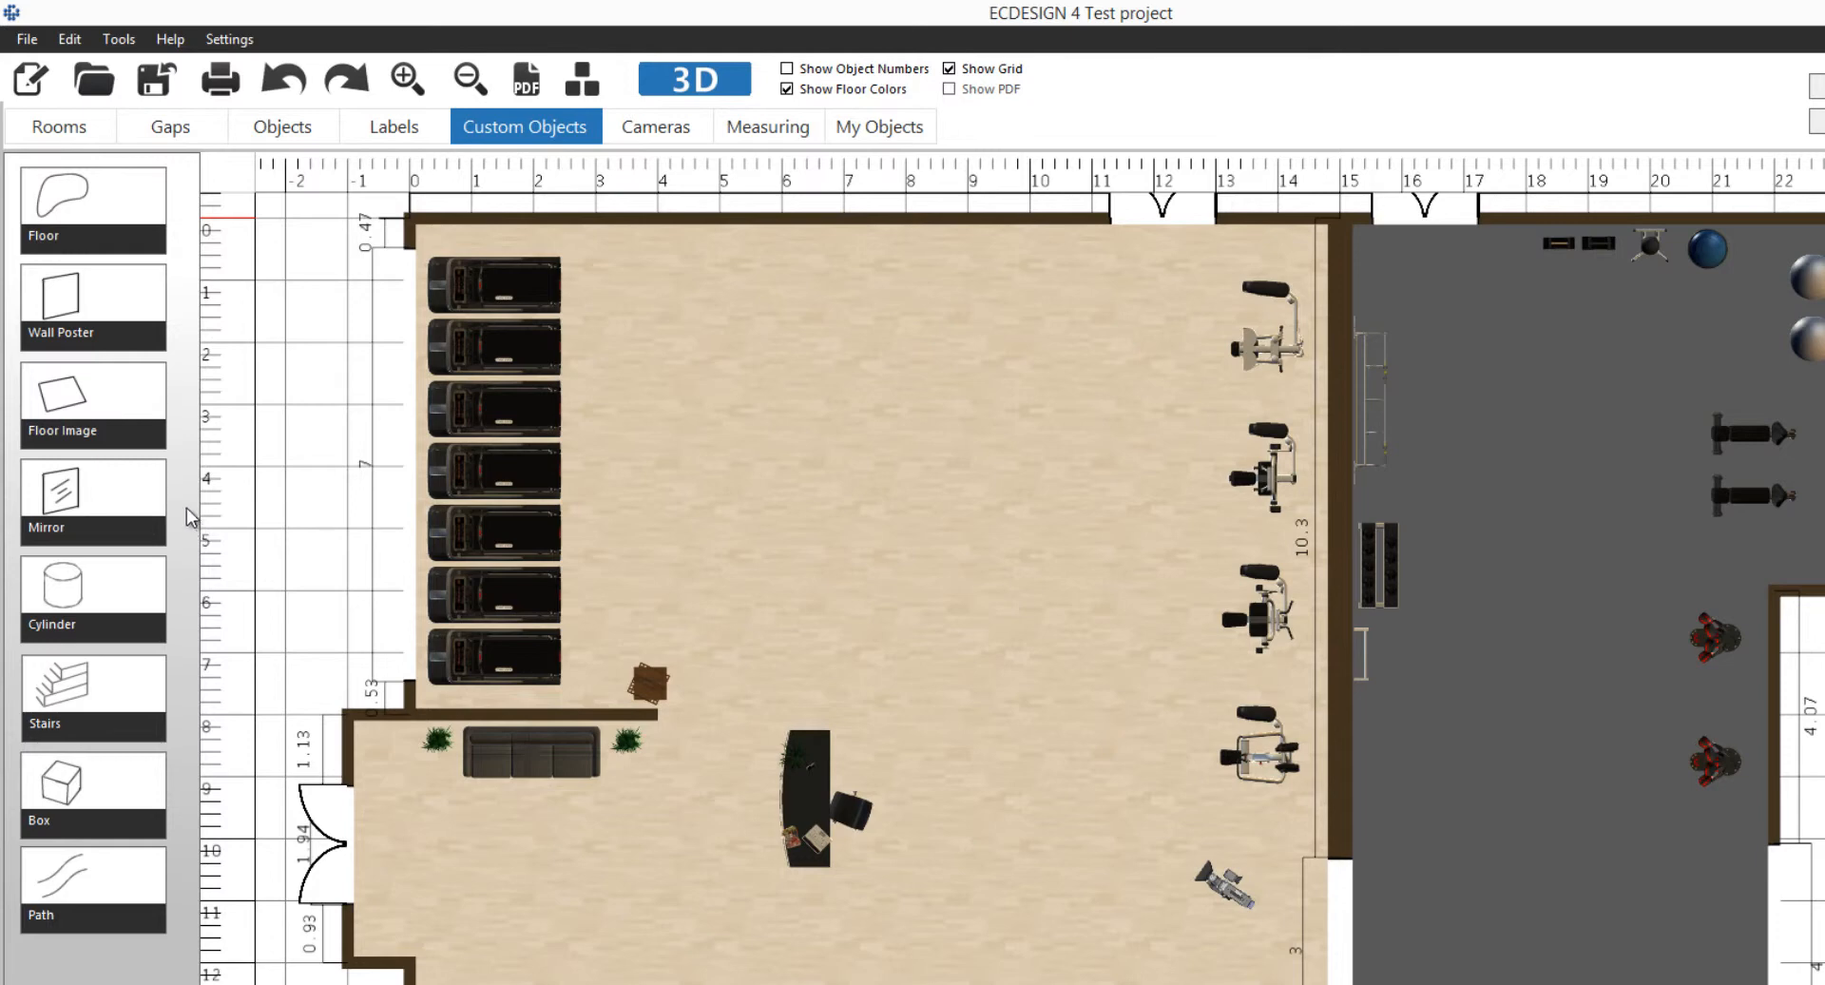
mouse_move(131, 711)
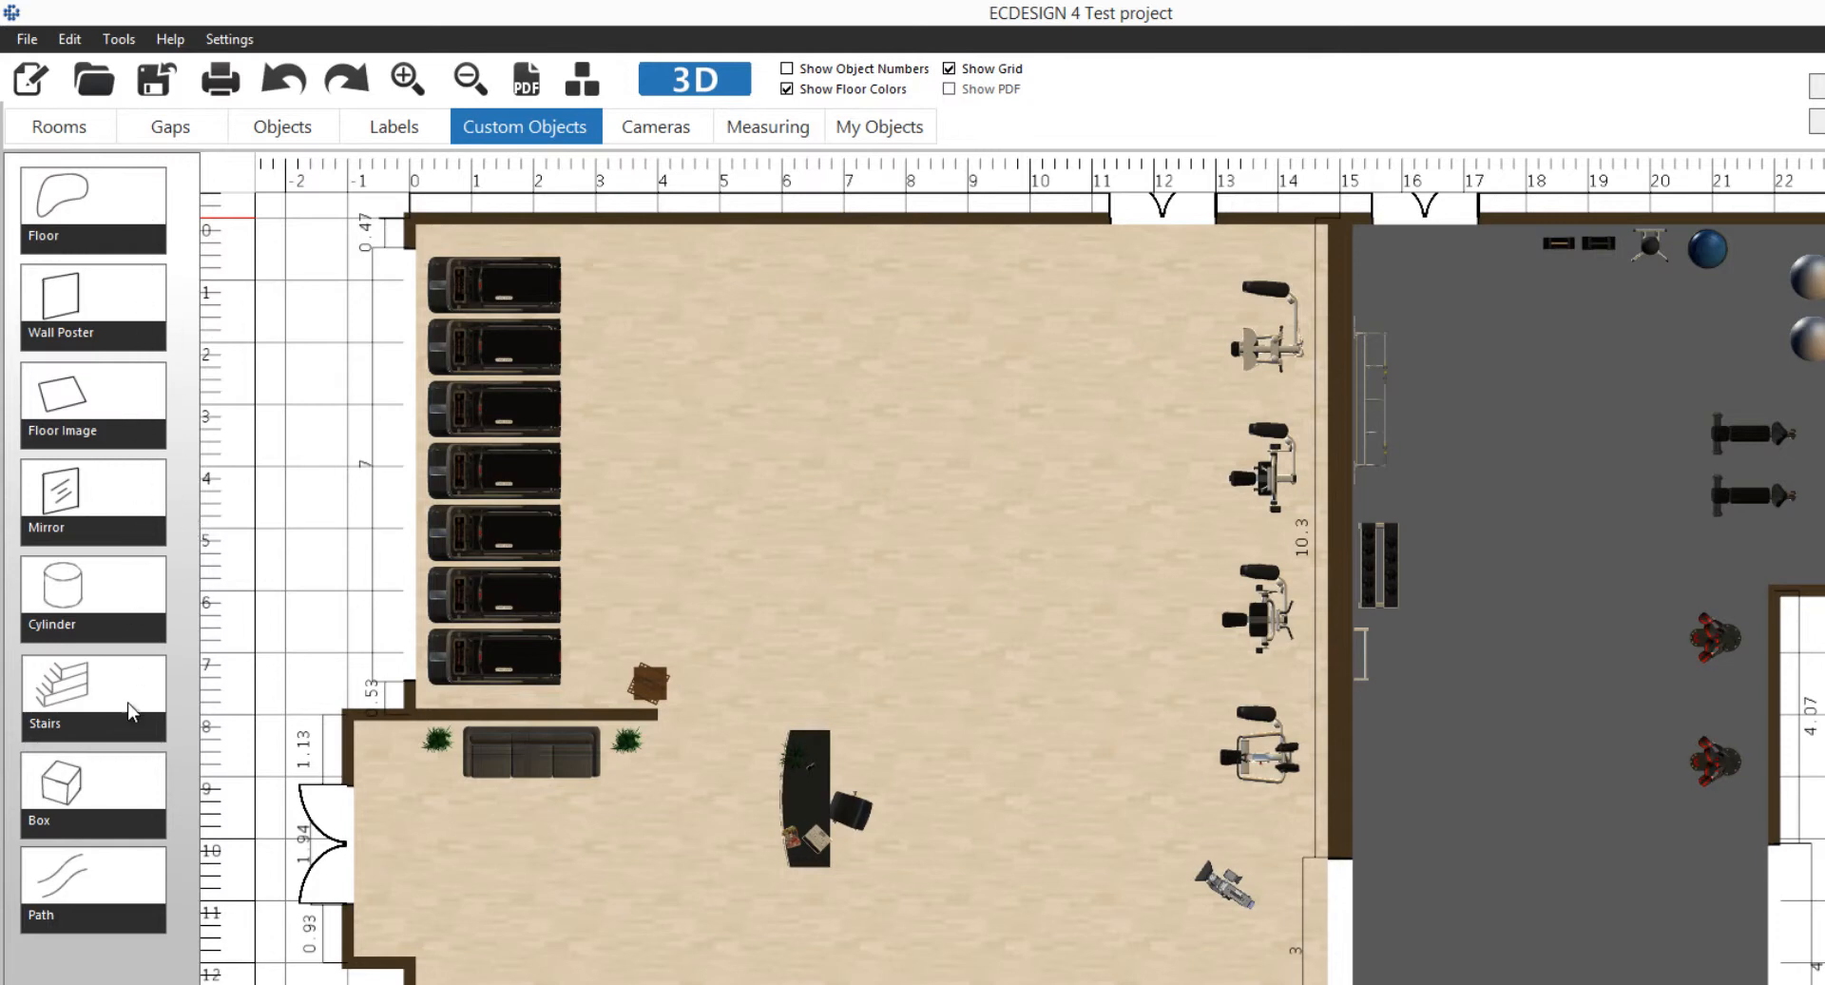
mouse_move(133, 878)
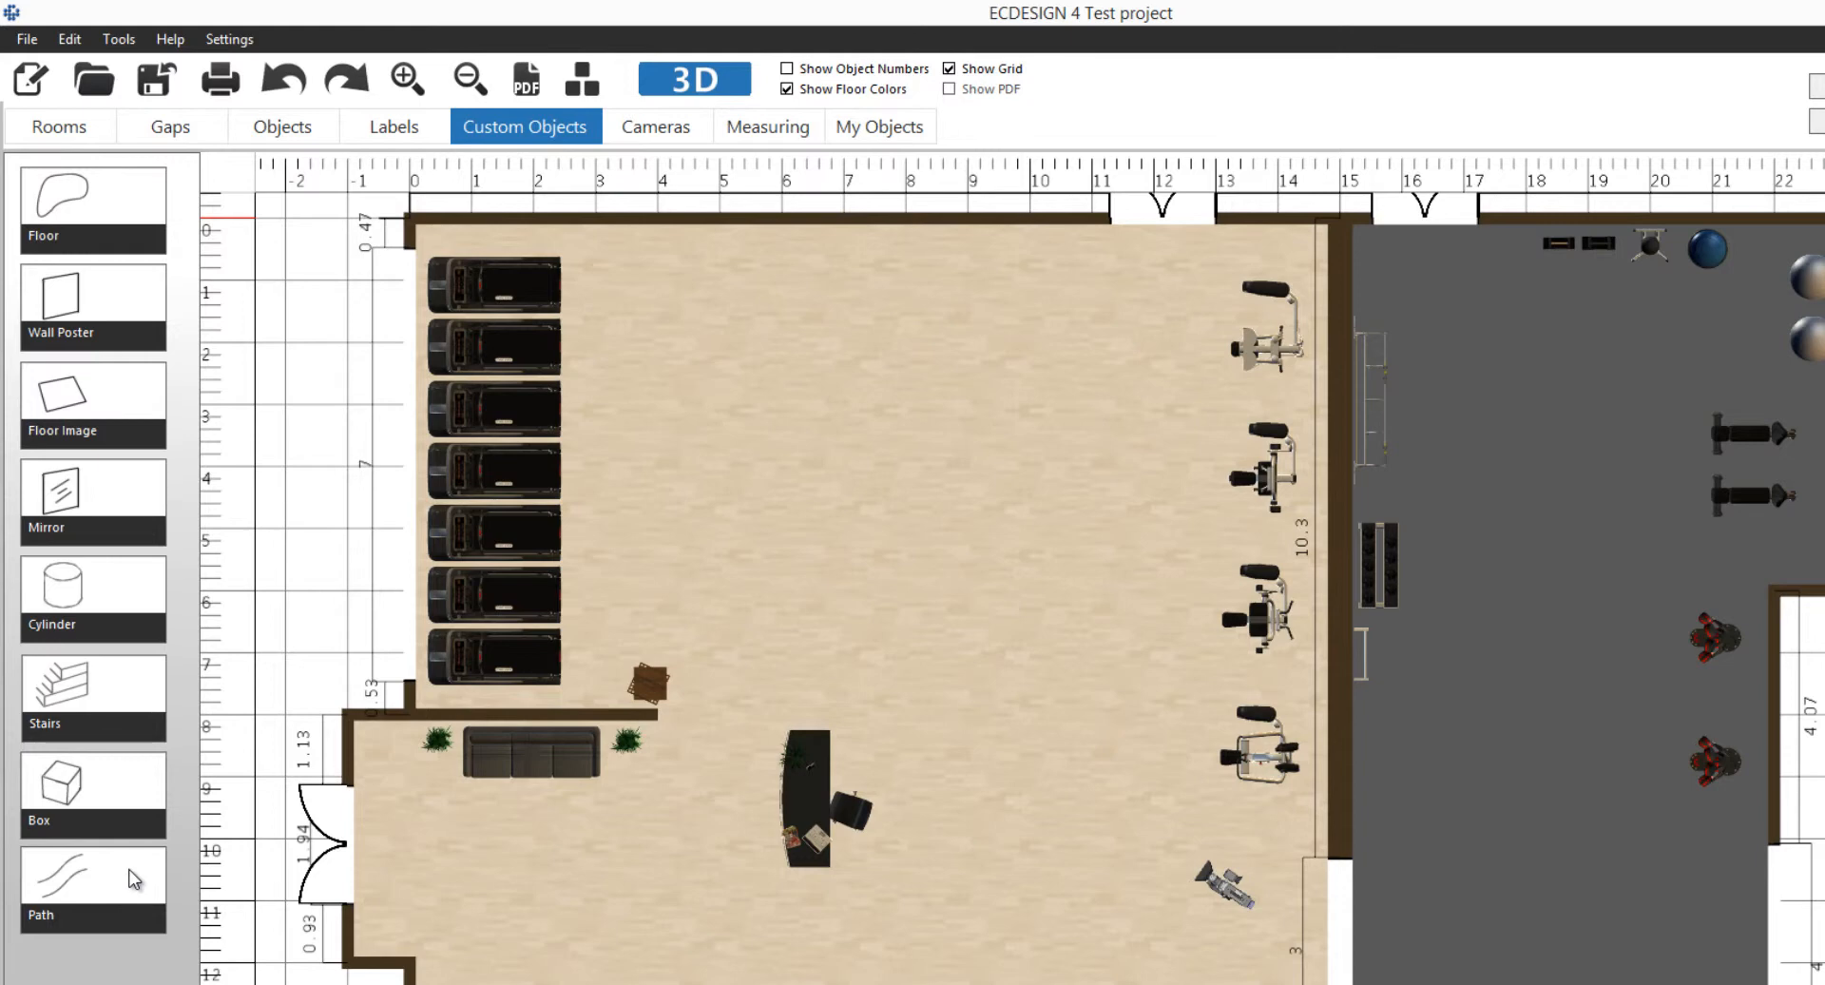
mouse_move(152, 572)
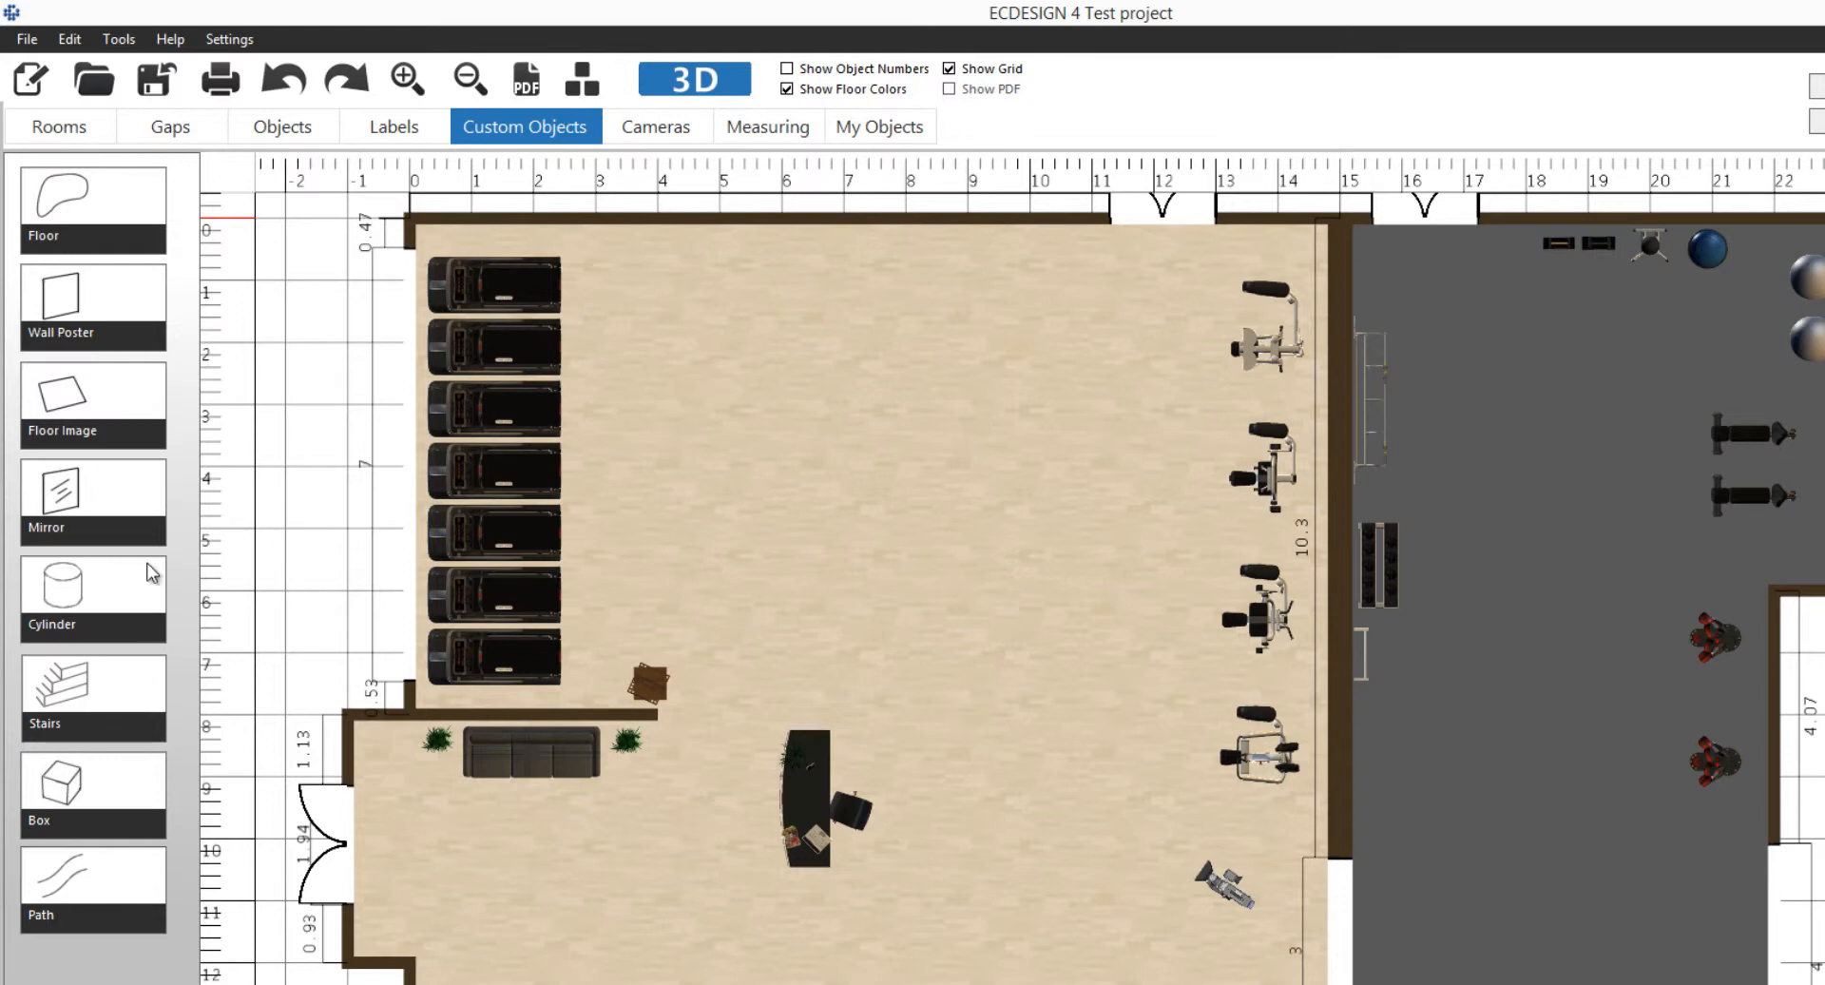
mouse_move(125, 220)
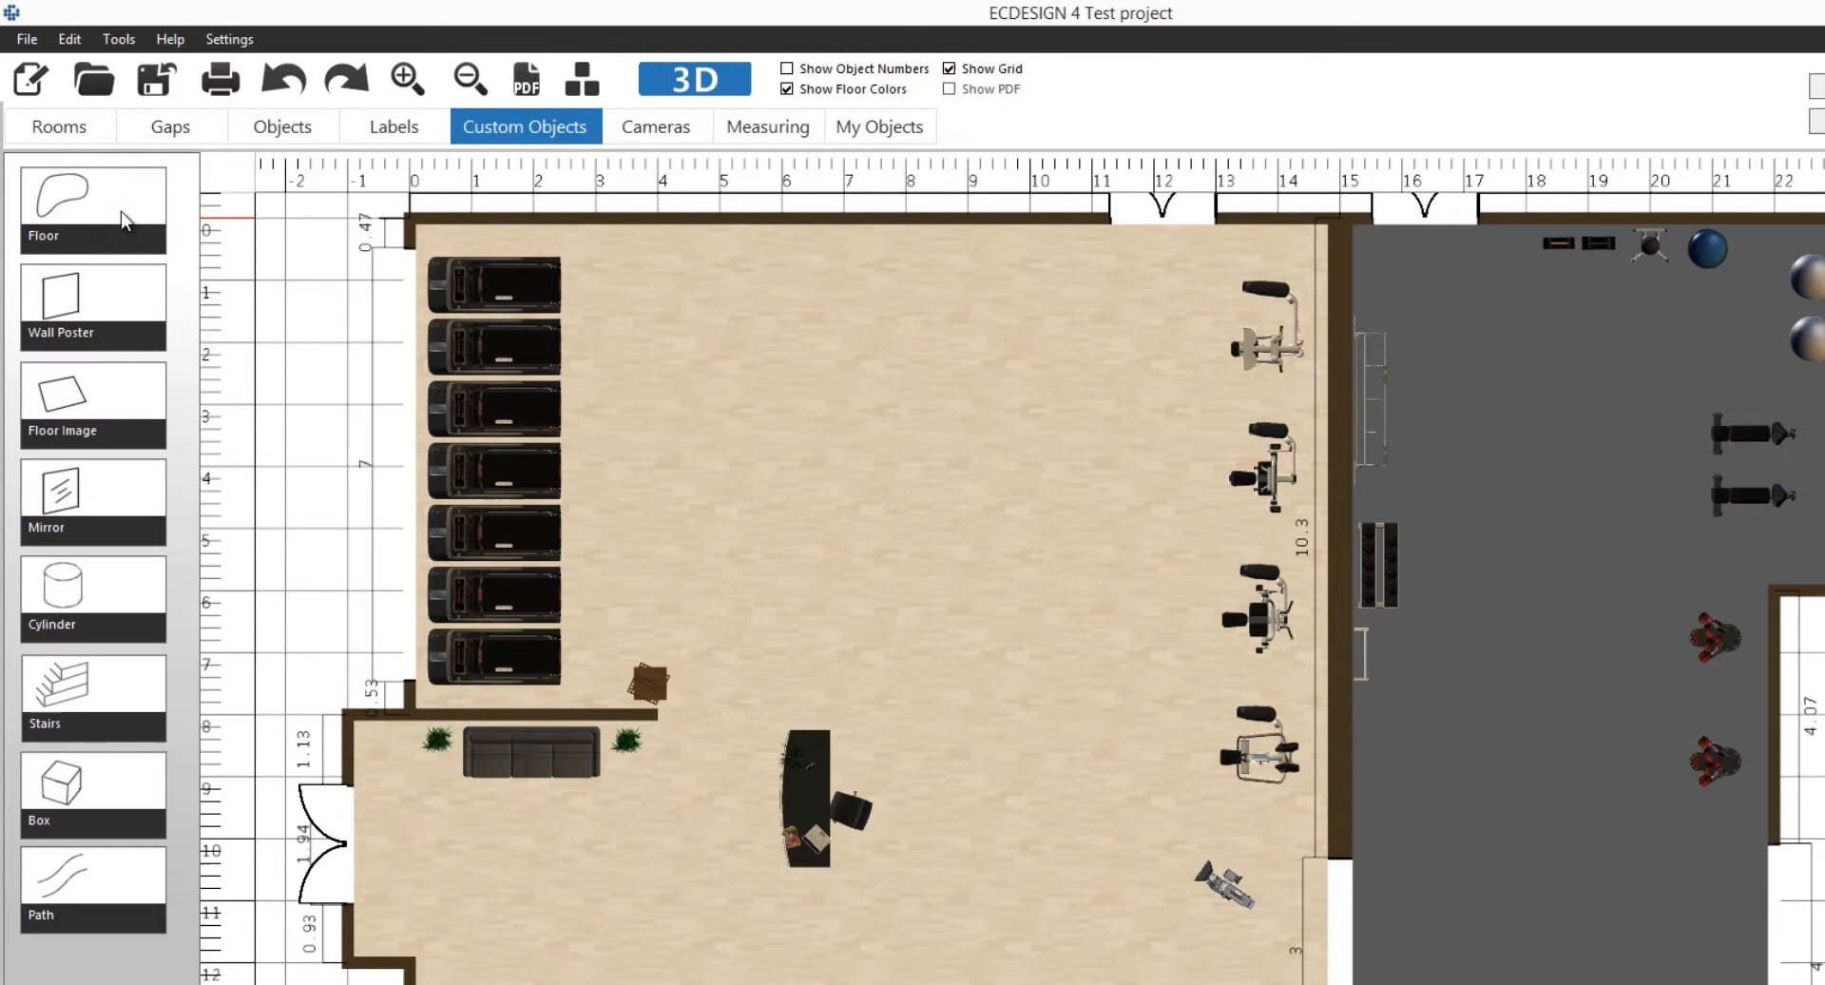
mouse_move(116, 215)
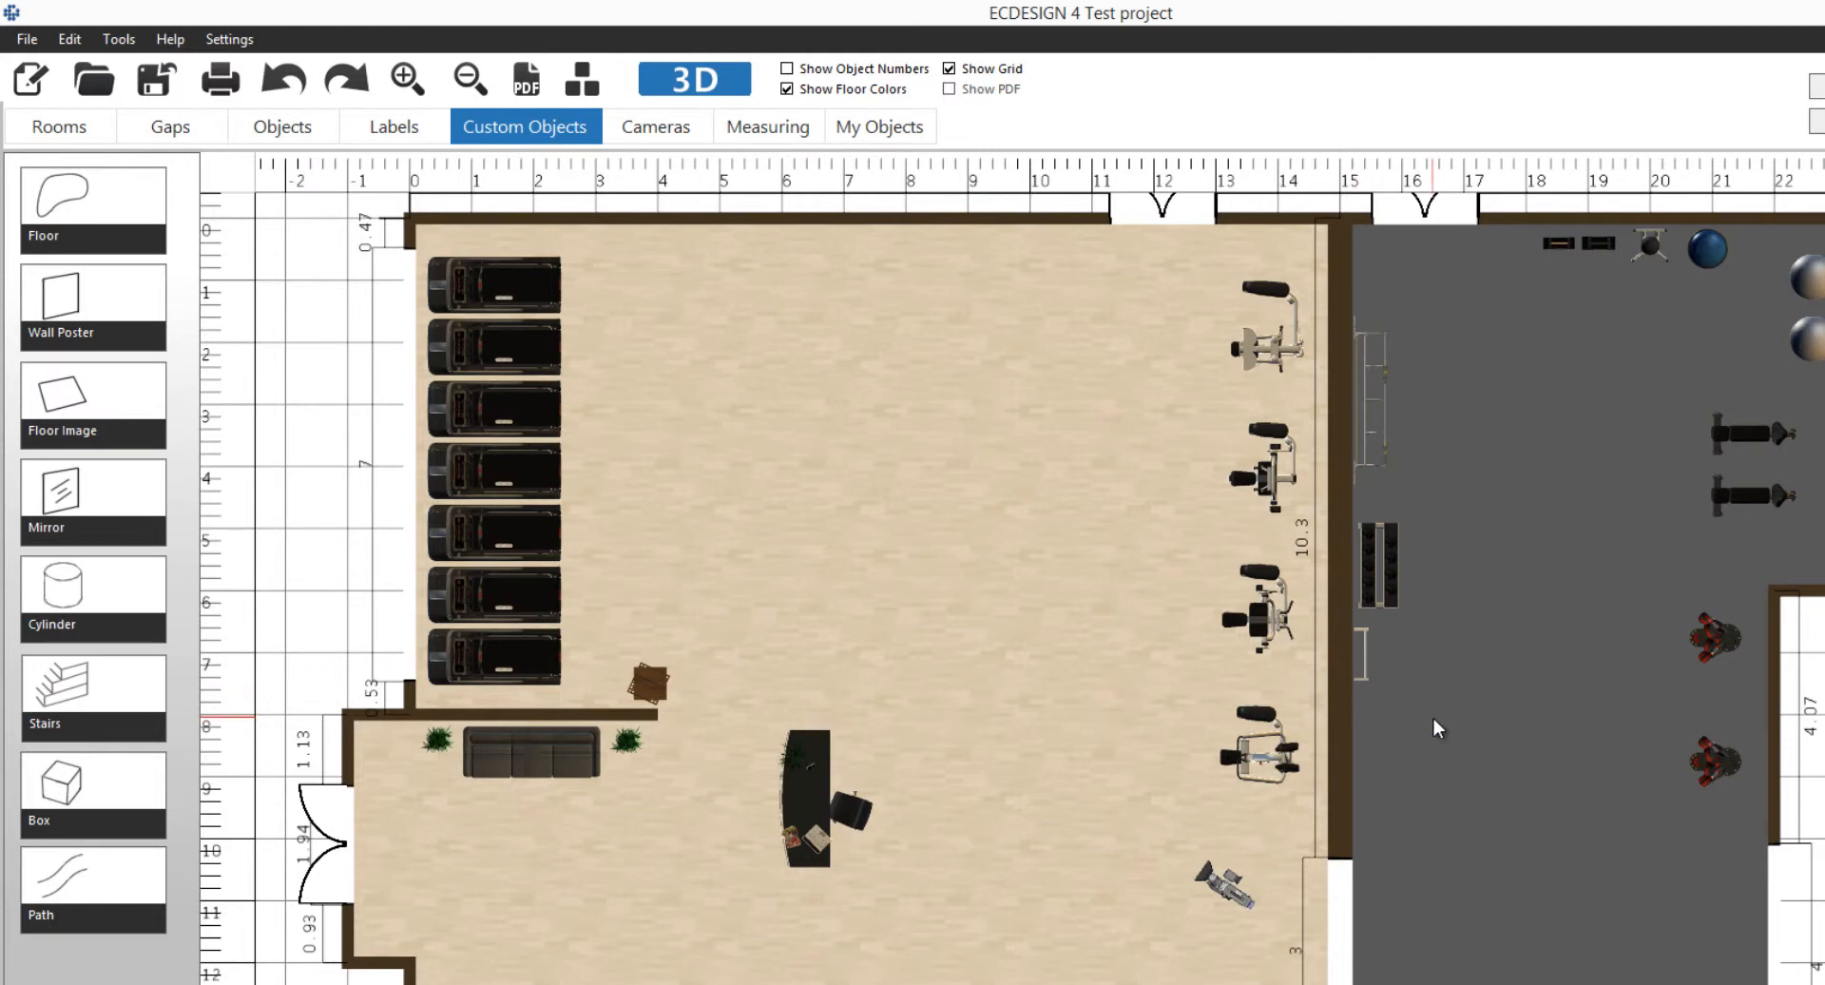
mouse_move(1076, 741)
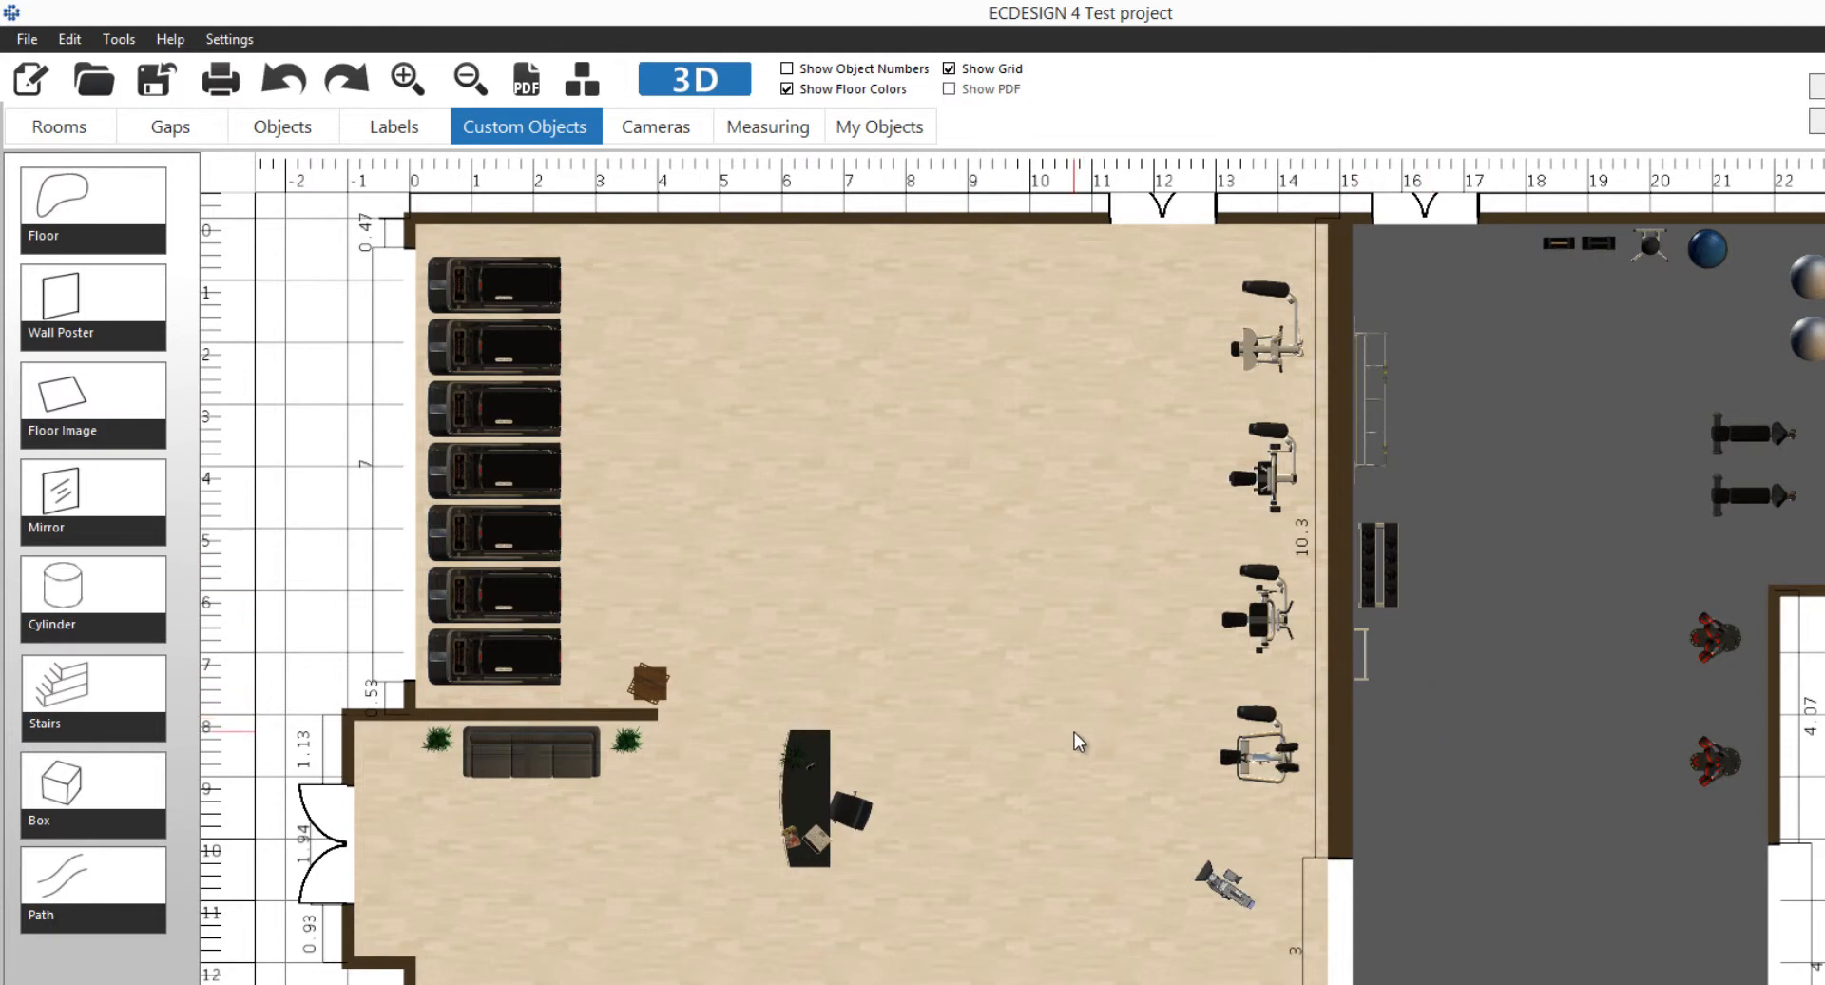
mouse_move(329, 361)
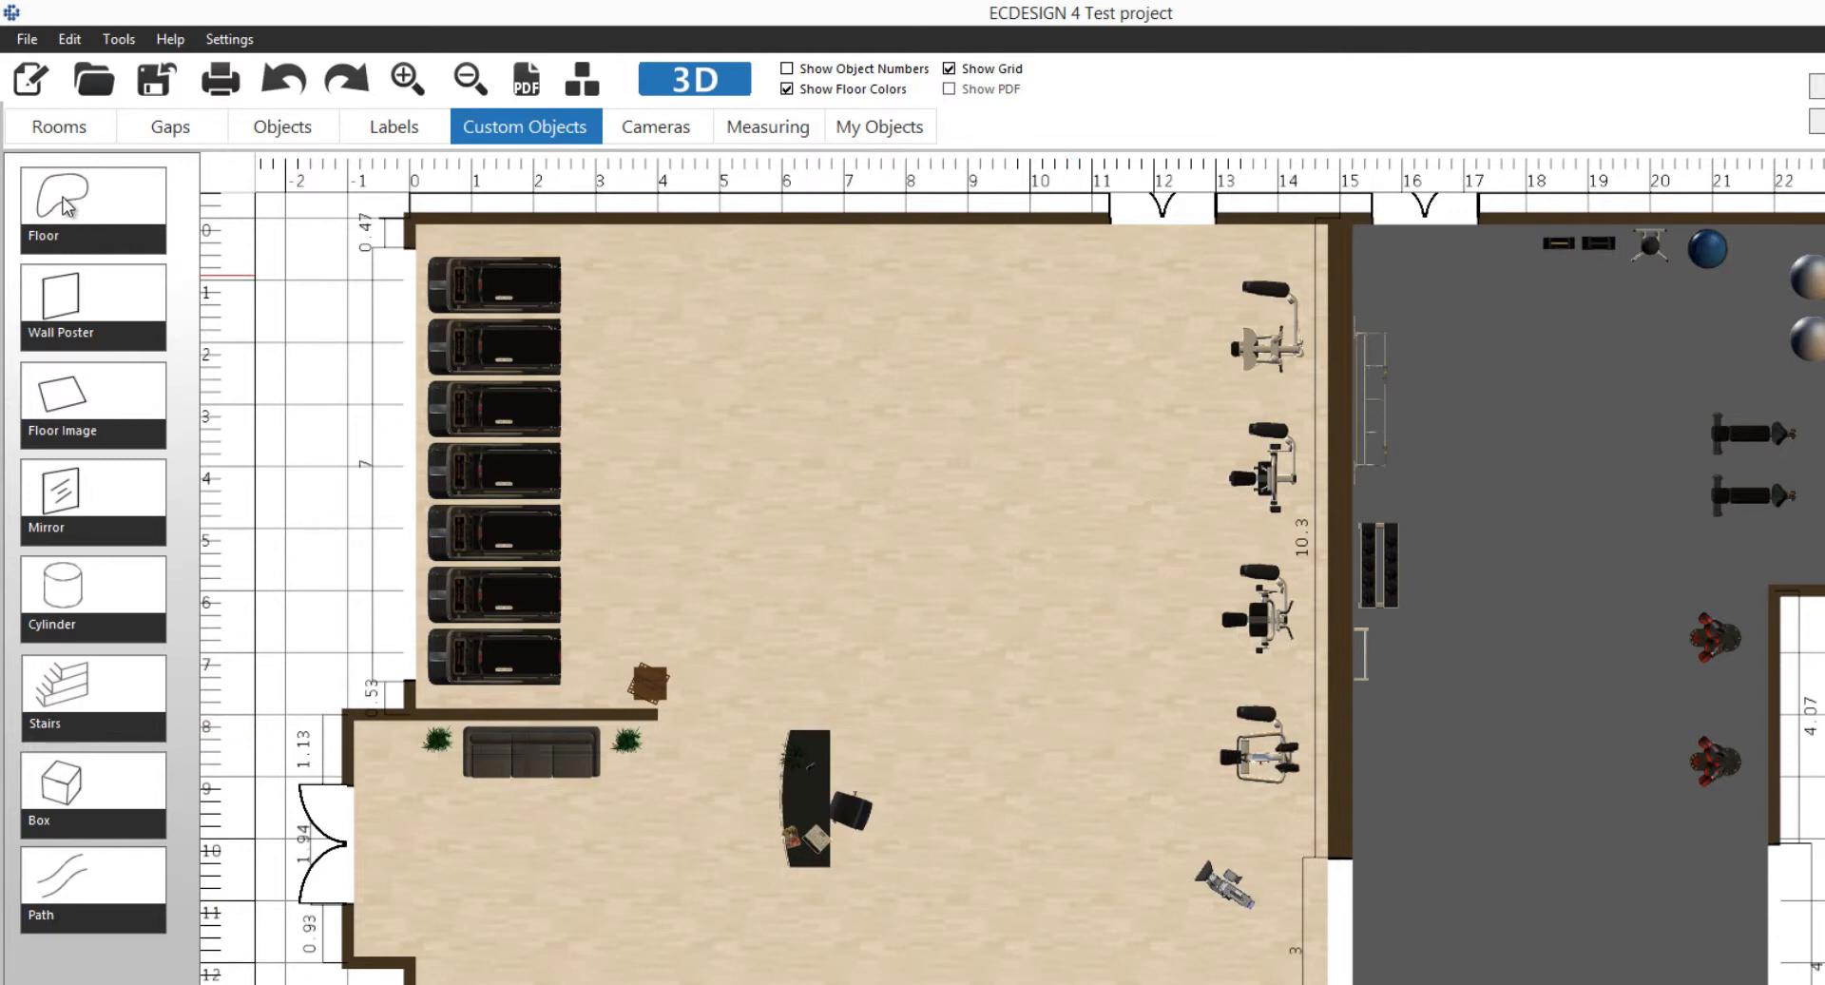
Draw a green custom floor area outlined across the middle of the main hall.
click(91, 207)
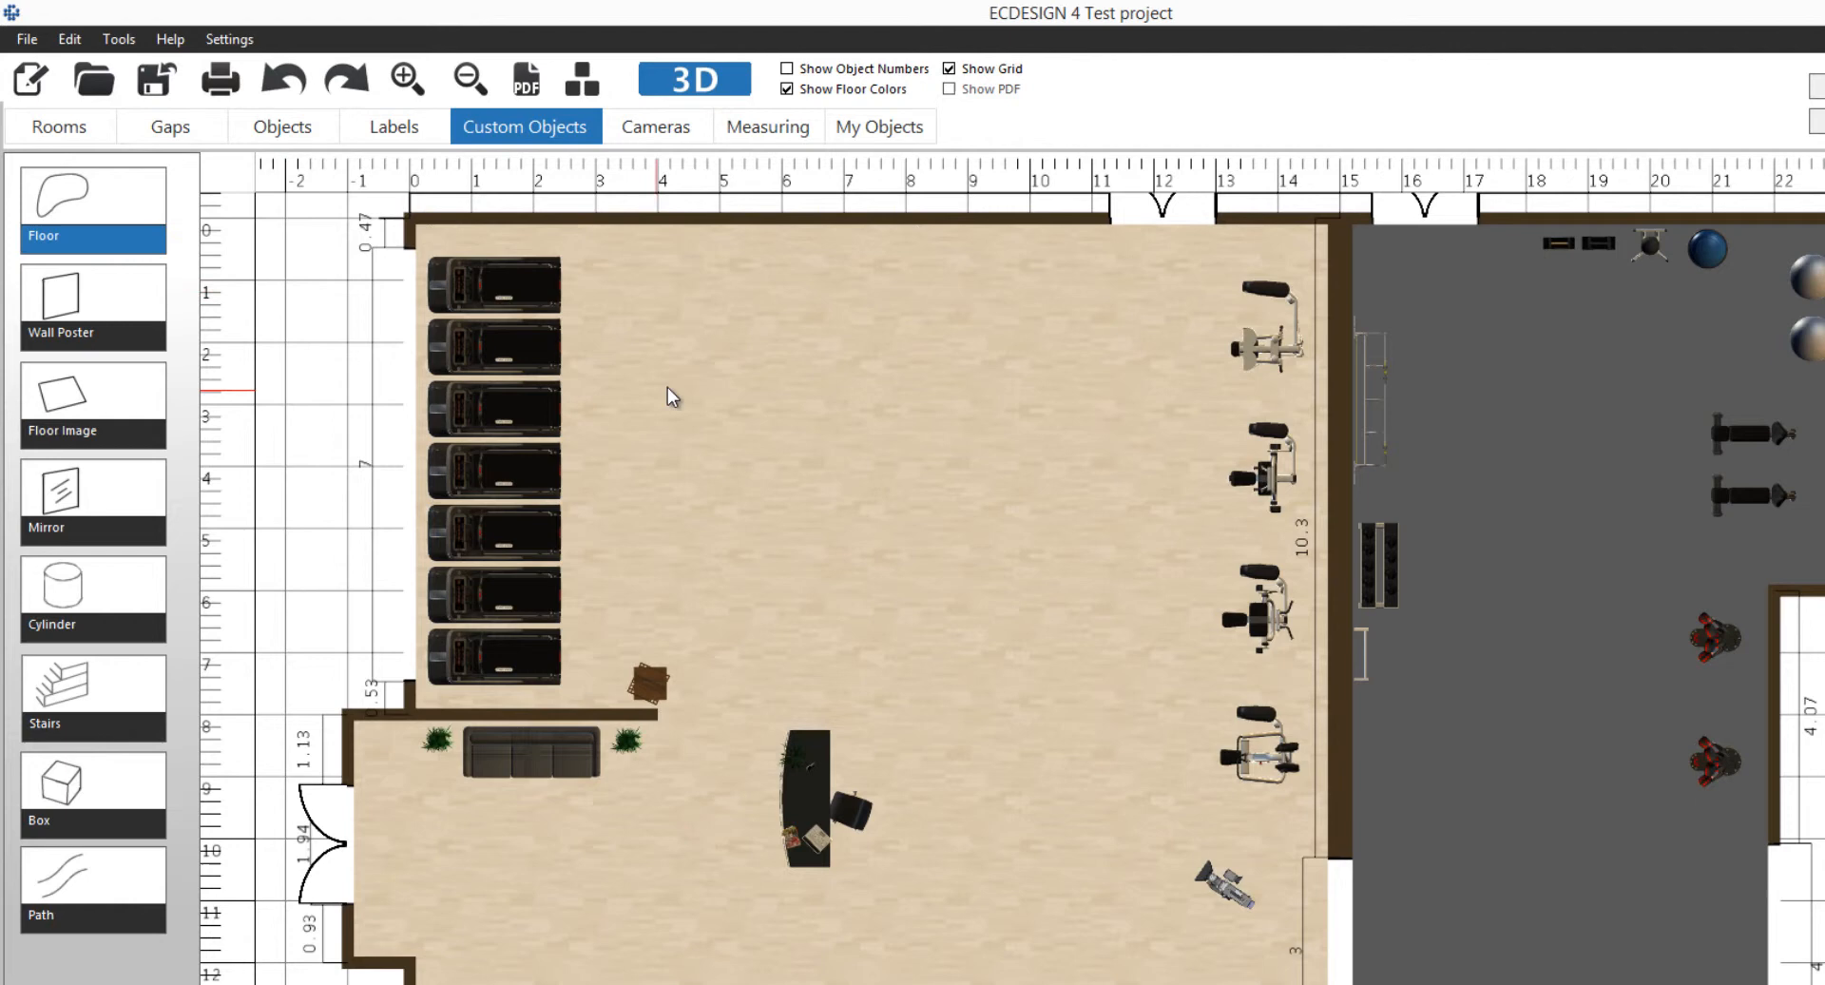
mouse_move(696, 396)
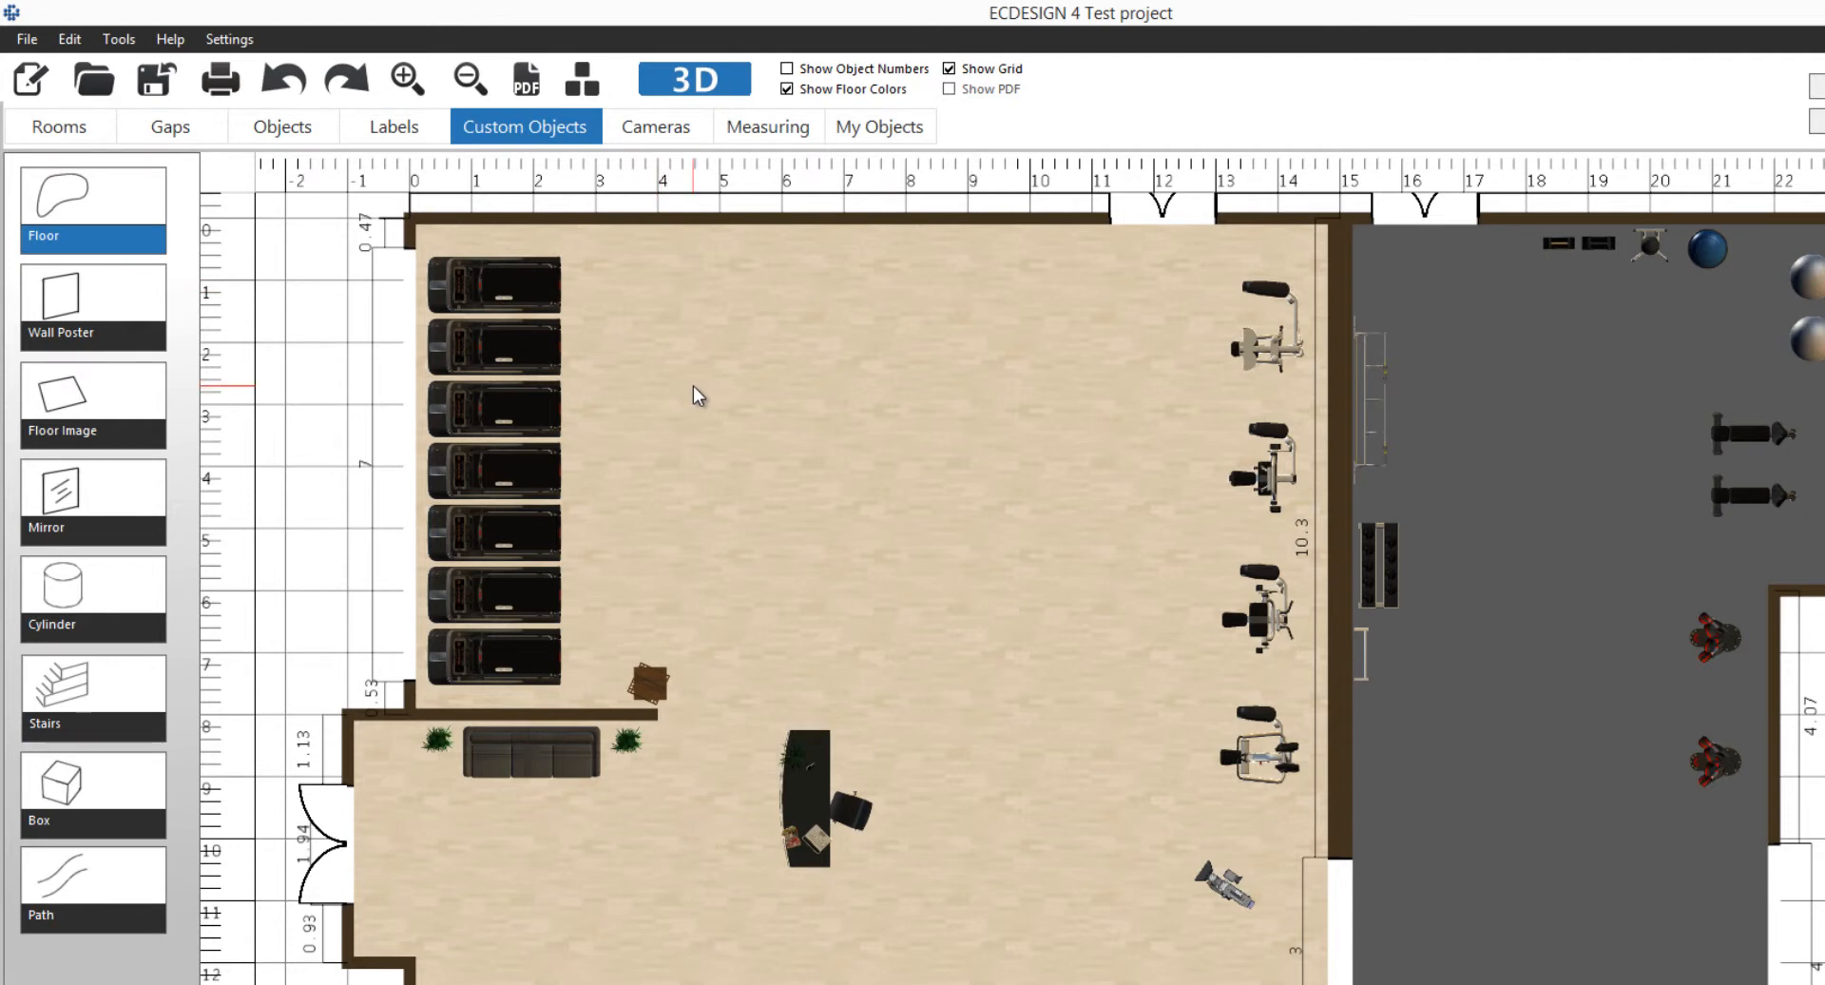
mouse_move(686, 276)
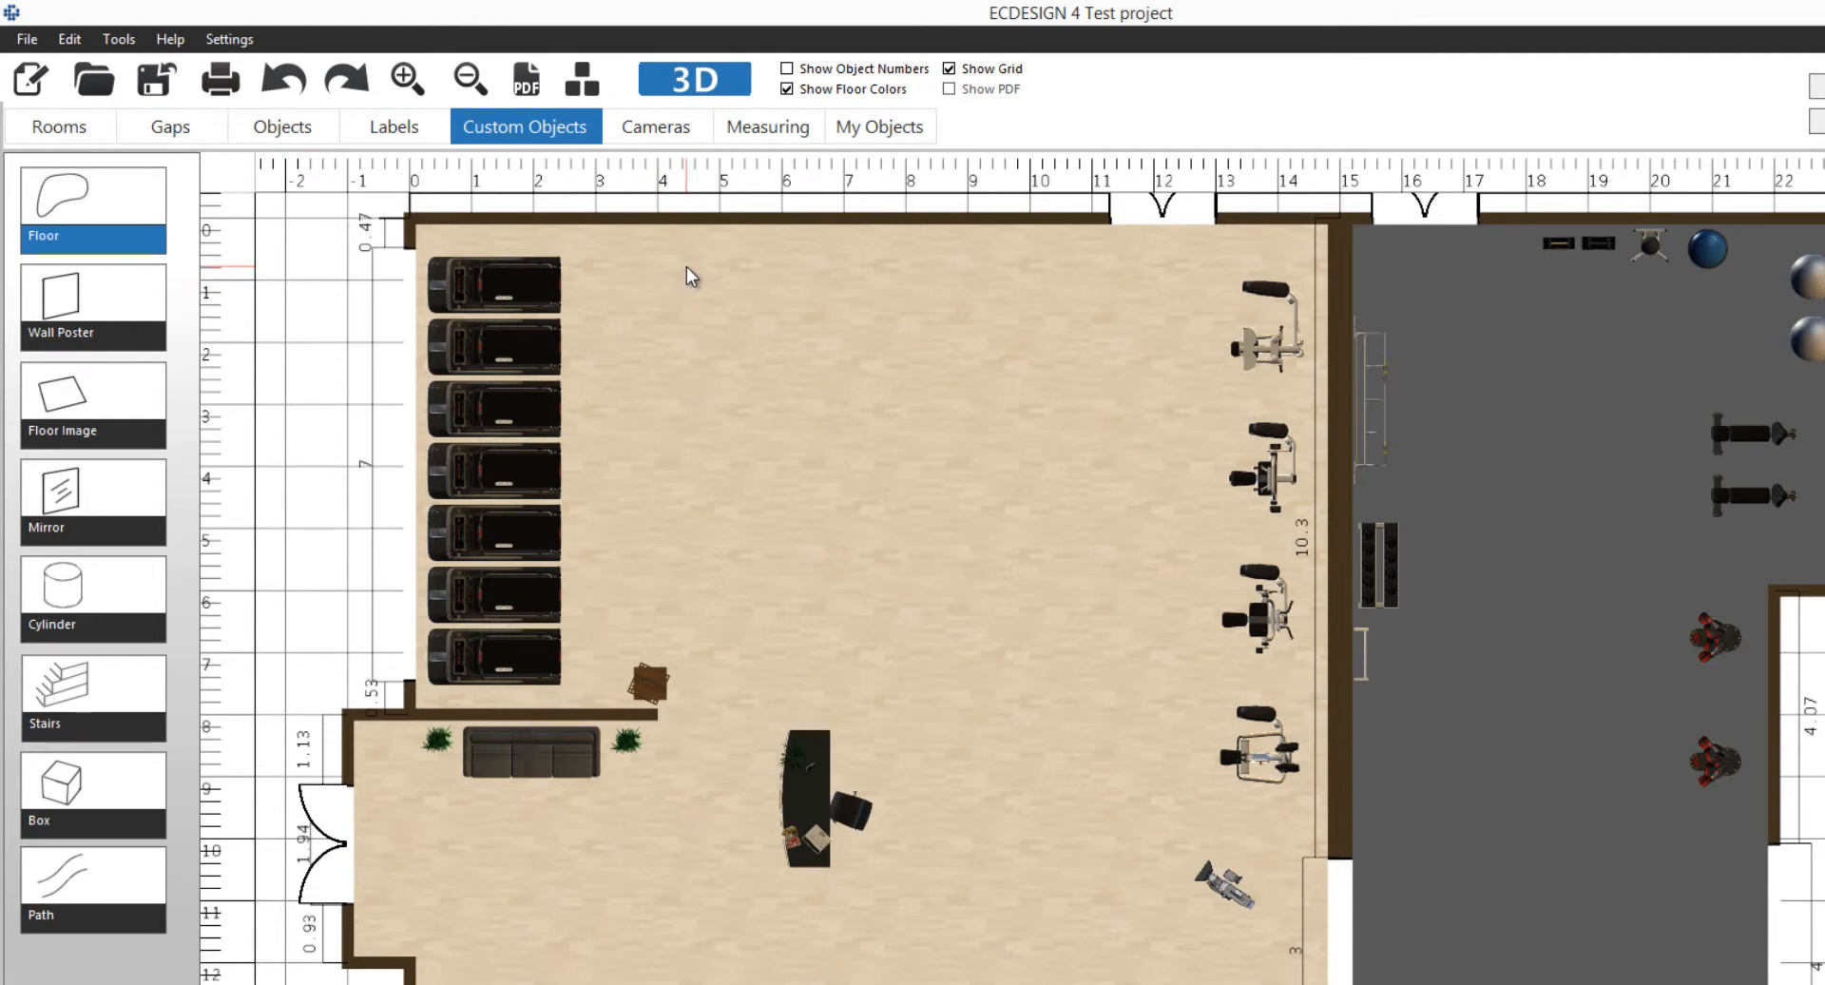
drag(686, 268, 1004, 293)
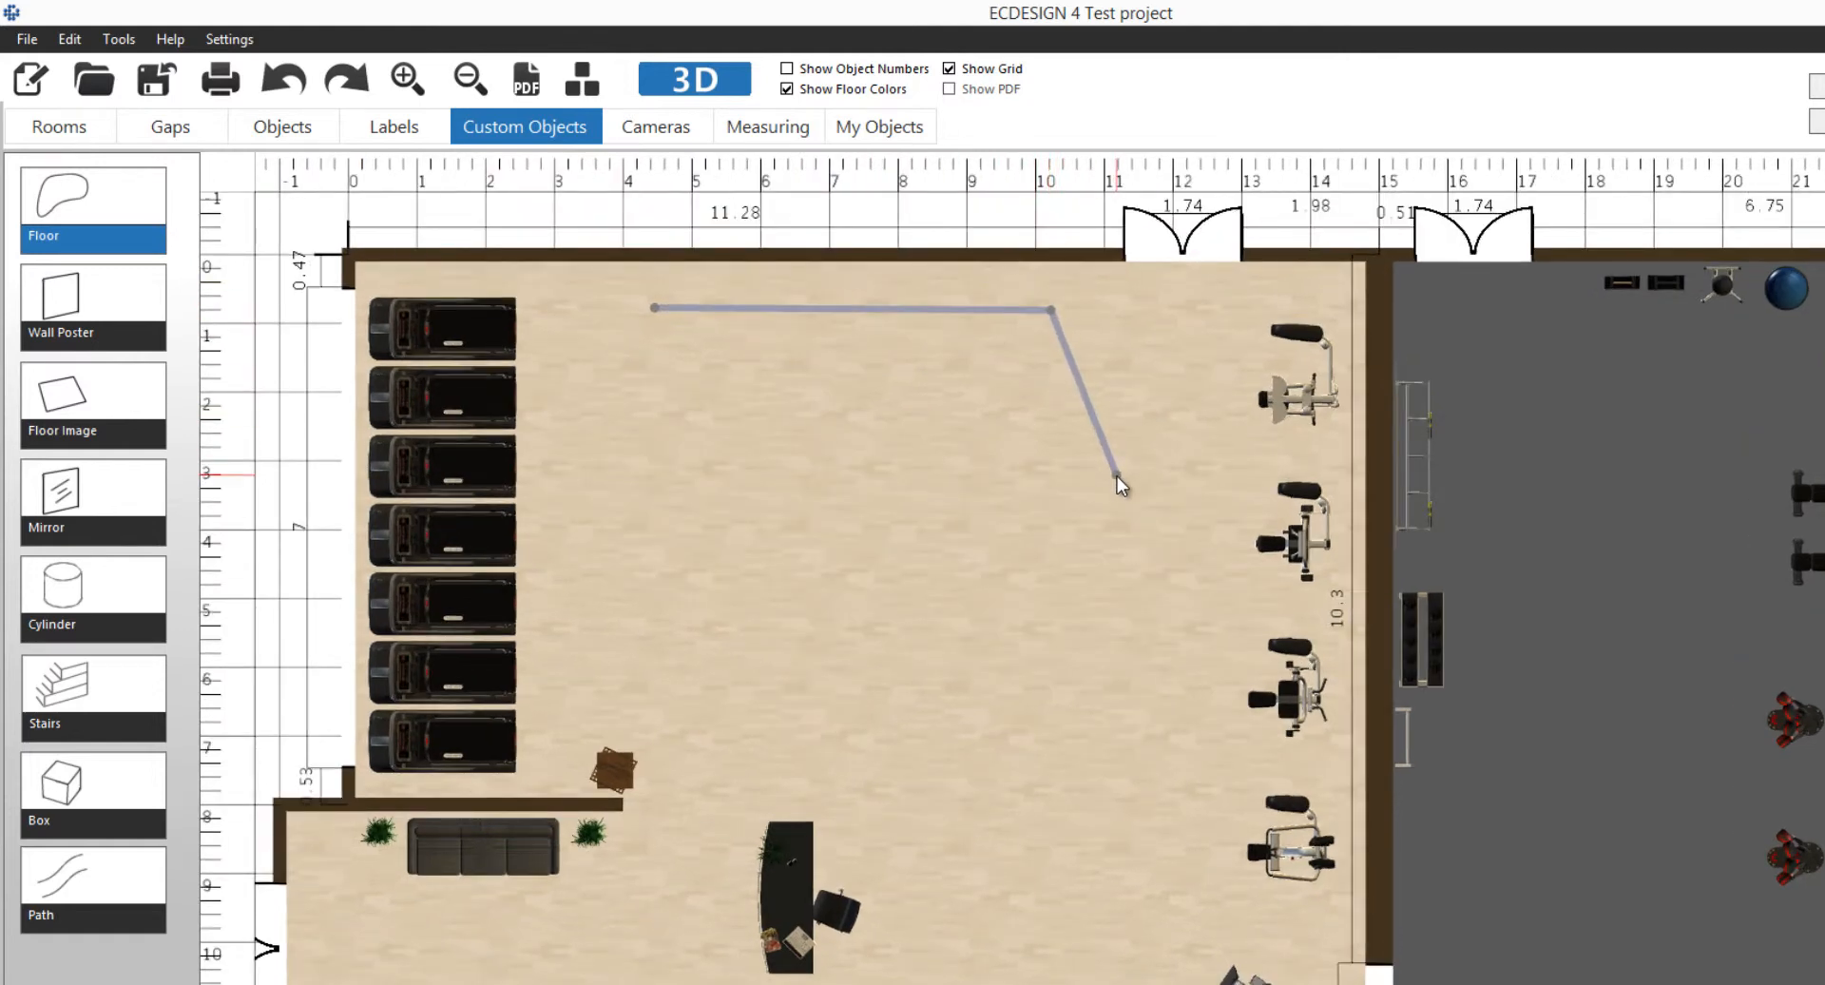
click(937, 782)
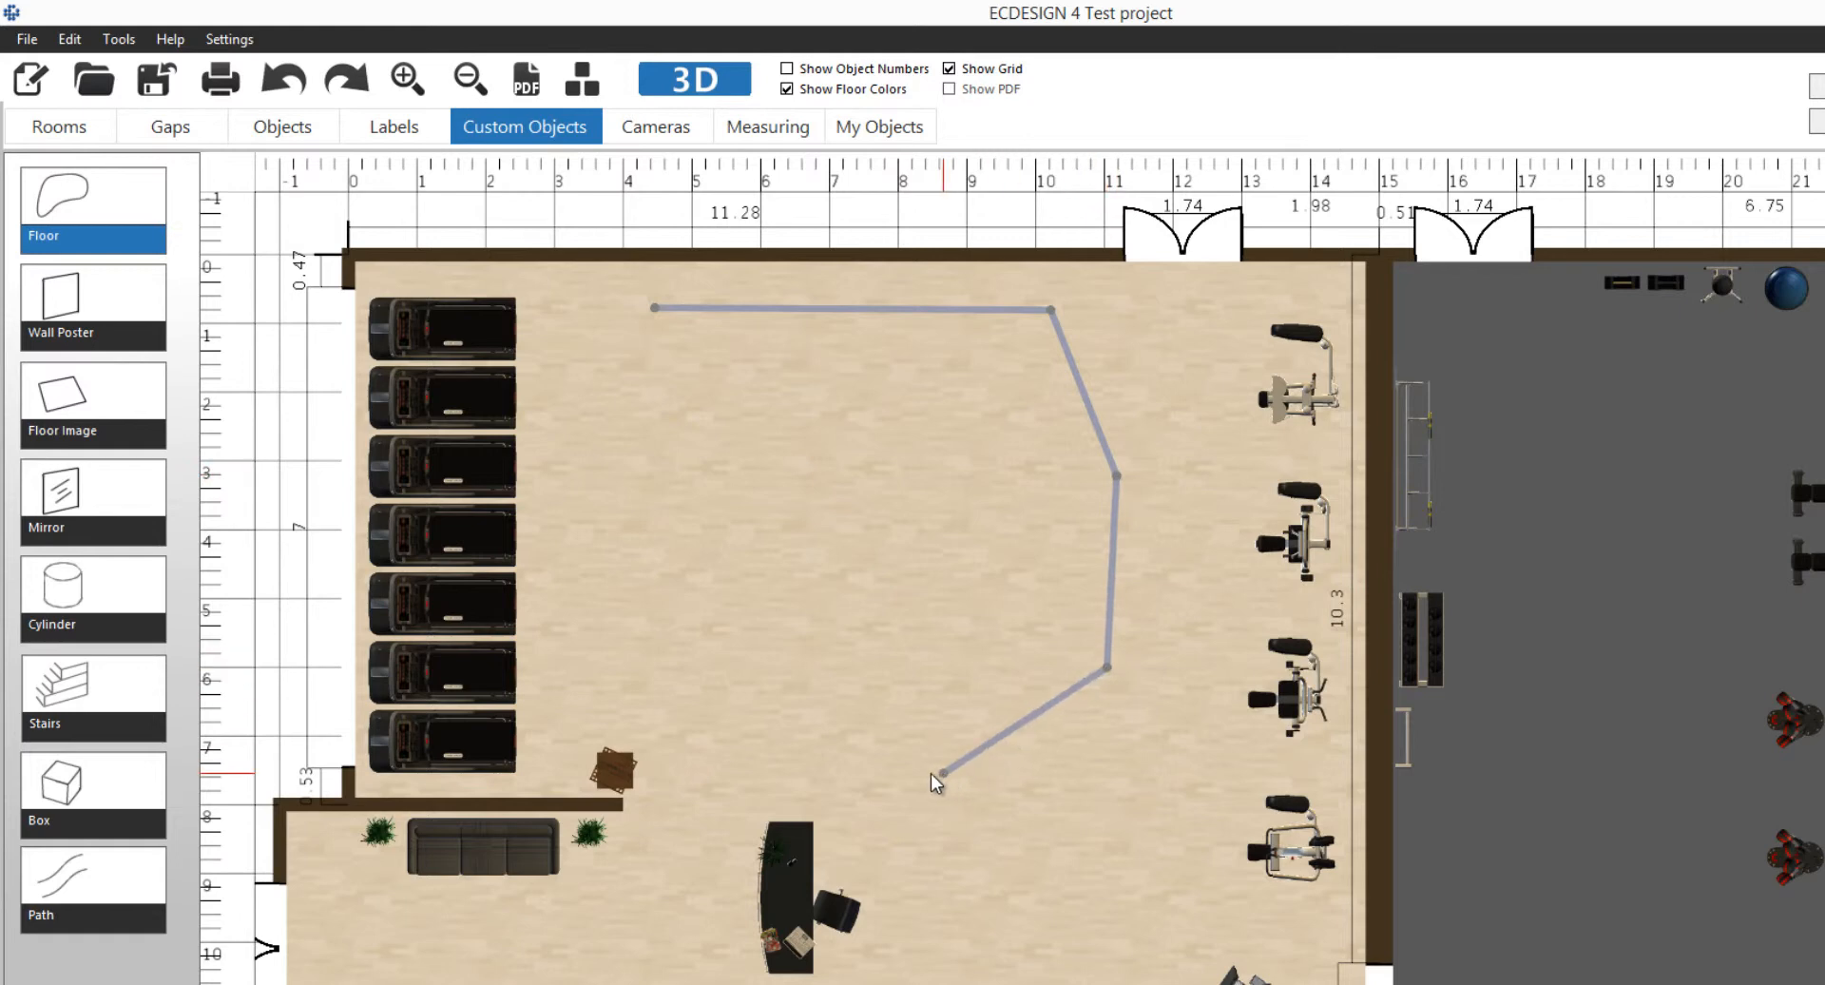
click(607, 380)
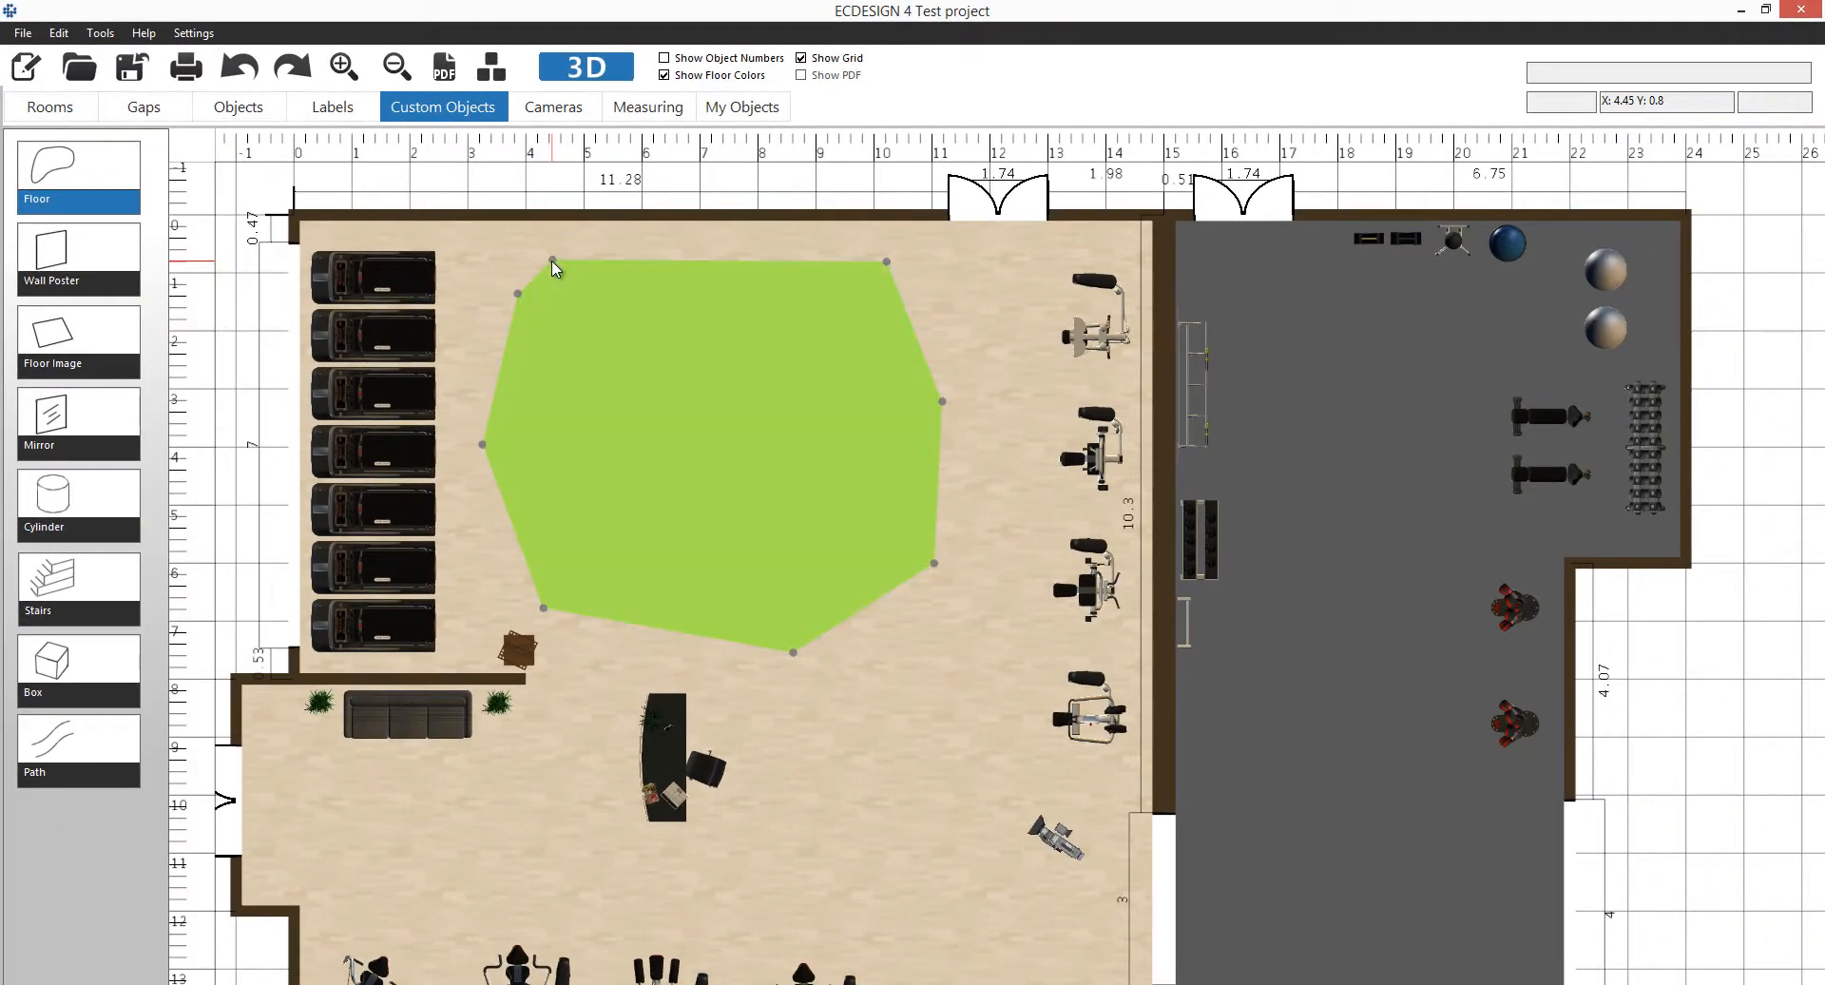
mouse_move(704, 370)
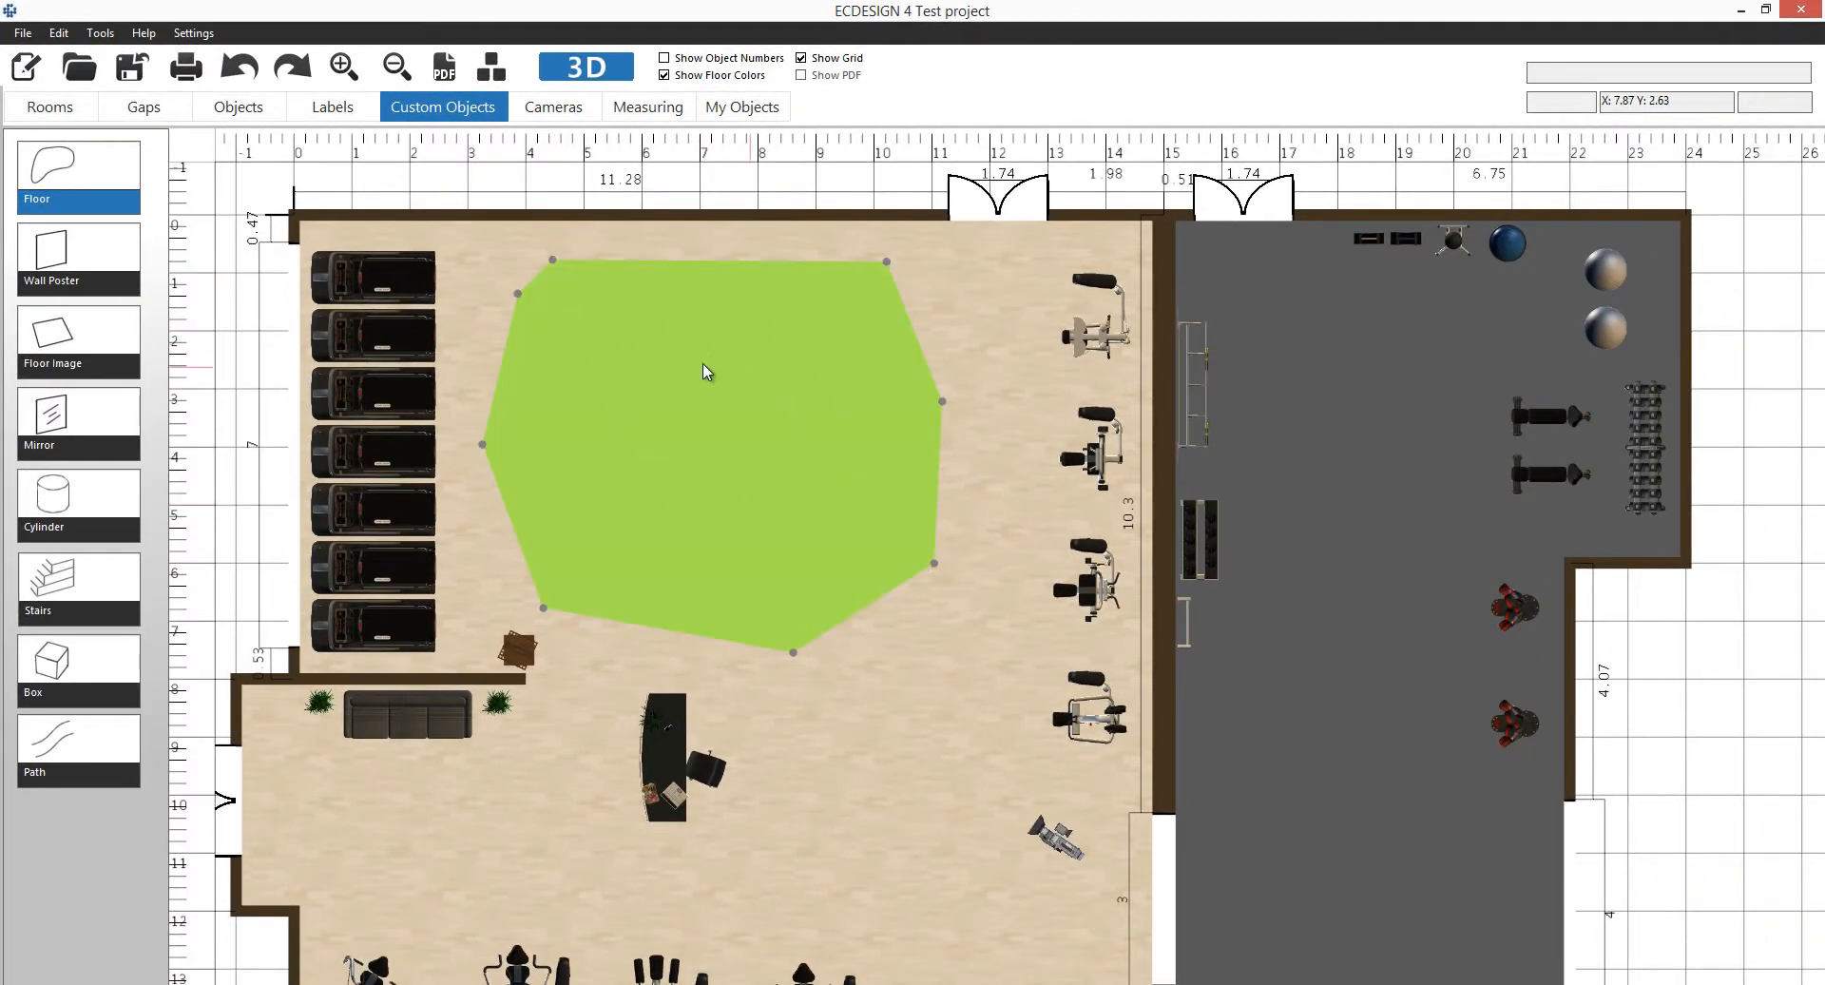
mouse_move(701, 428)
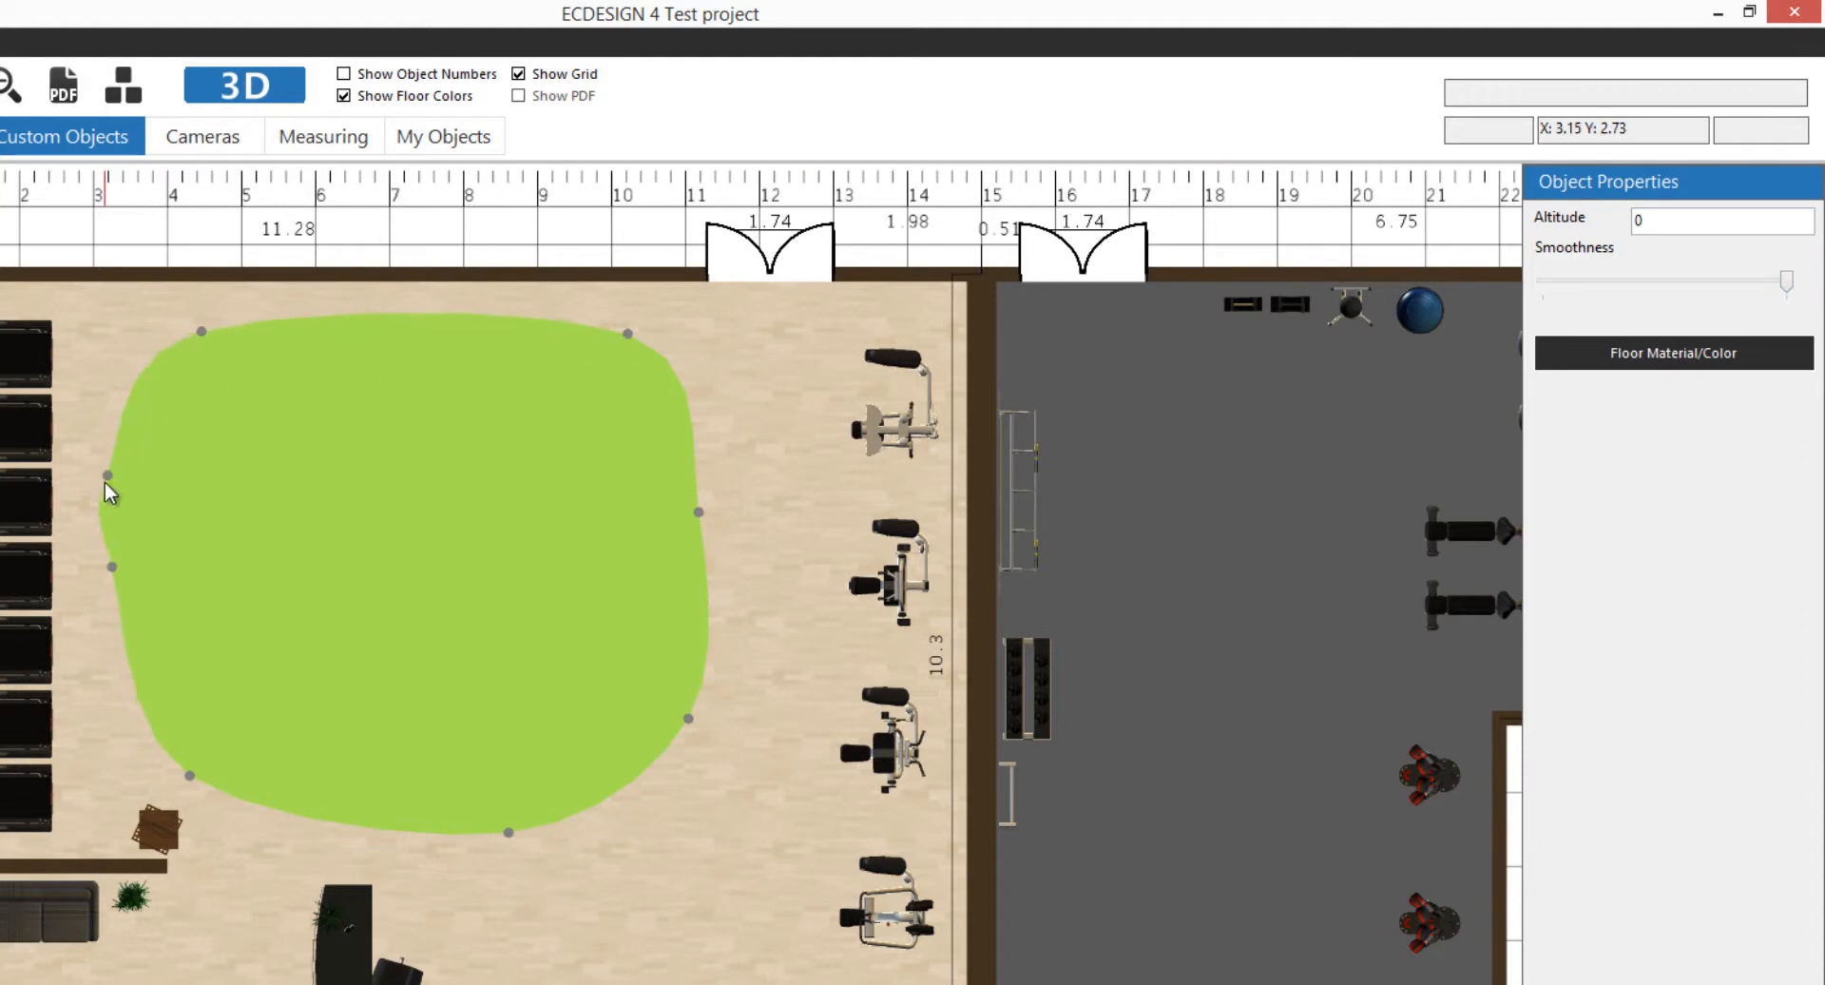
Smooth the patch and drag its left and lower-left edges into a rounded kidney shape.
drag(111, 567, 221, 599)
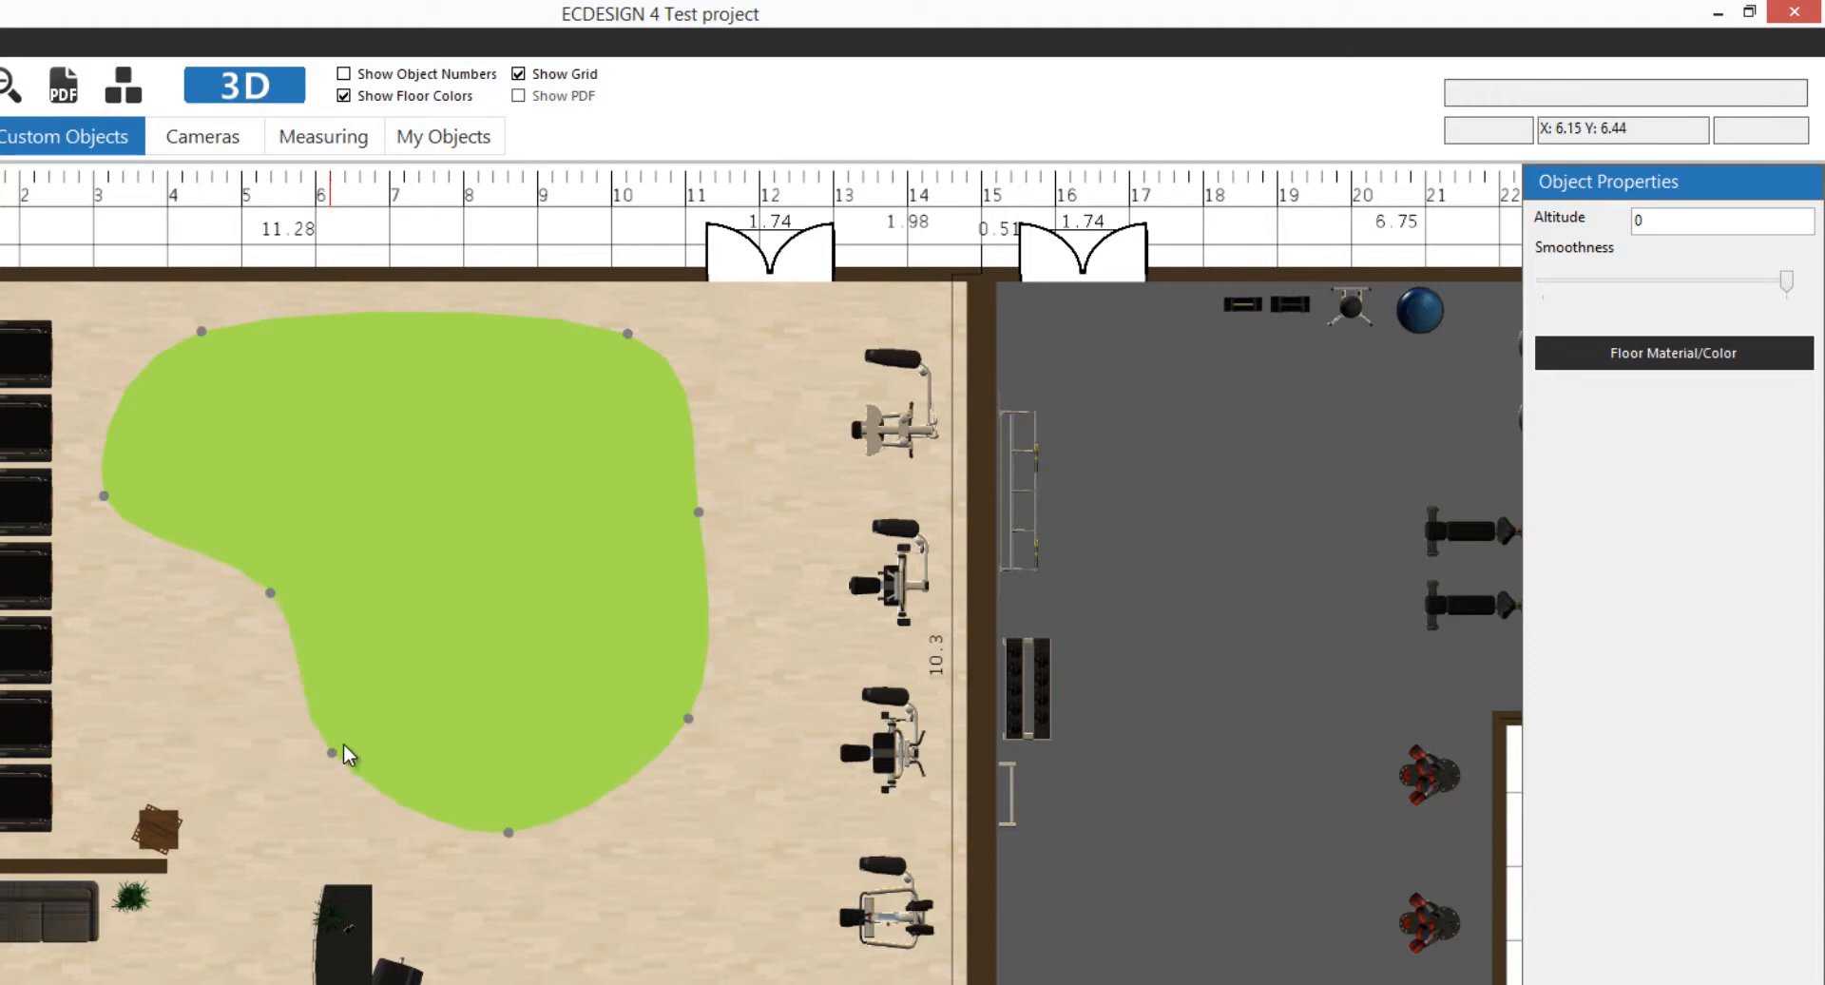
drag(327, 751, 280, 785)
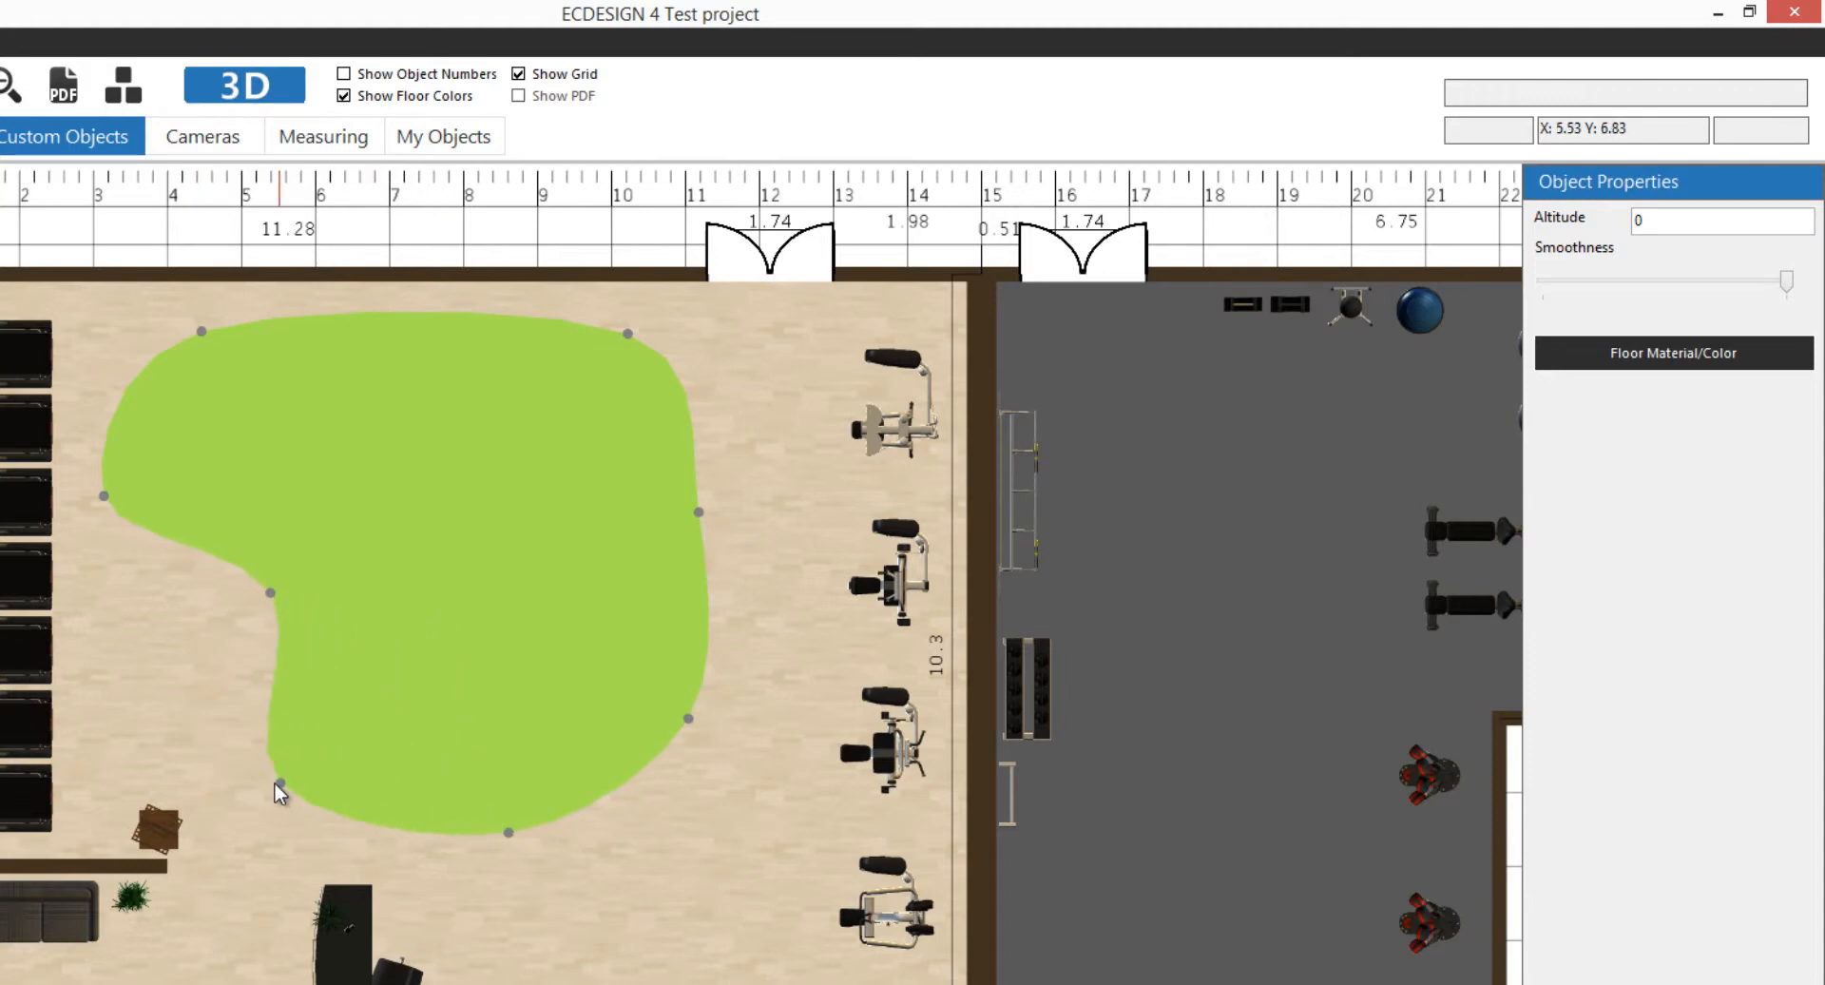
mouse_move(635, 340)
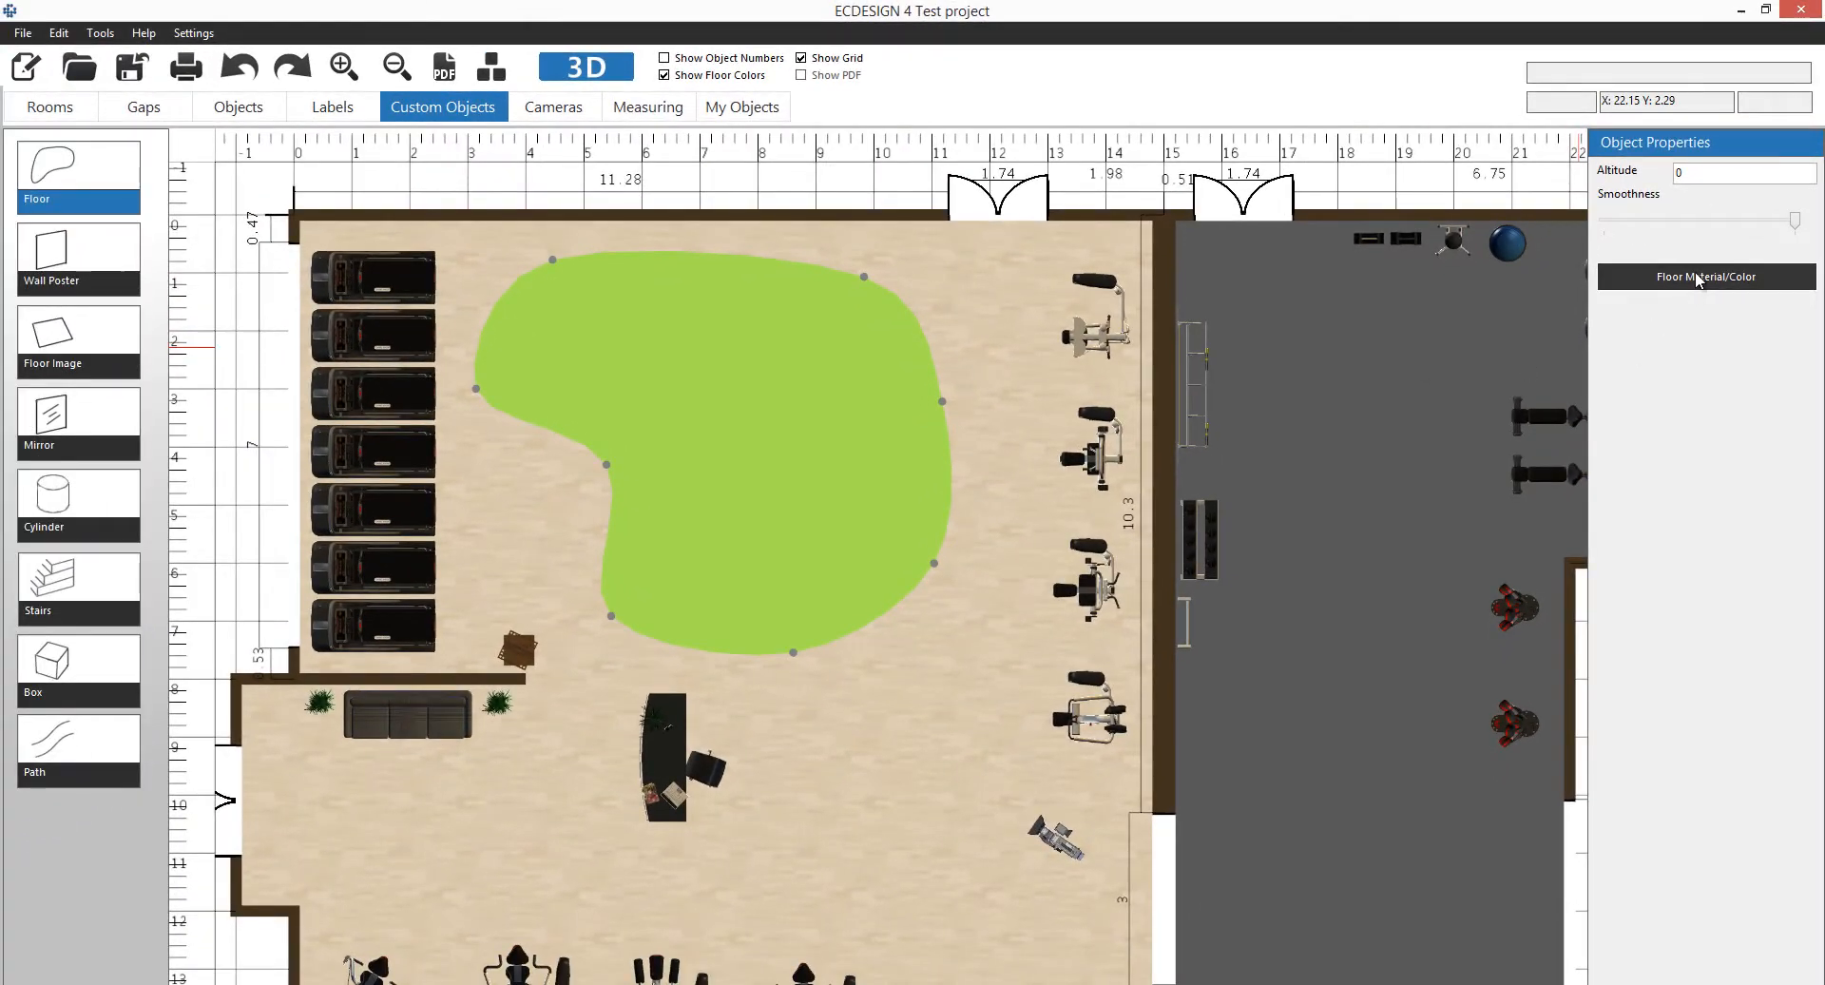
Recolour the floor patch light blue via Floor Material/Color and preview it in 3D.
click(1704, 278)
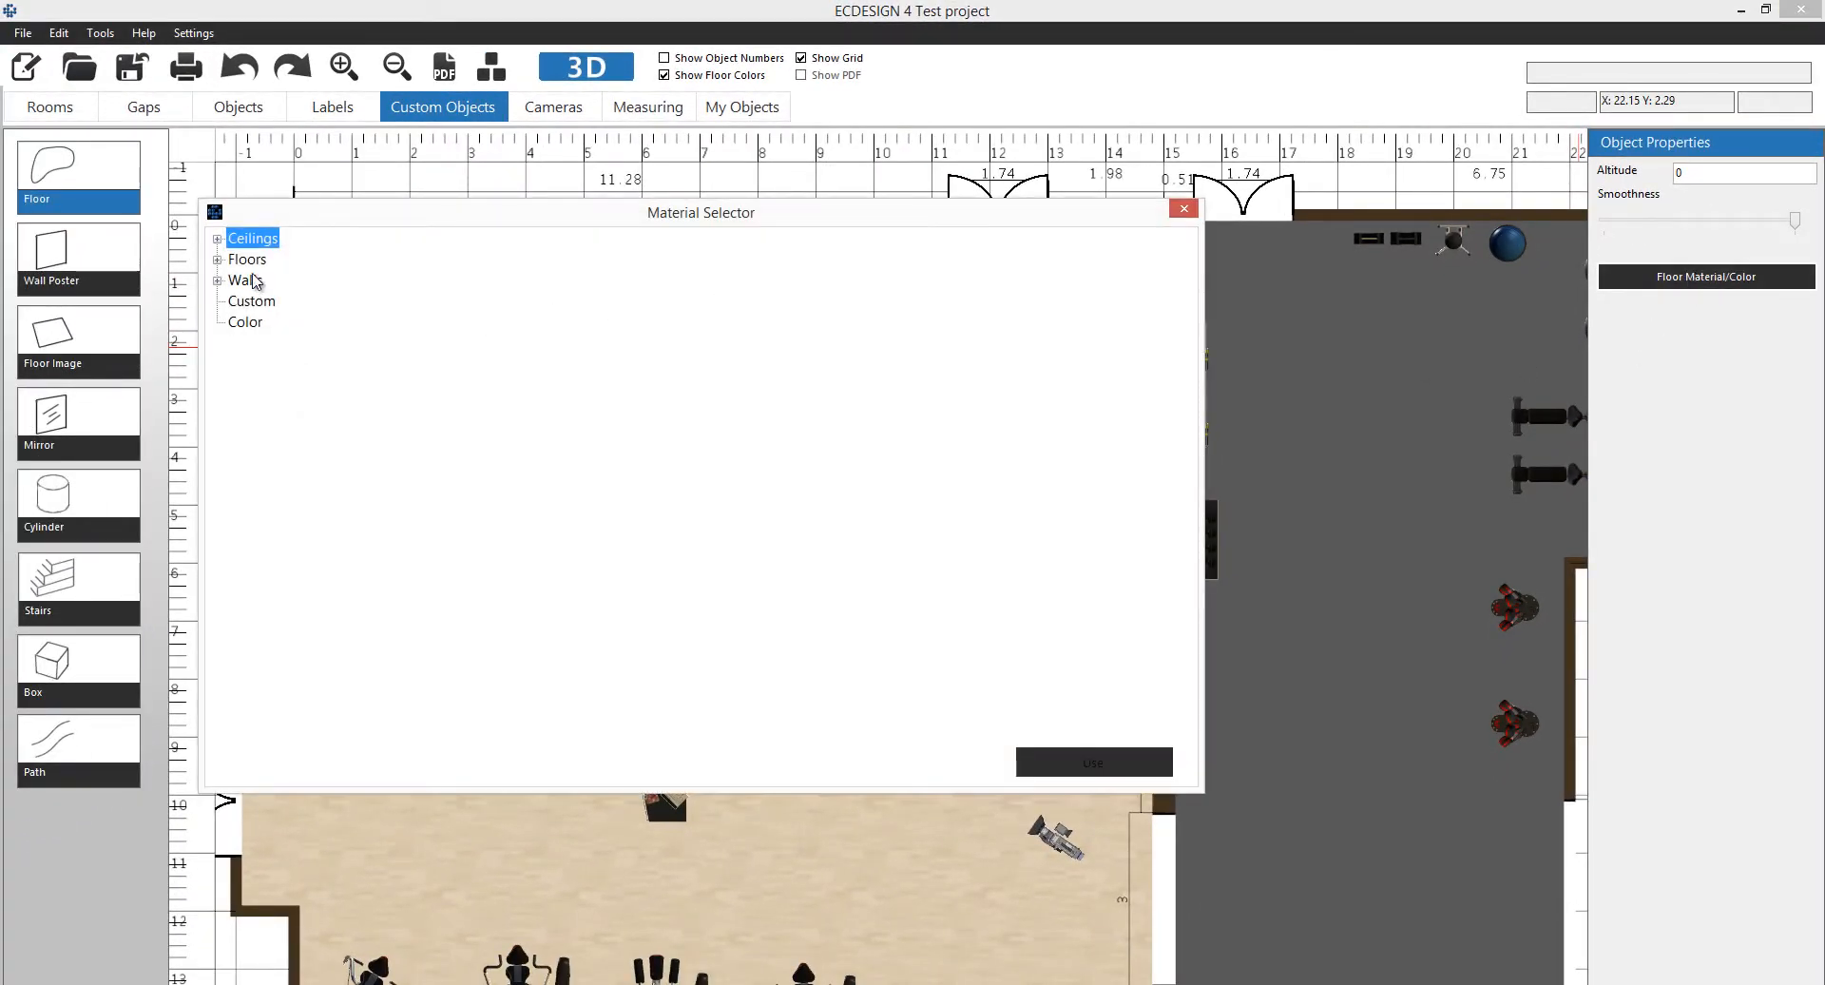
click(245, 323)
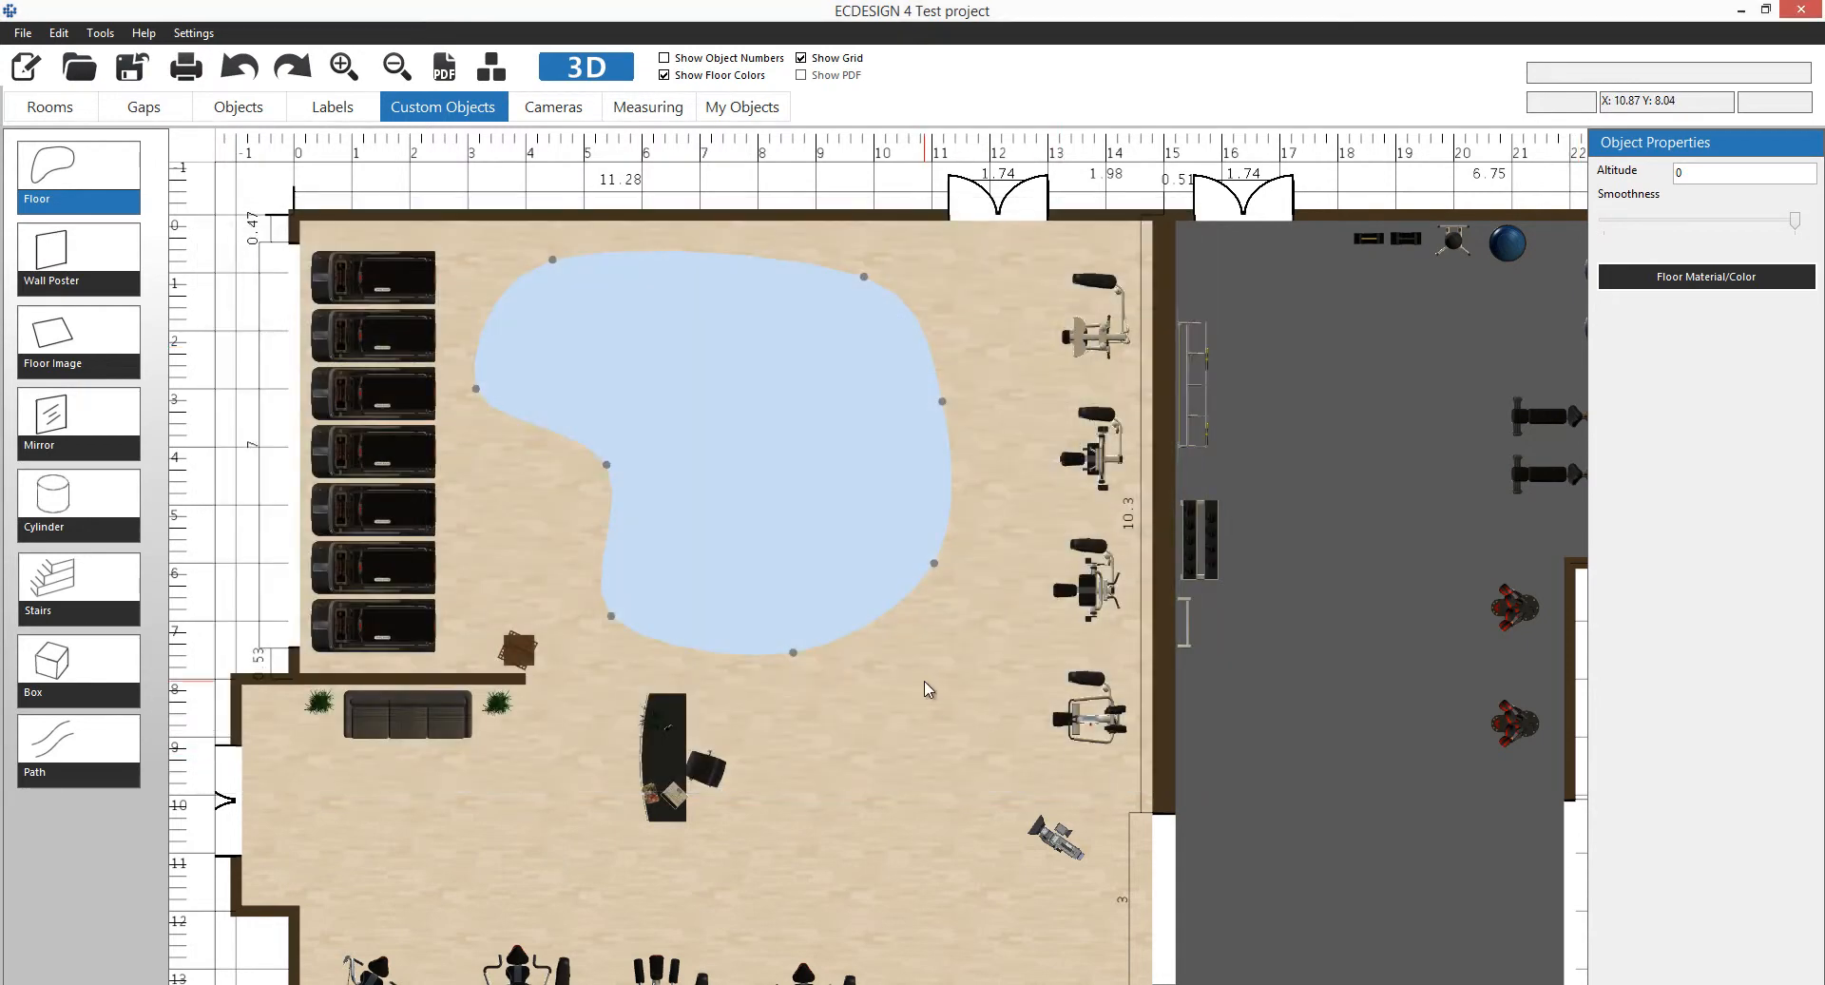
mouse_move(605, 630)
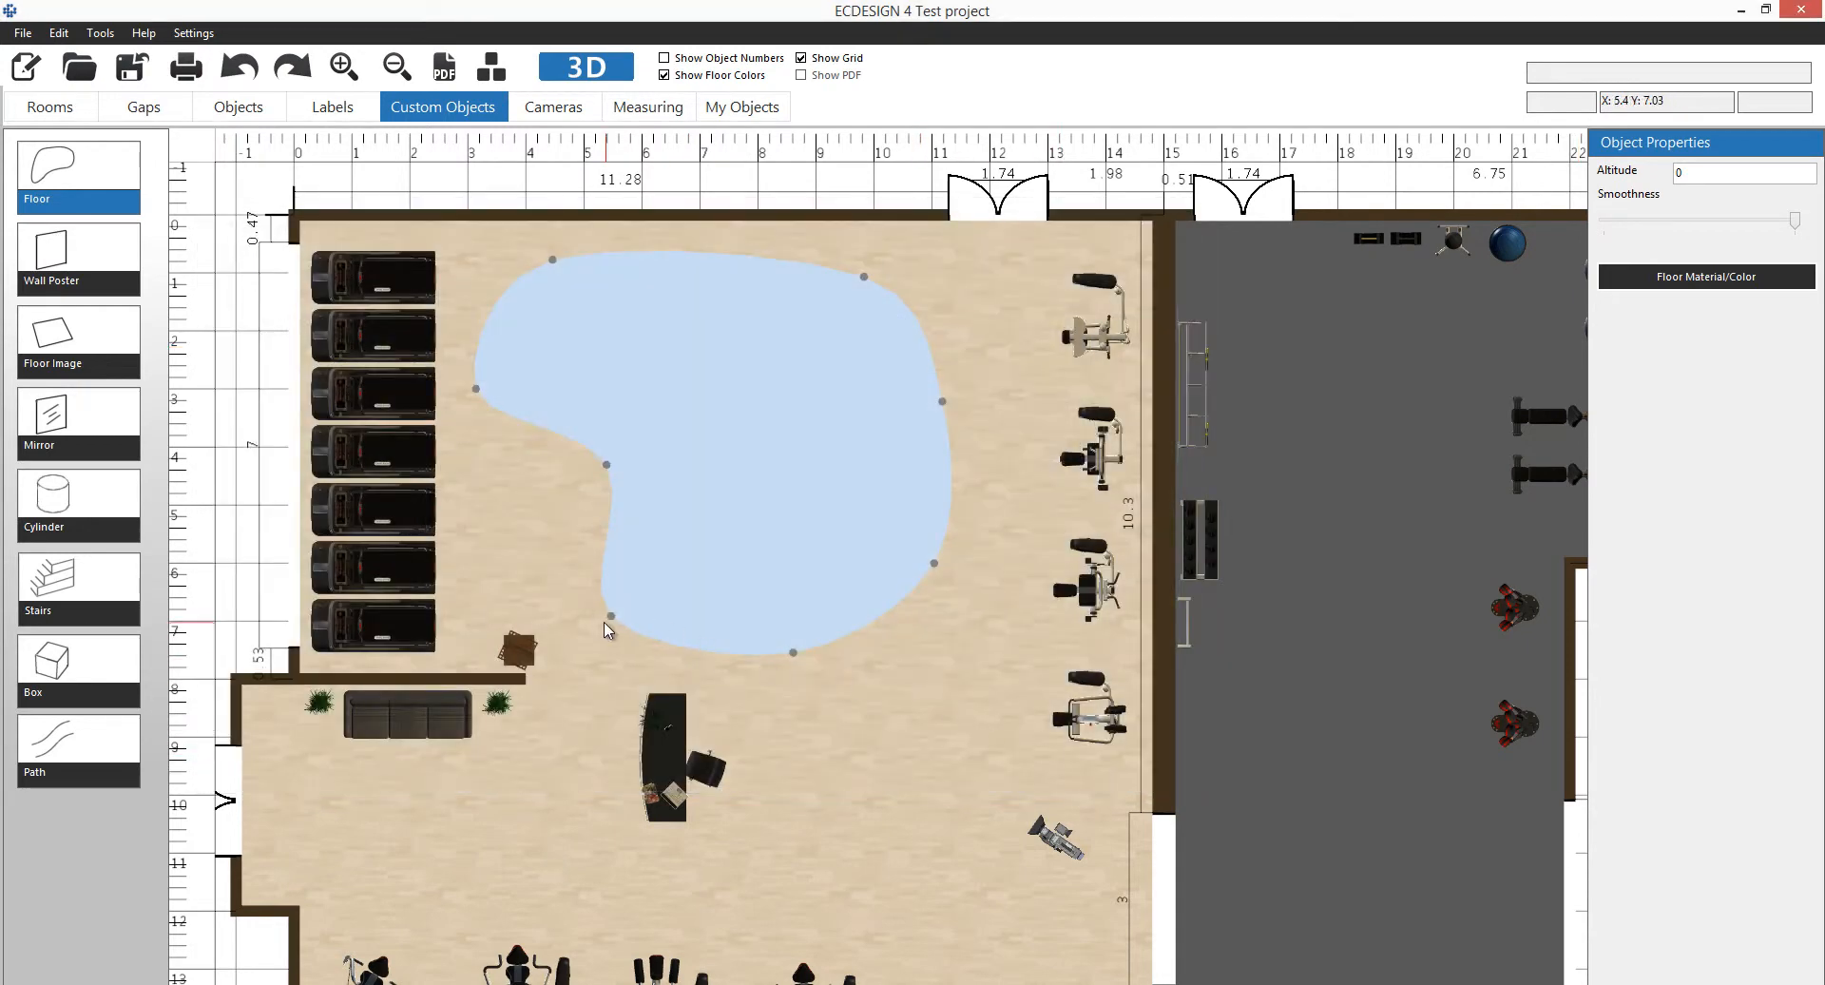
click(583, 66)
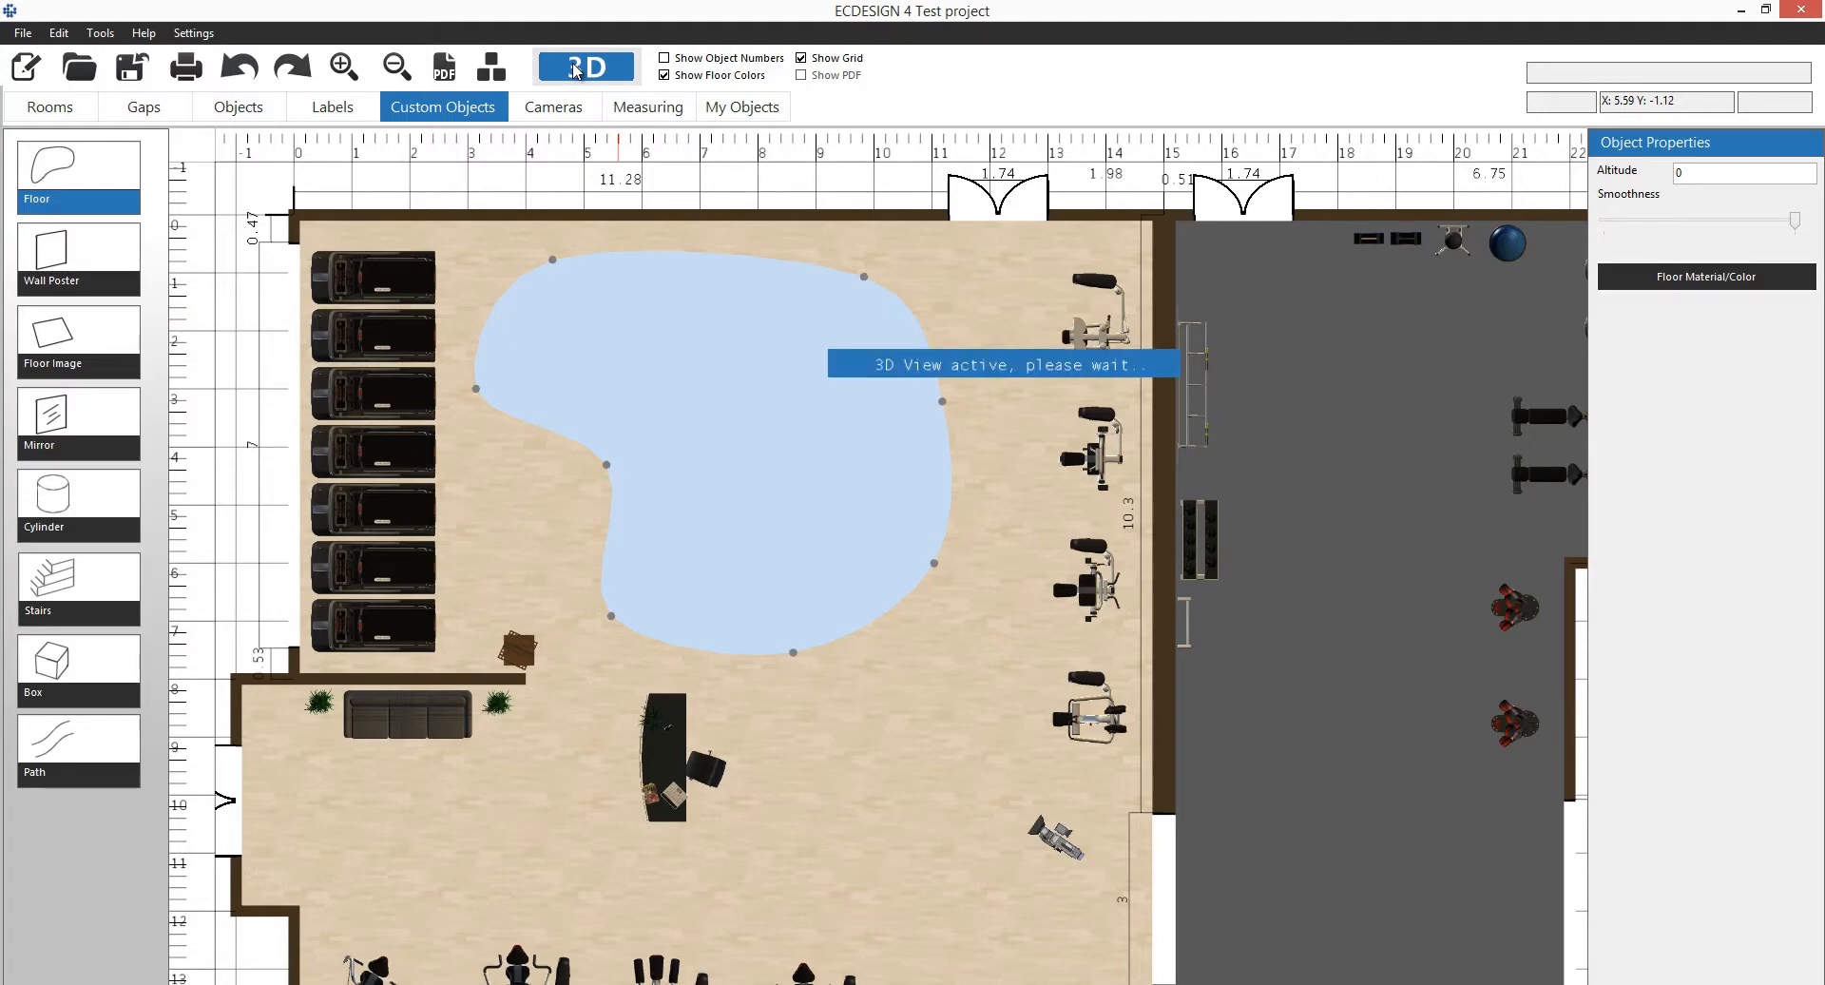
click(586, 65)
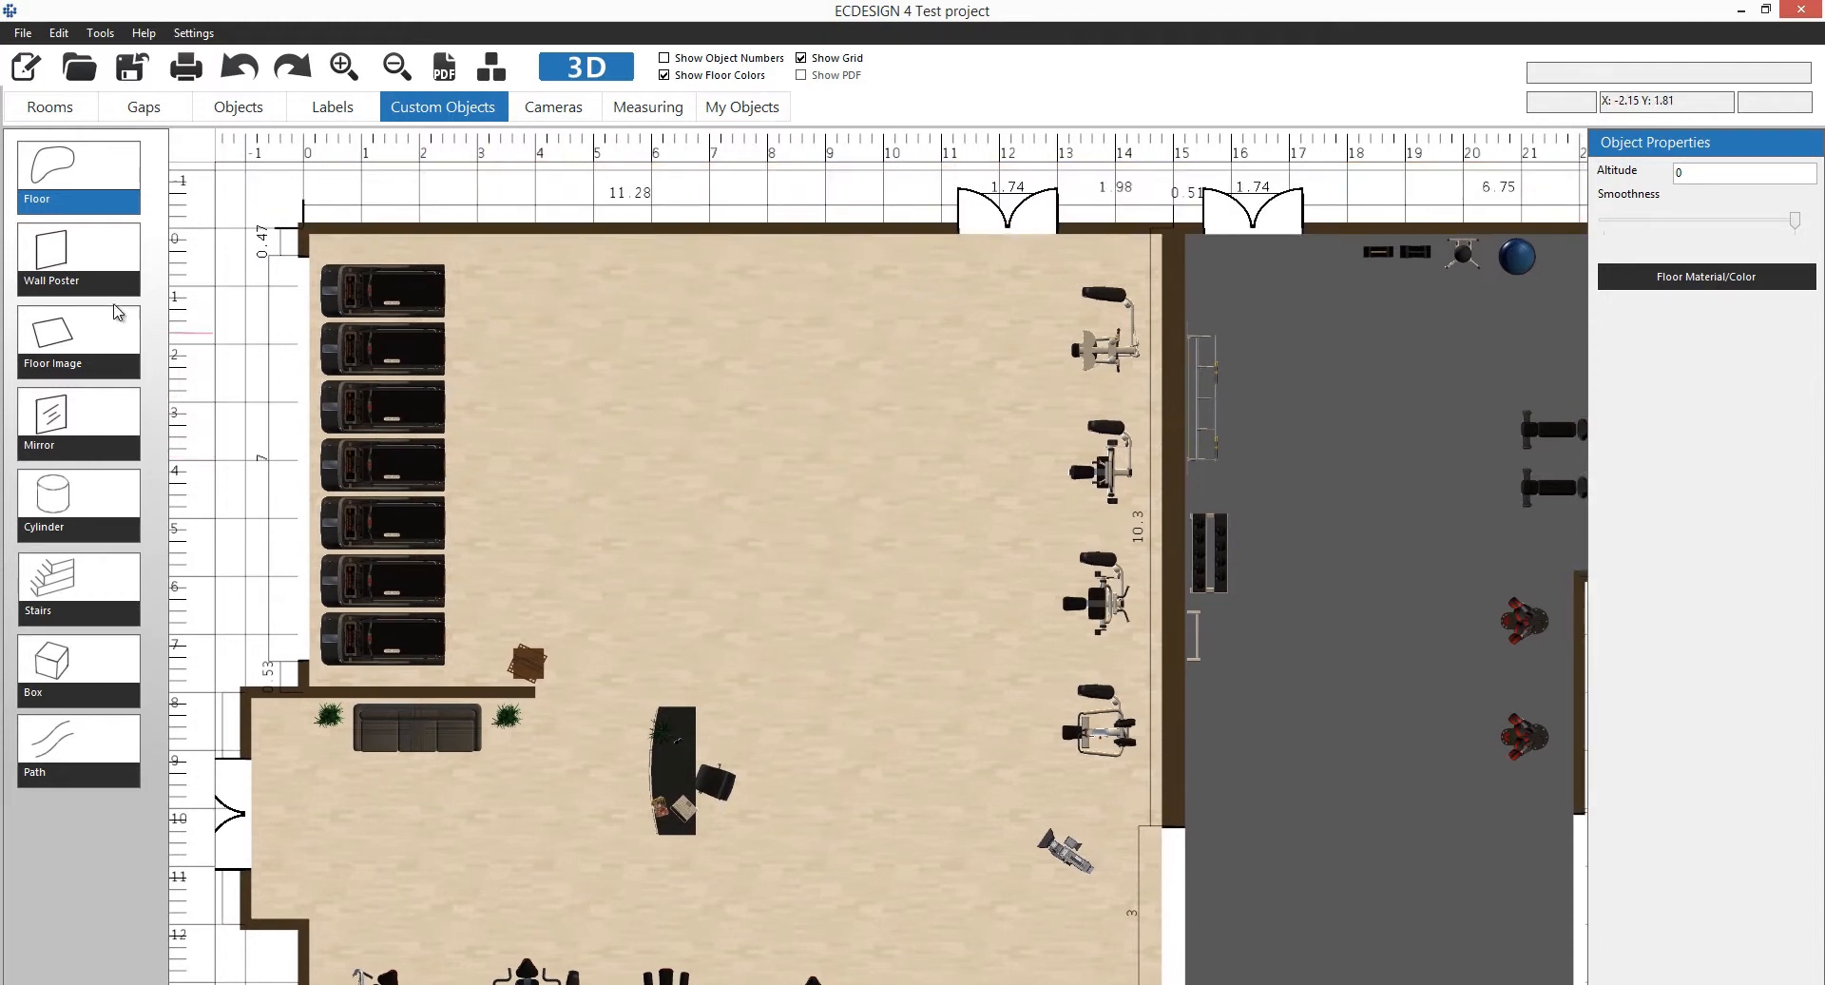
mouse_move(102, 273)
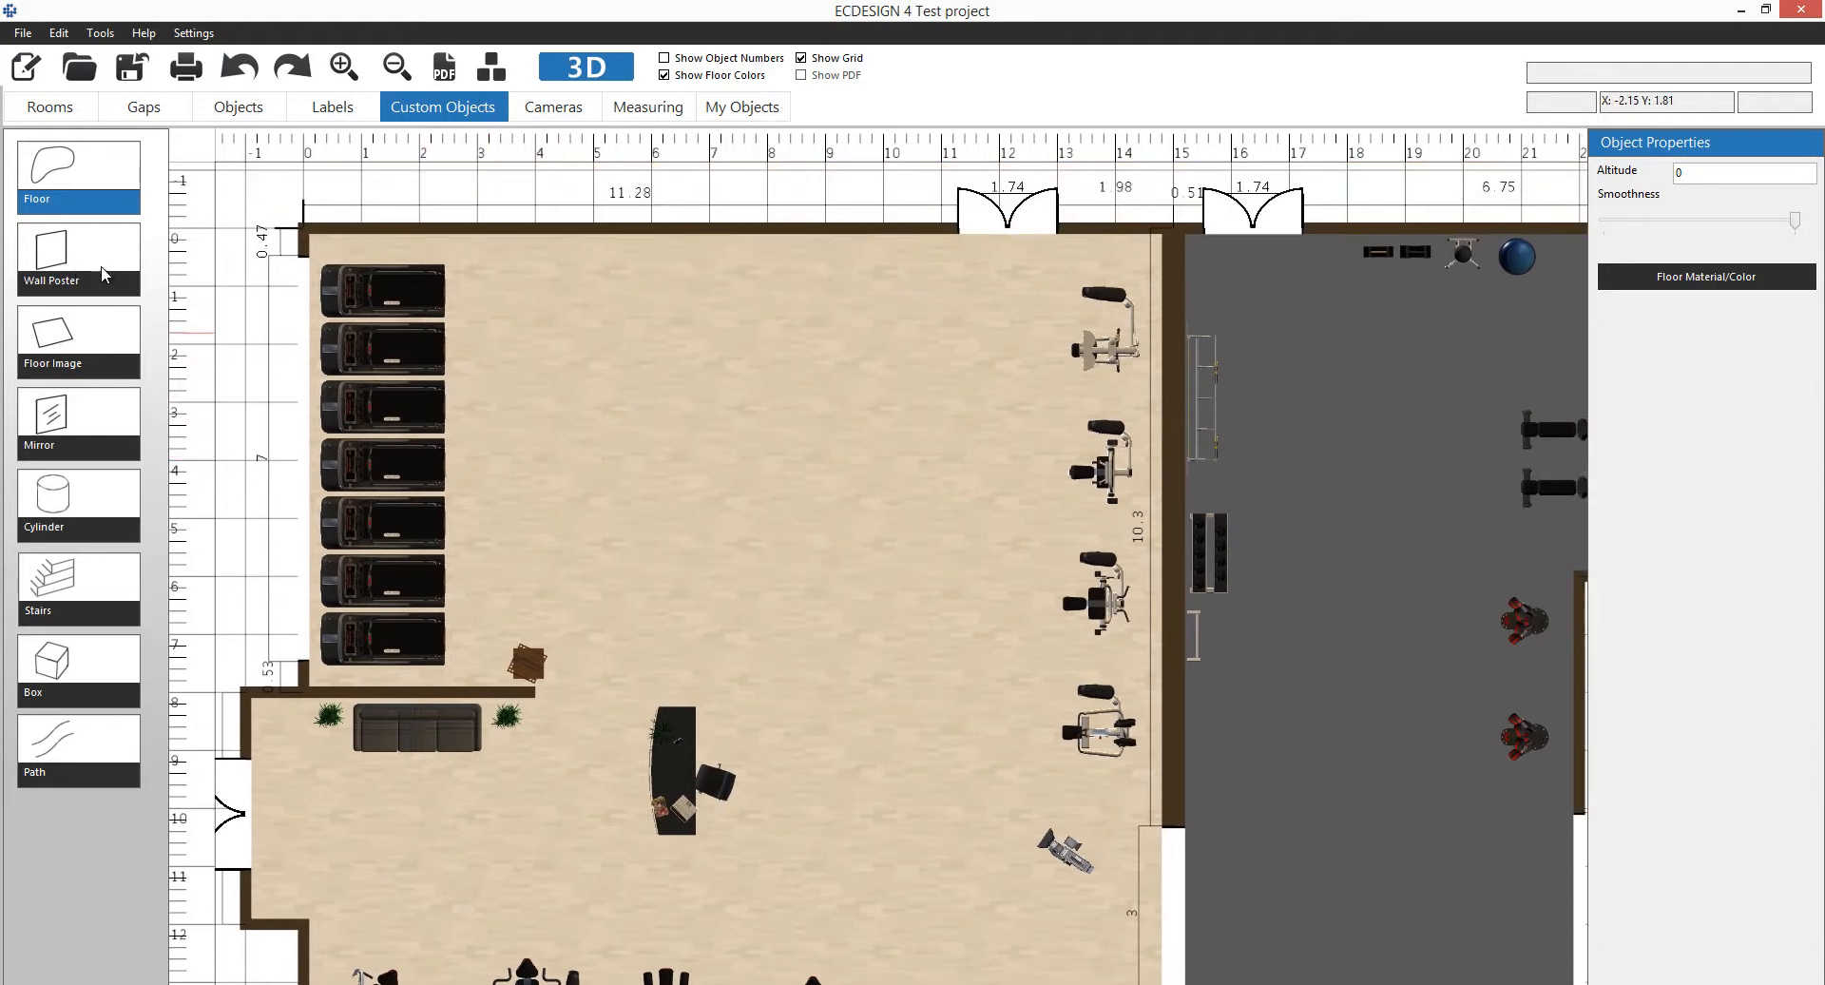
mouse_move(554, 244)
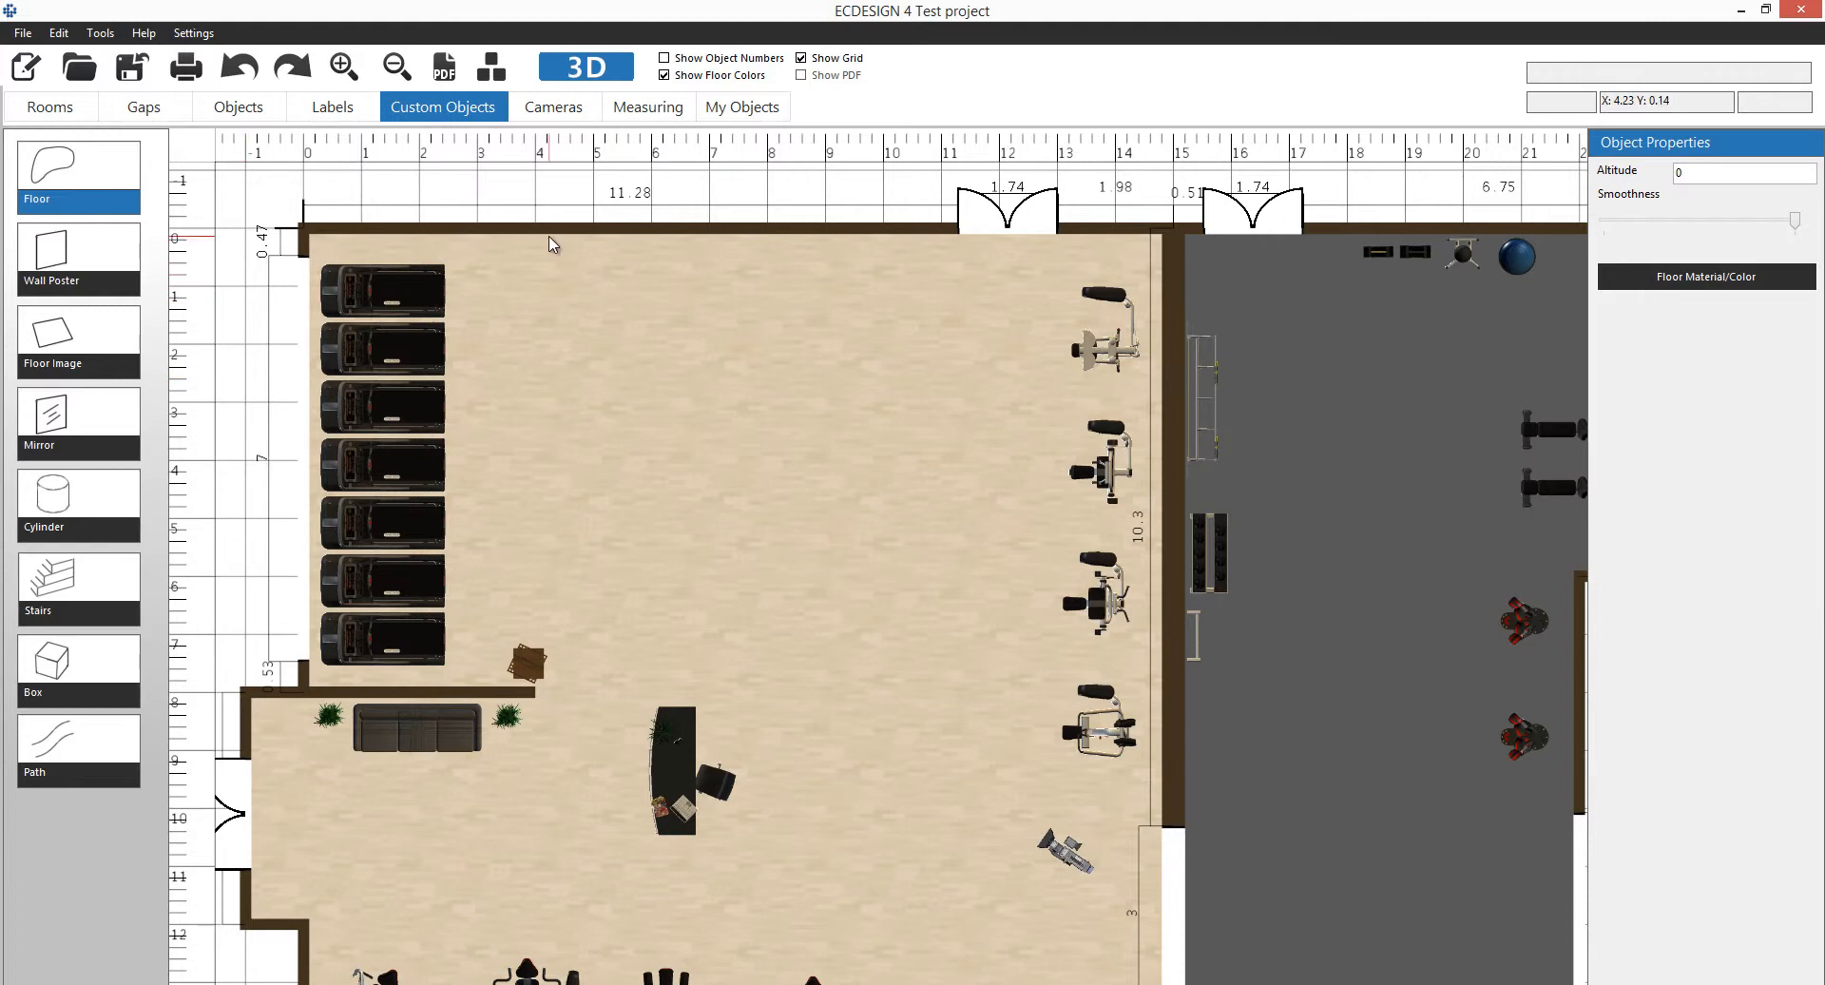
mouse_move(390, 274)
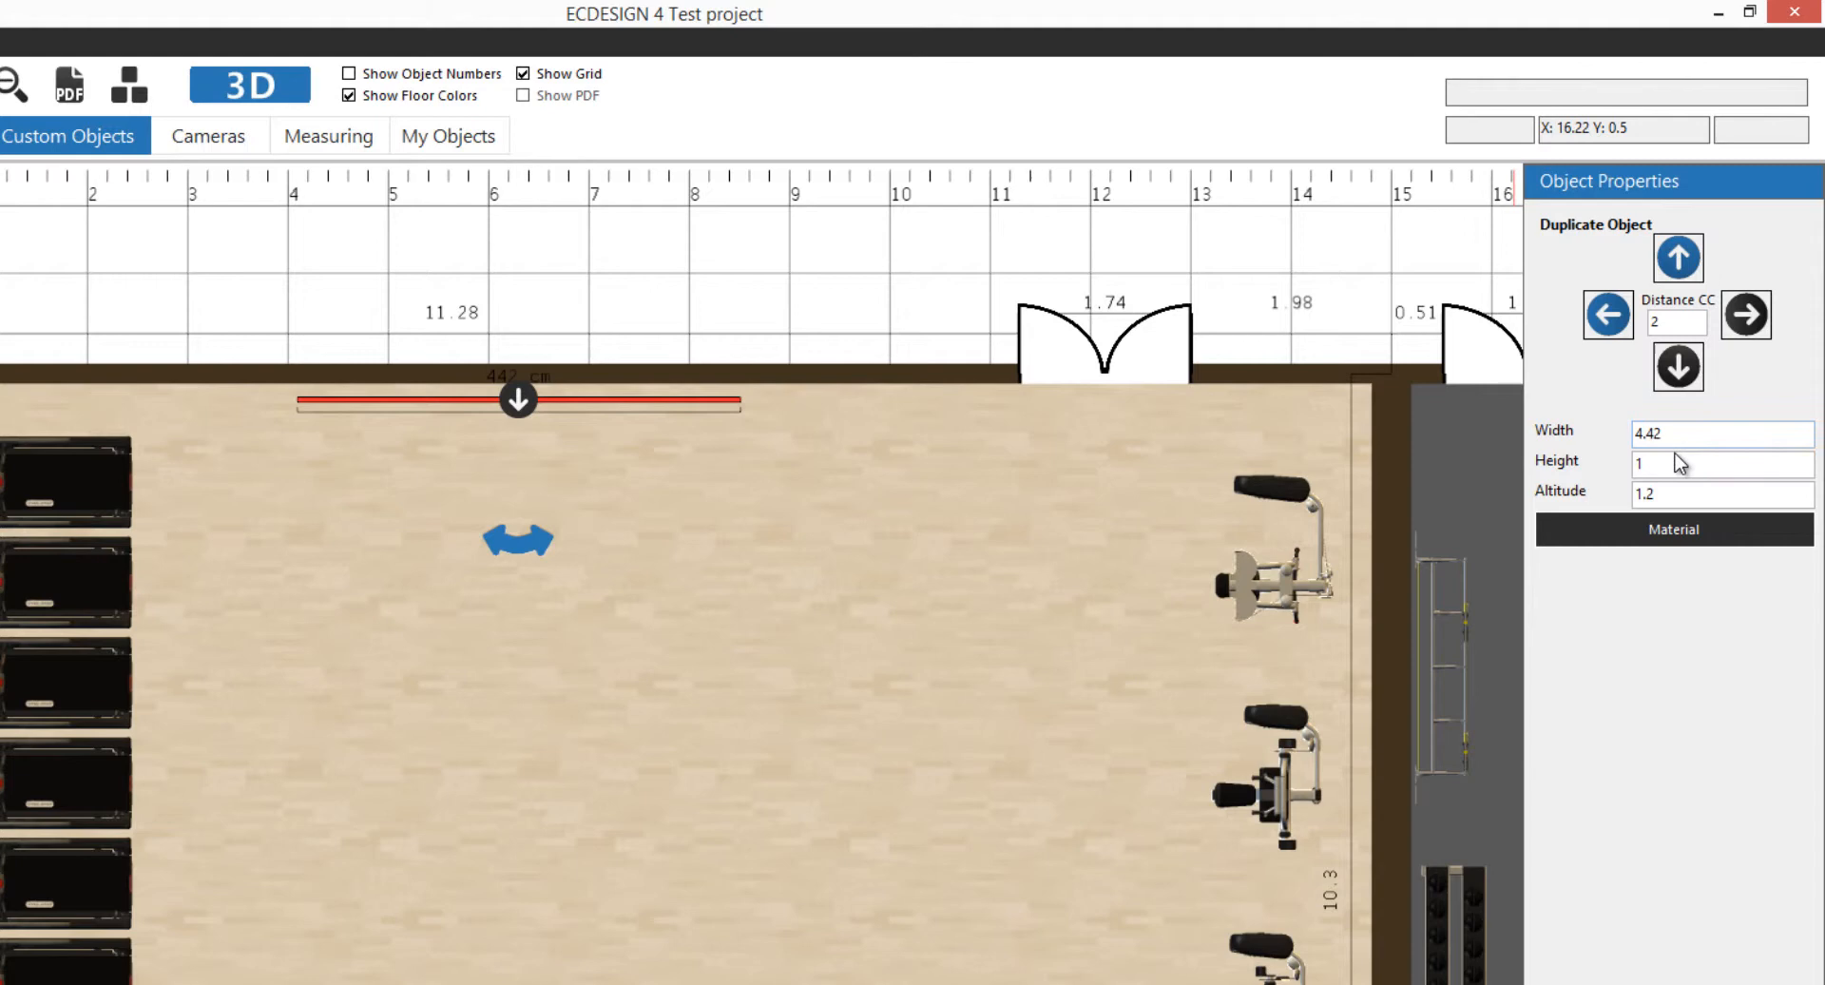
Set the wall poster on the top wall to width 5, height 1 and altitude 1.
triple_click(1721, 433)
text(5)
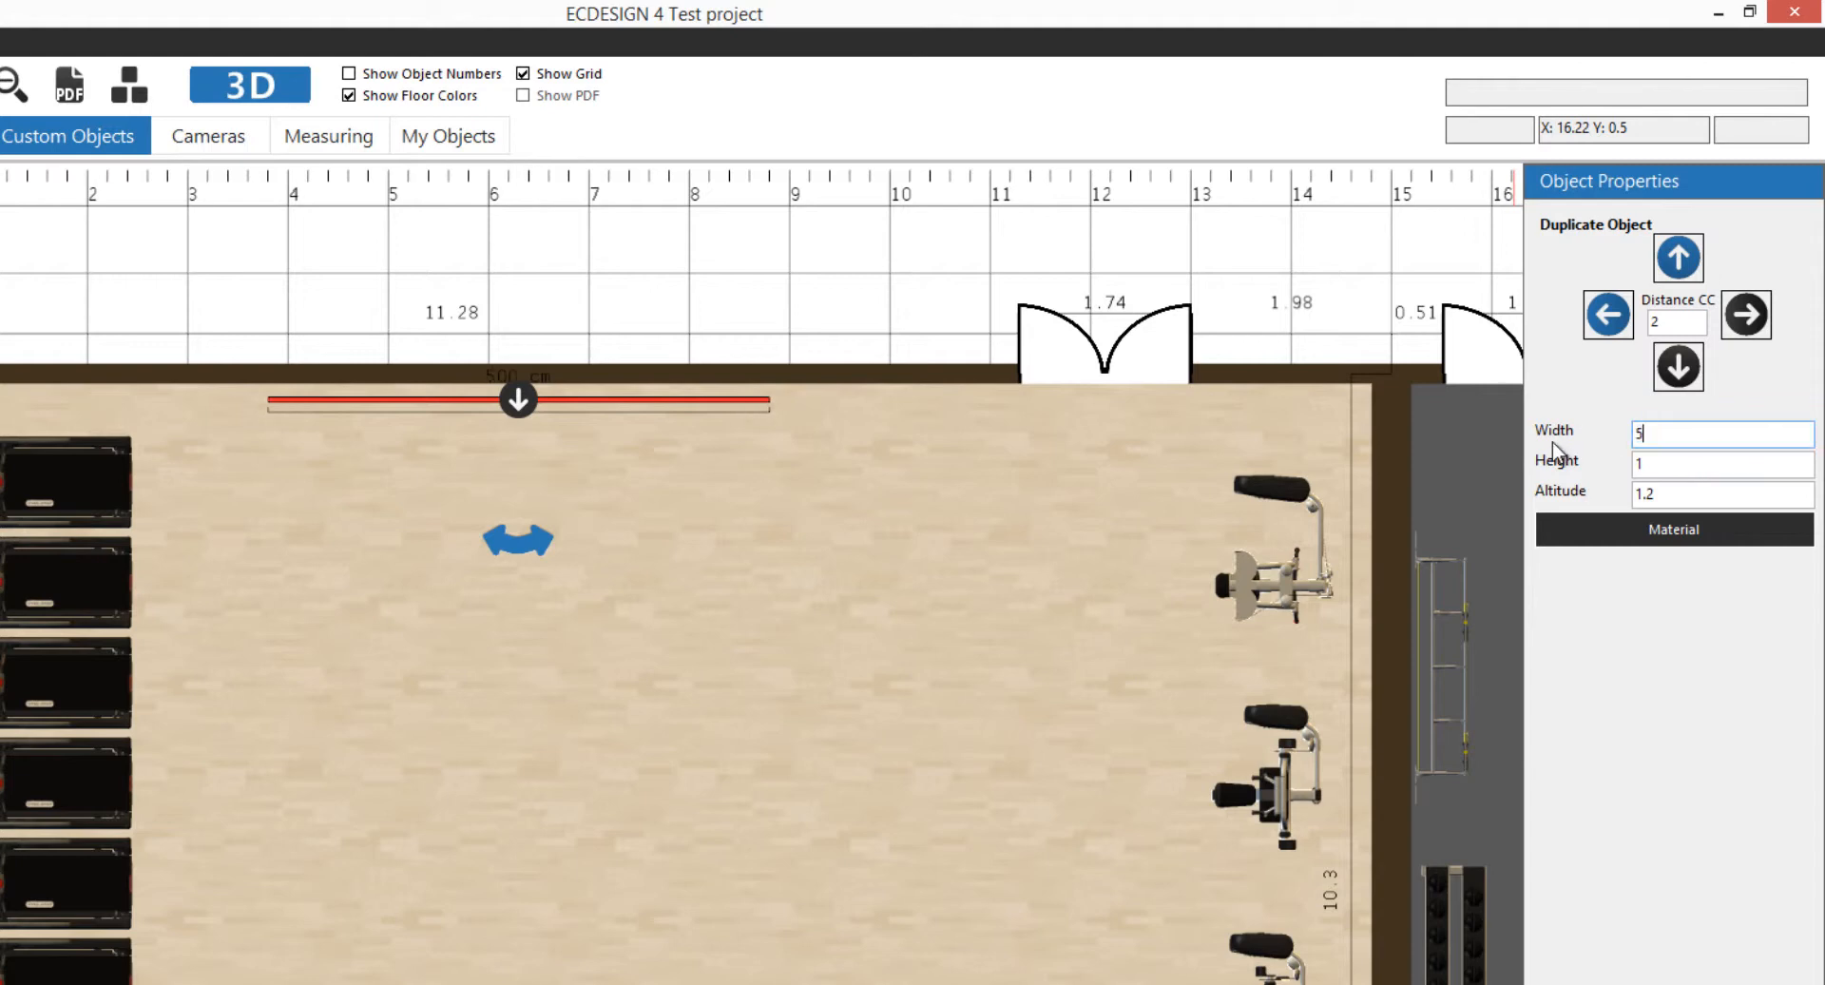
click(1721, 464)
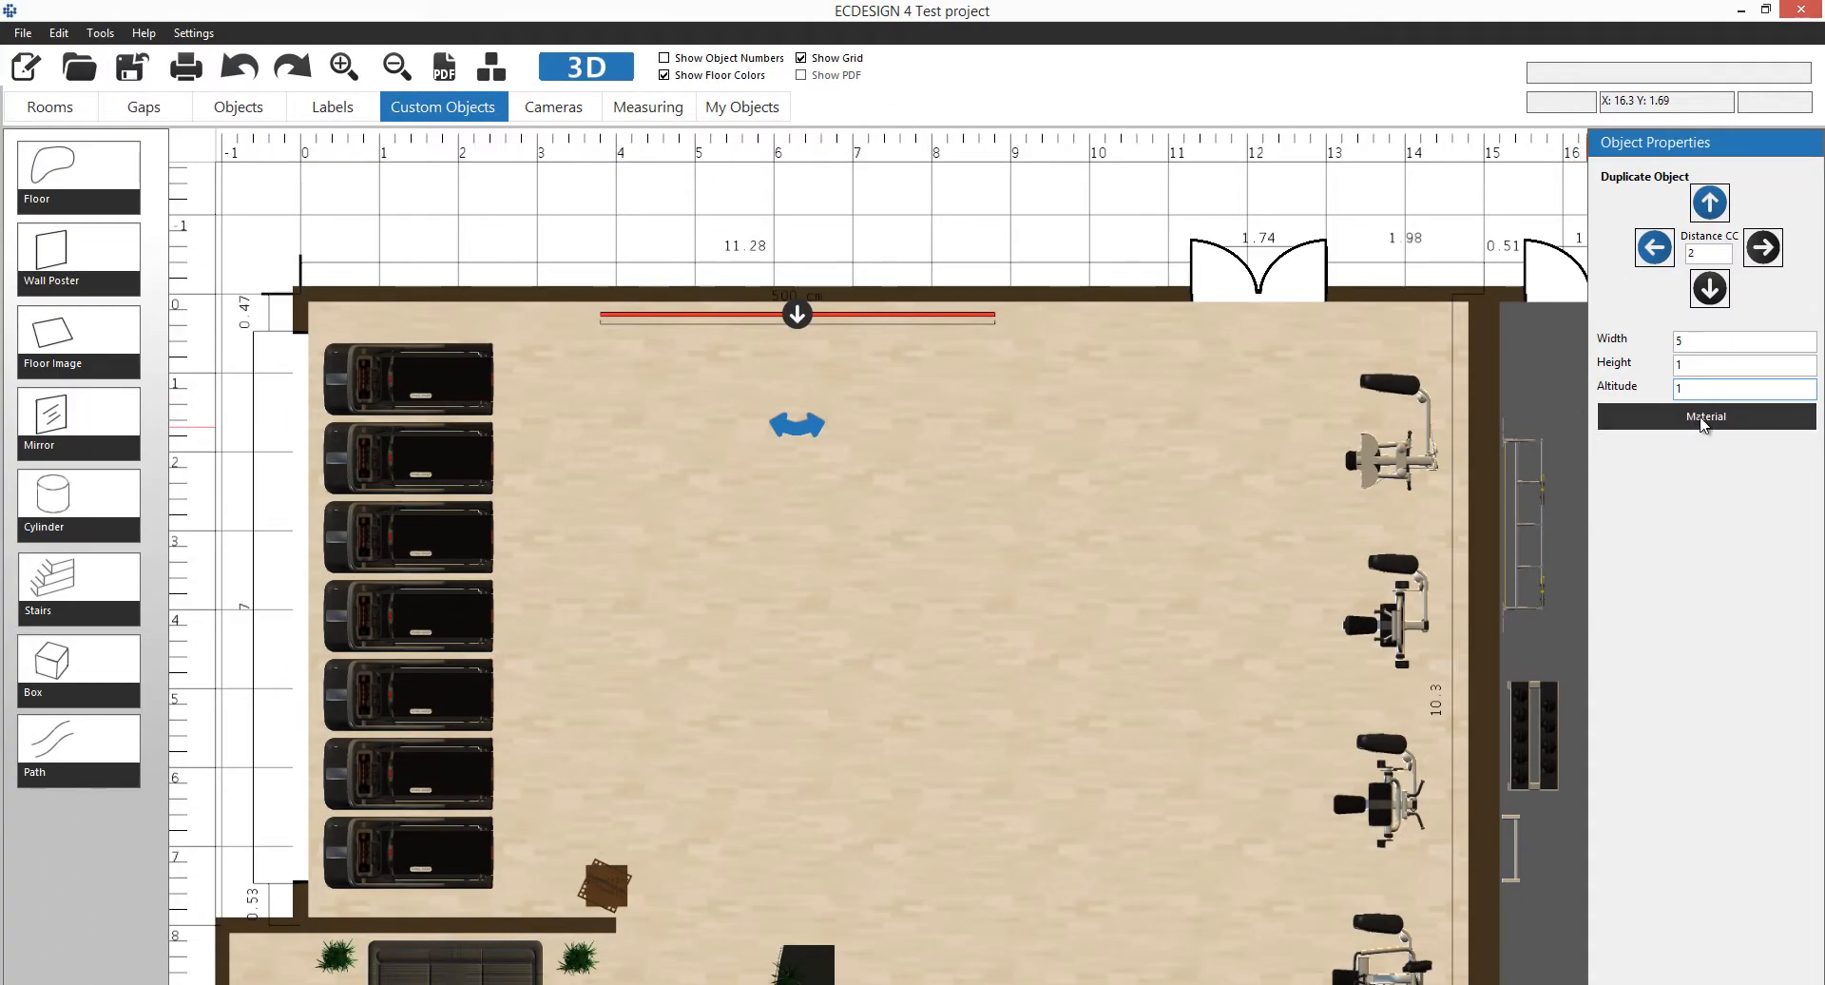
Give the poster the custom ecdesign logo image material and start the 3D preview.
click(1704, 416)
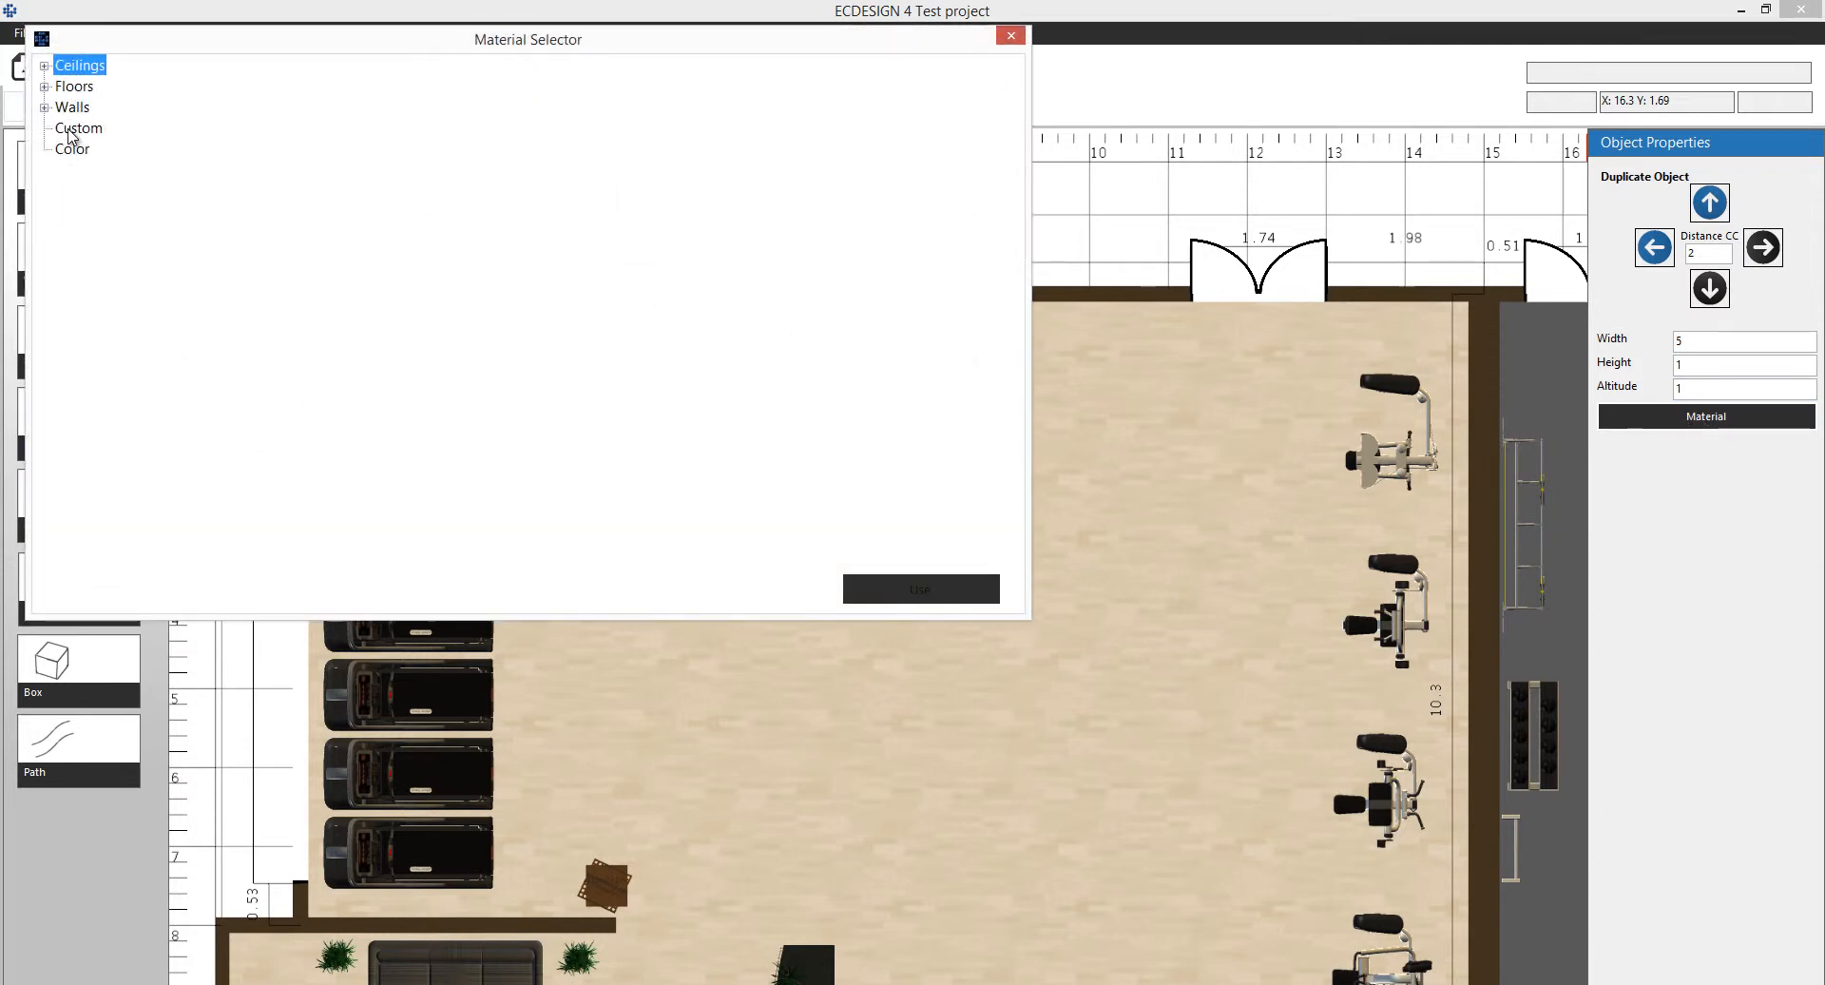
click(78, 127)
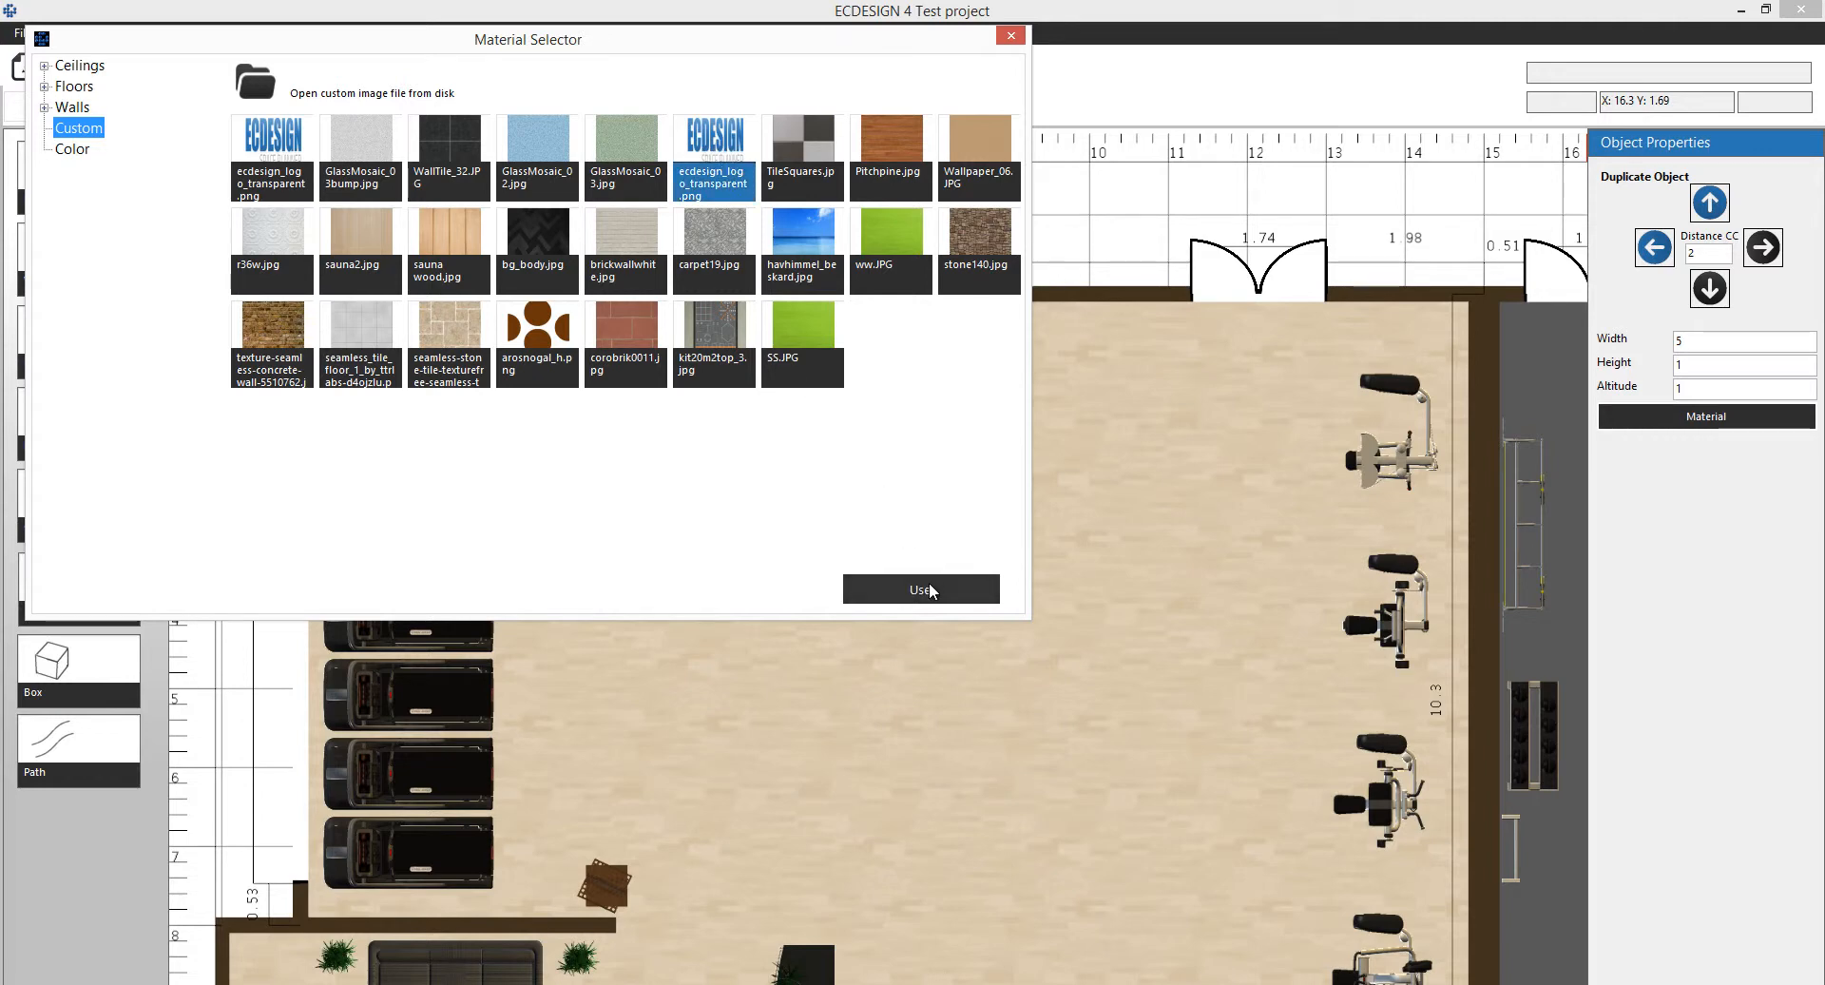
click(920, 589)
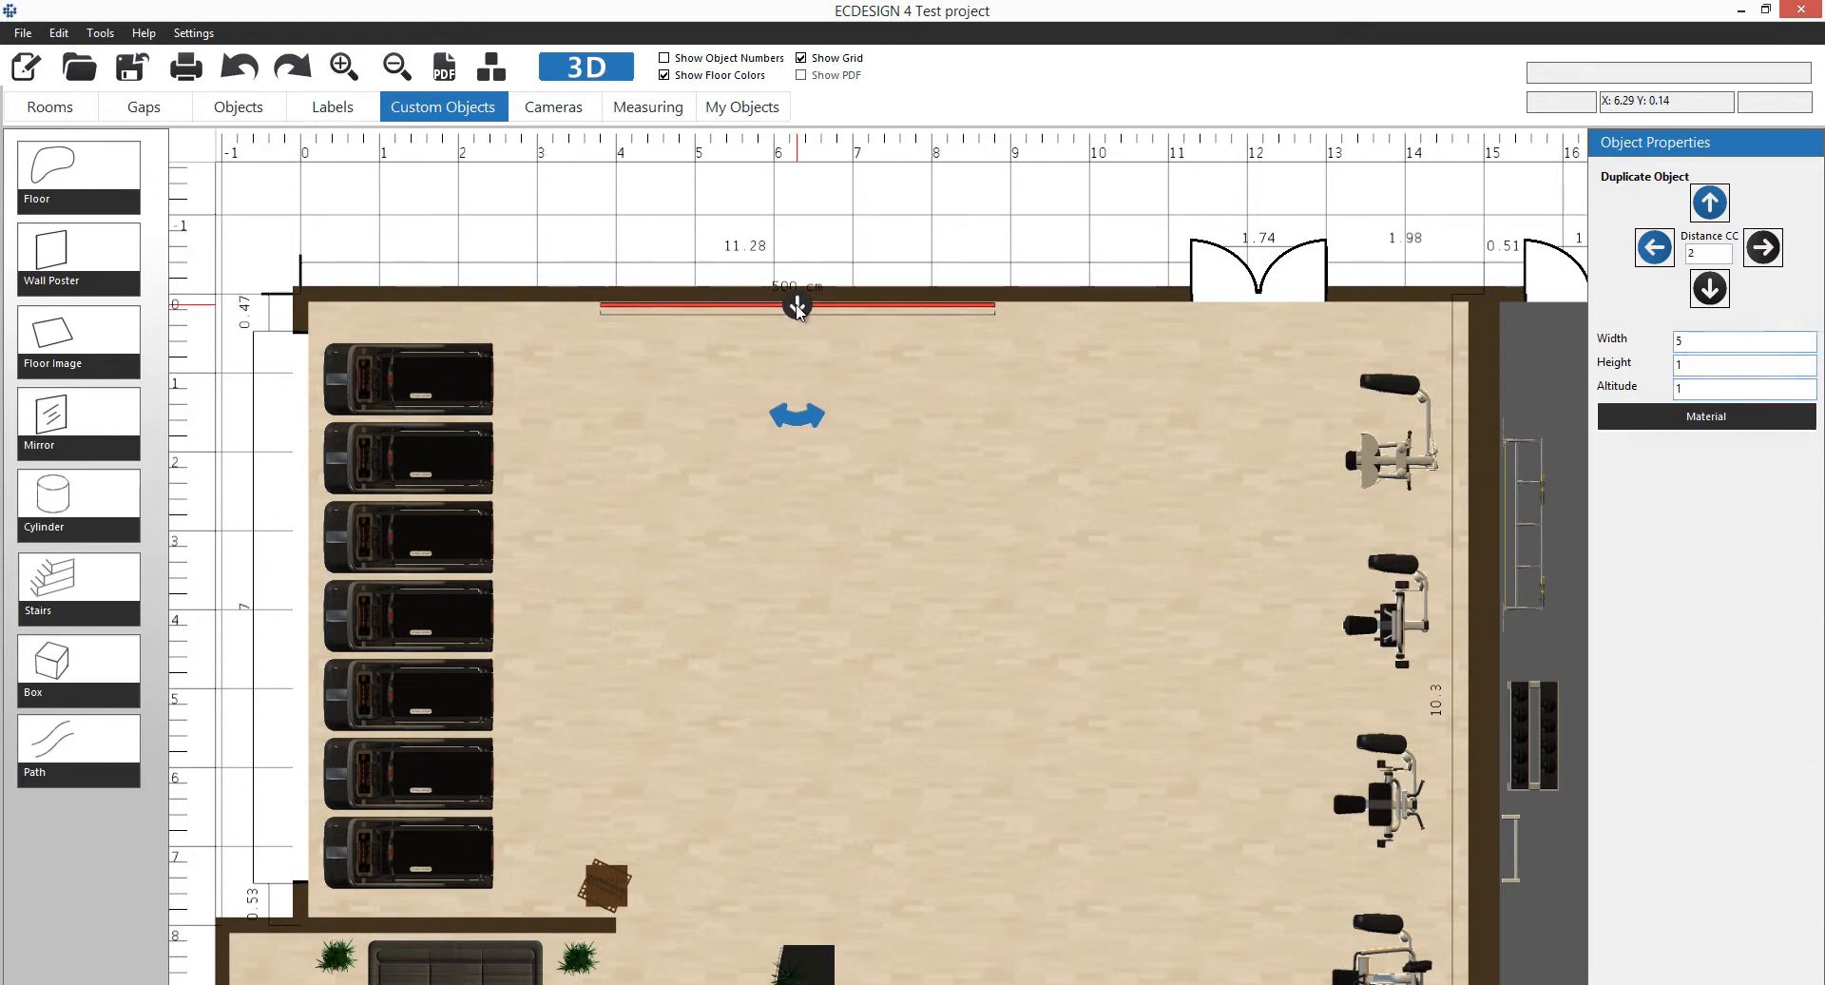
click(586, 67)
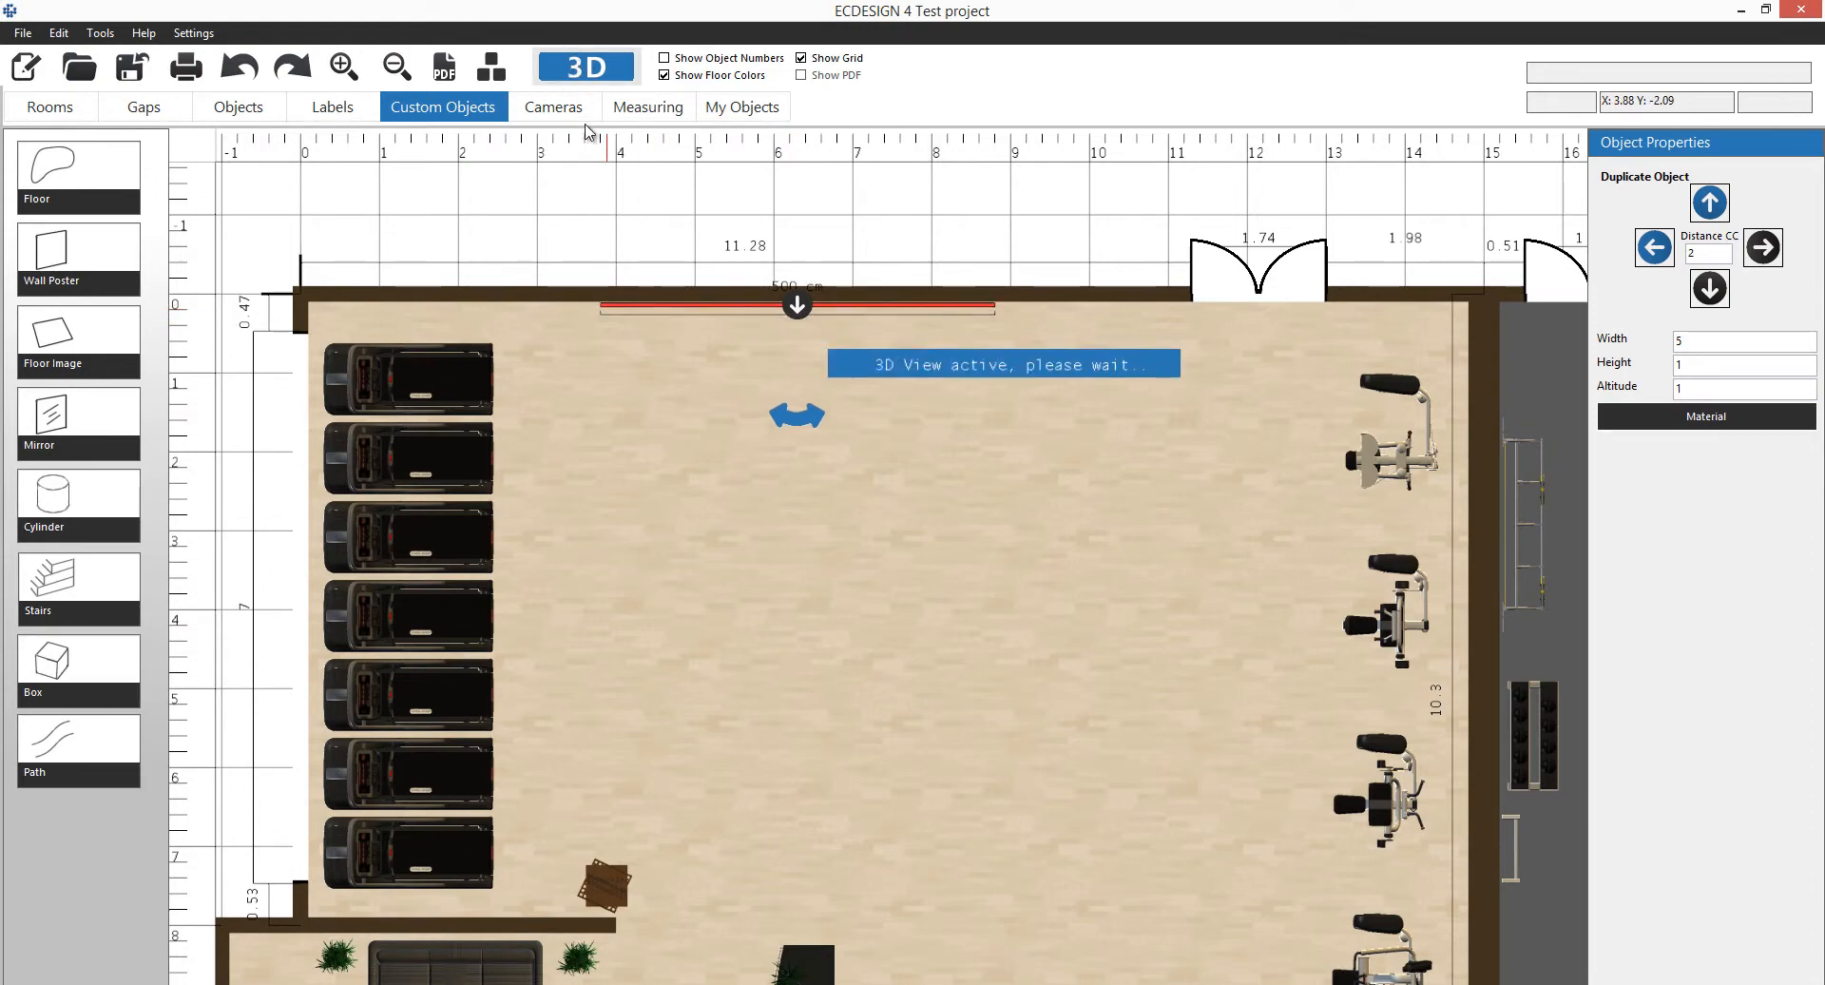
View the ECDESIGN logo poster beside the treadmills in the 3D viewer.
click(586, 66)
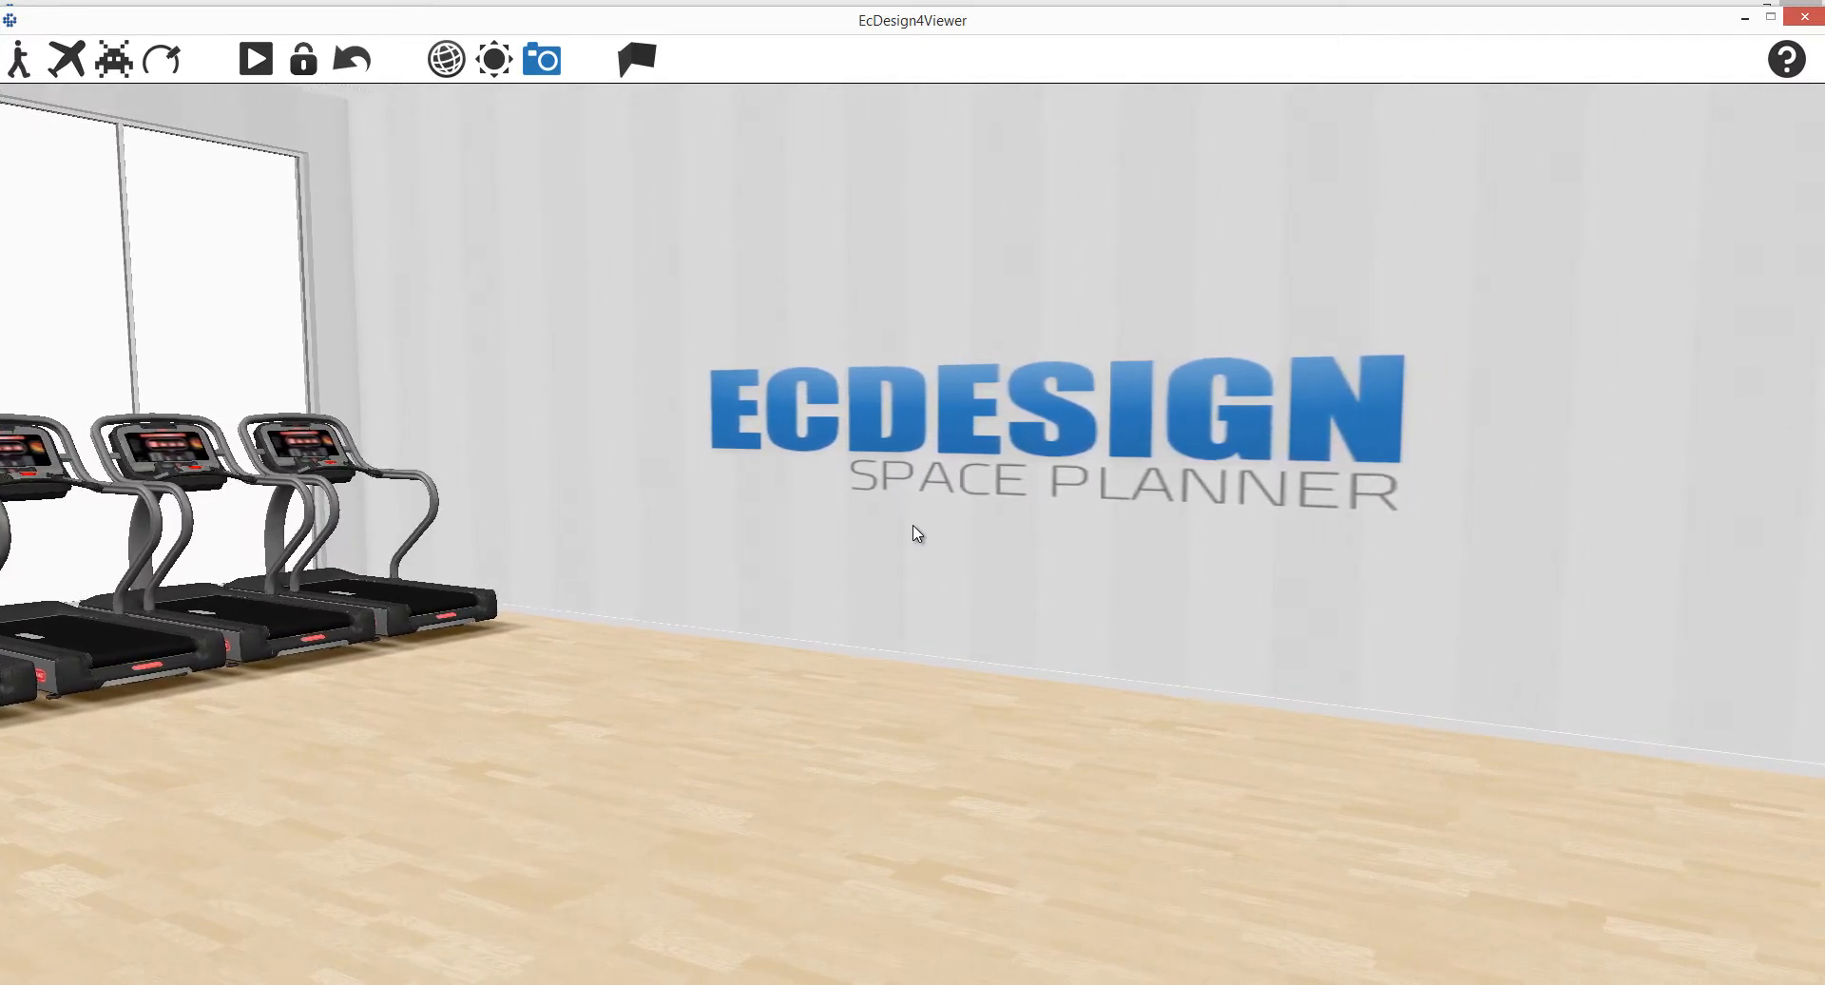
mouse_move(848, 538)
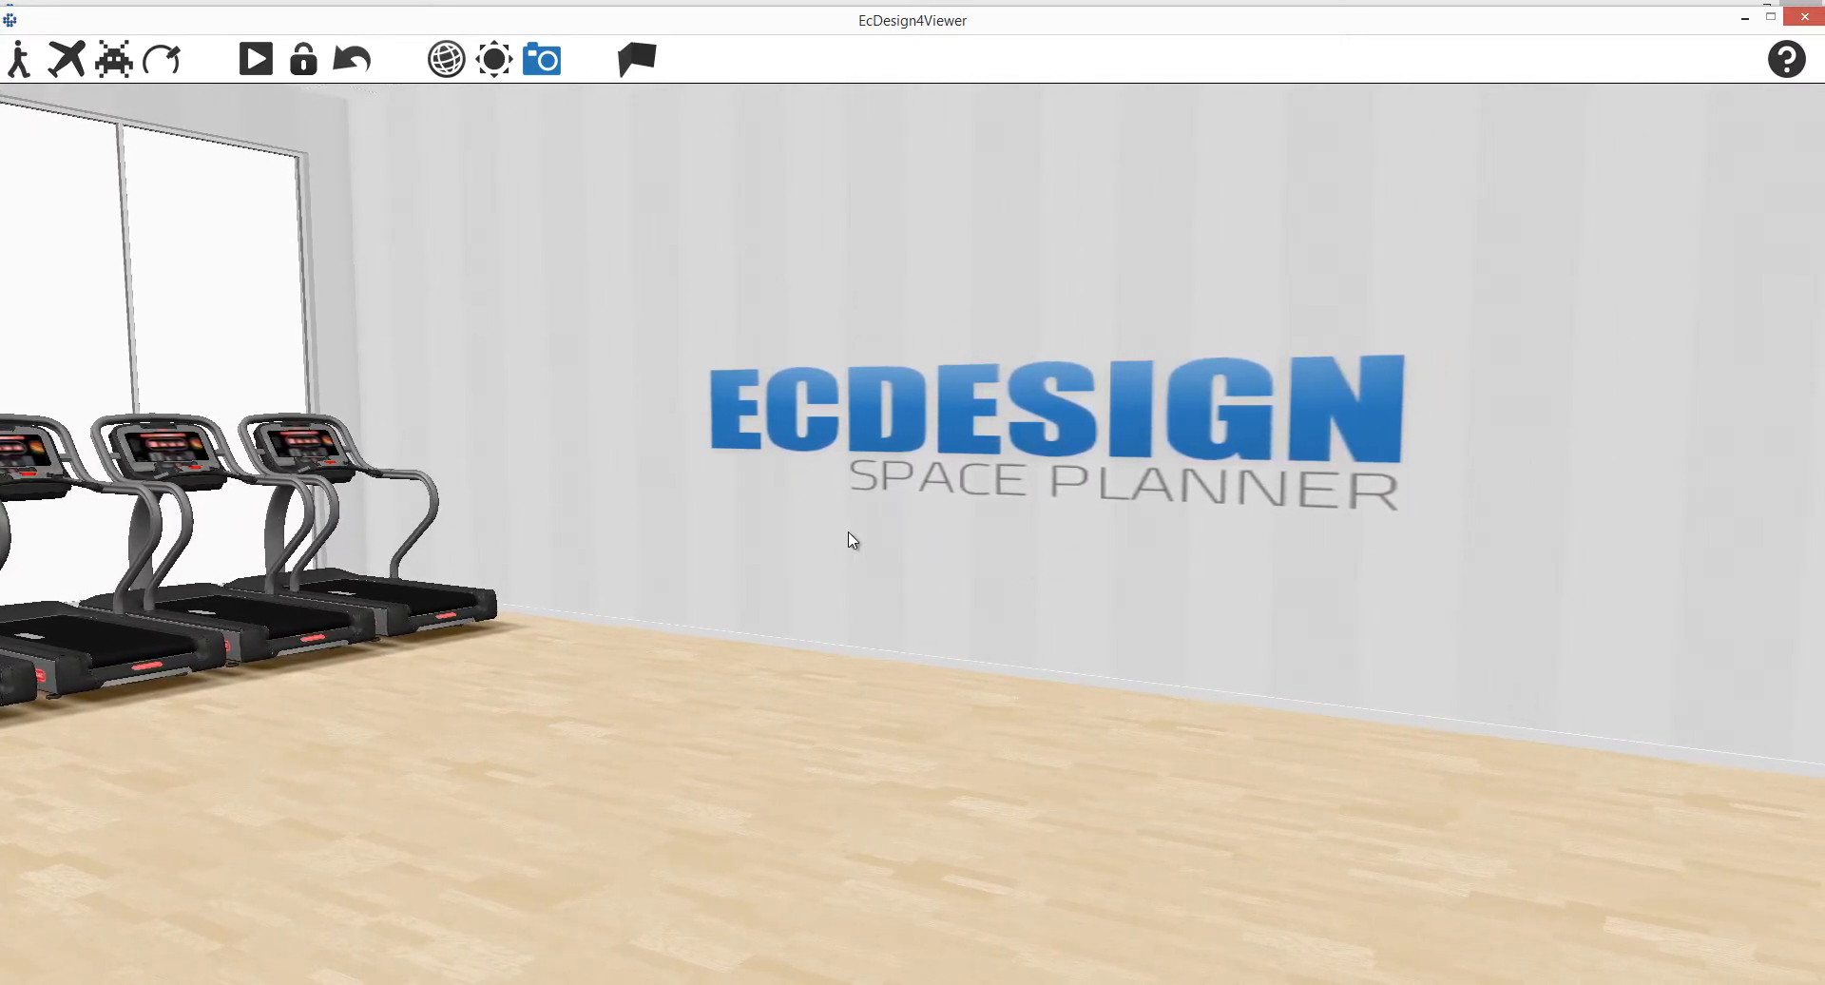
mouse_move(860, 297)
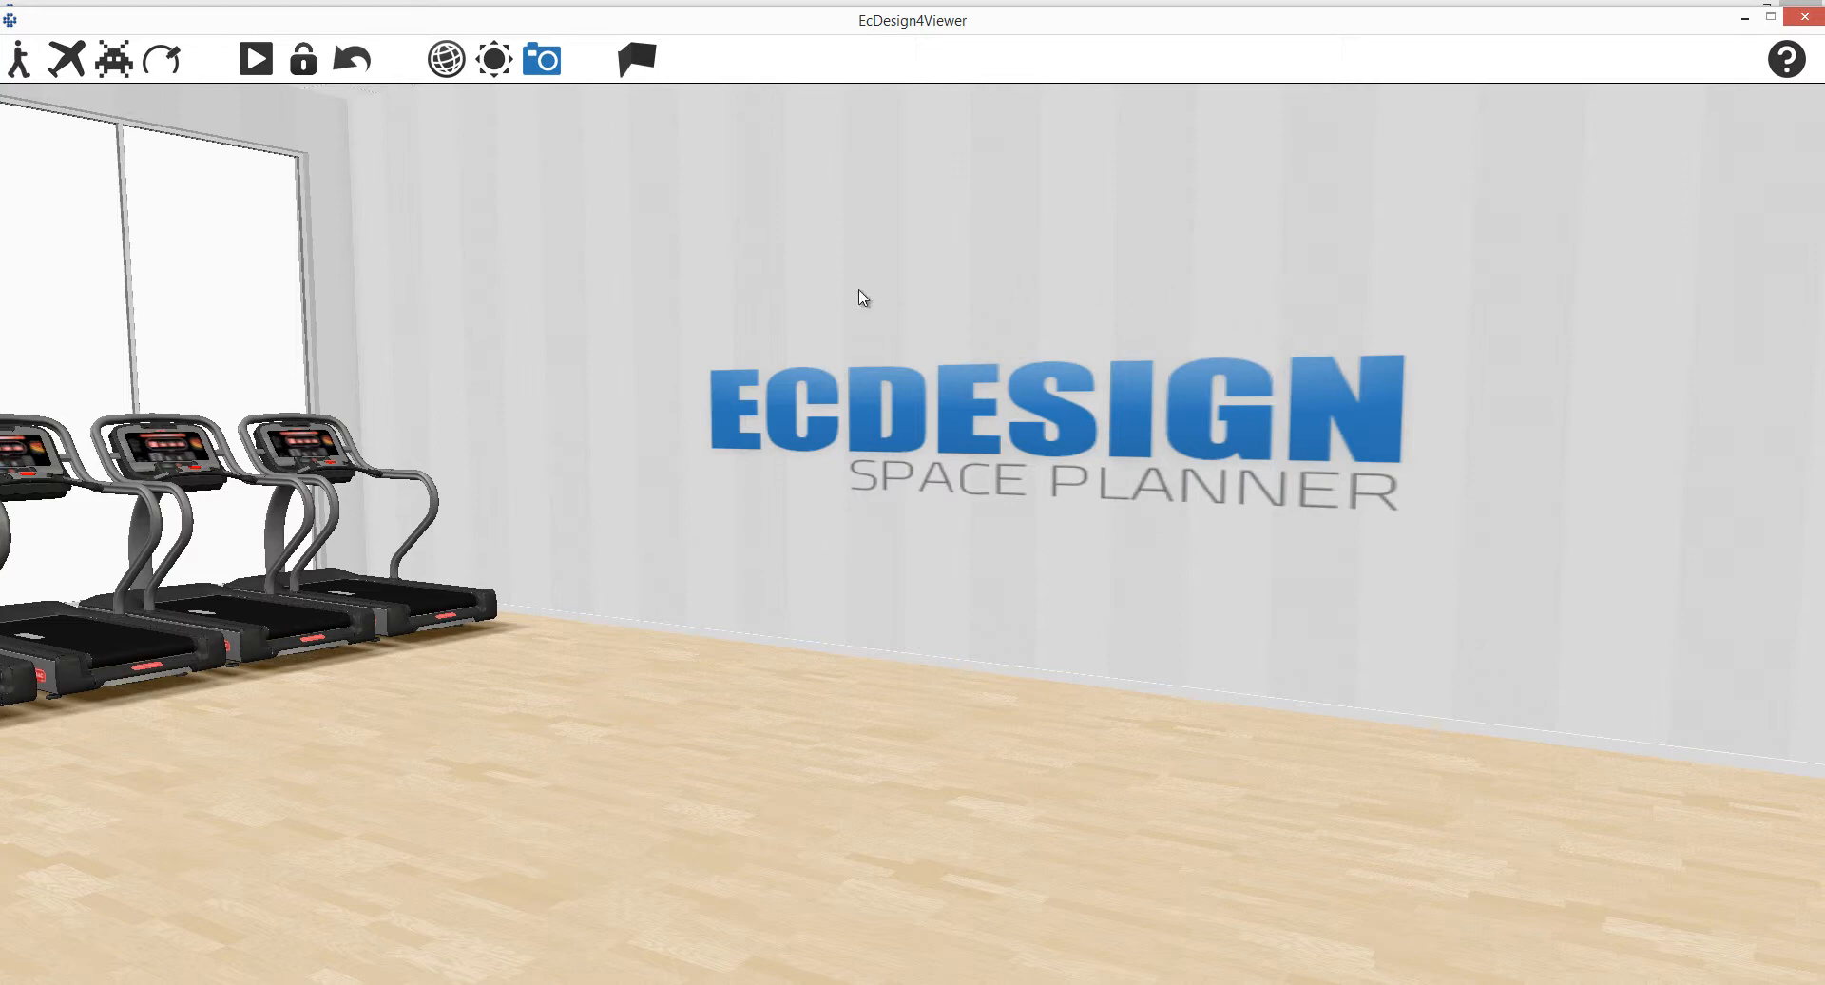
mouse_move(1342, 490)
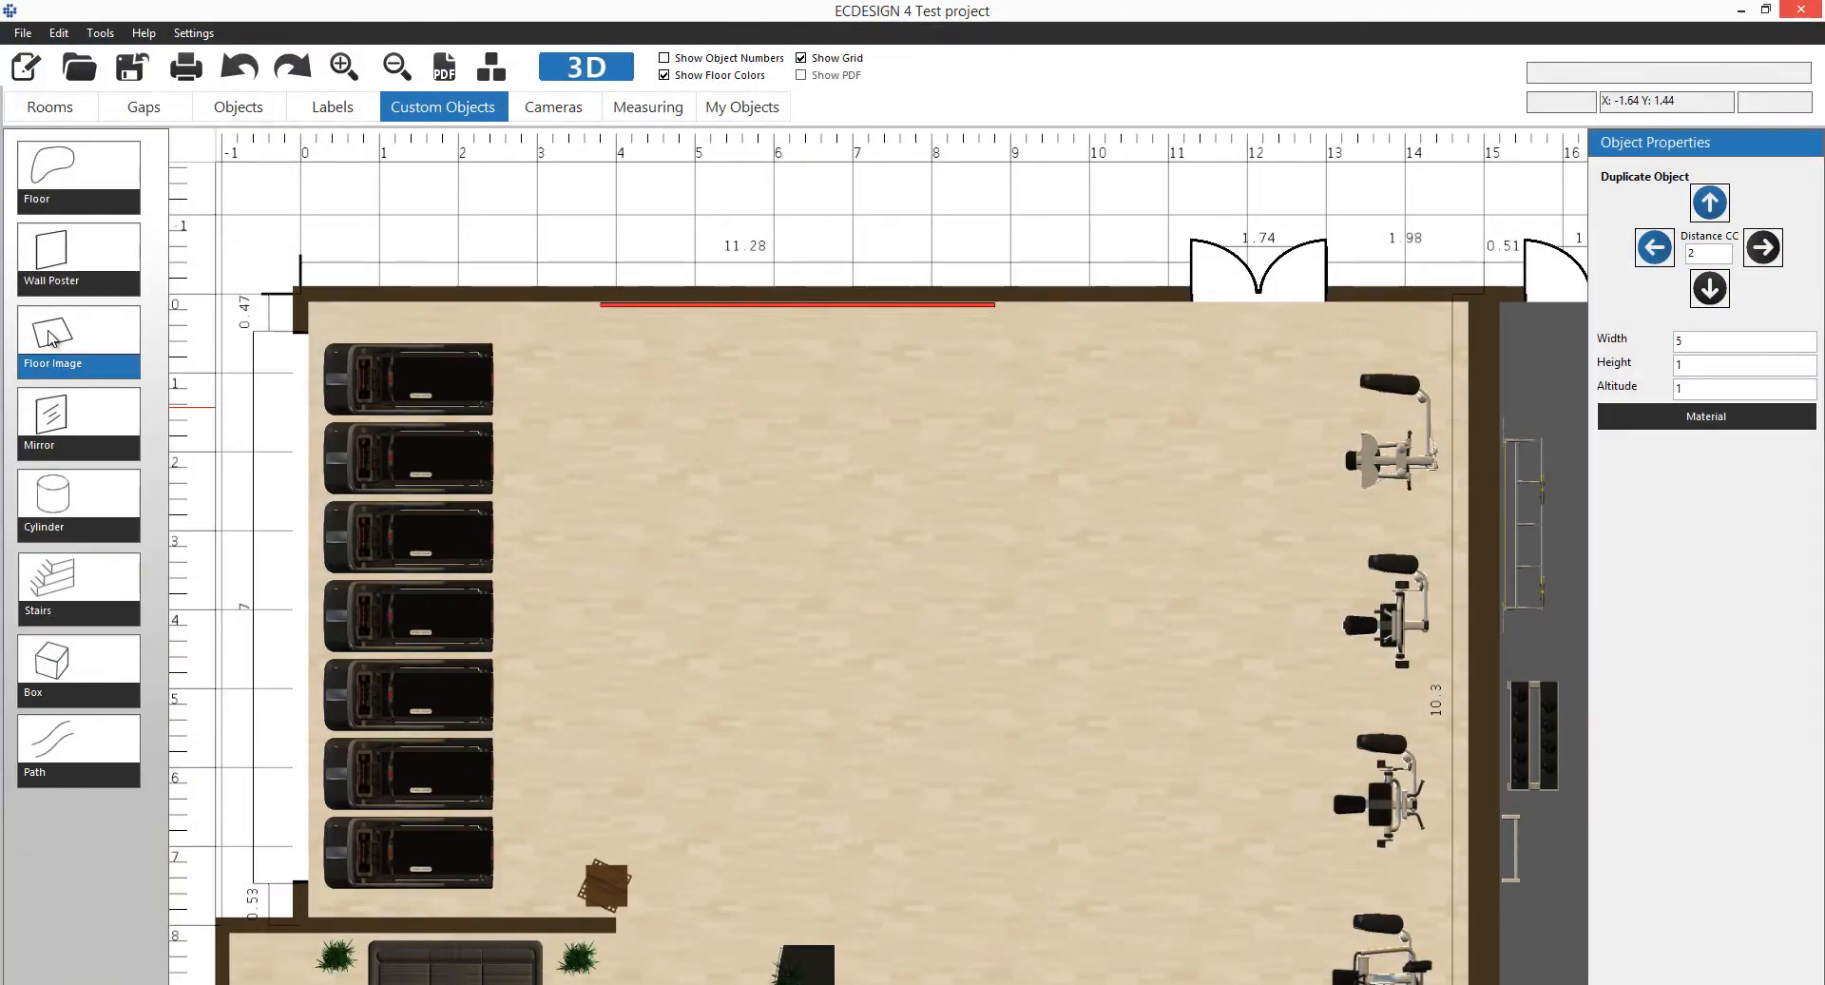
Place a floor image in the cardio room with the custom logo material, 2 wide and 6 deep.
click(736, 515)
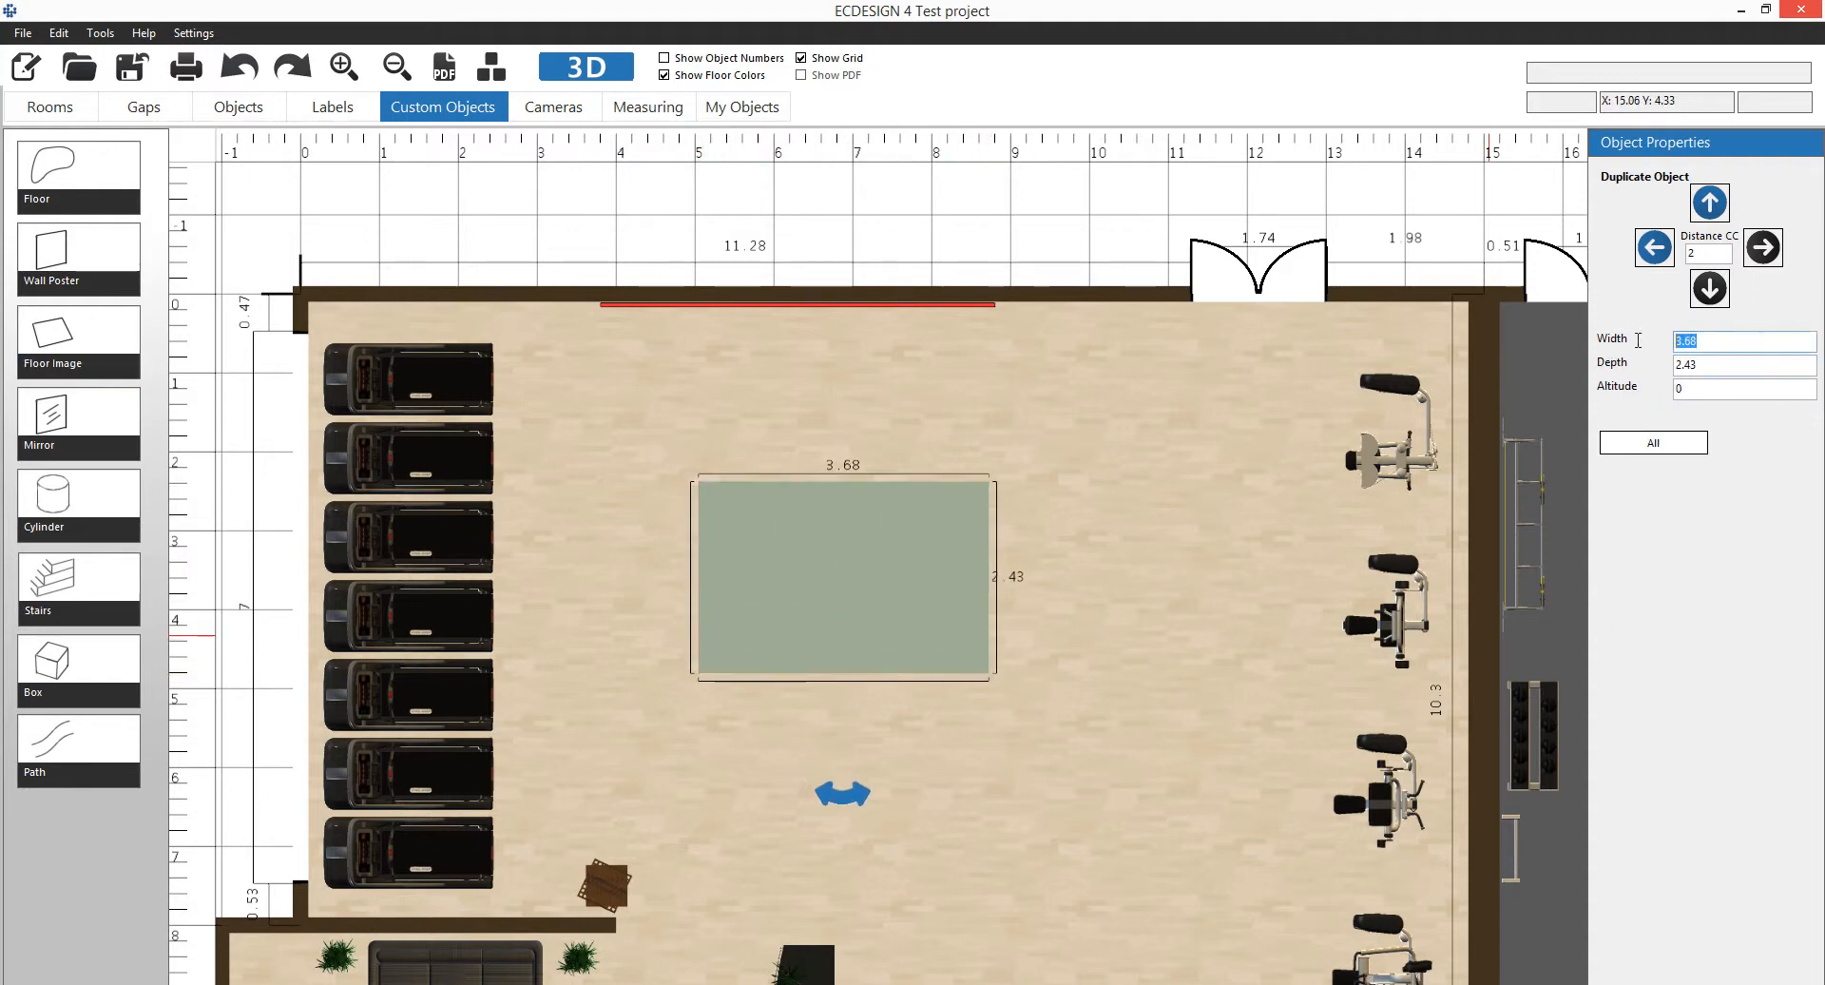
text(4)
click(1743, 363)
text(1)
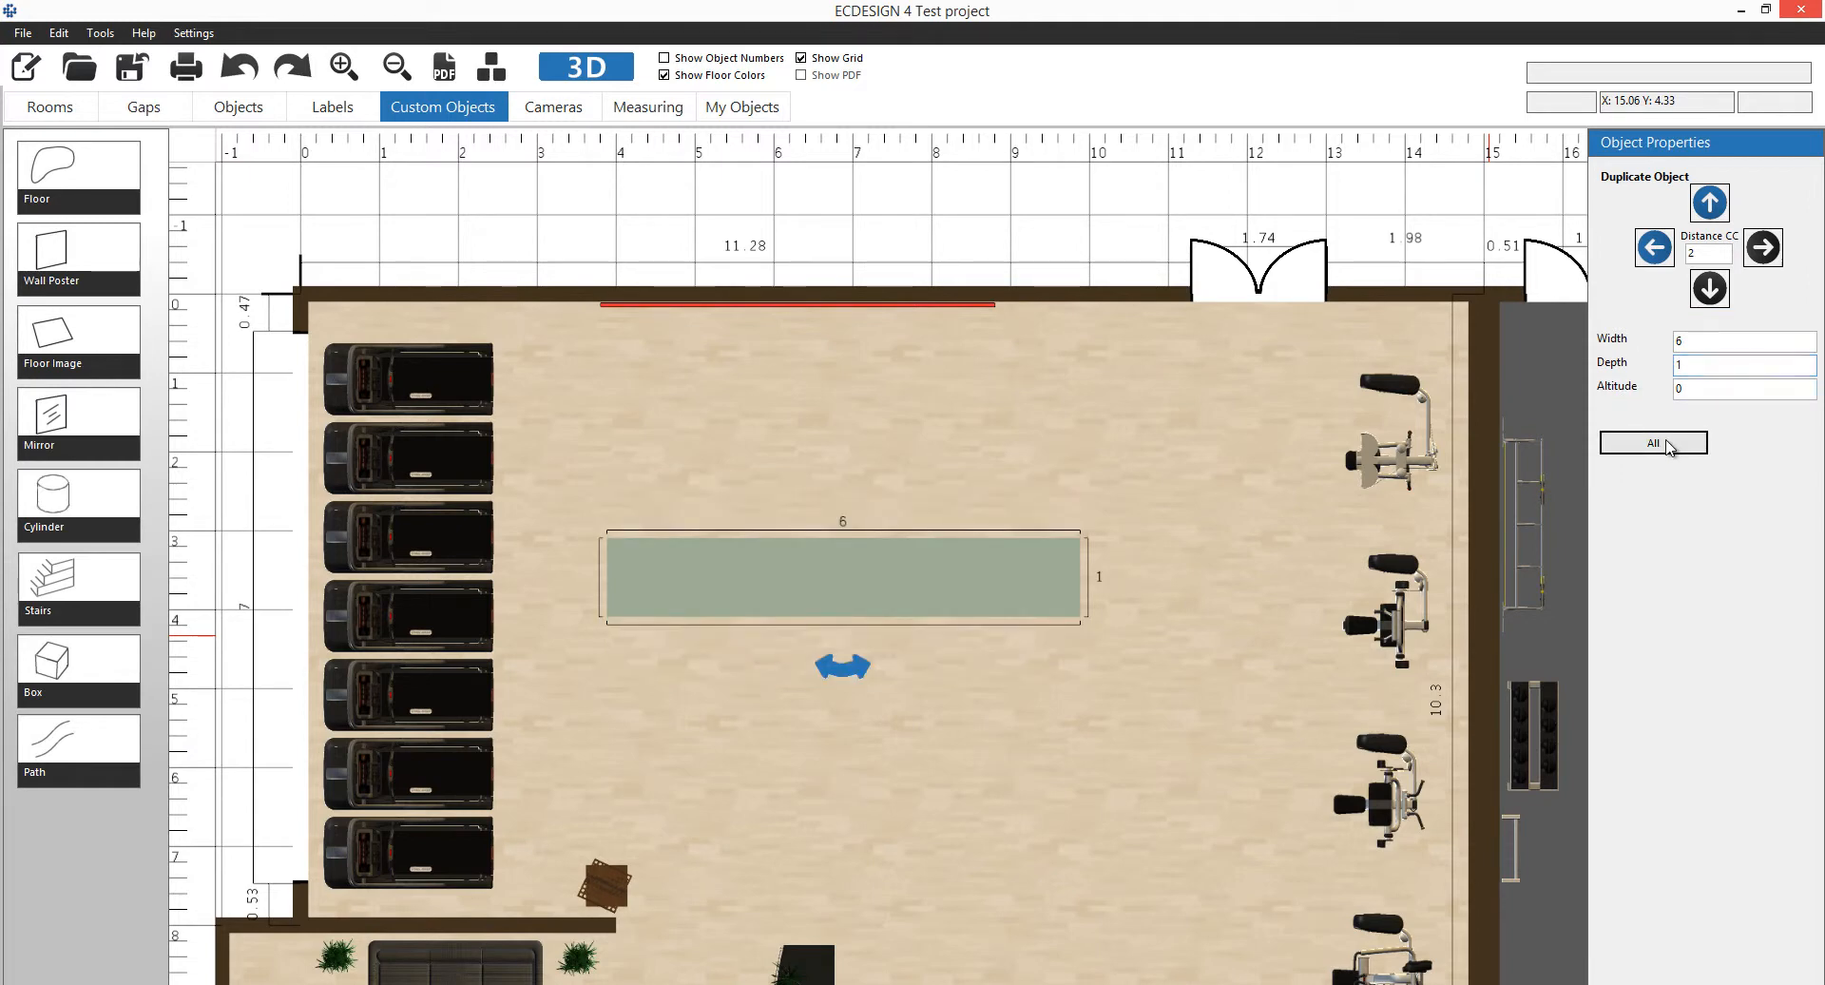
click(1653, 443)
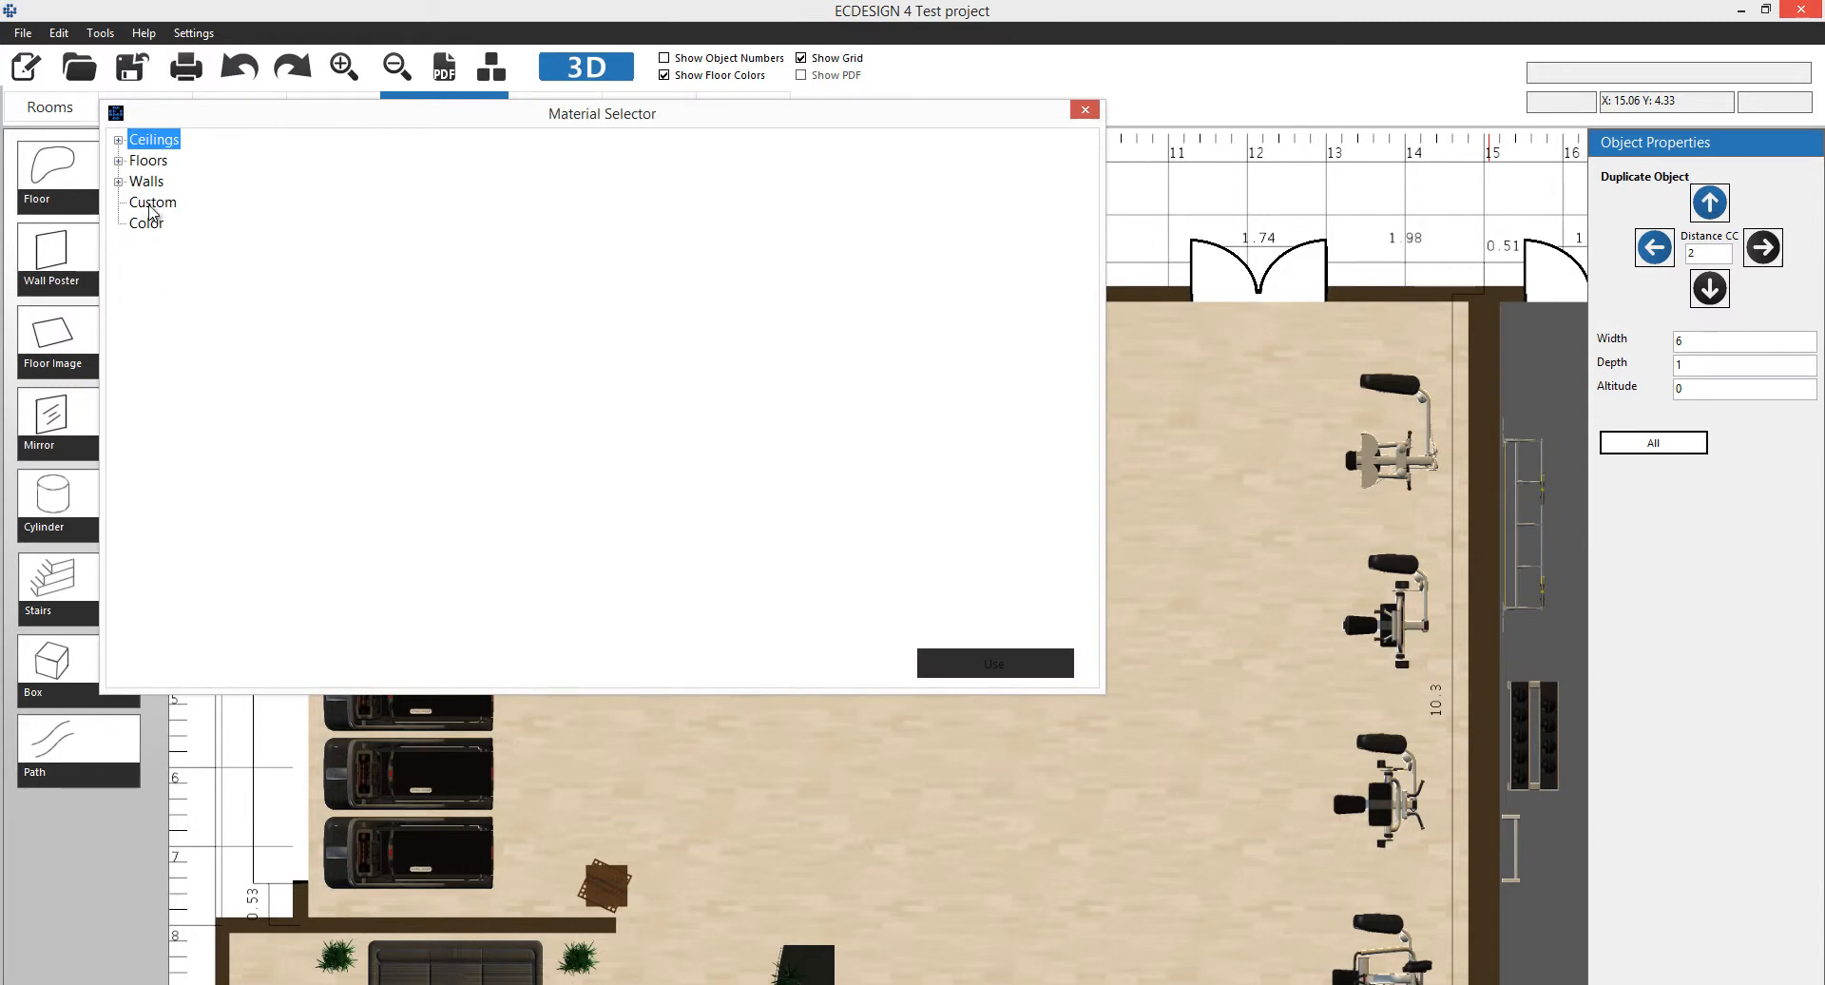
click(154, 201)
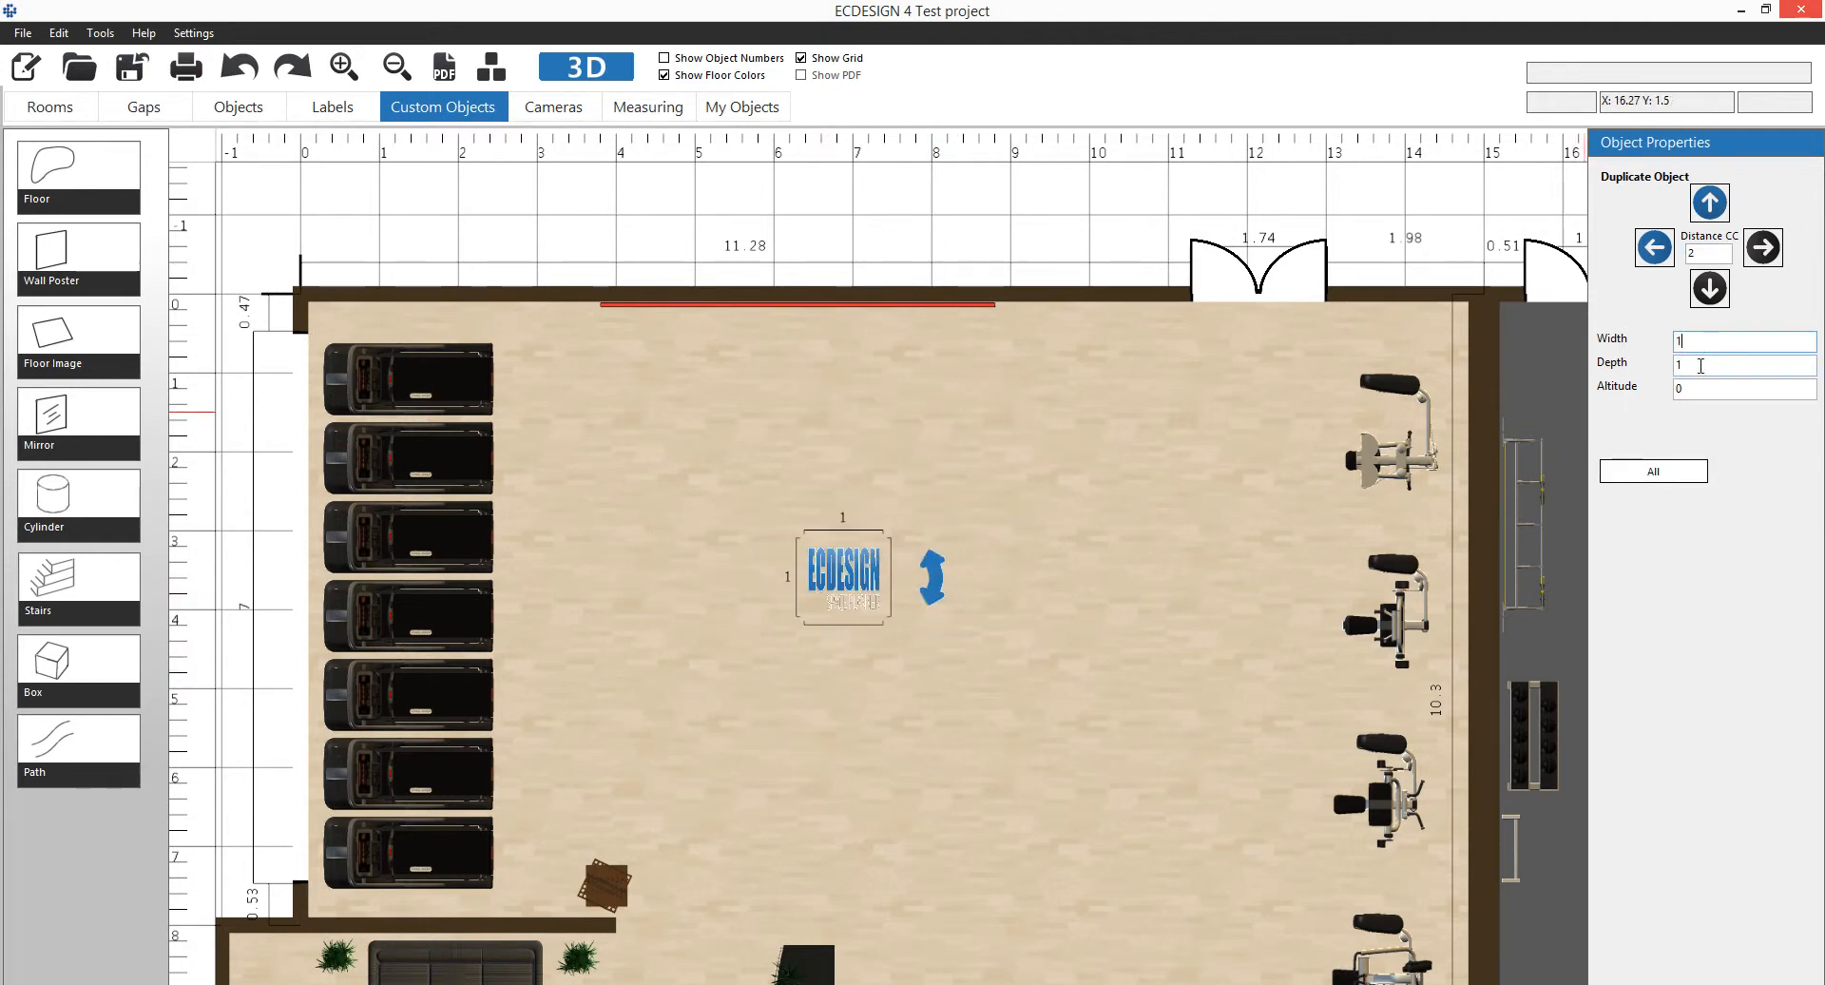
text(6)
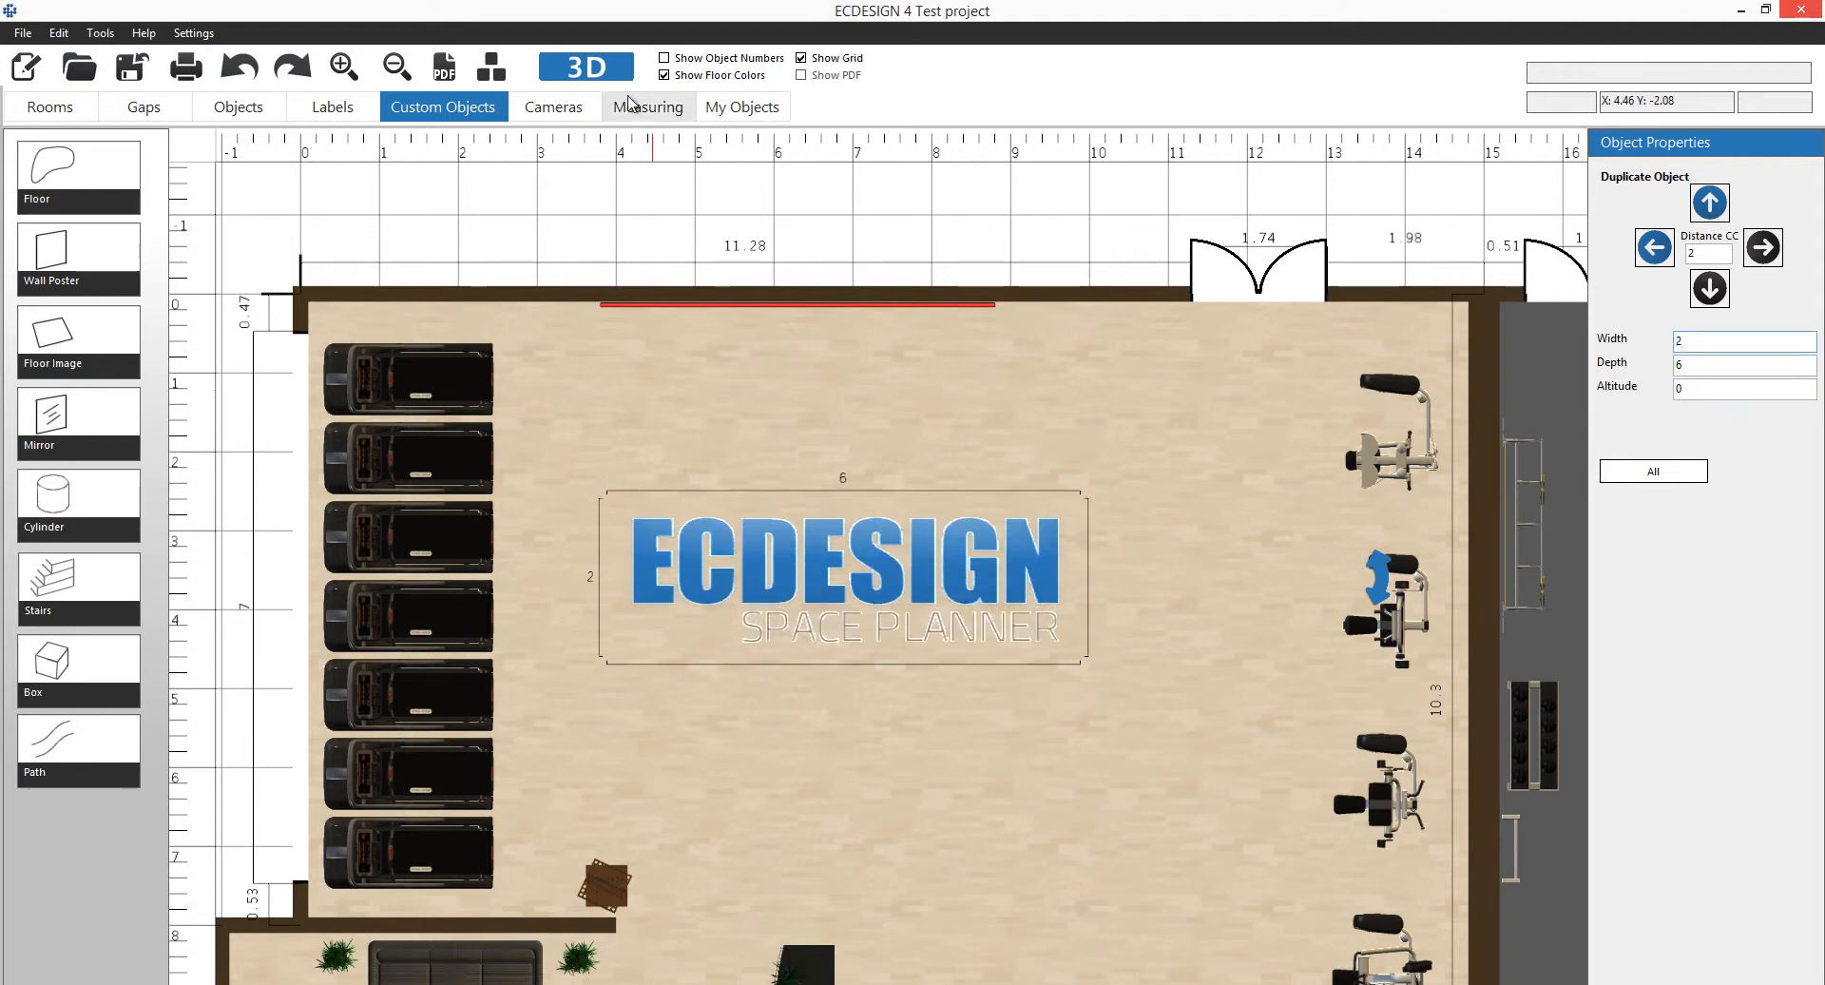
click(585, 67)
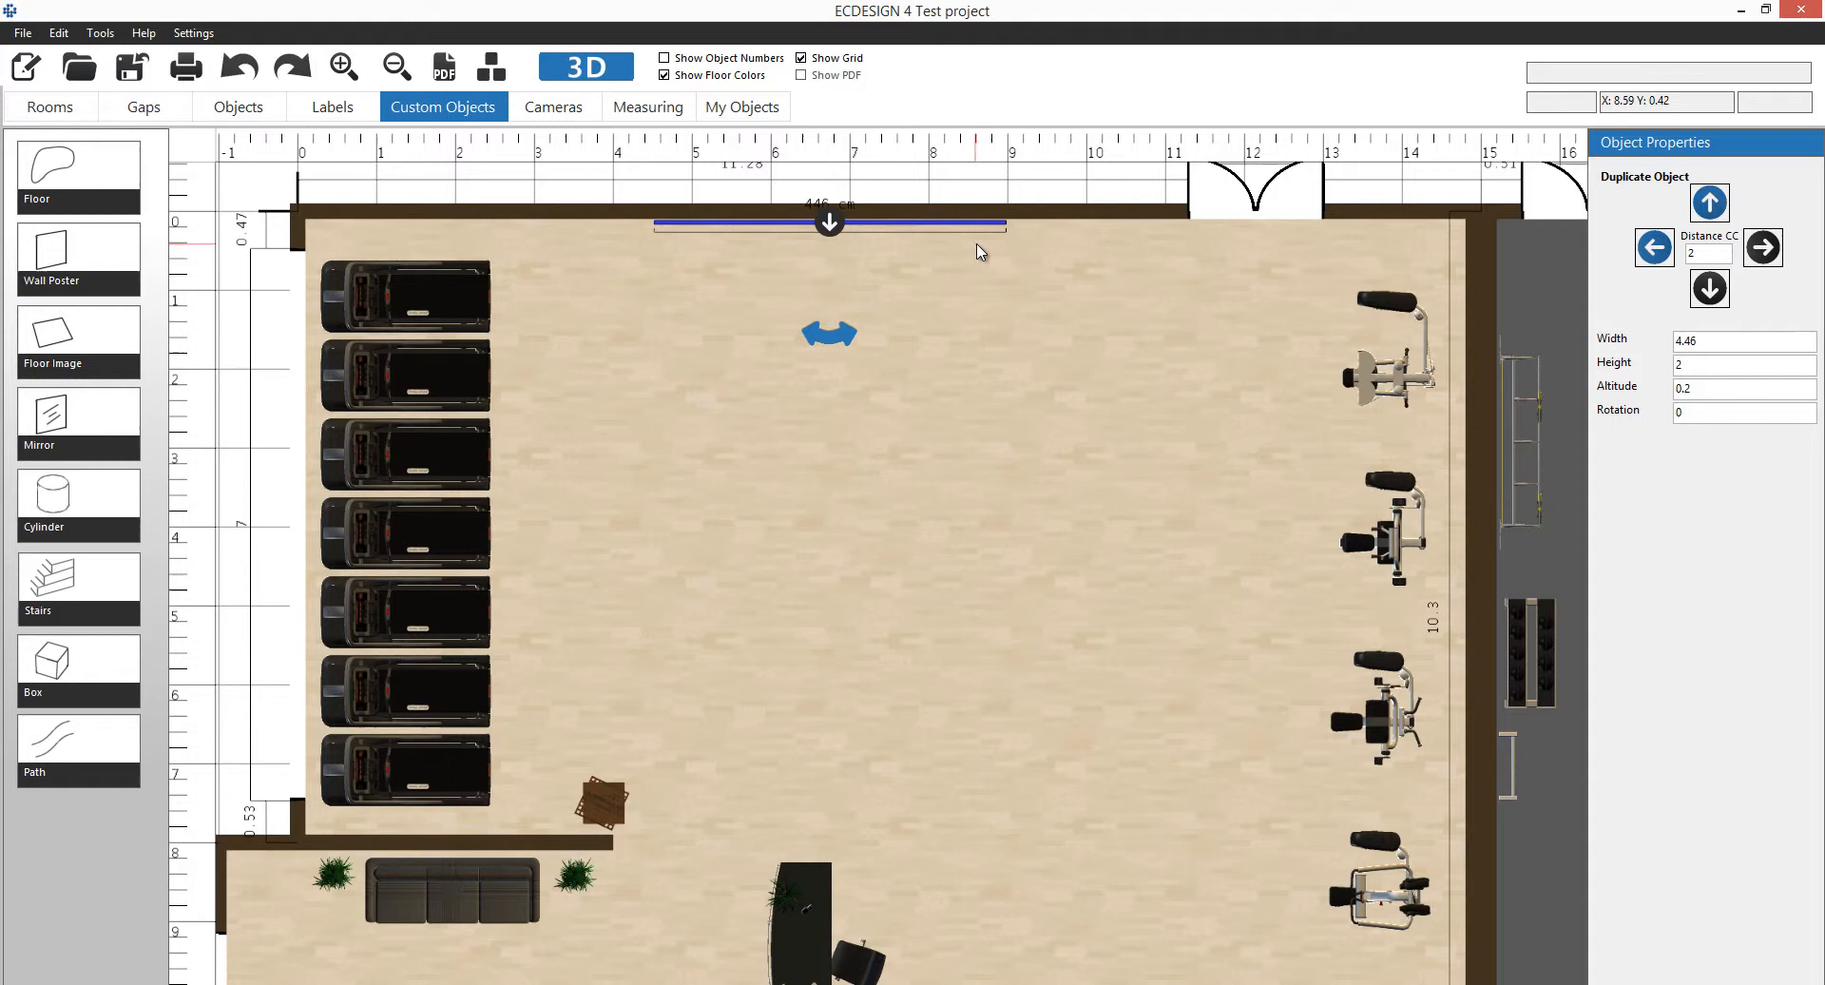
mouse_move(1713, 390)
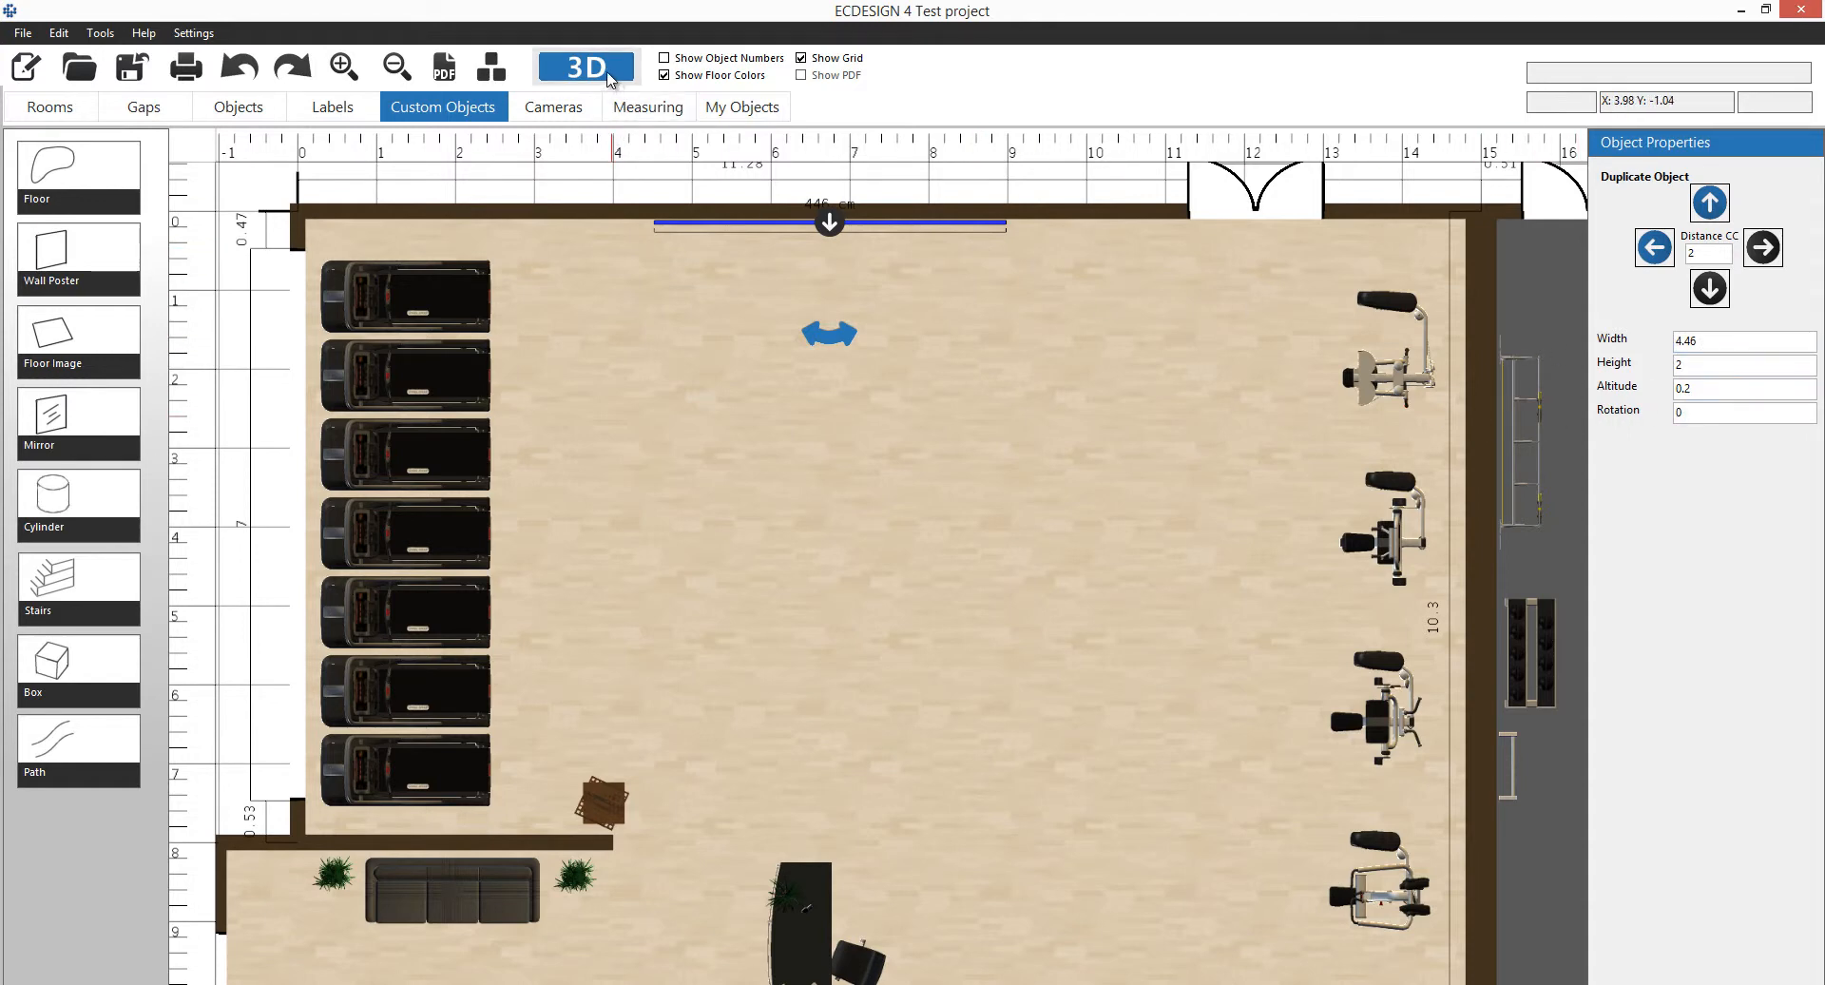
Check the wide wall mirror beside the treadmills in the 3D viewer.
click(585, 66)
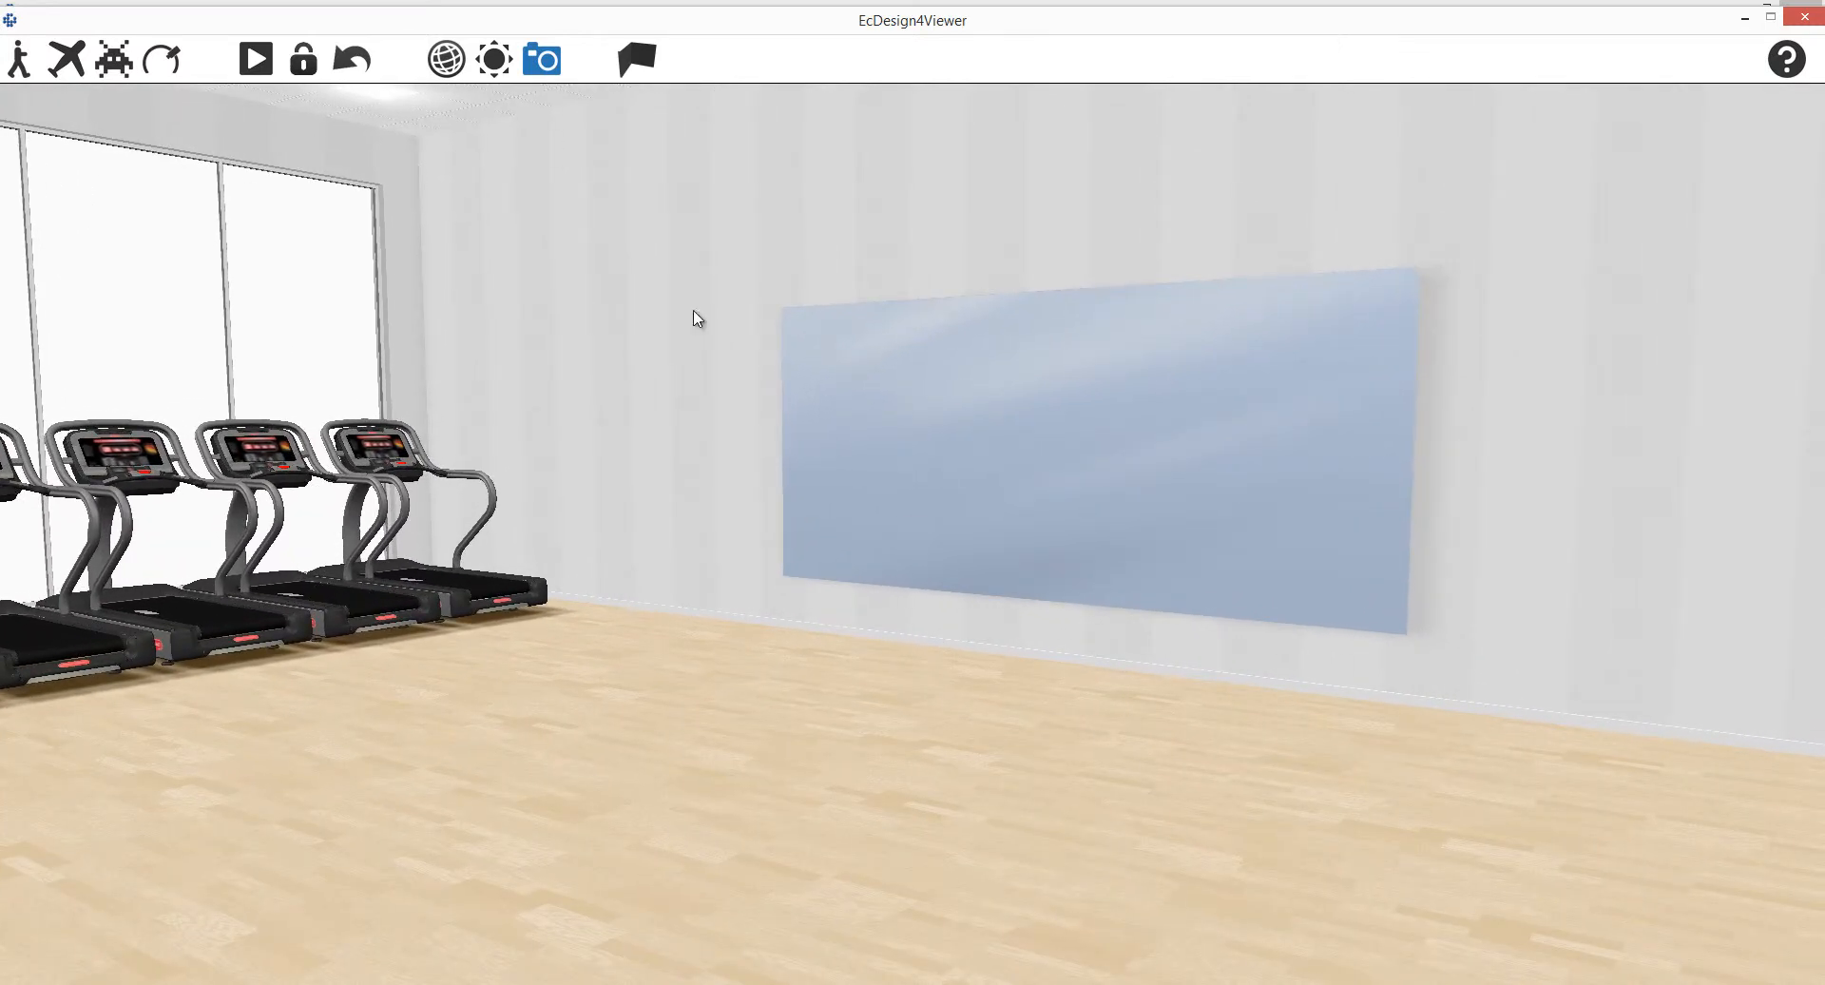
mouse_move(542, 59)
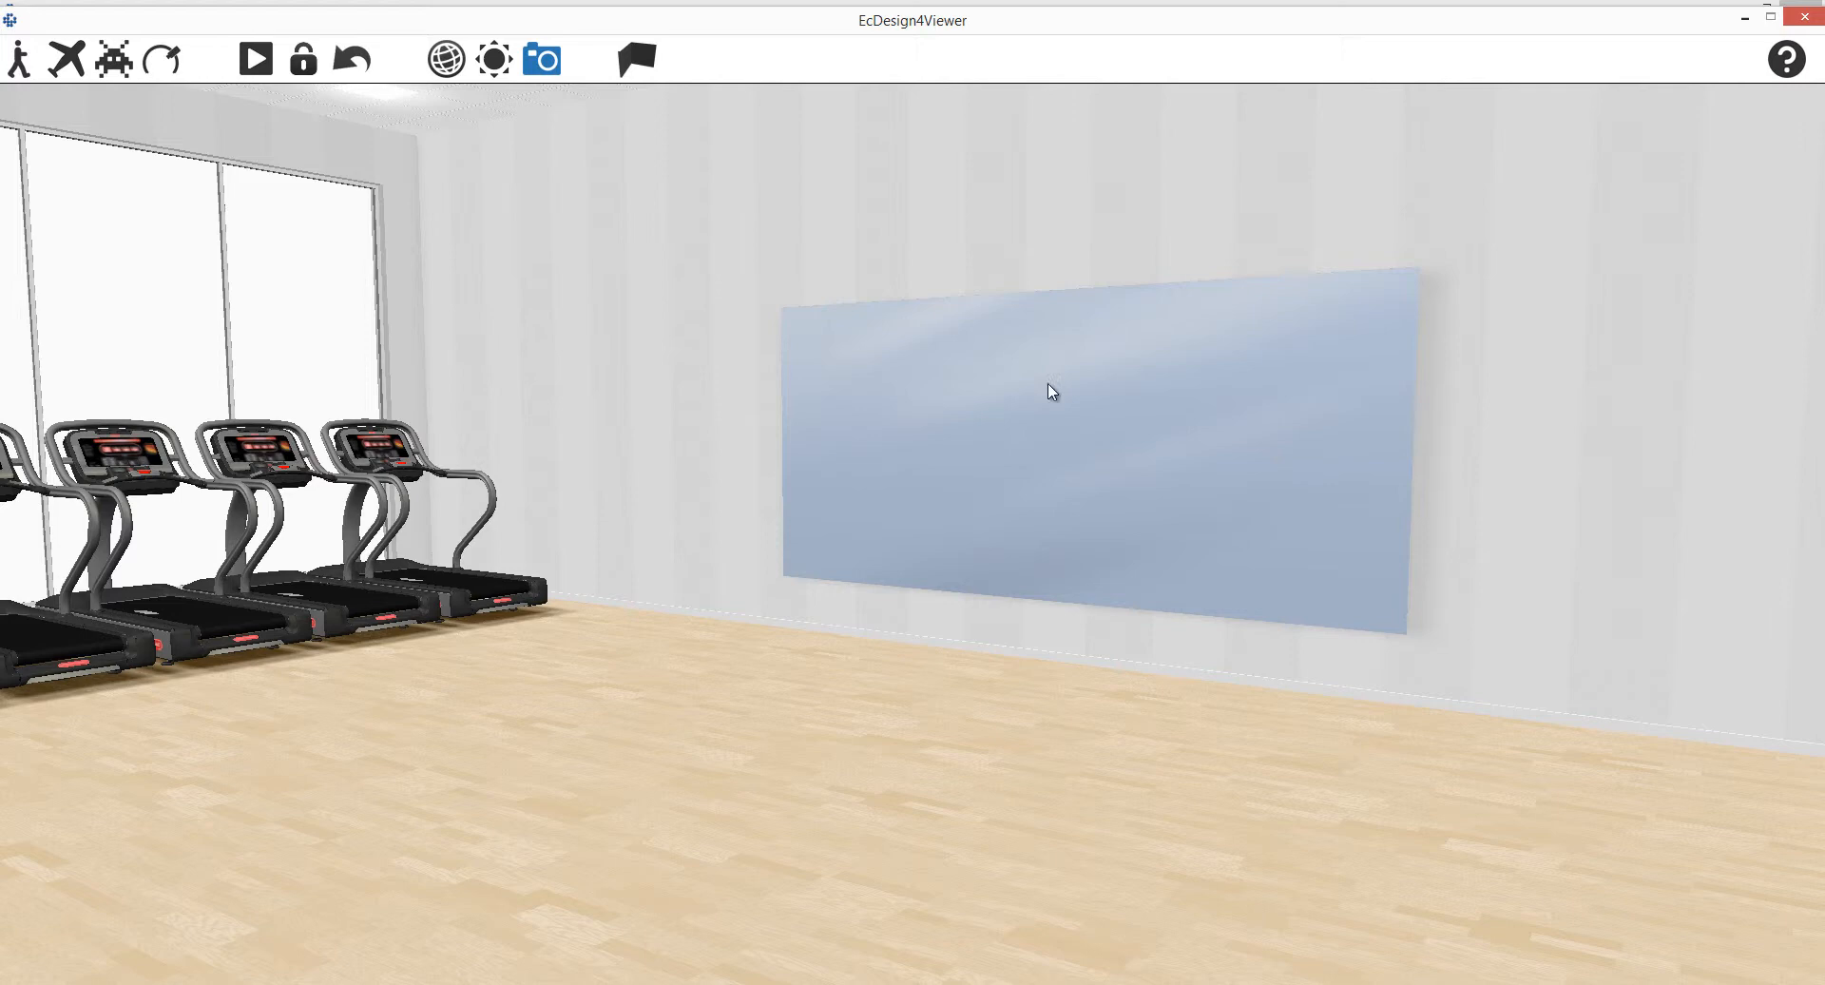
mouse_move(1803, 17)
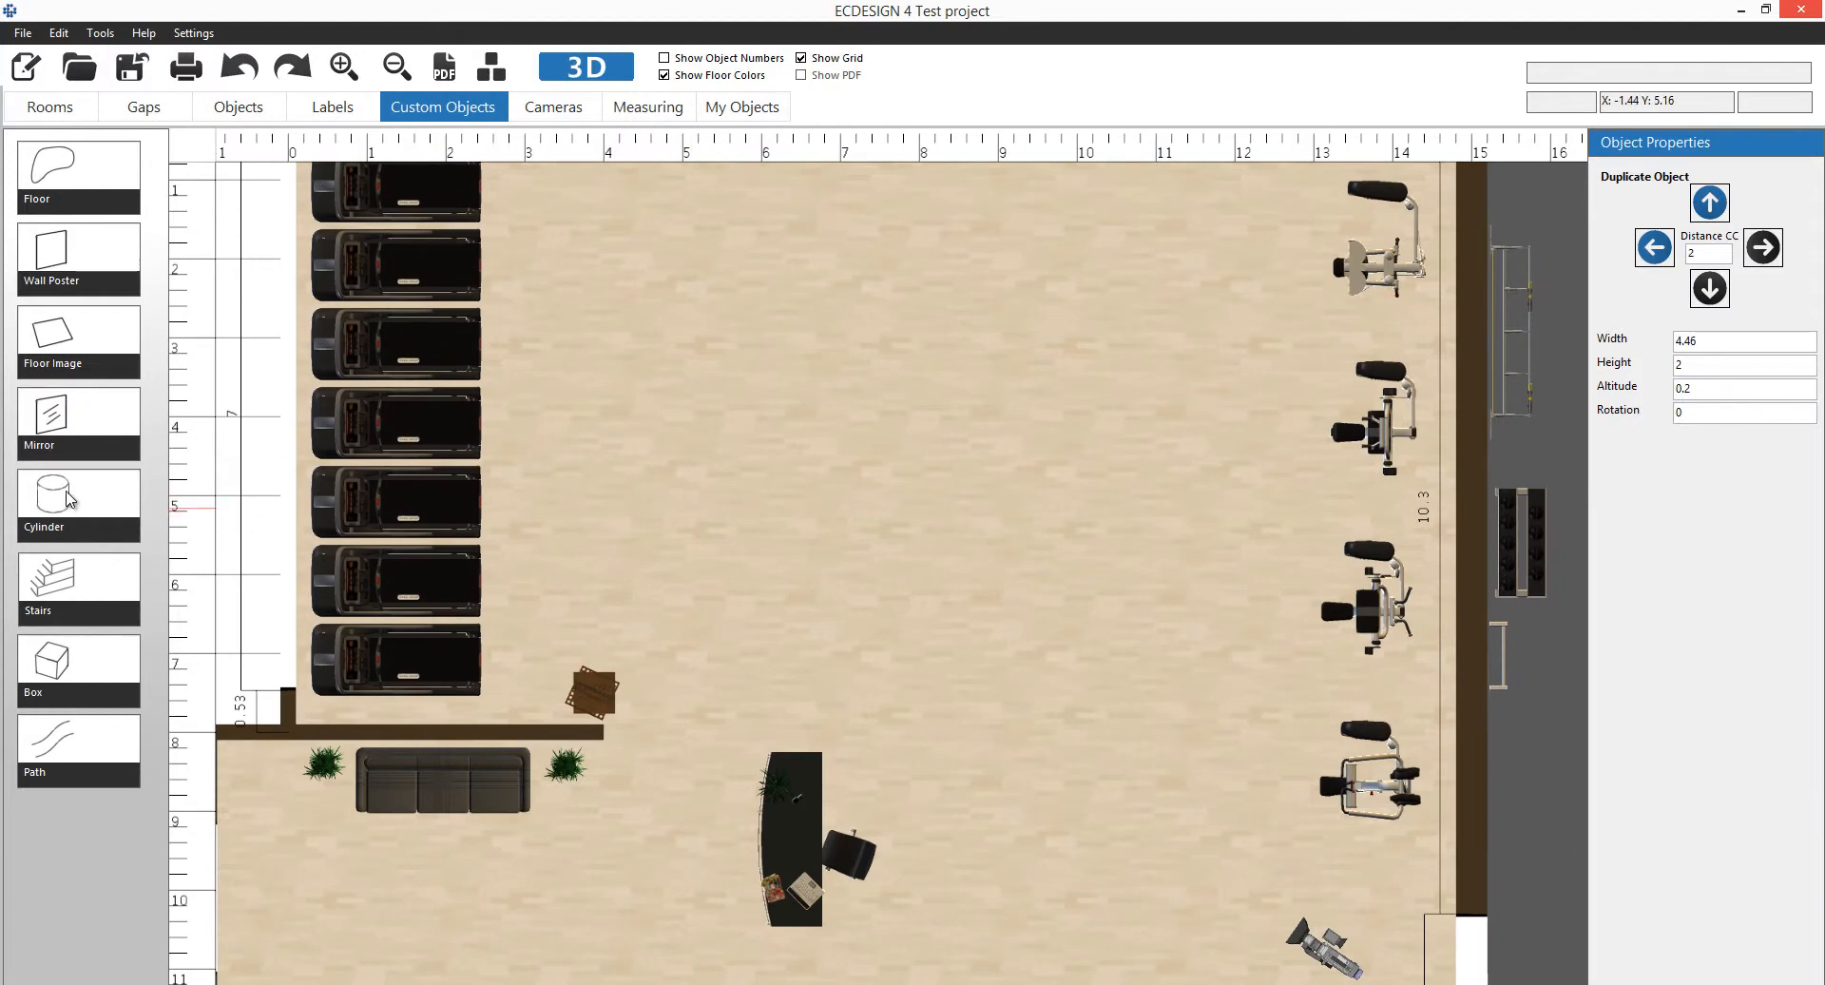
mouse_move(69, 673)
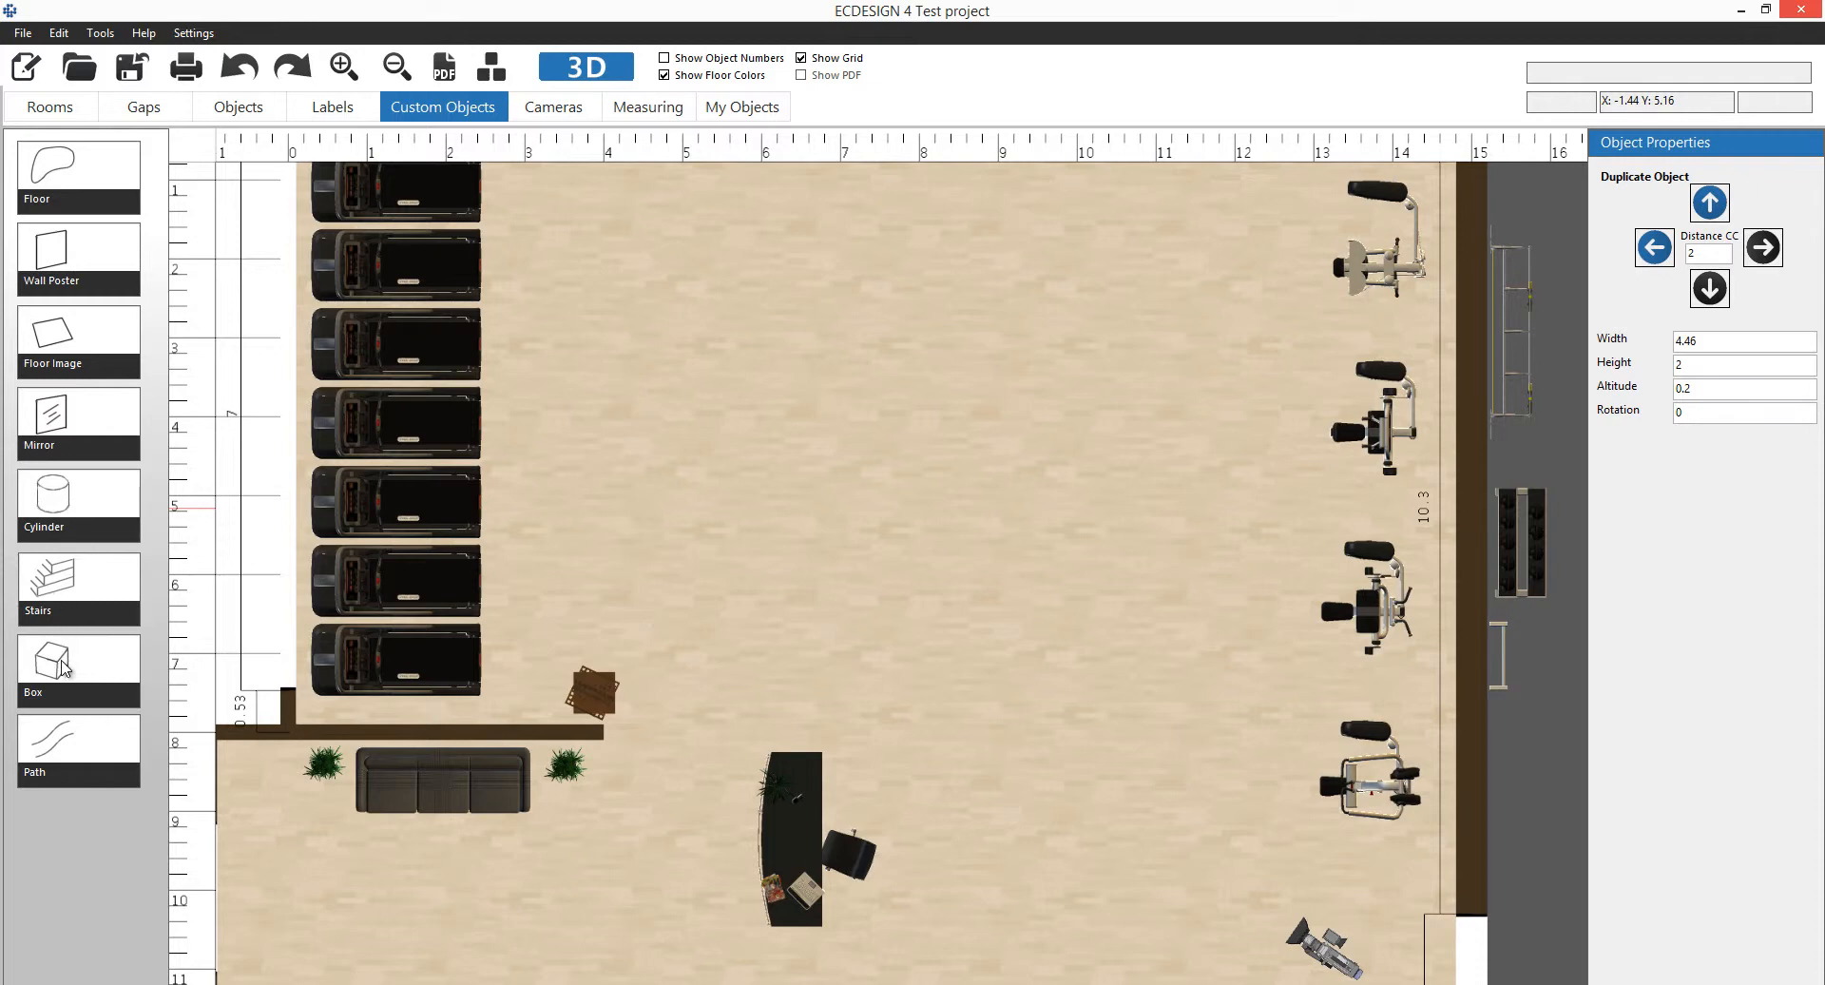
Add a box in the open floor near the treadmills, 0,3 wide and deep, 4 high, with a chosen material.
click(76, 692)
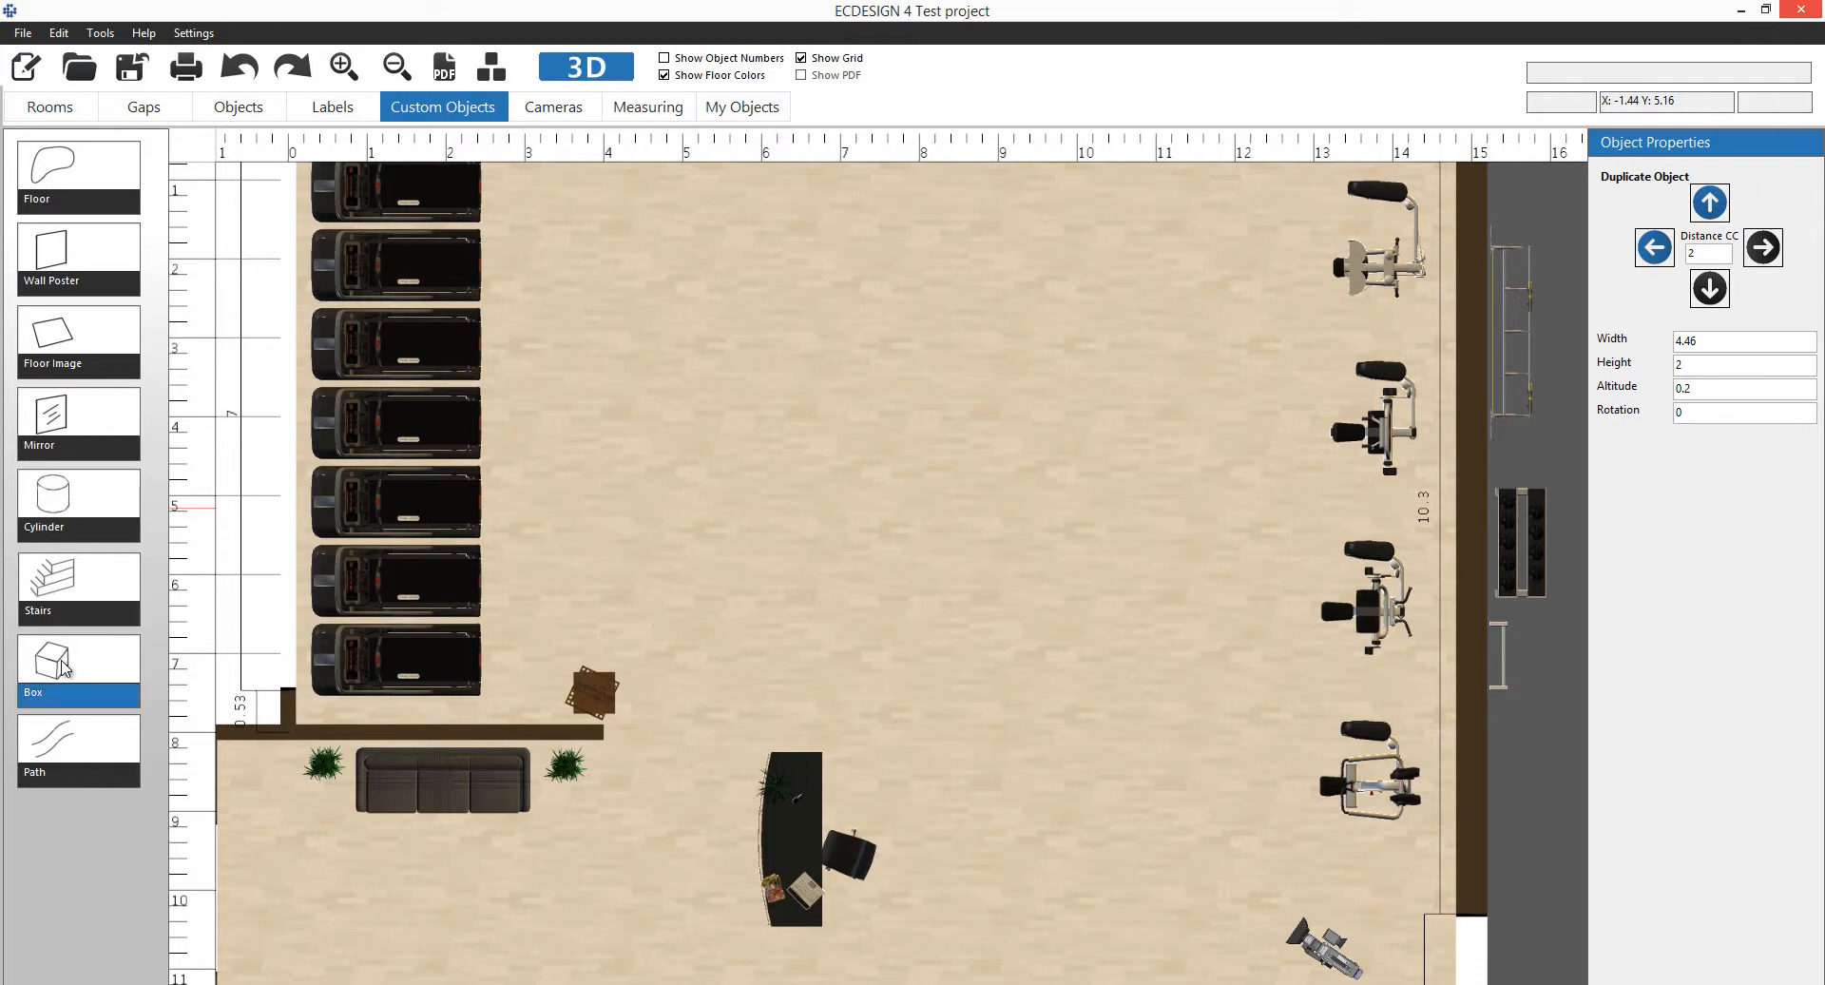
click(768, 422)
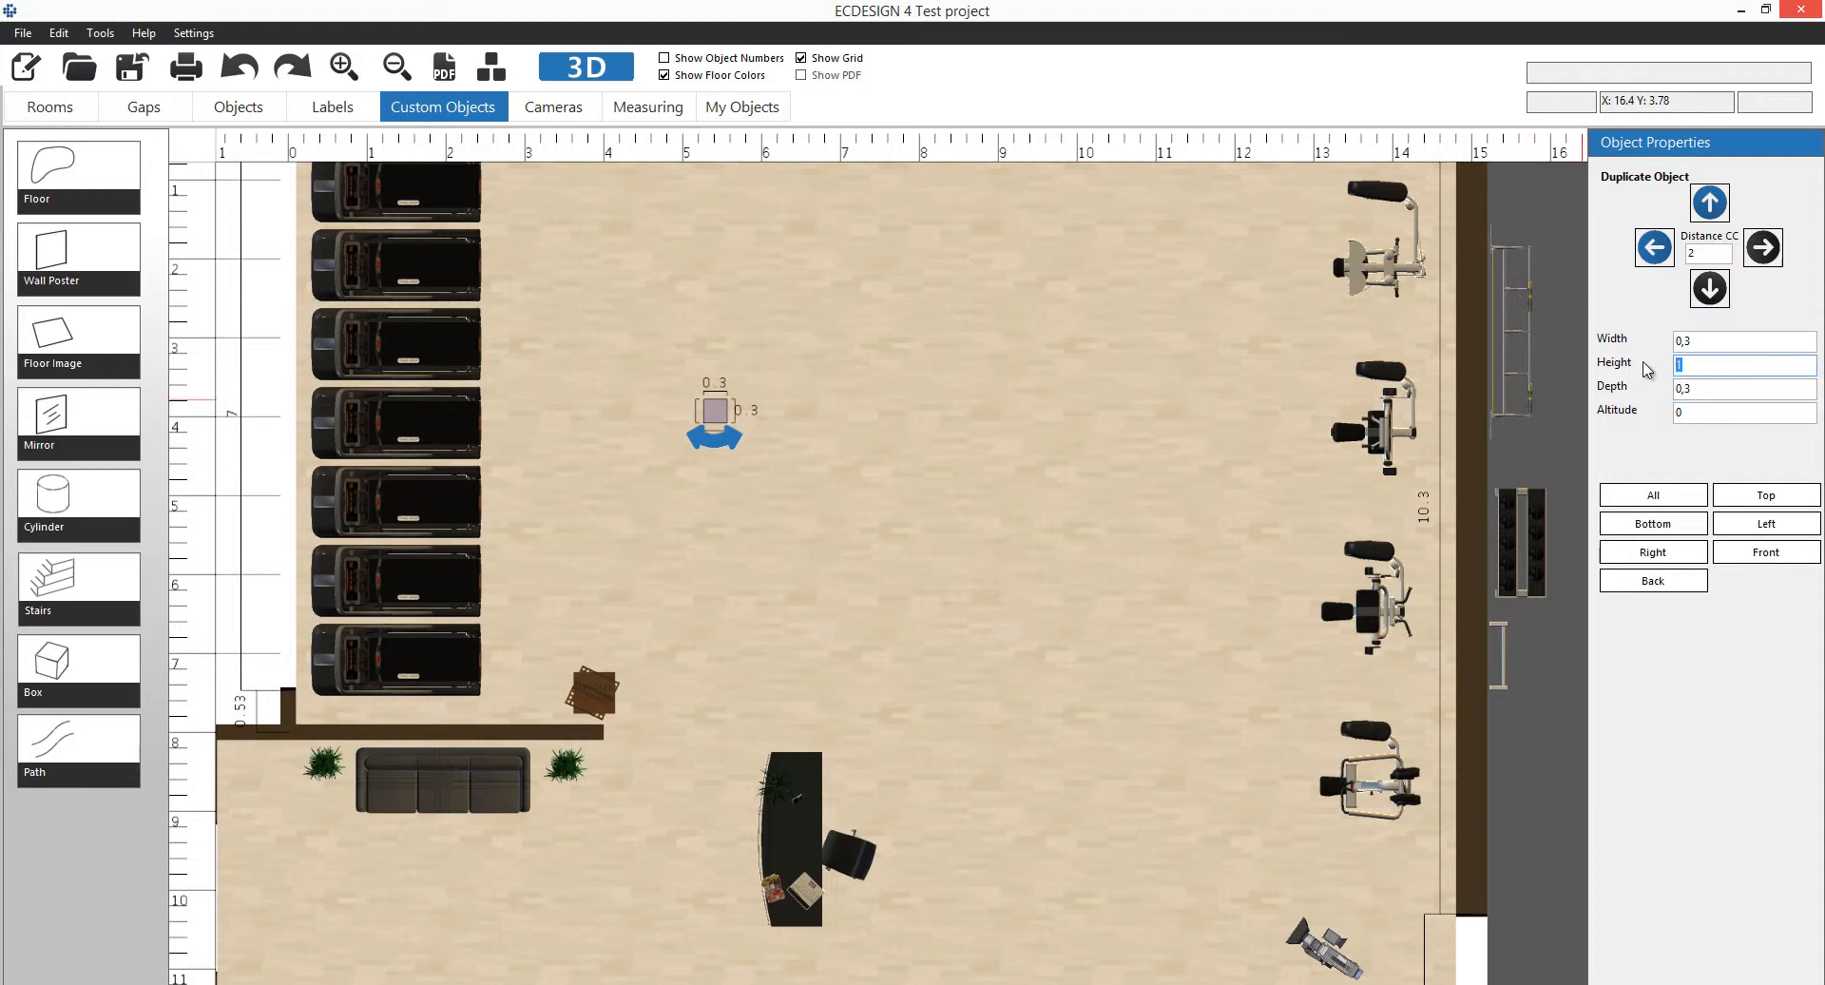
text(5)
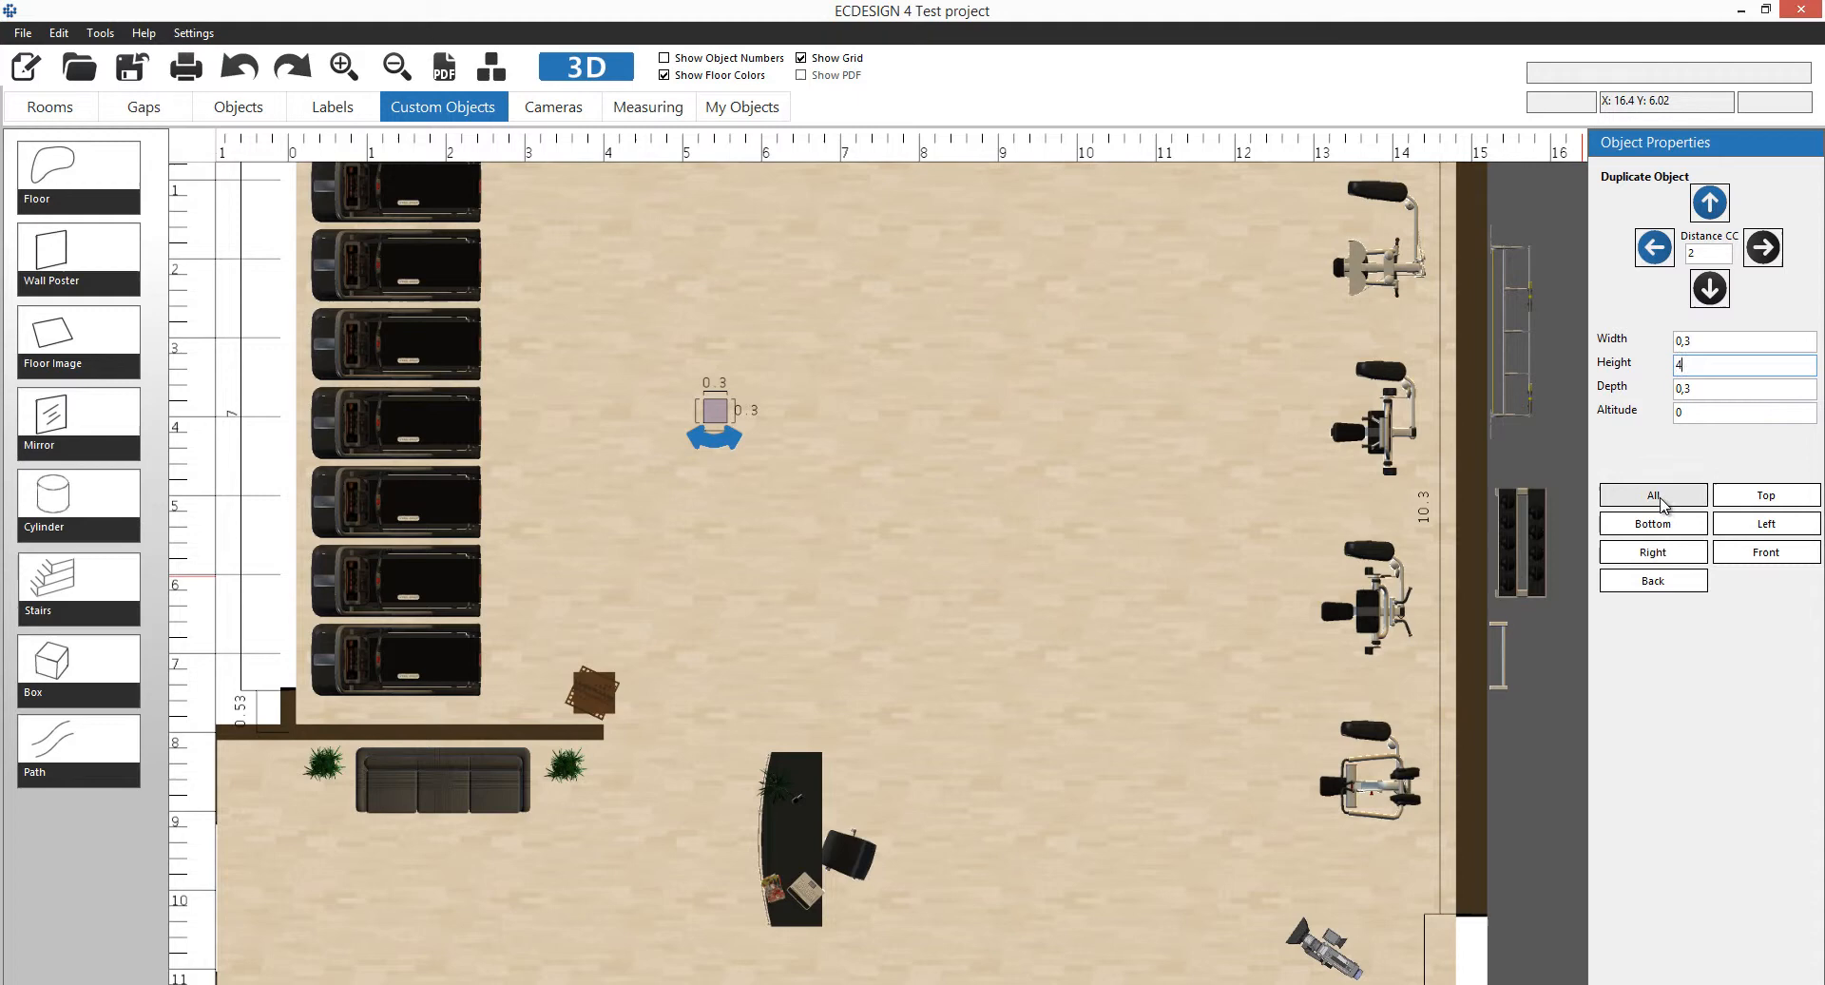
click(1652, 494)
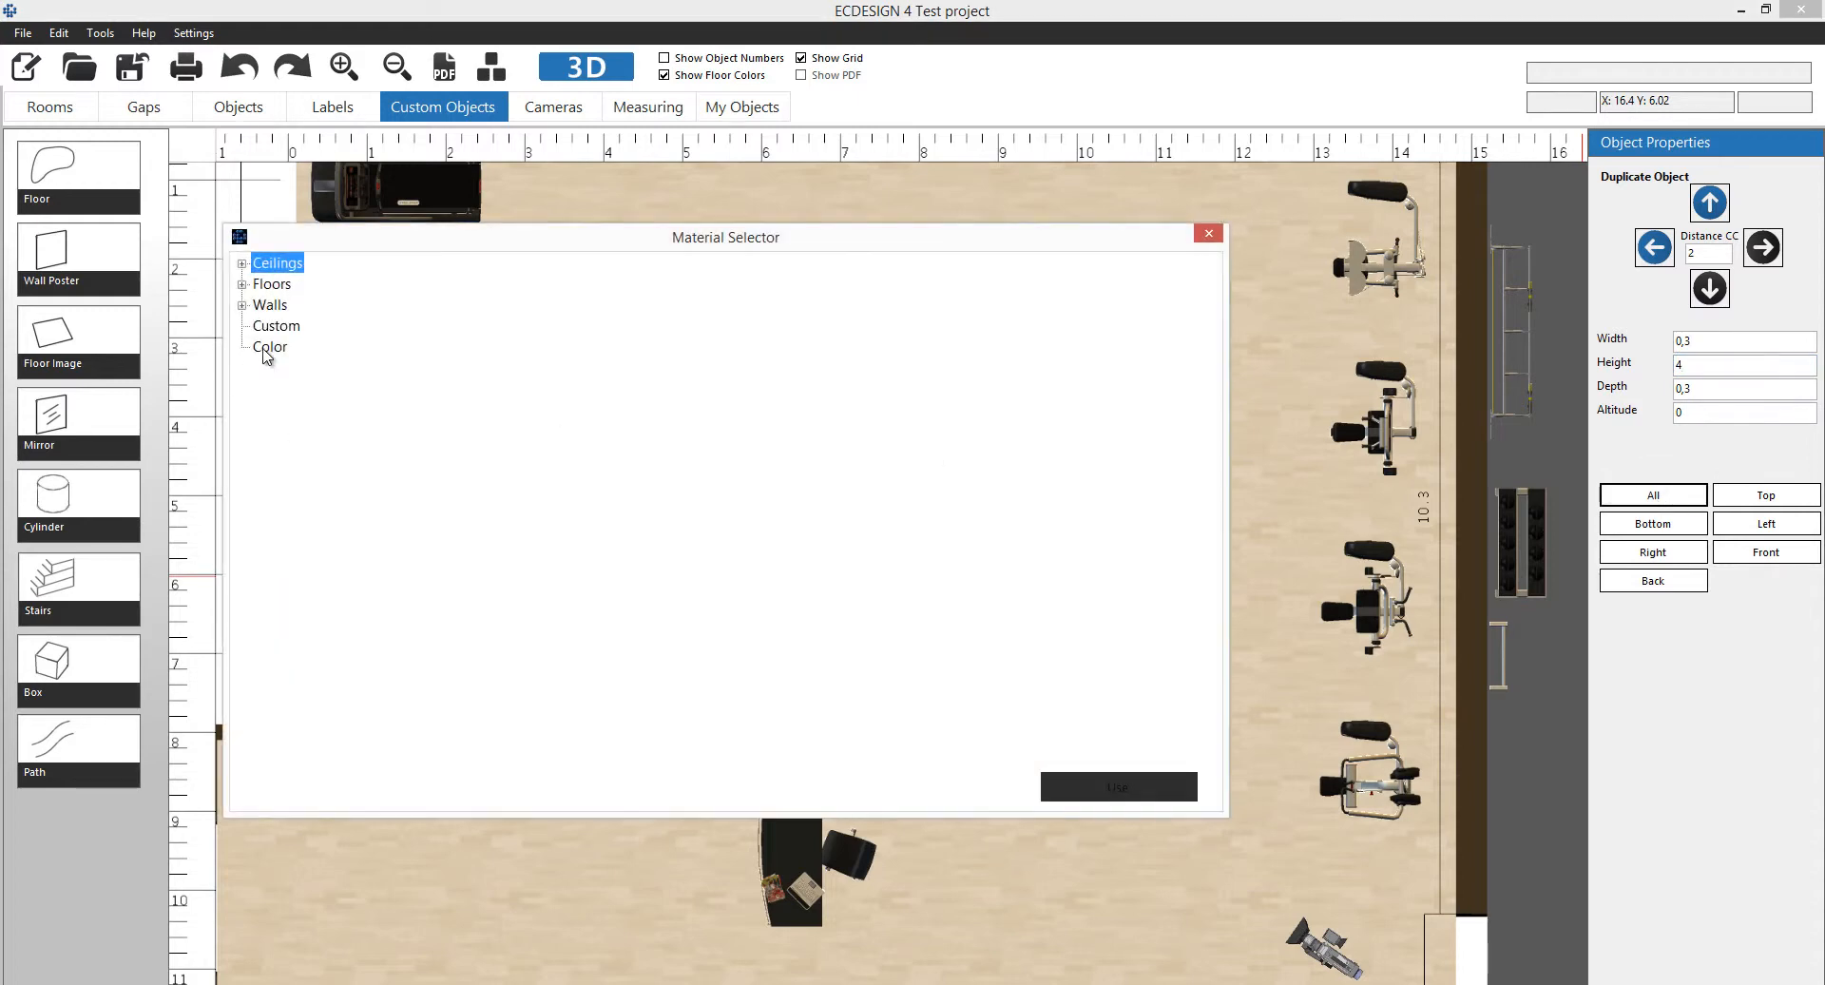
click(270, 346)
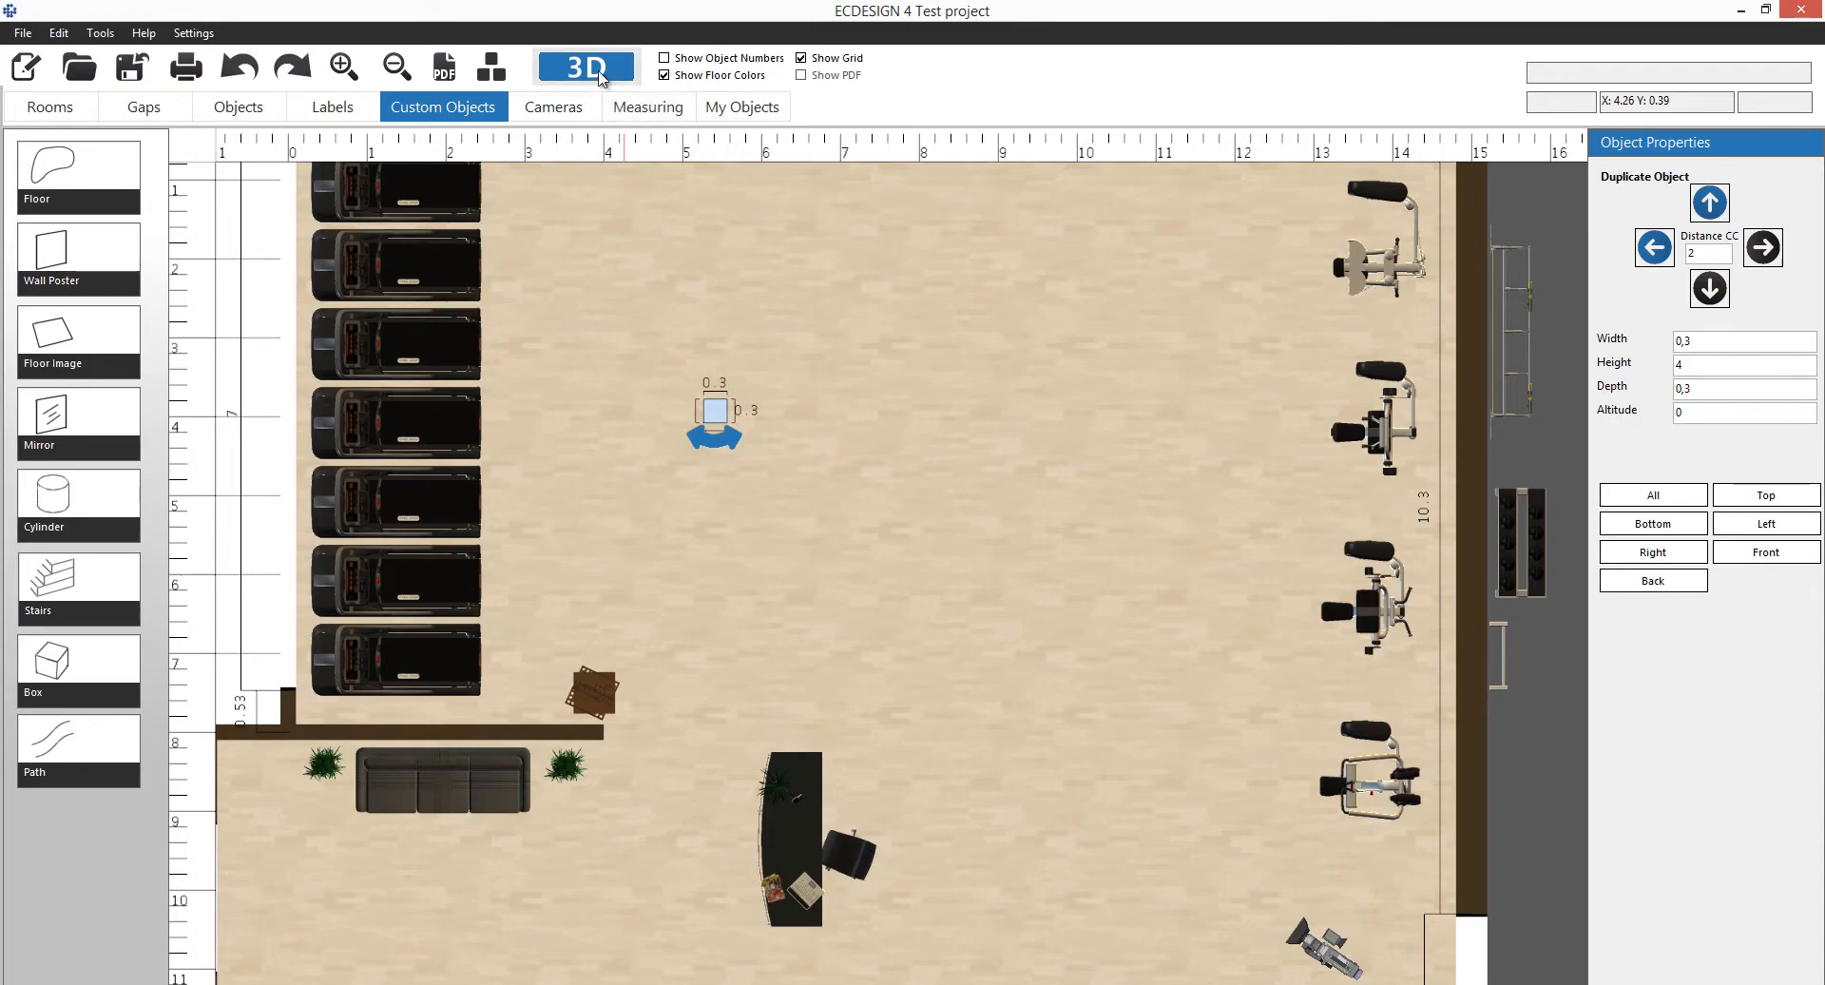
click(584, 67)
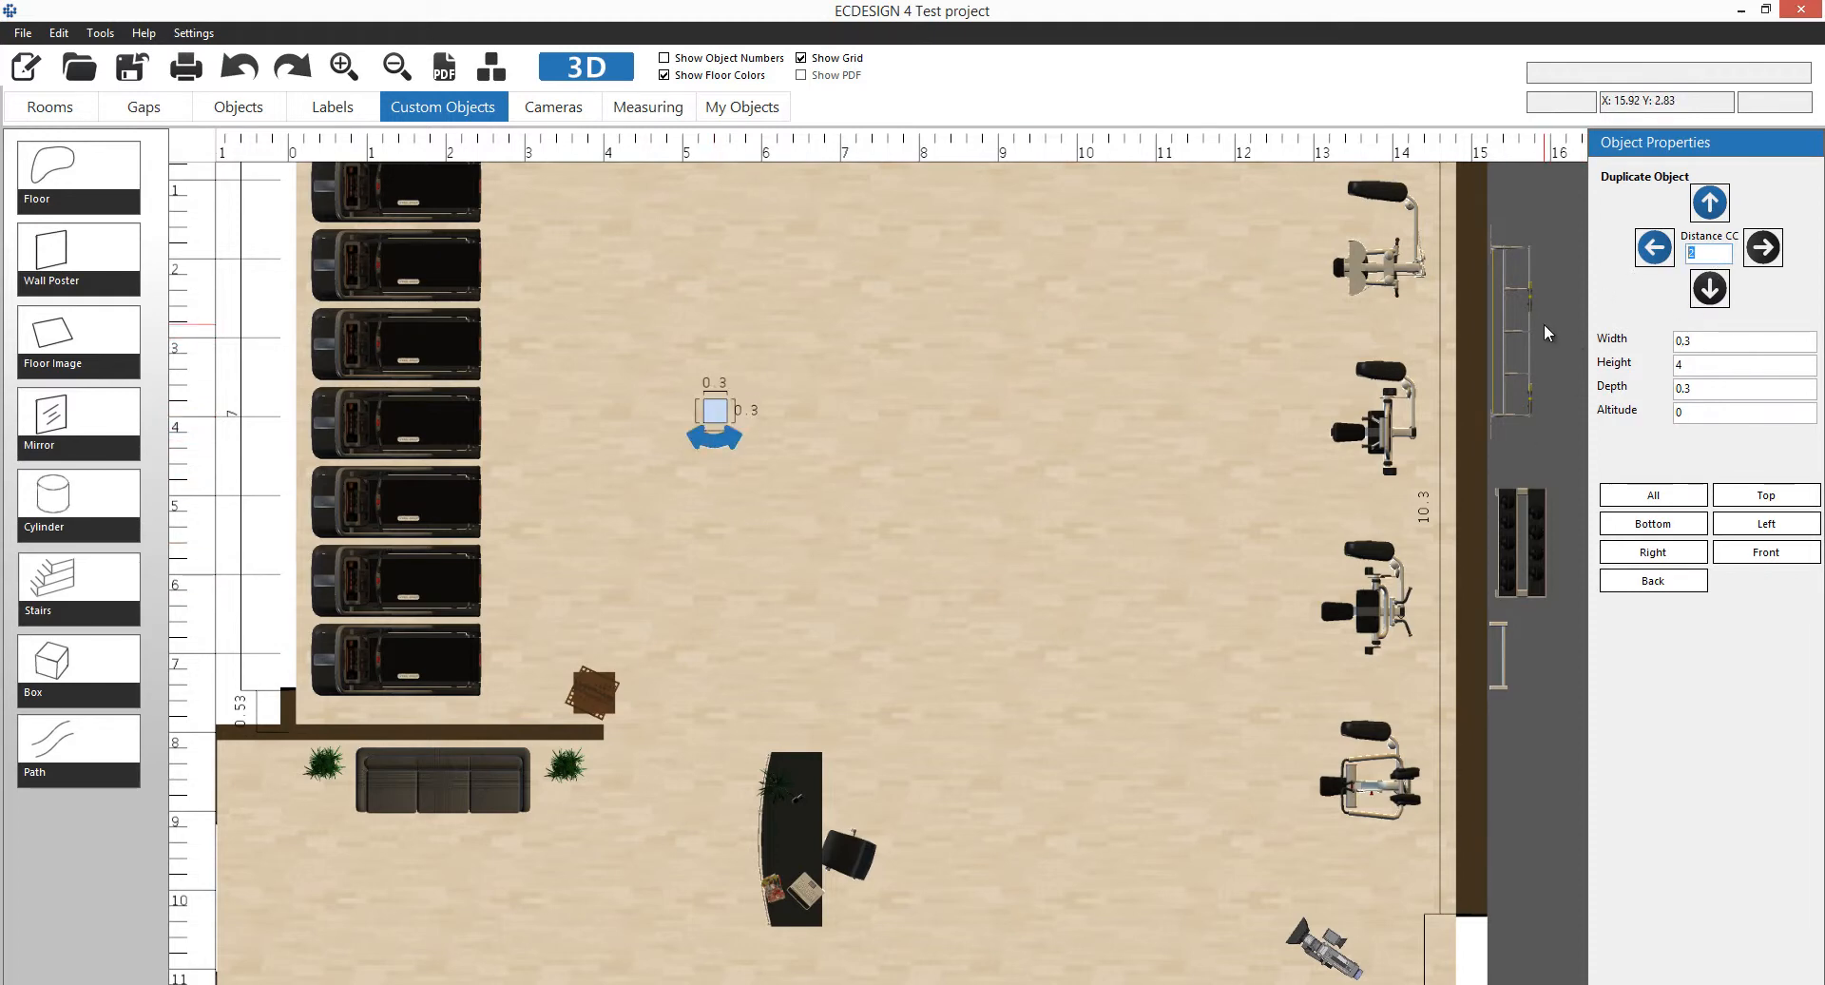
Set Distance CC to 4 and duplicate the slim box 4 m to the right.
click(1761, 247)
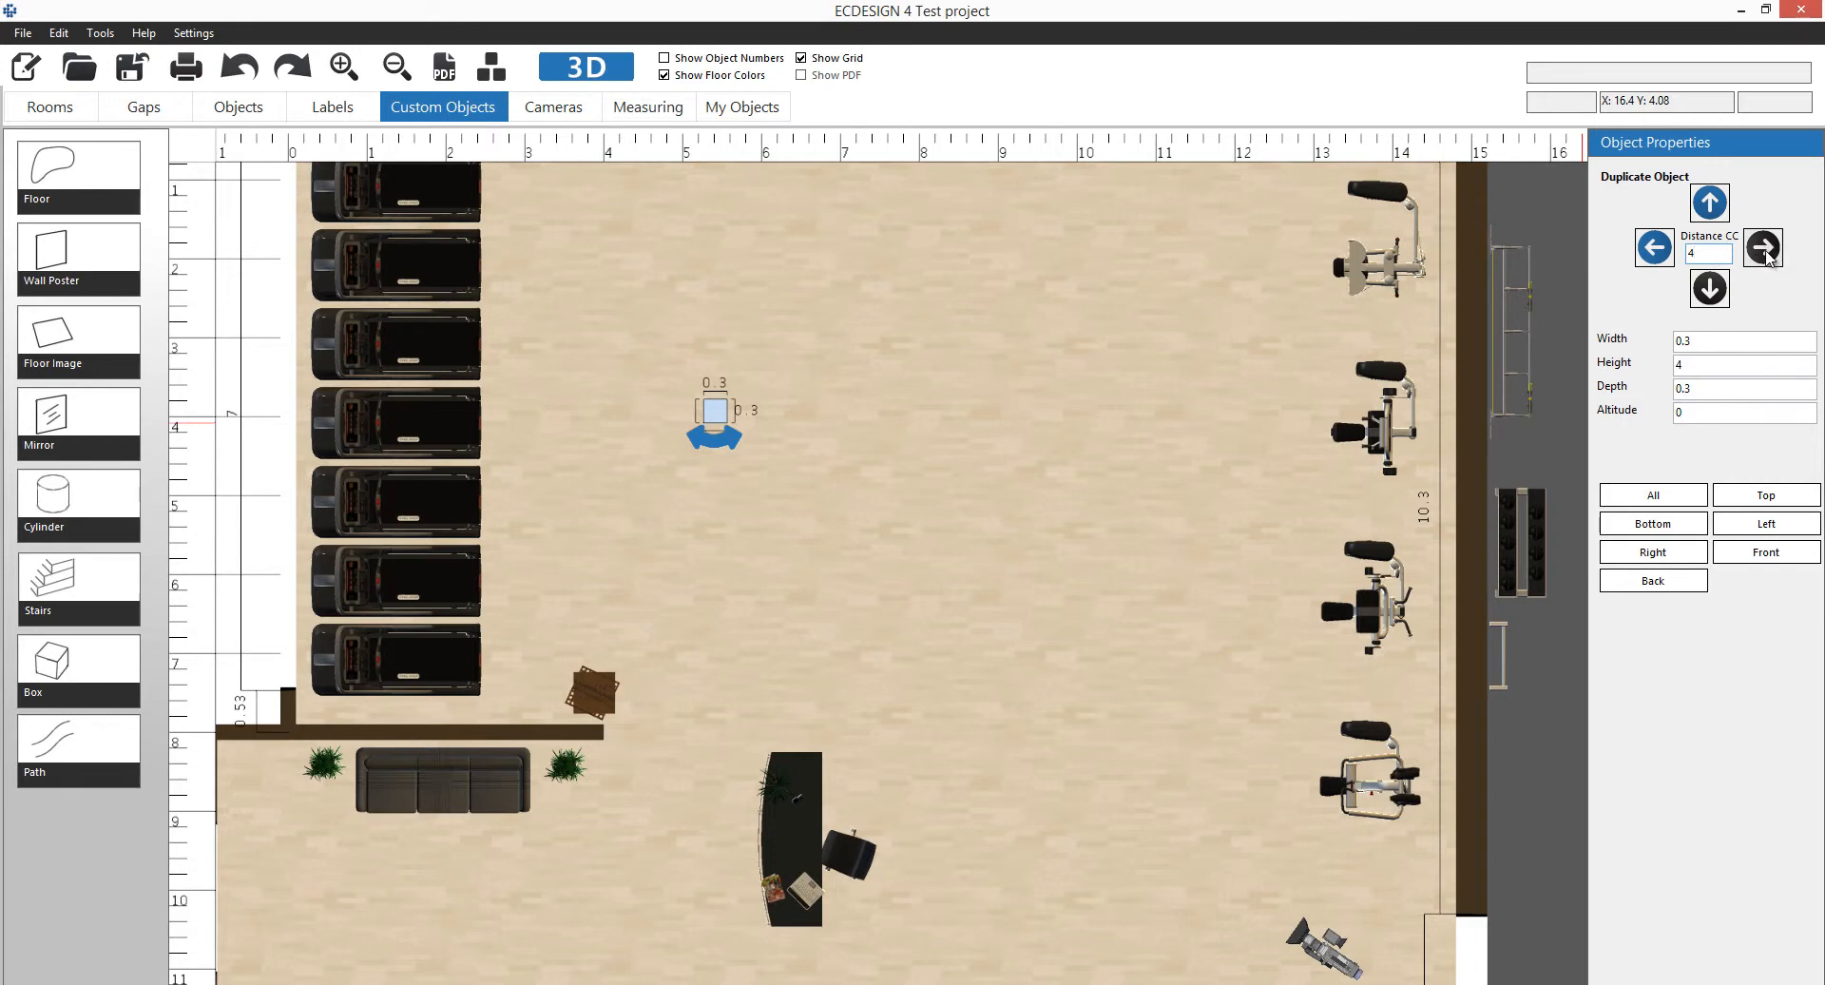
click(1760, 247)
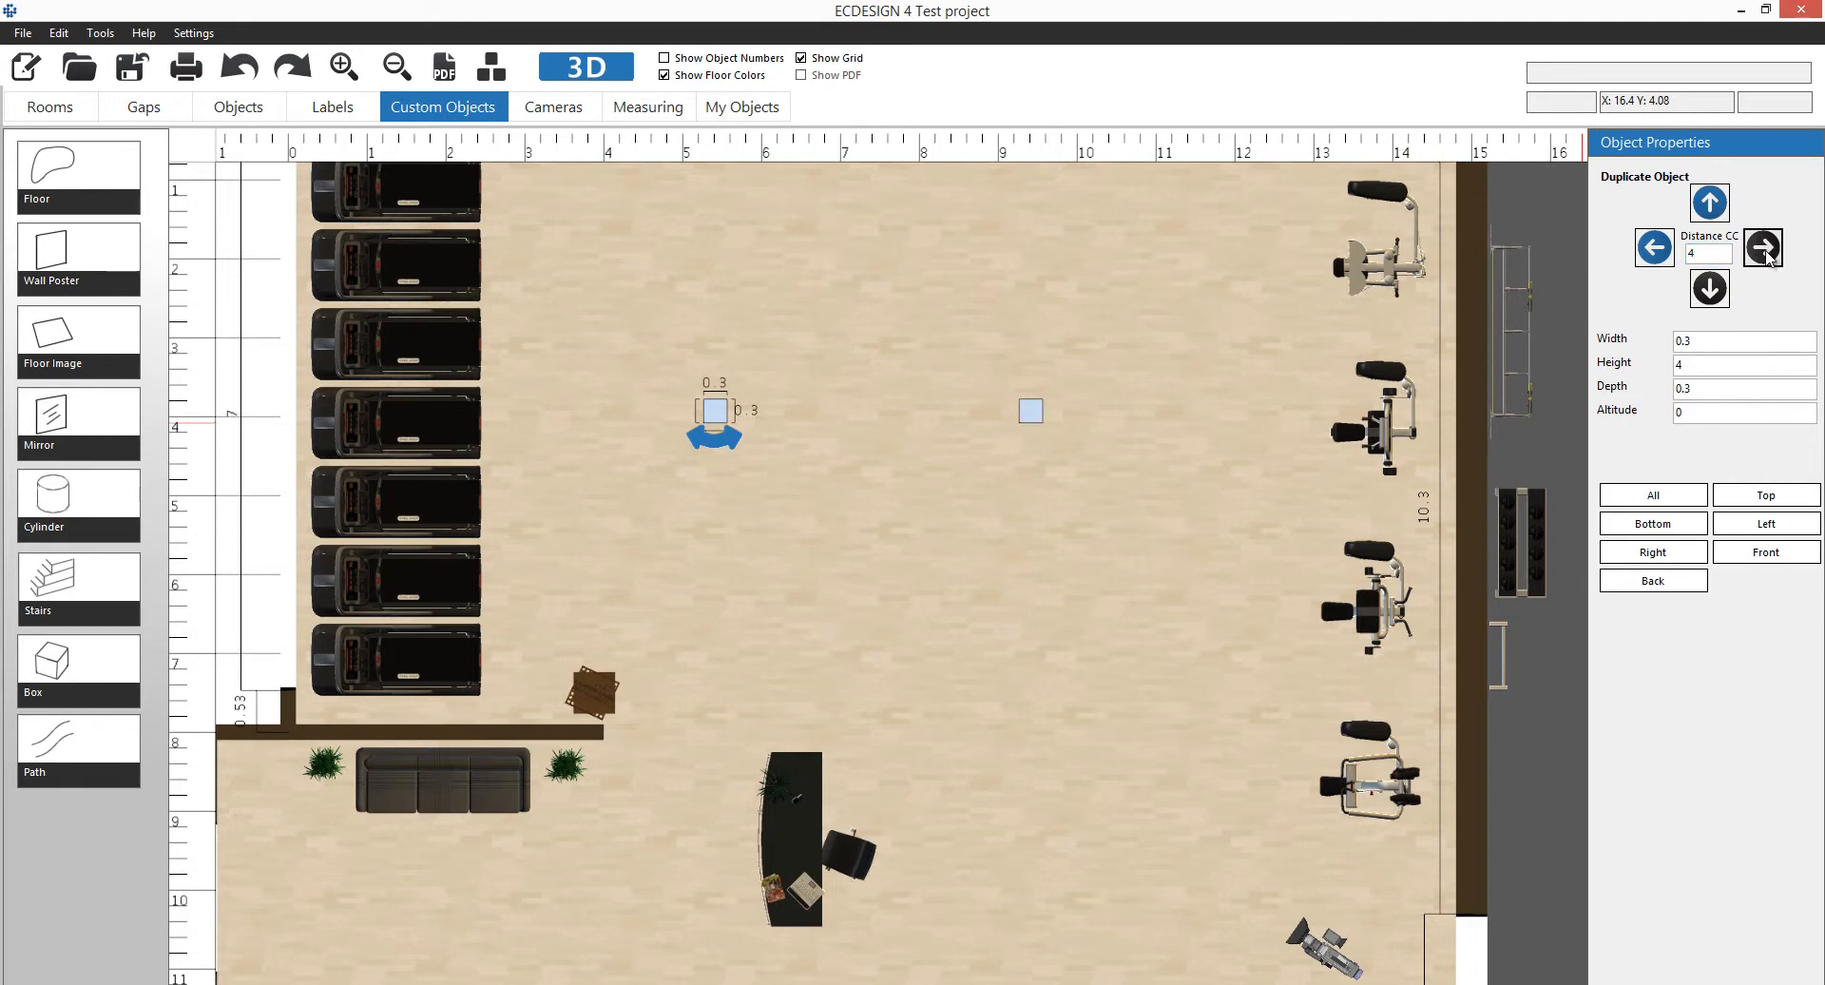
click(1709, 287)
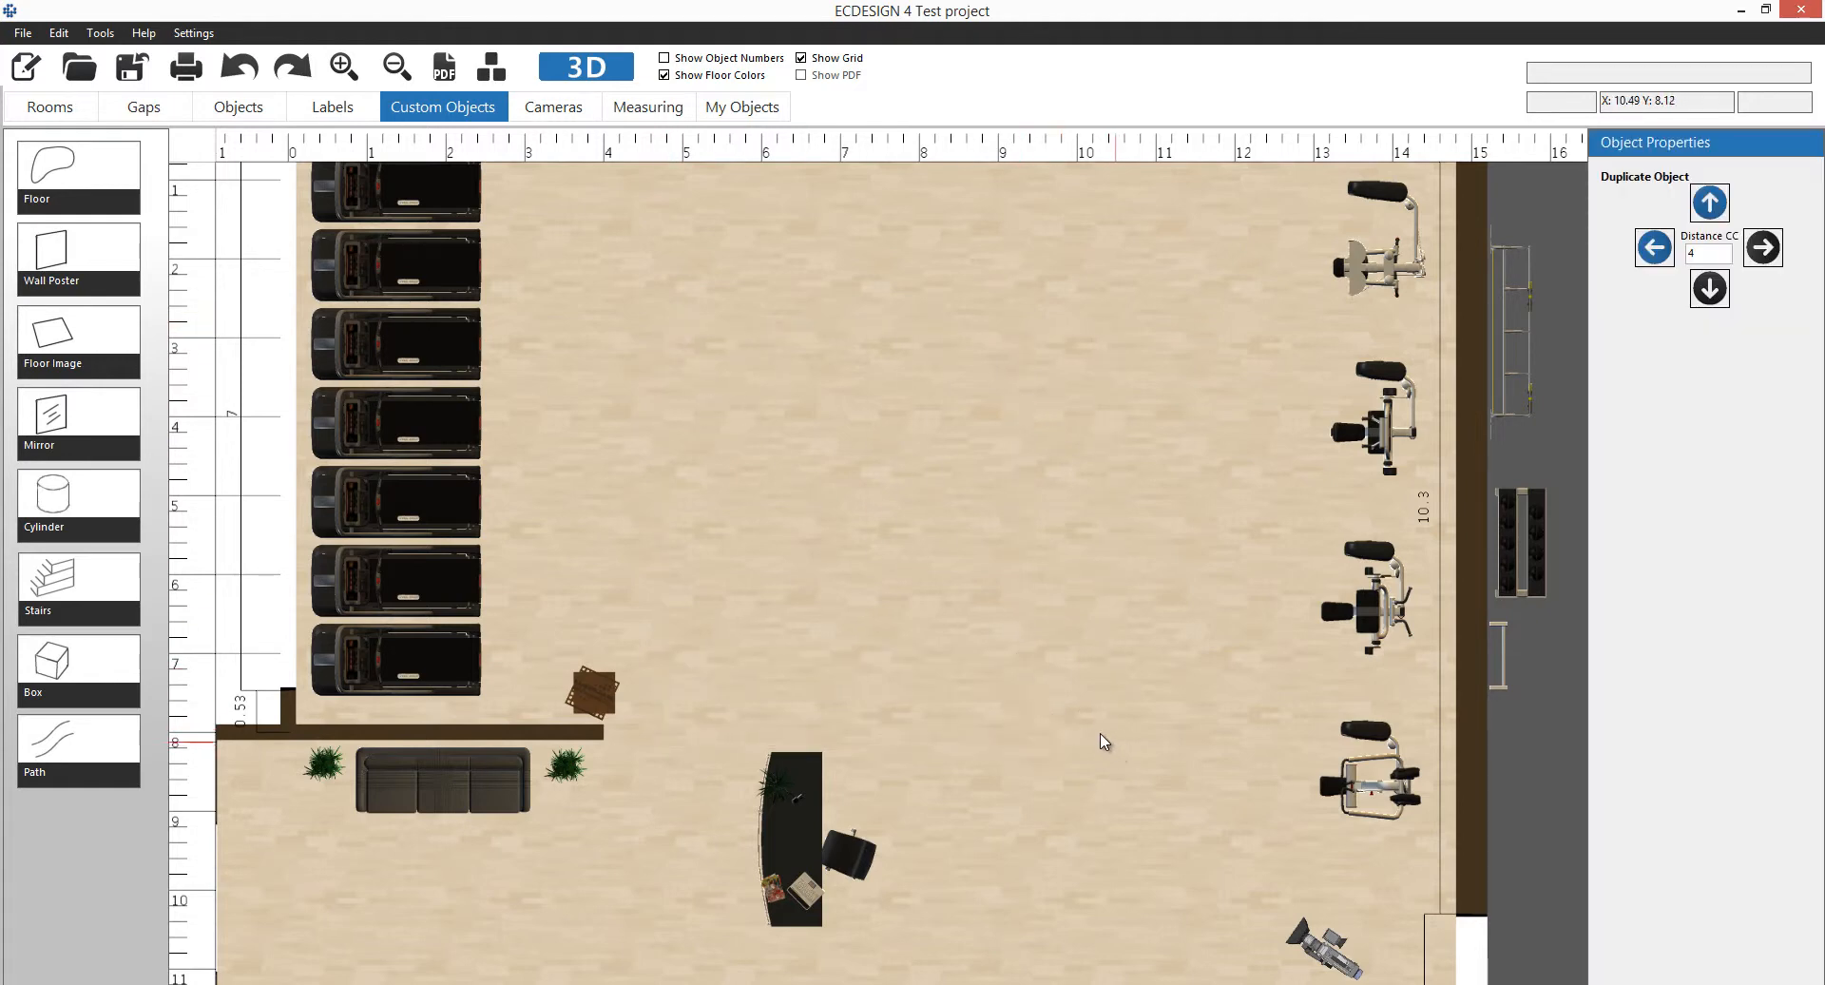
mouse_move(559, 573)
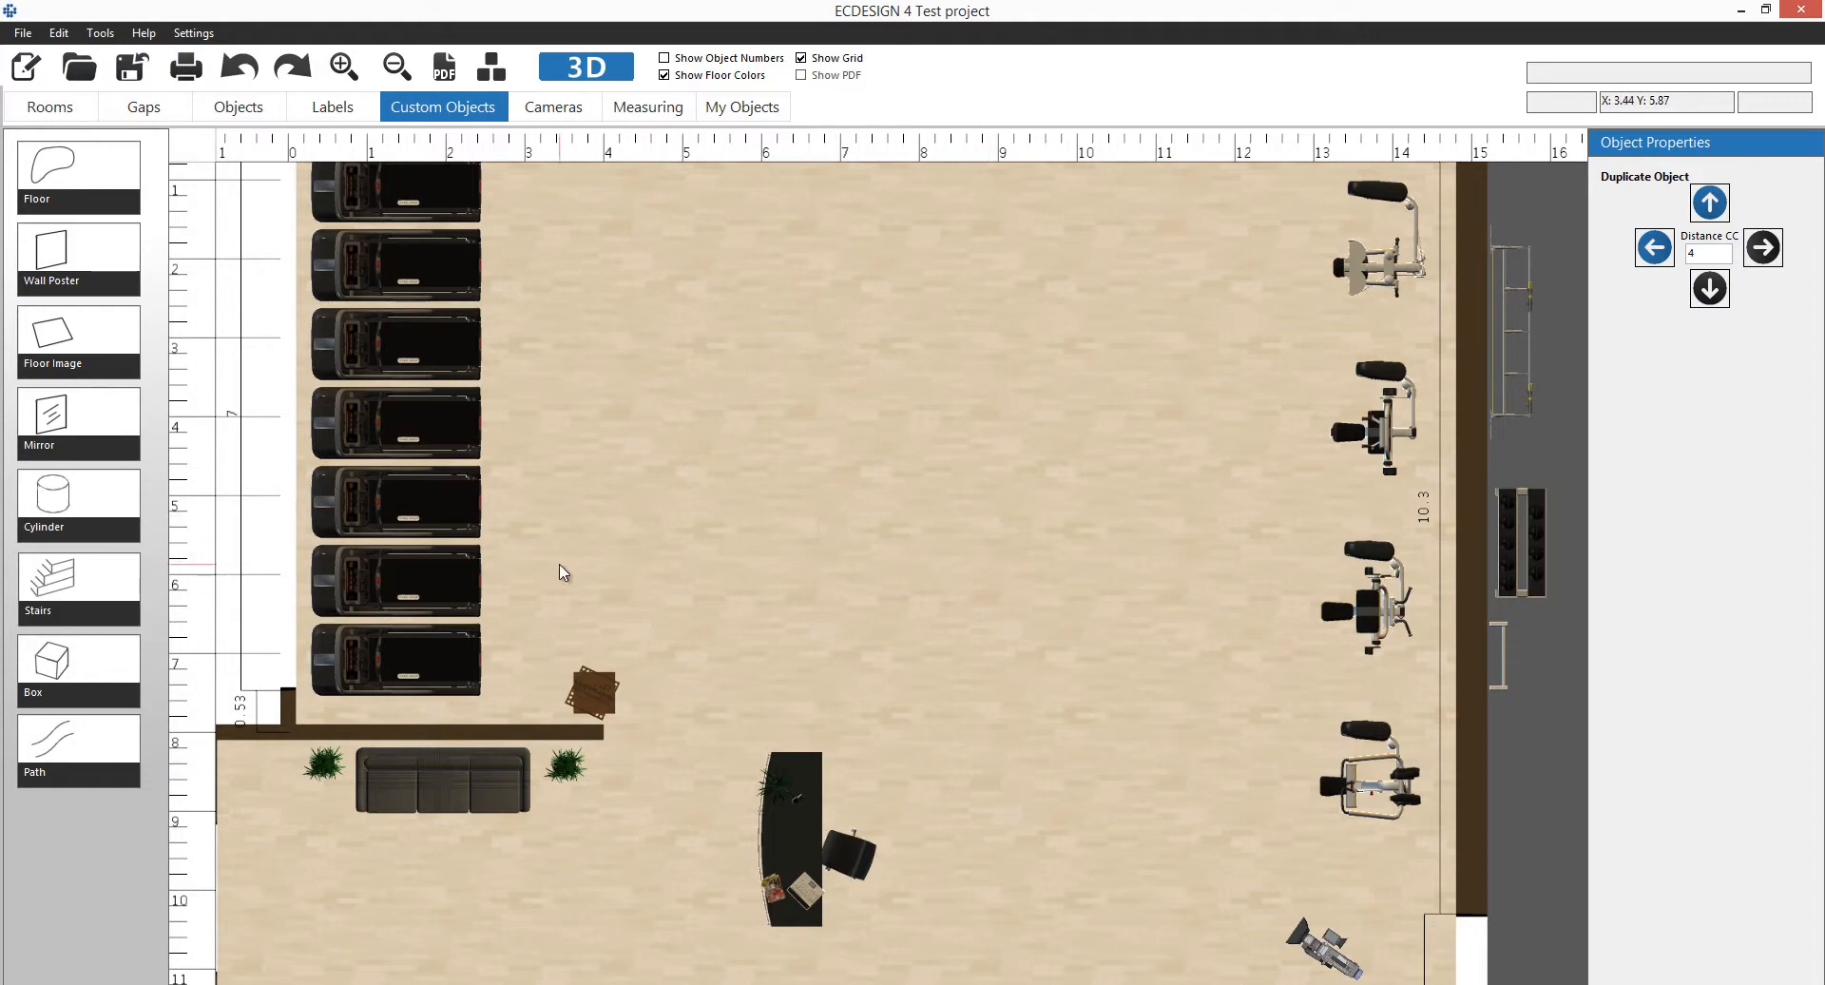
Place a staircase against the left doorway and set its altitude to -2,1.
scroll(down, 3)
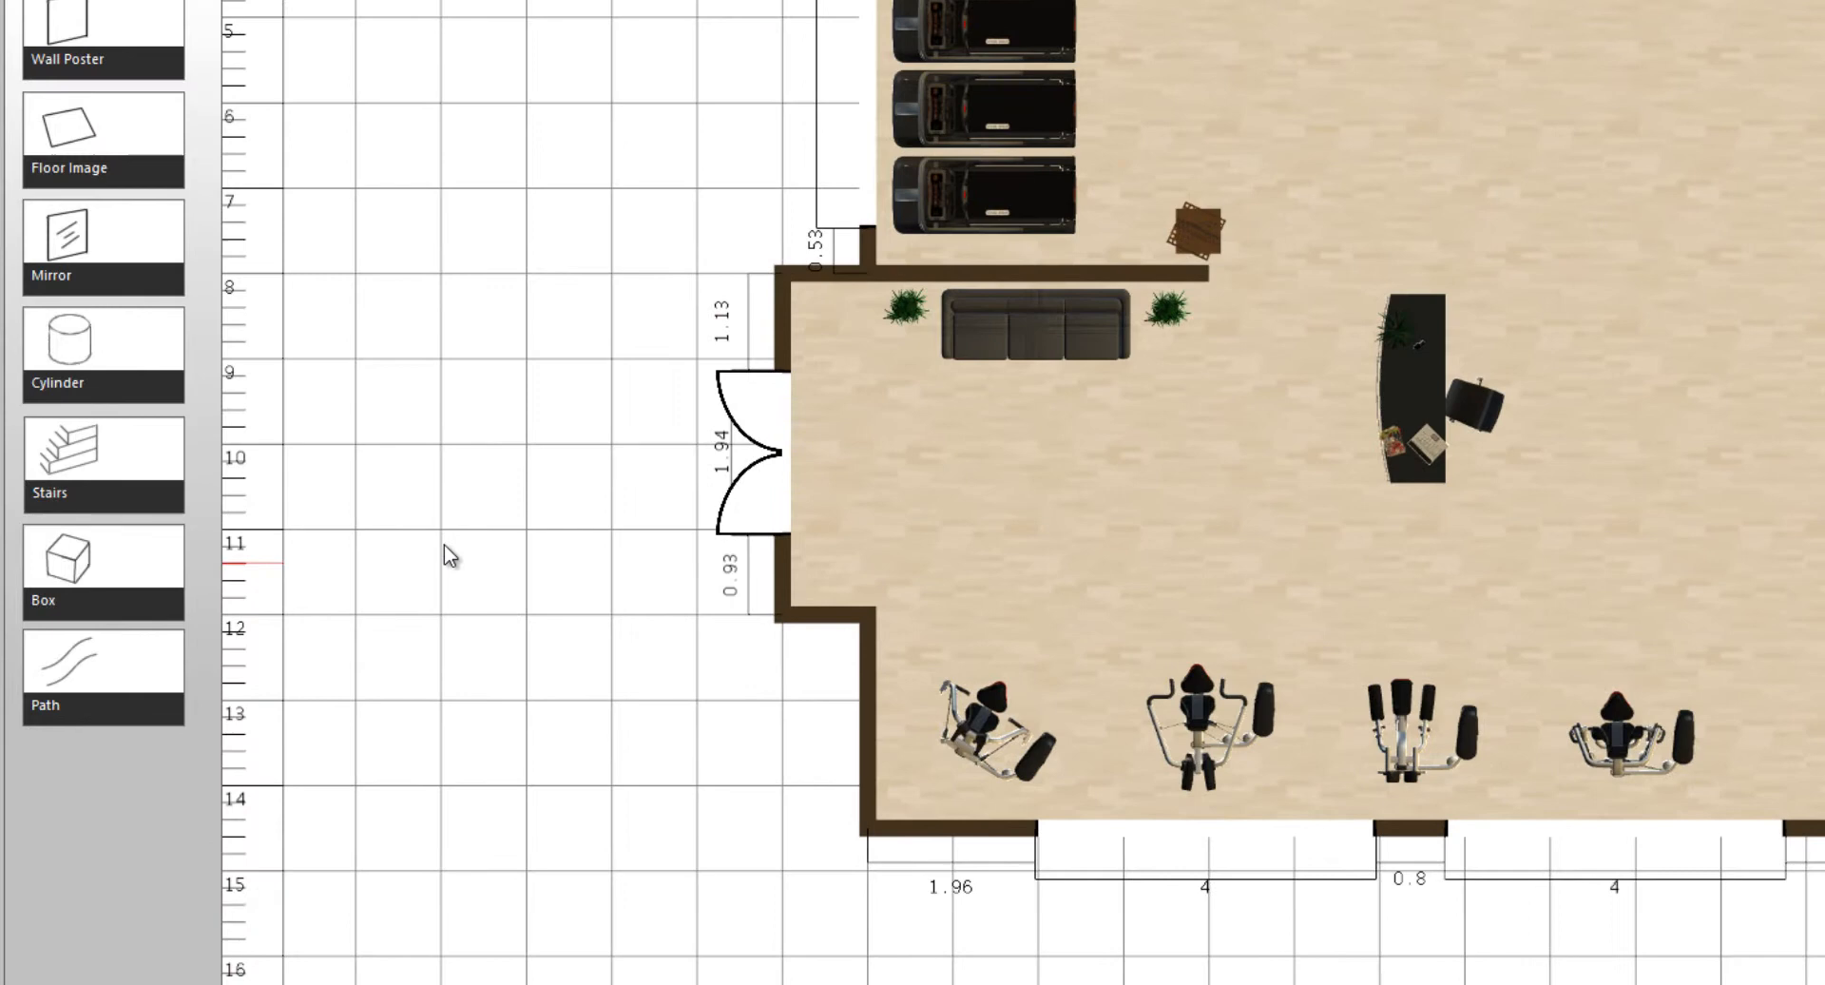
click(103, 454)
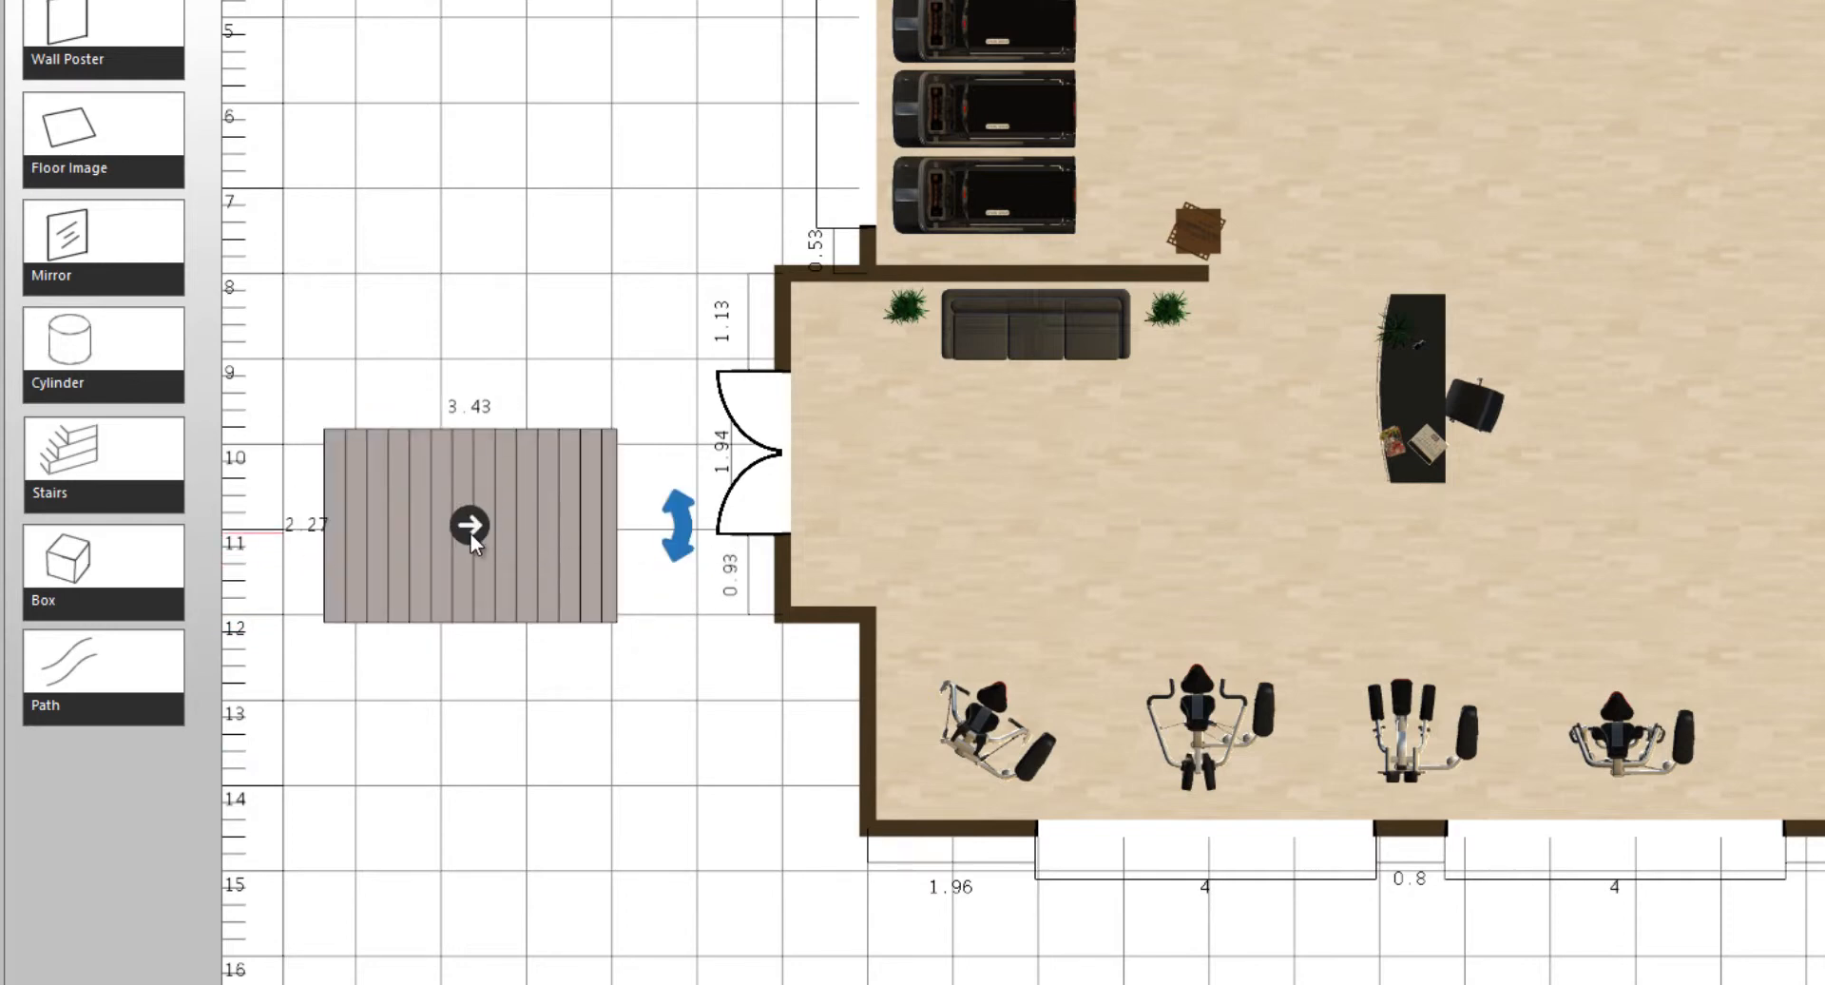
drag(472, 524, 629, 455)
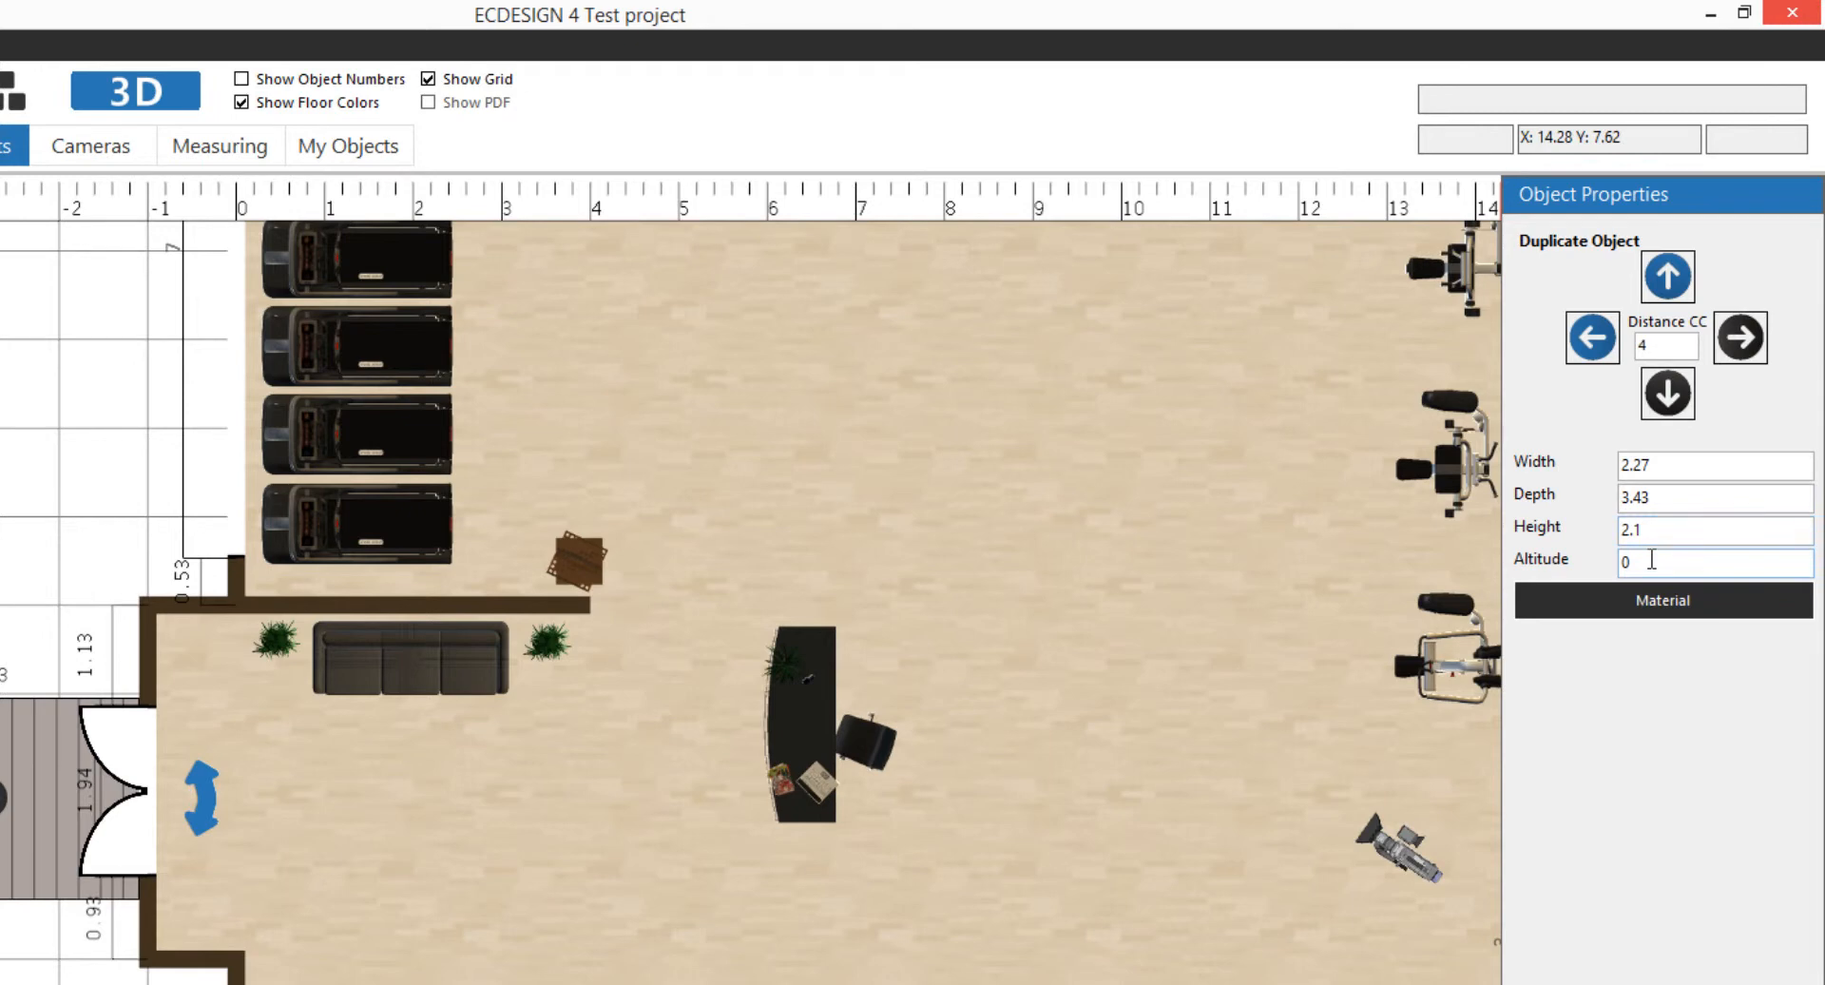
triple_click(1711, 563)
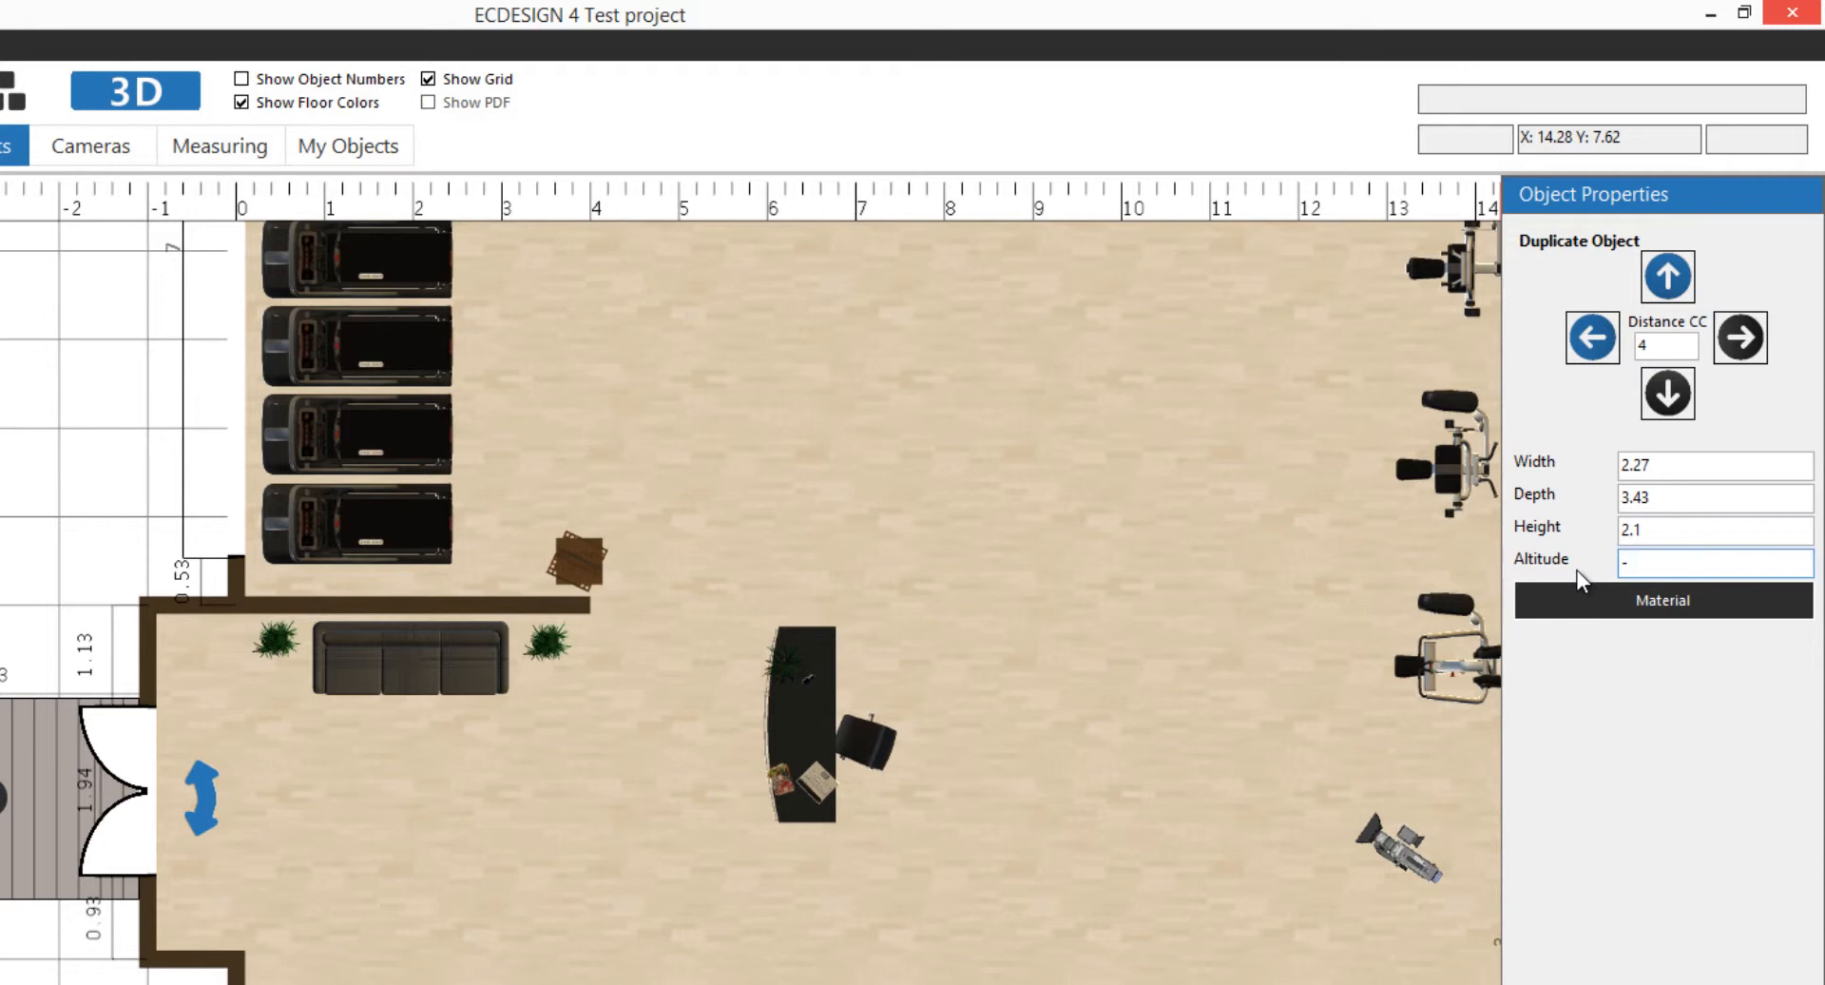
text(-2,1)
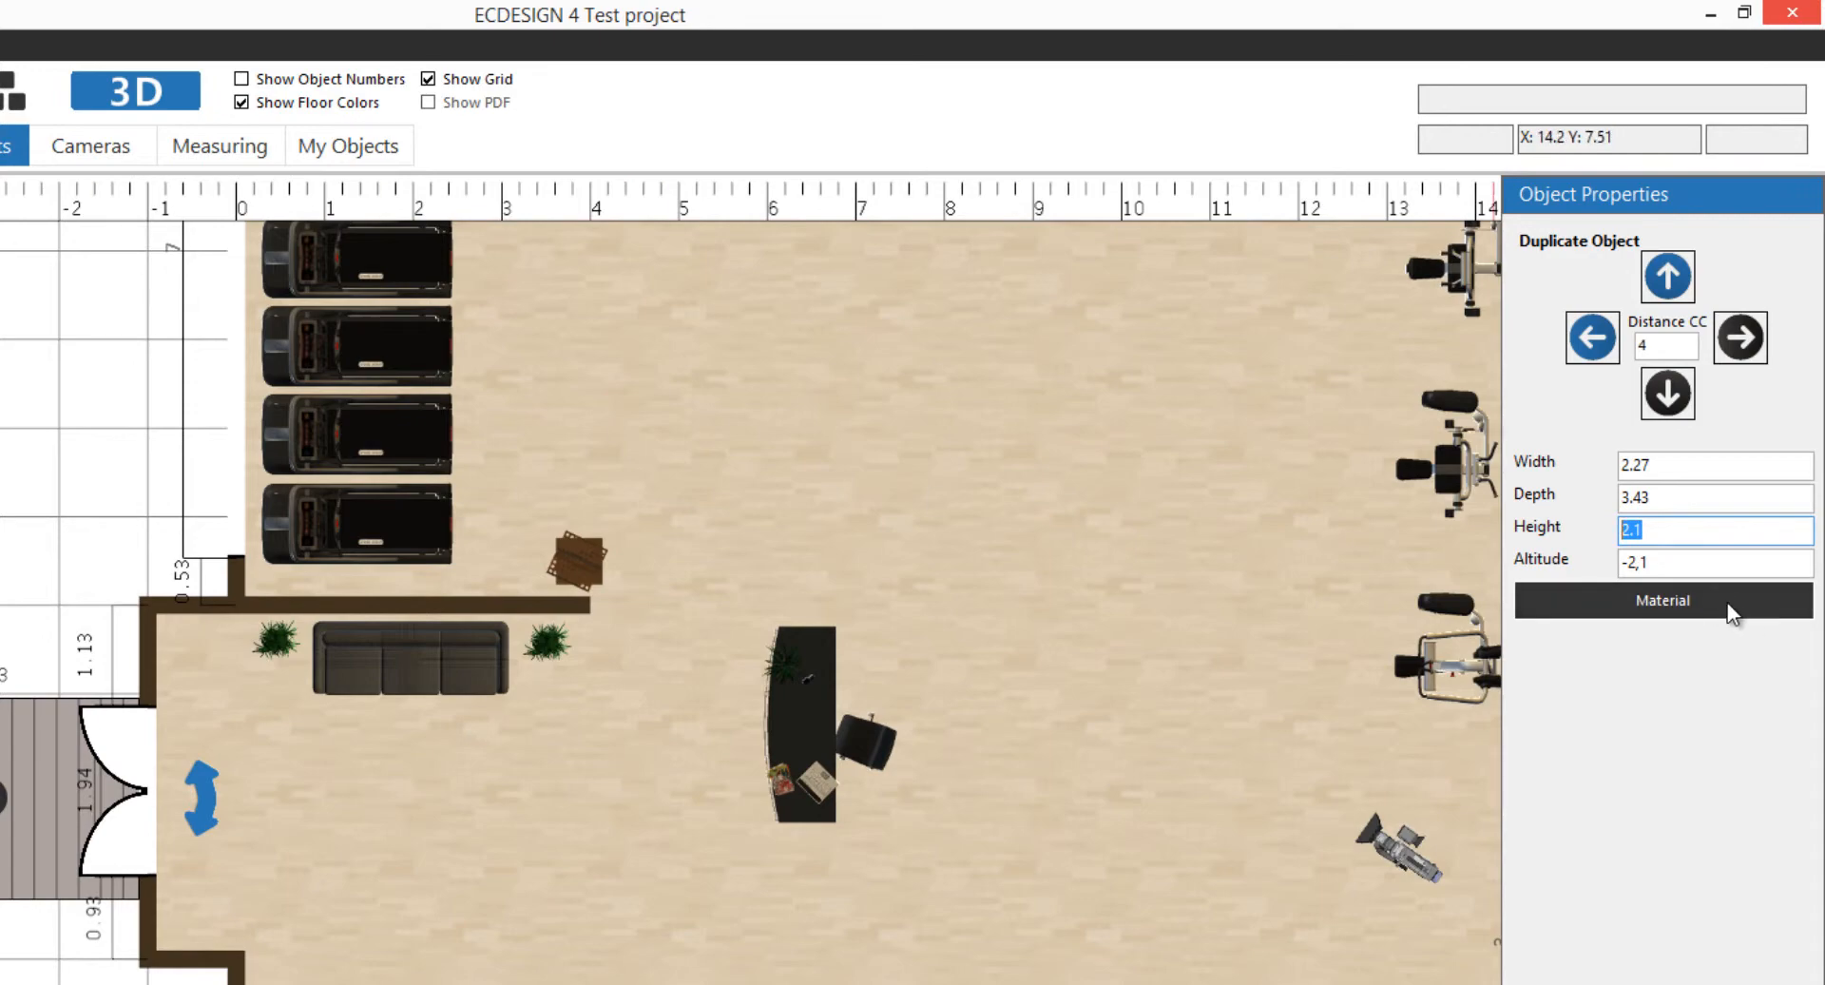
mouse_move(656, 324)
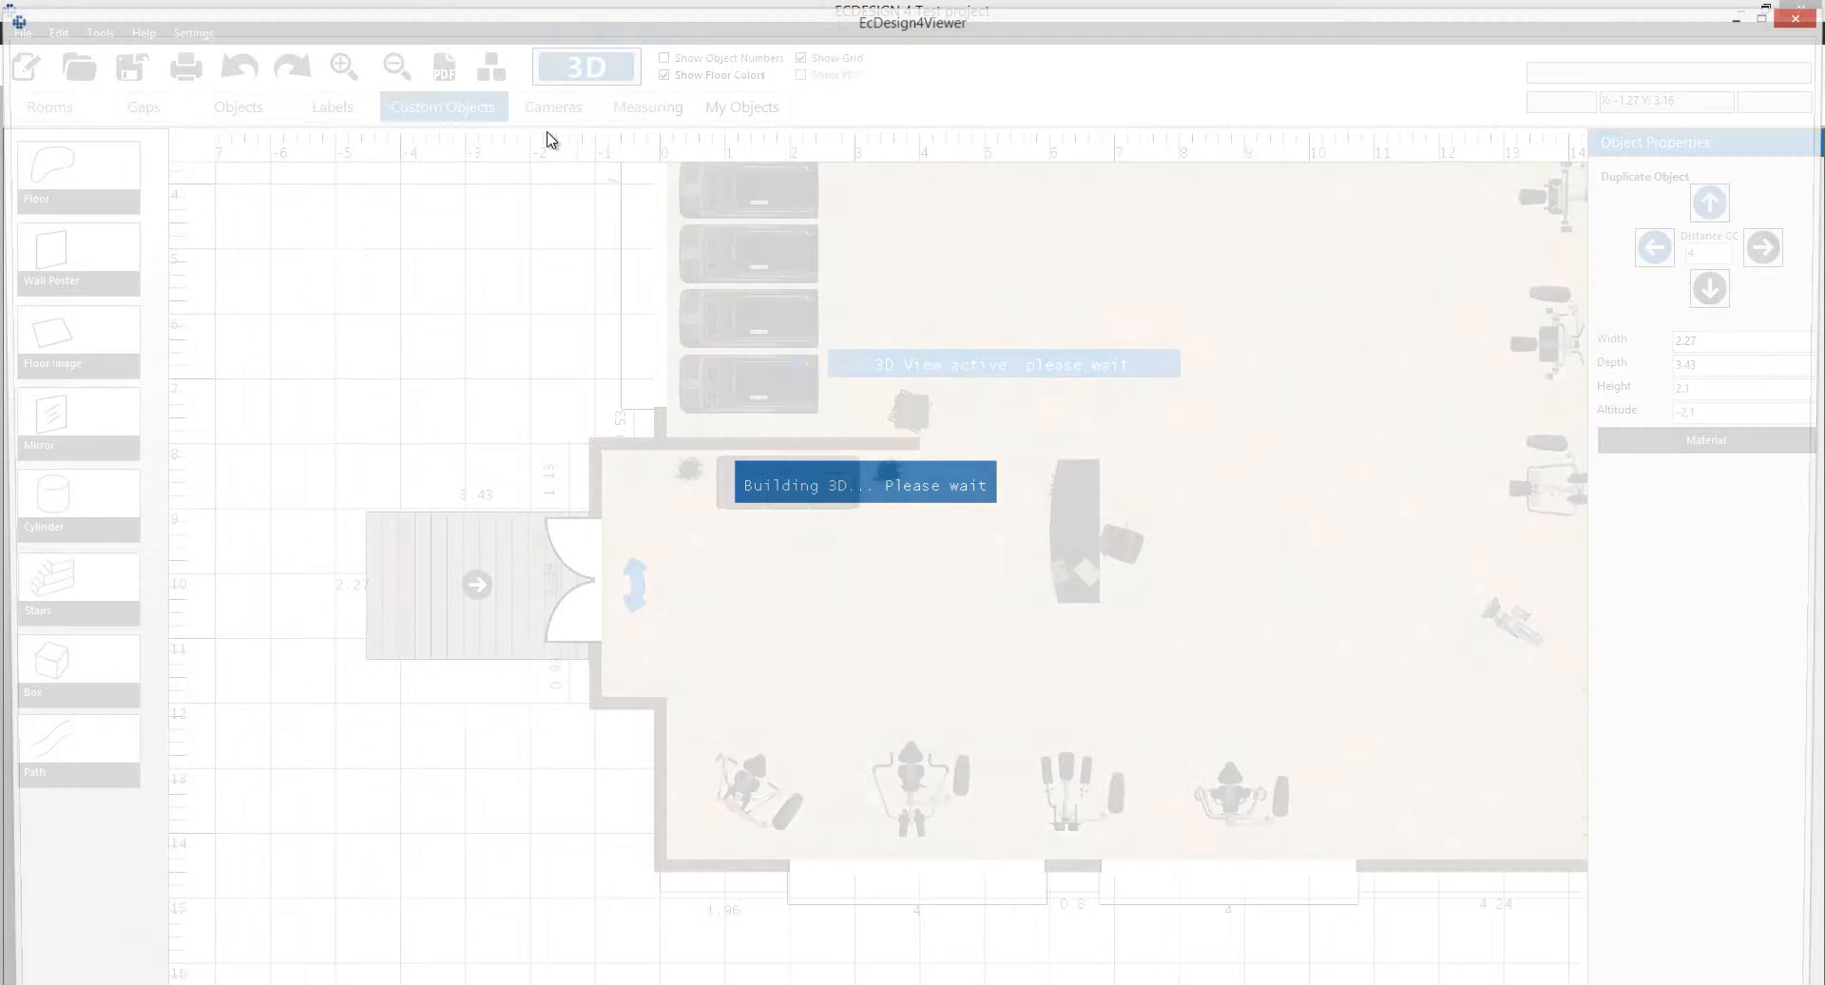
Orbit the 3D model to see the stairs from the other side, then close the viewer.
click(585, 64)
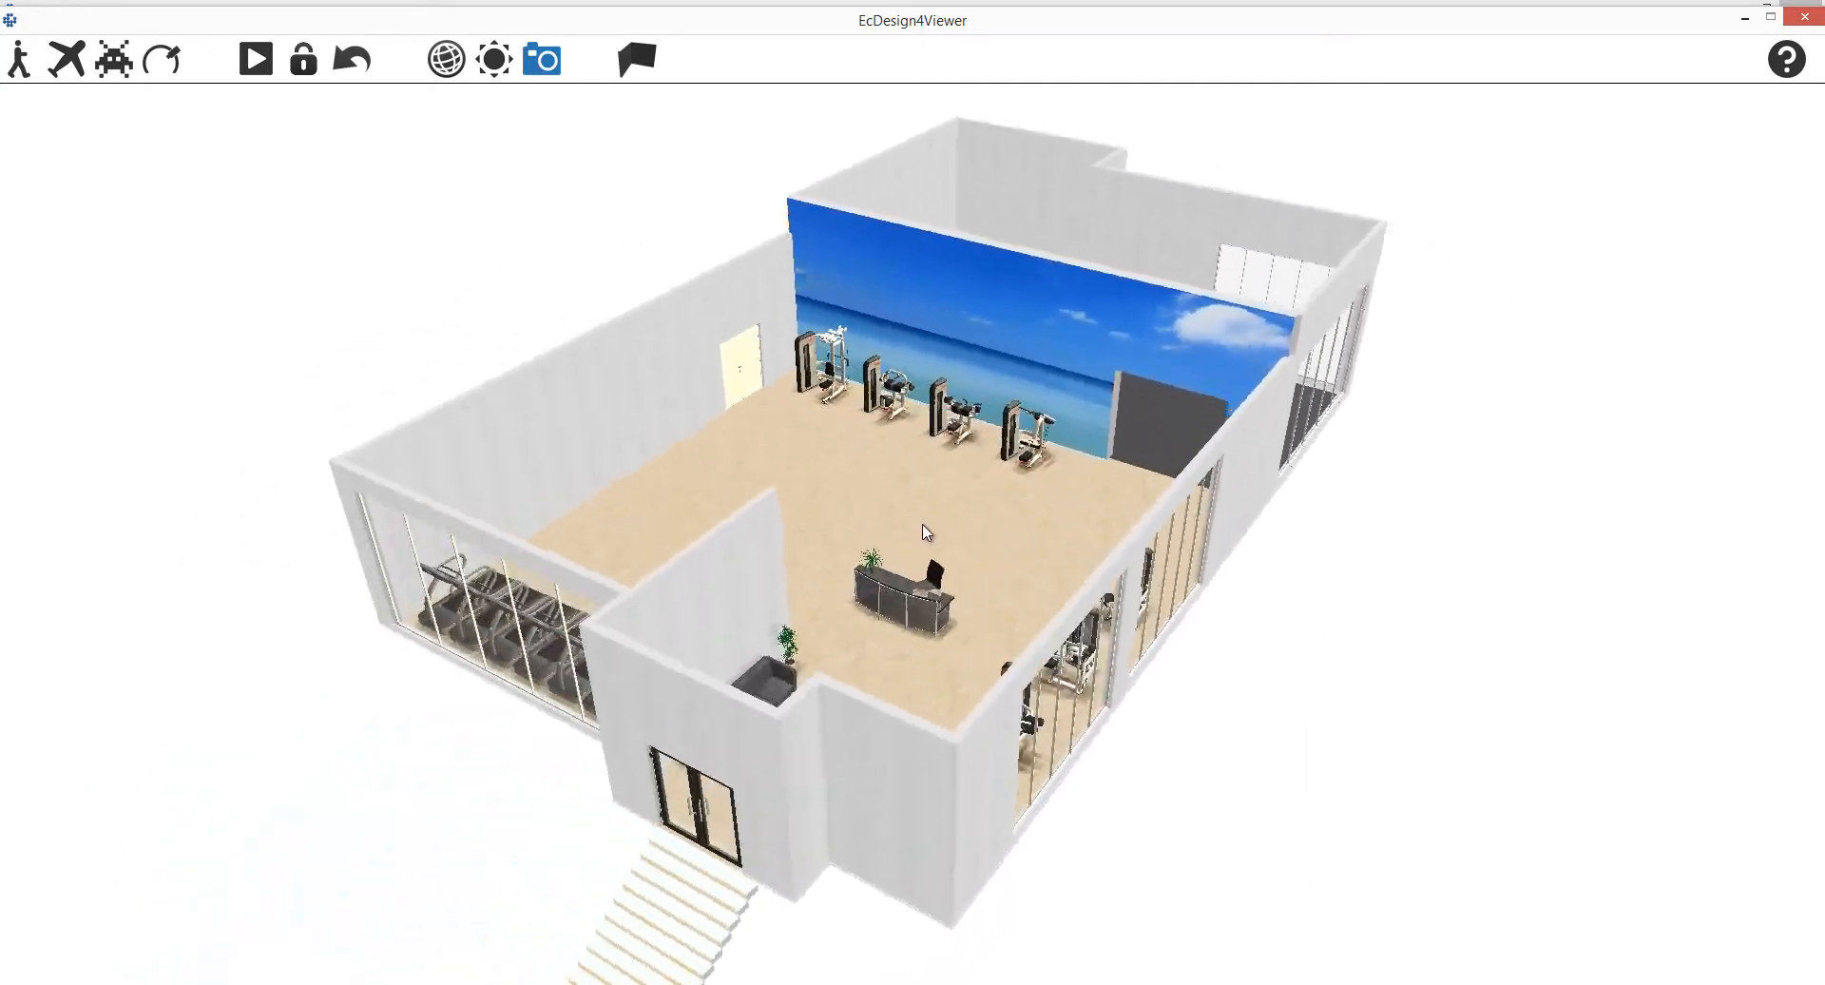
drag(920, 536, 1186, 745)
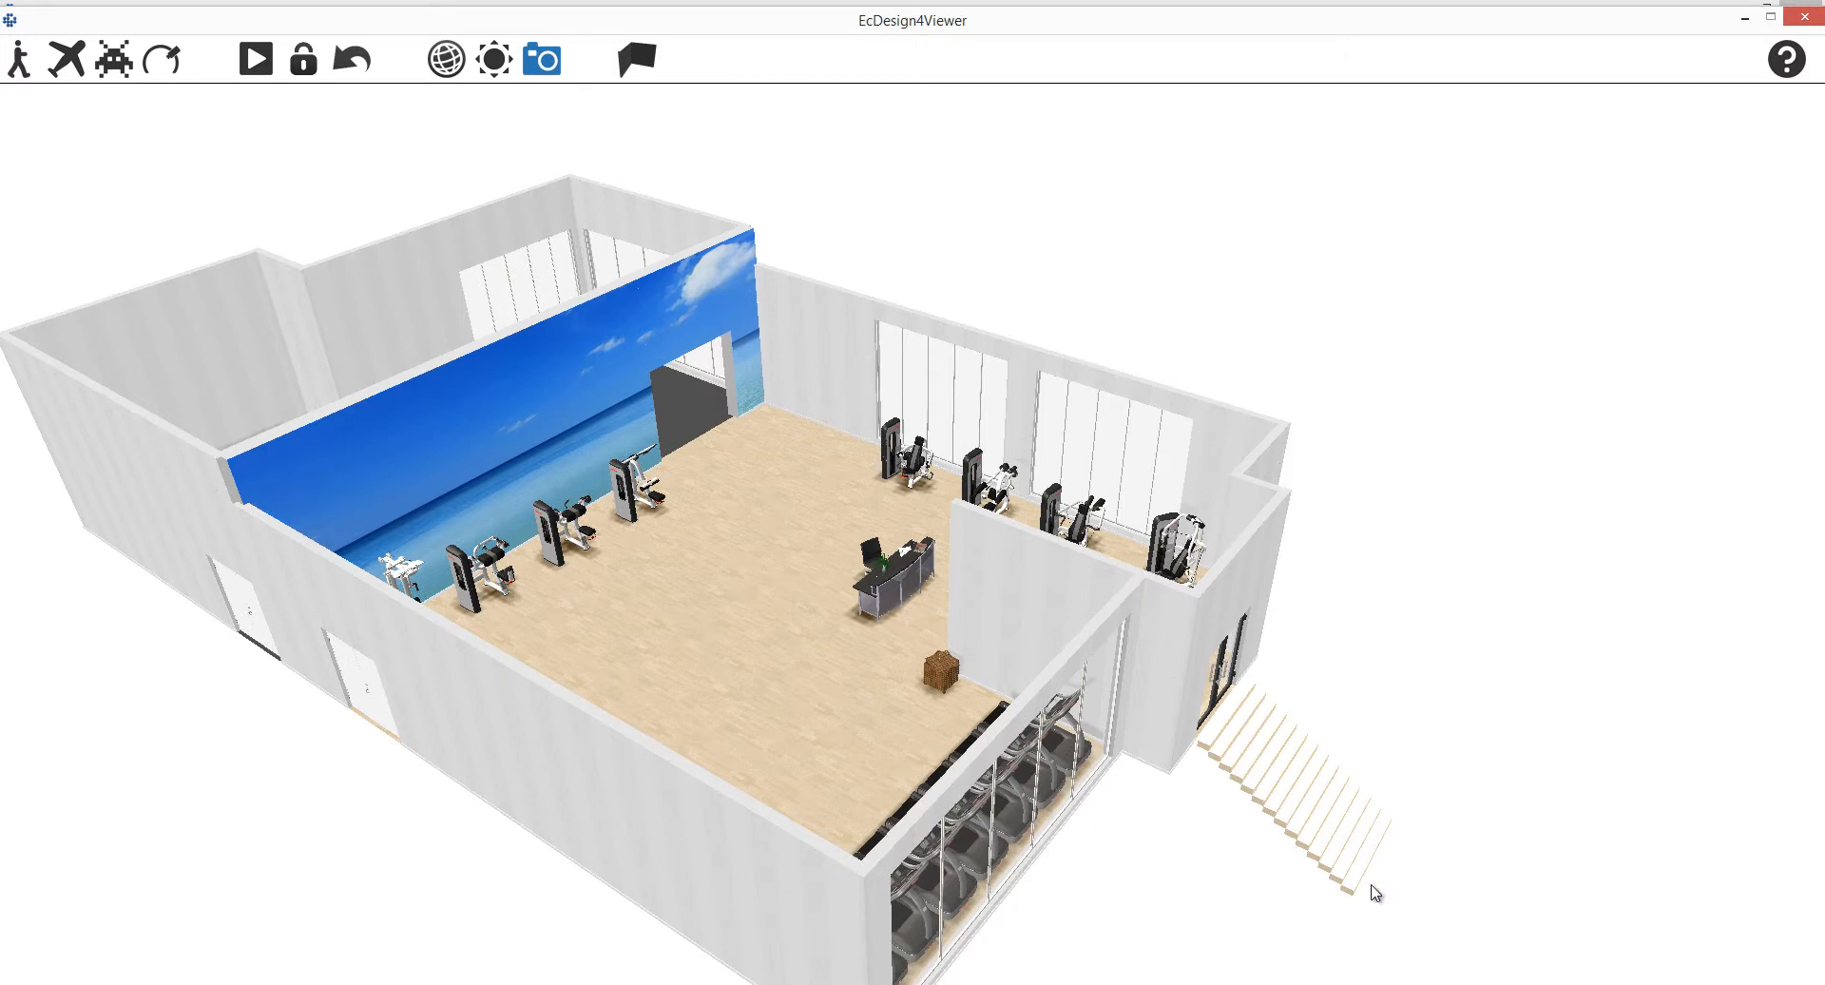
mouse_move(1230, 768)
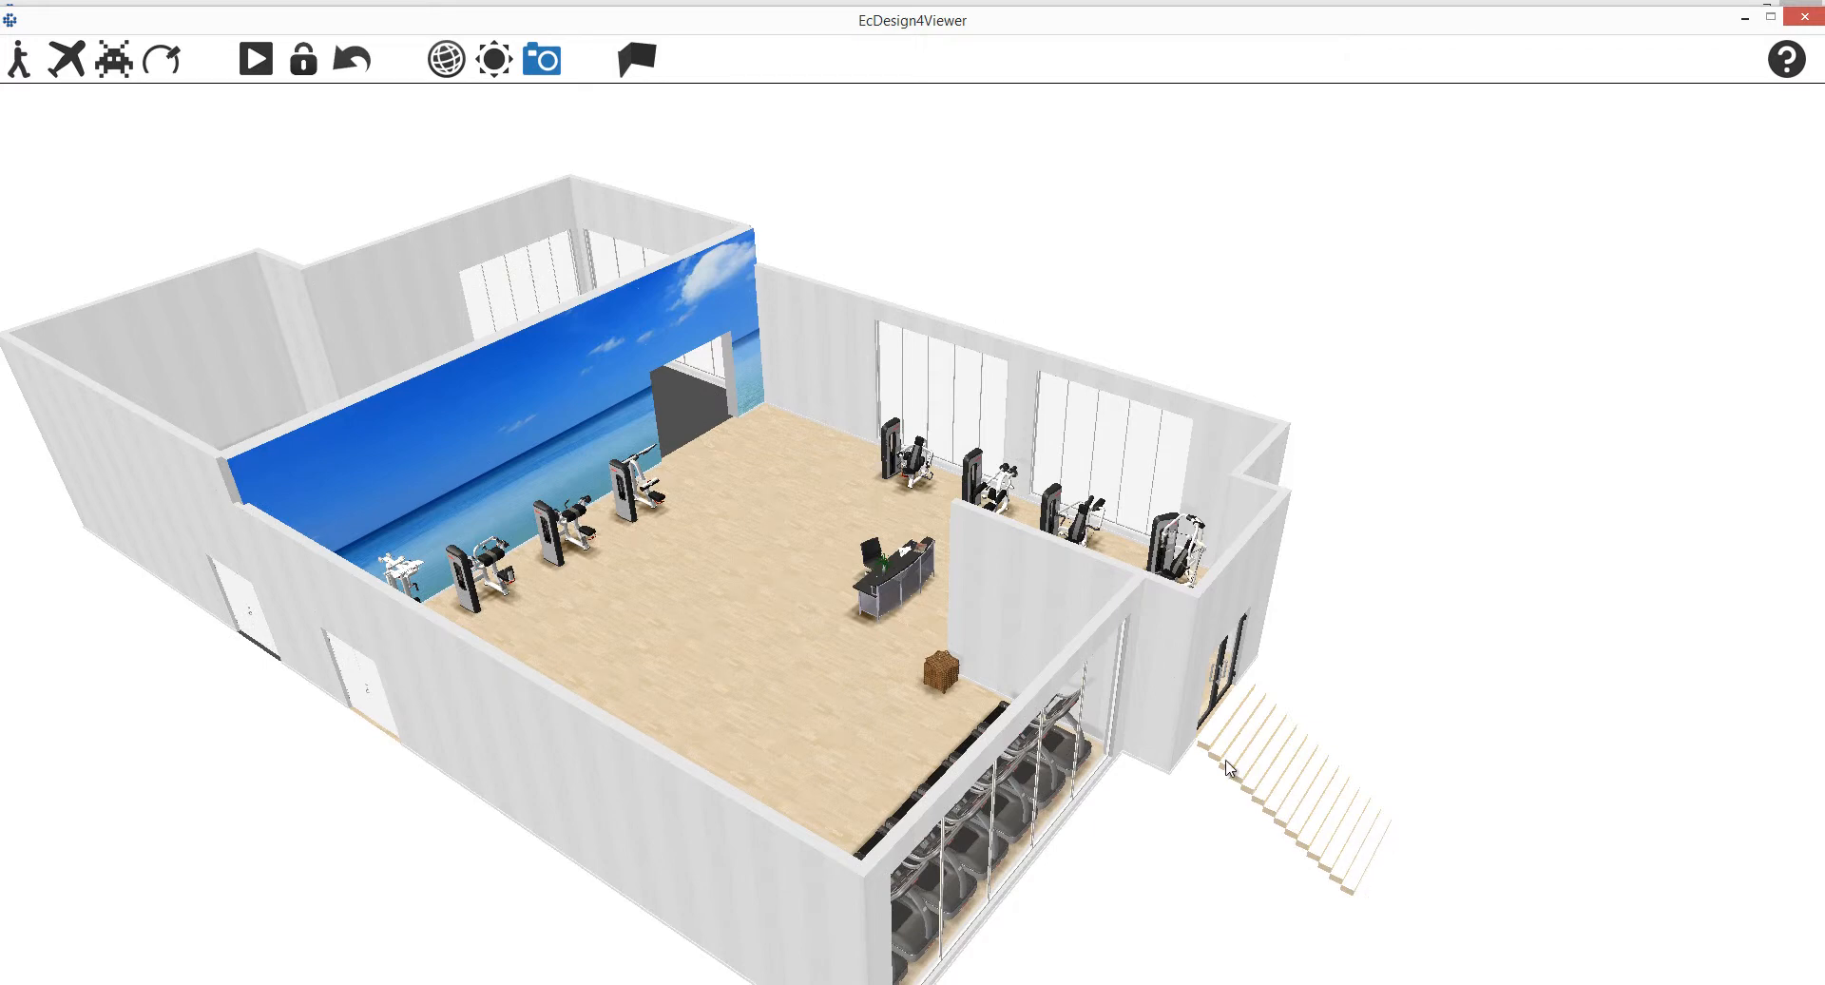
mouse_move(1652, 374)
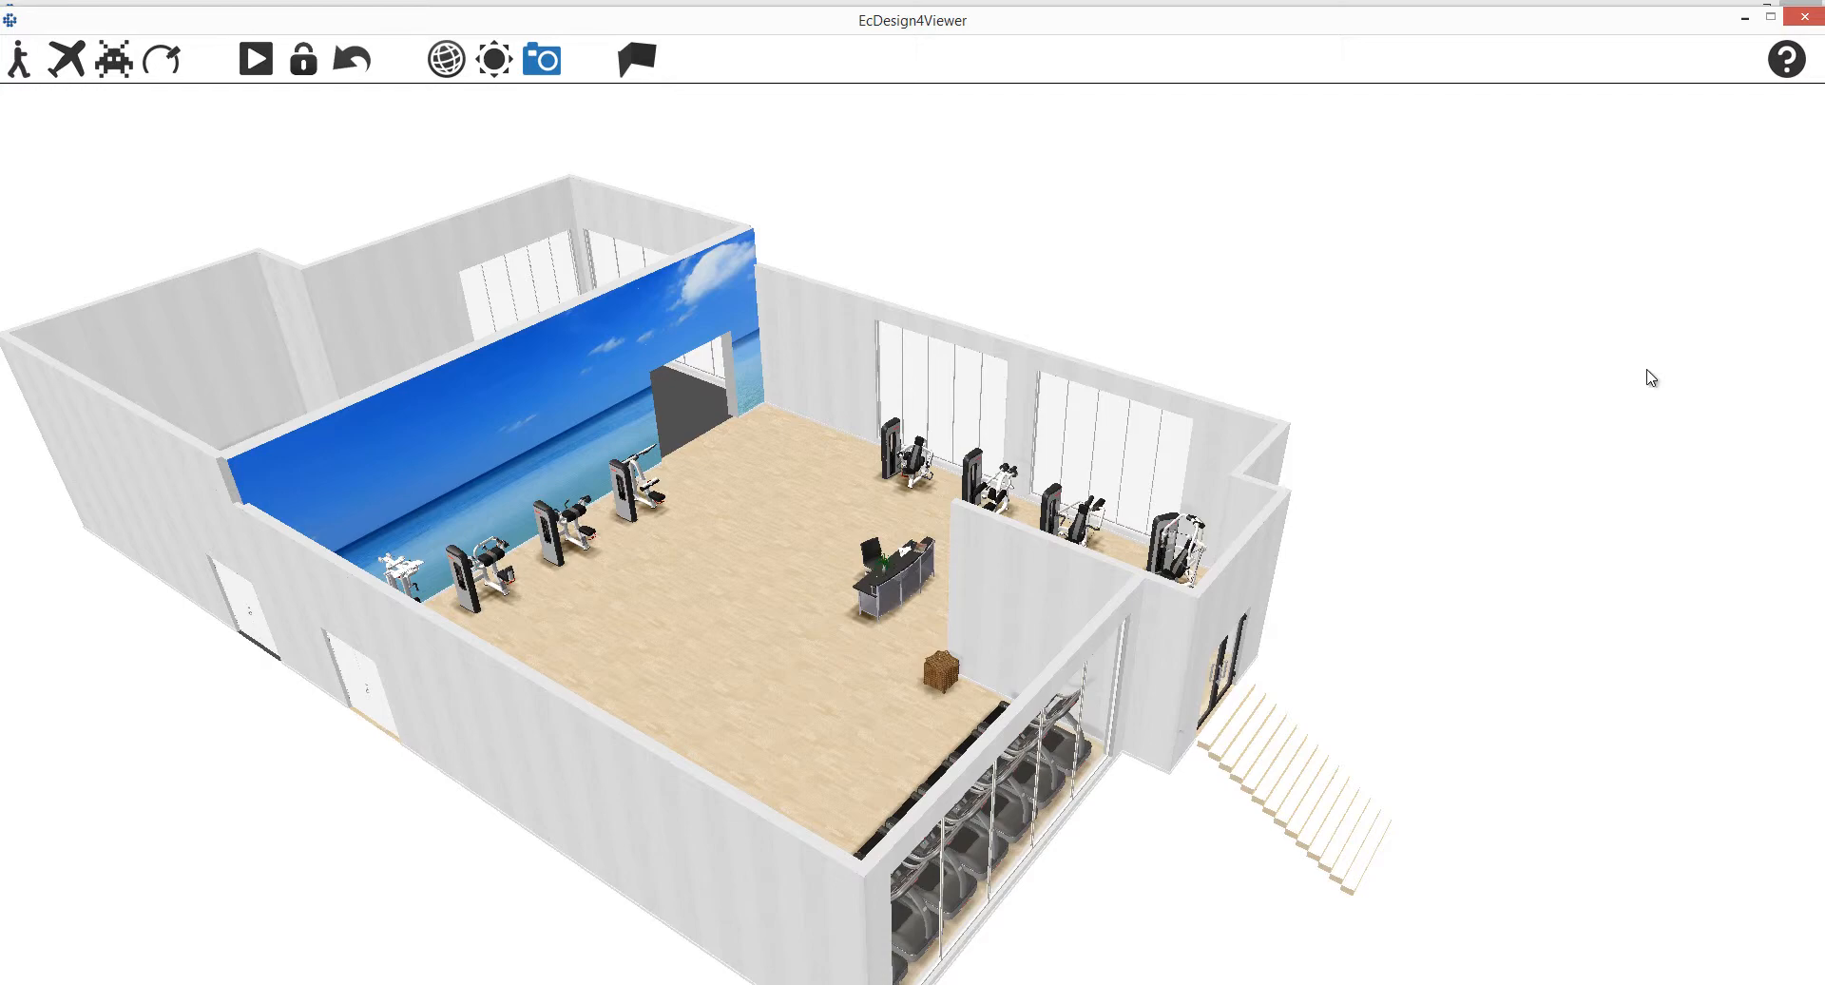
click(584, 67)
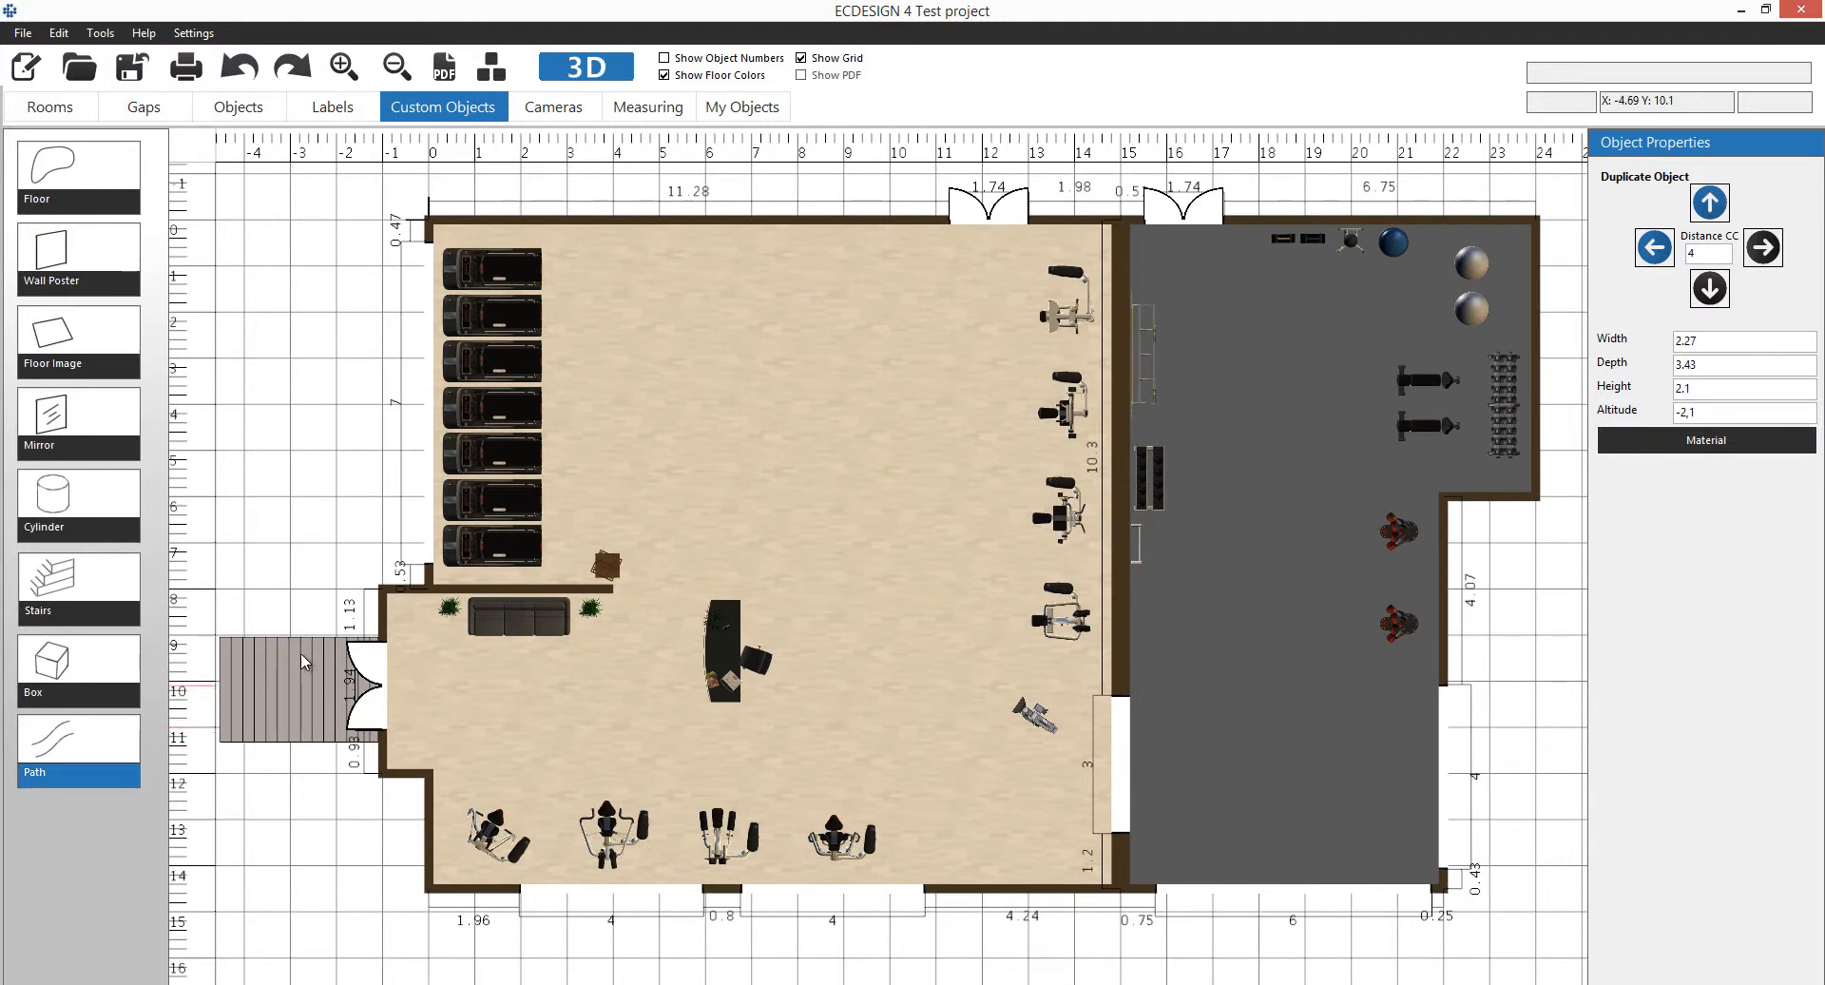
mouse_move(991, 234)
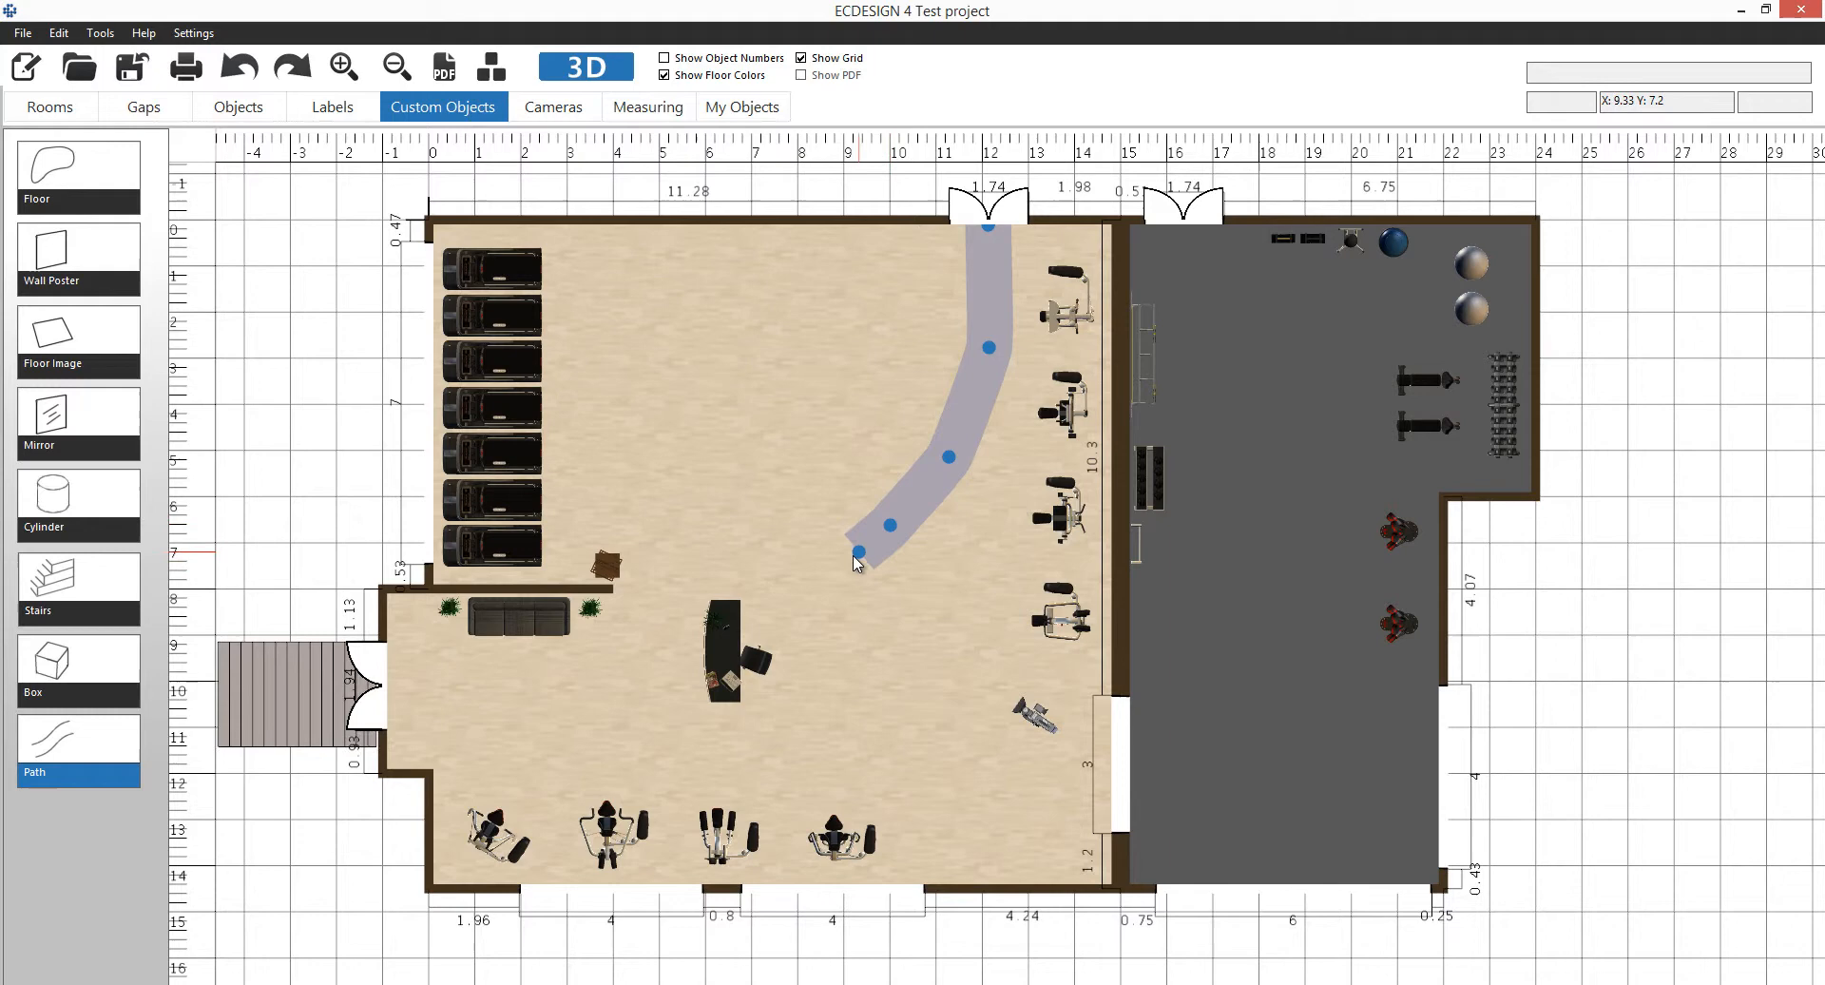
Draw the walkway from the top door, bend it into a zigzag and give it a yellow material.
drag(859, 553, 797, 561)
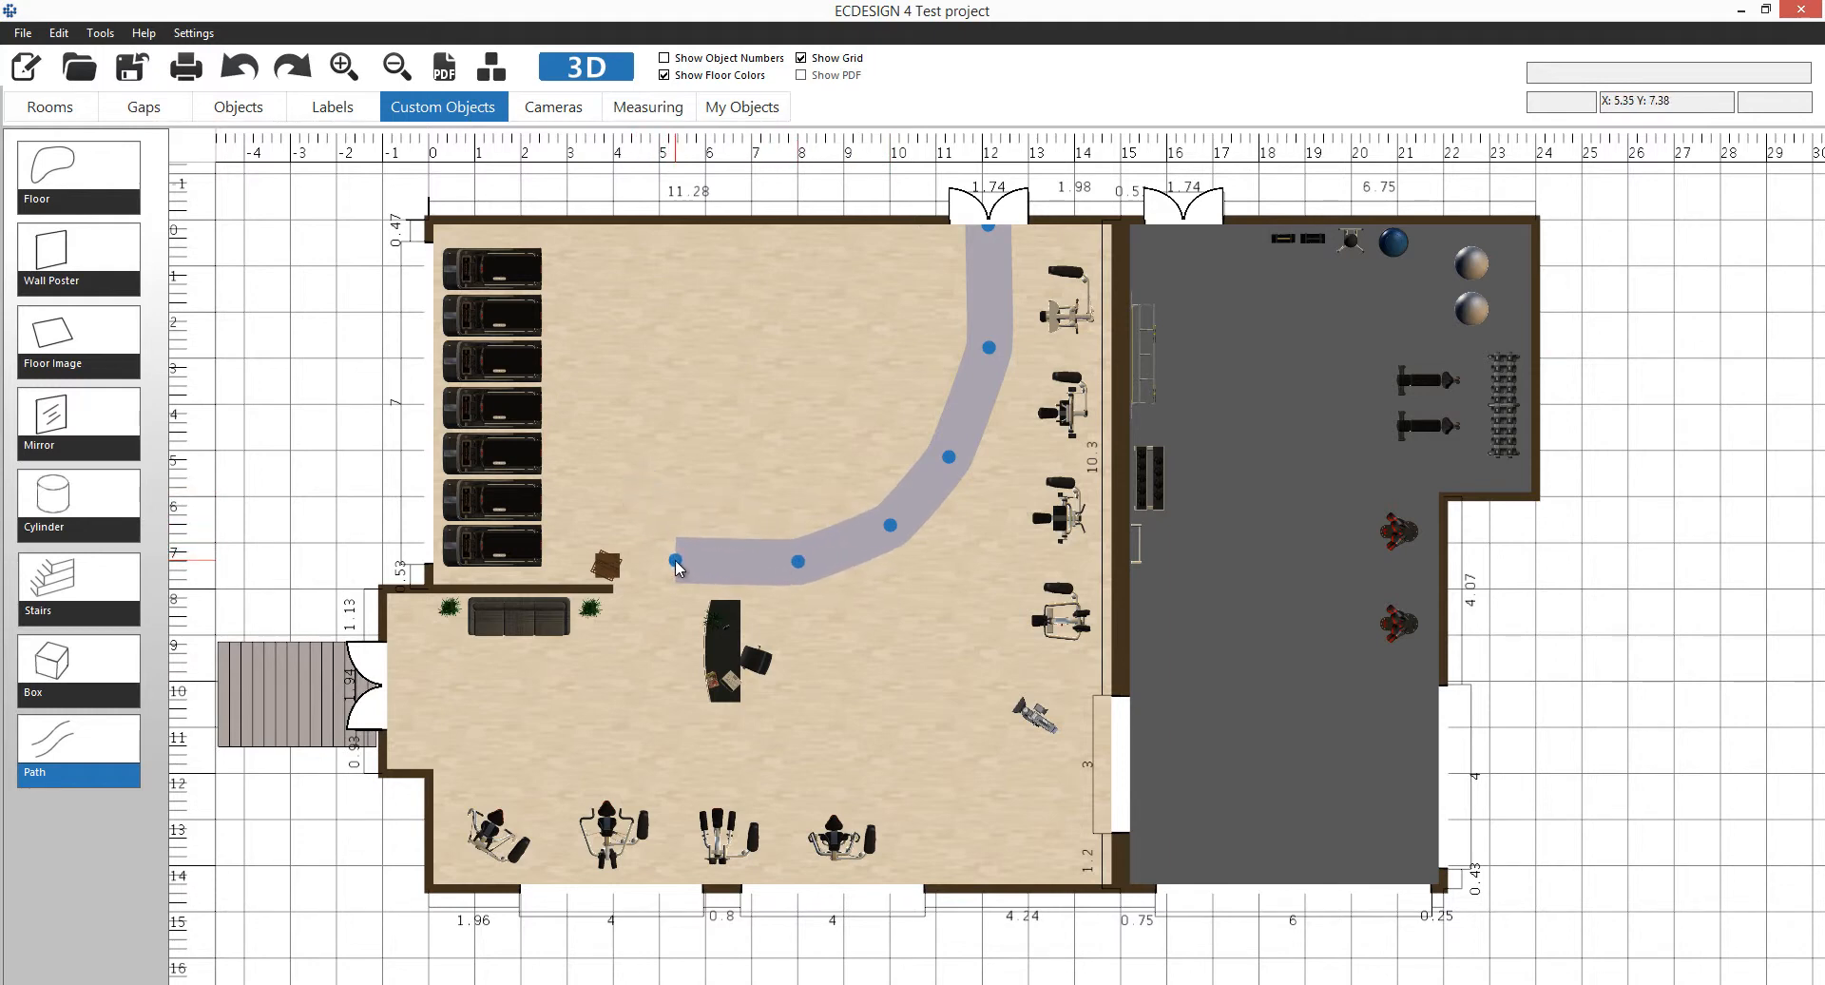
mouse_move(800, 571)
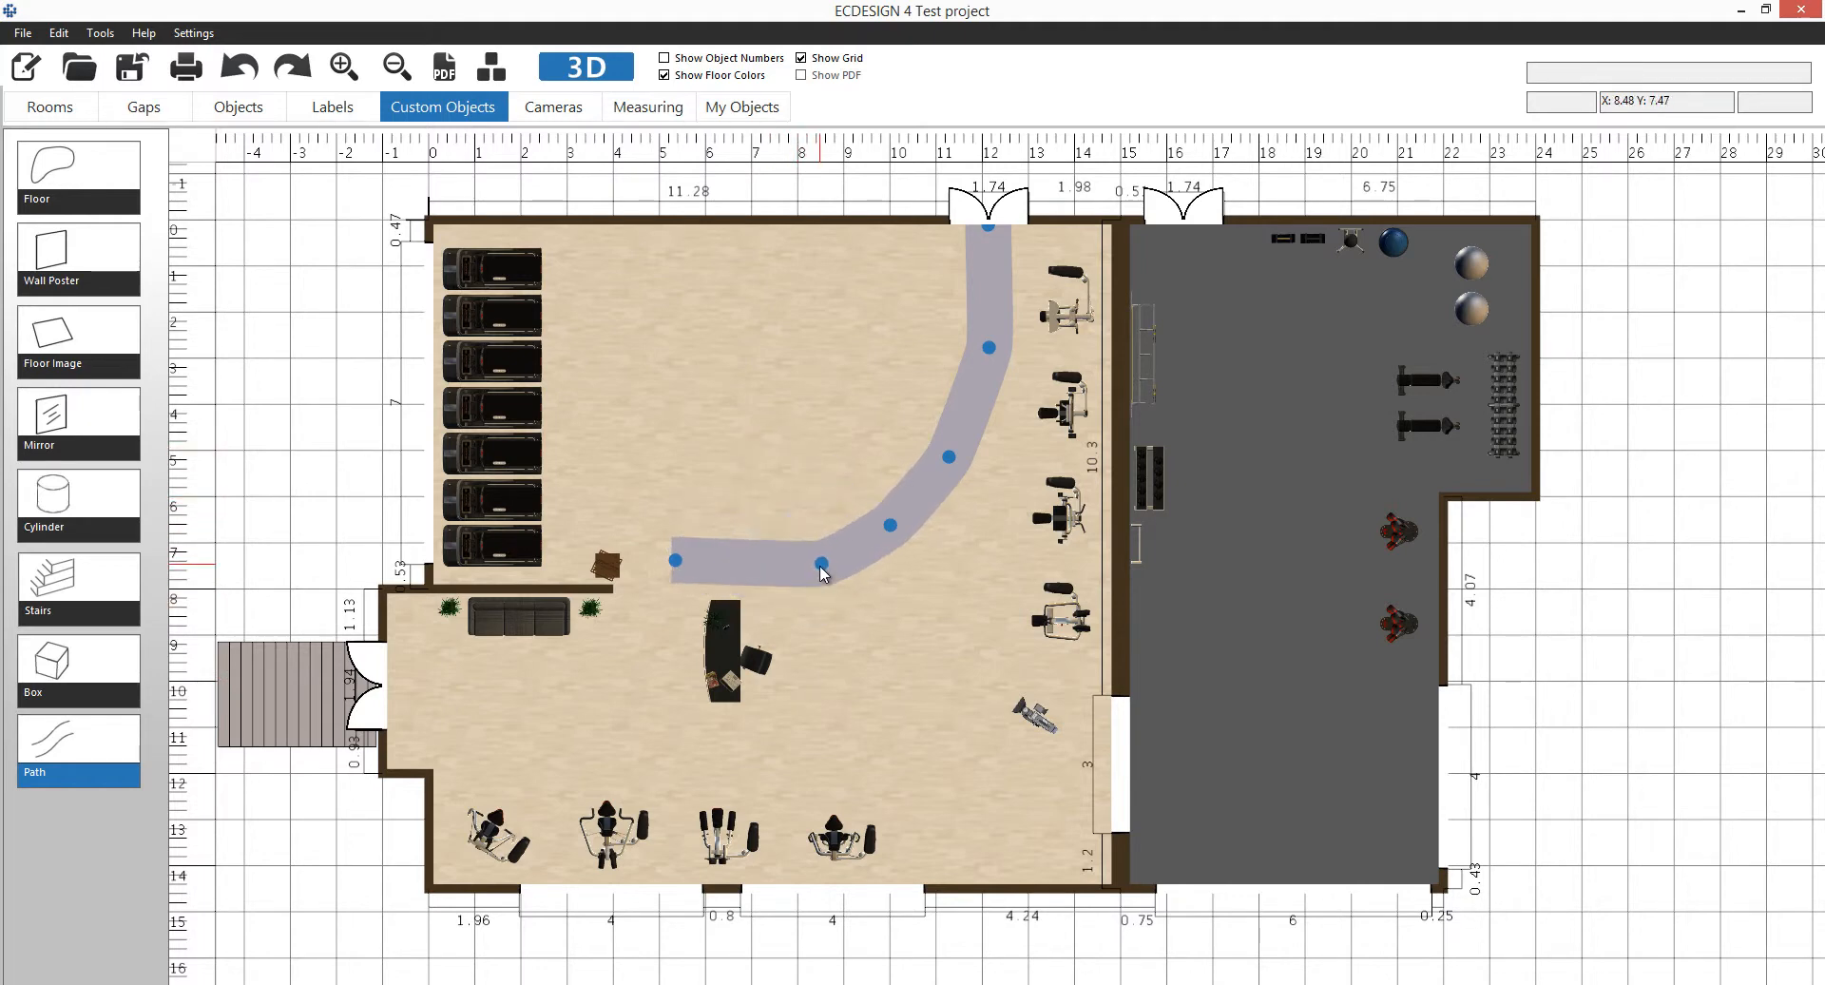
drag(890, 525, 859, 477)
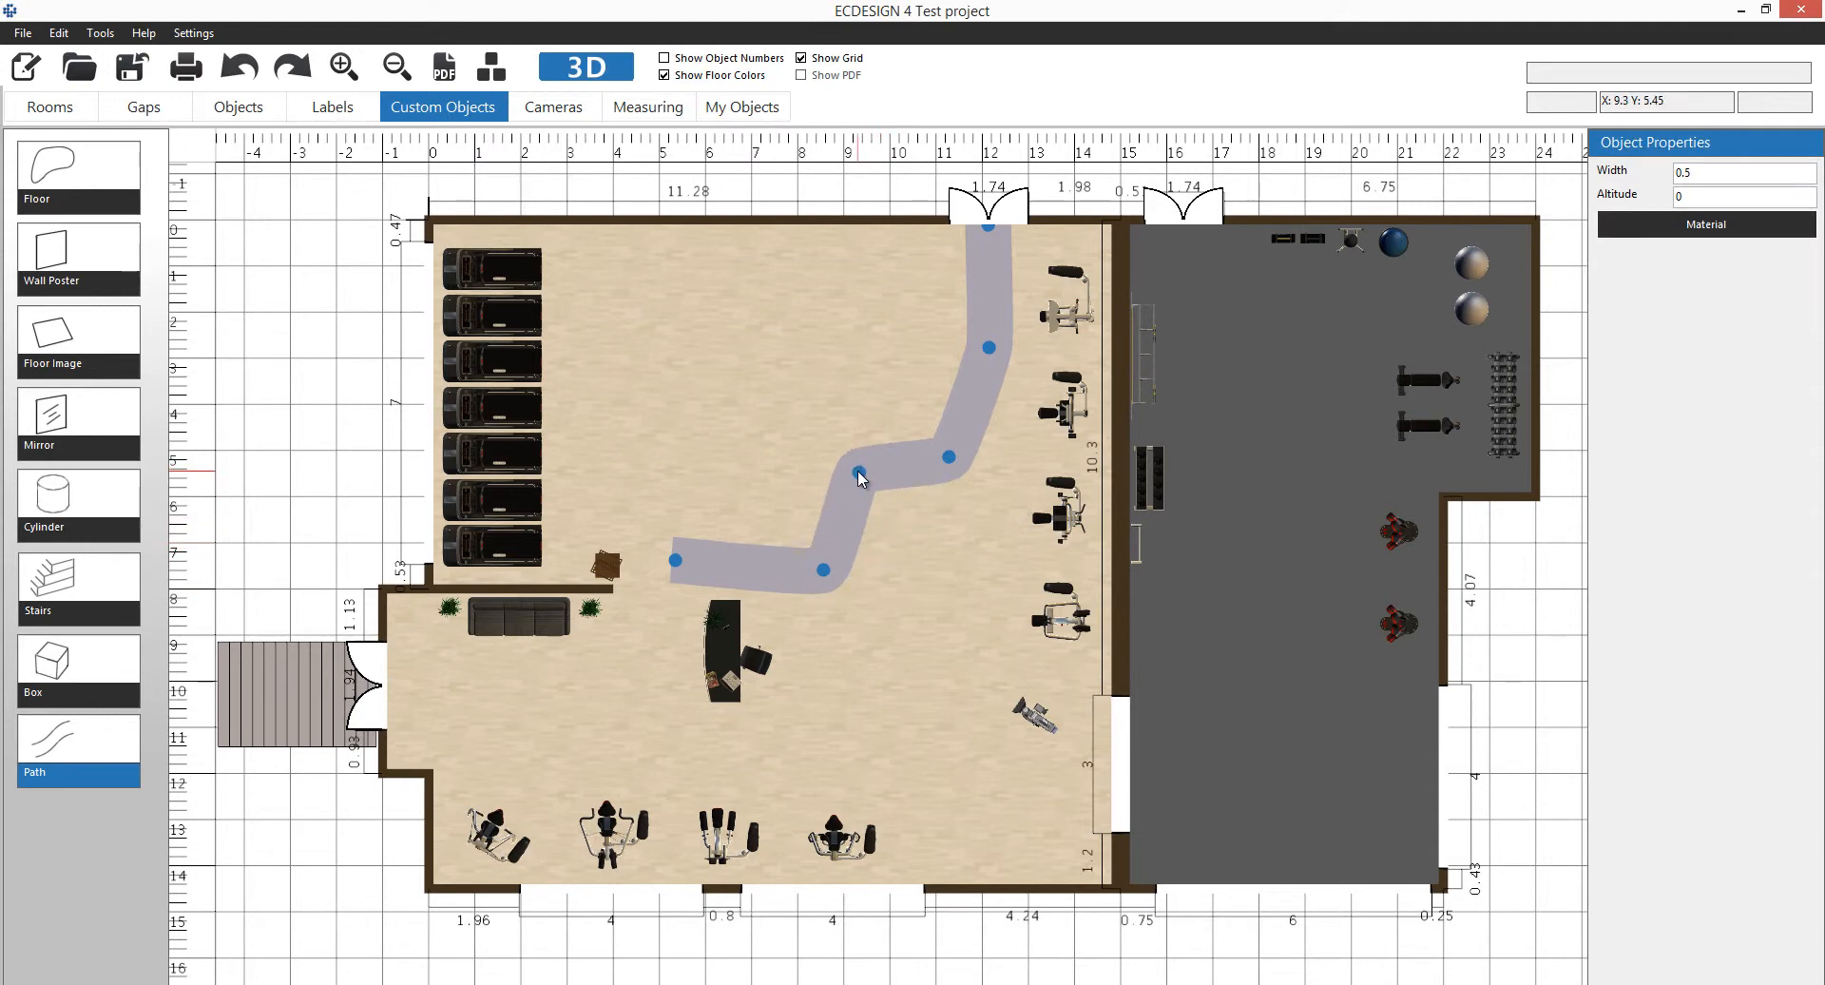
drag(859, 477, 838, 447)
text(0,7)
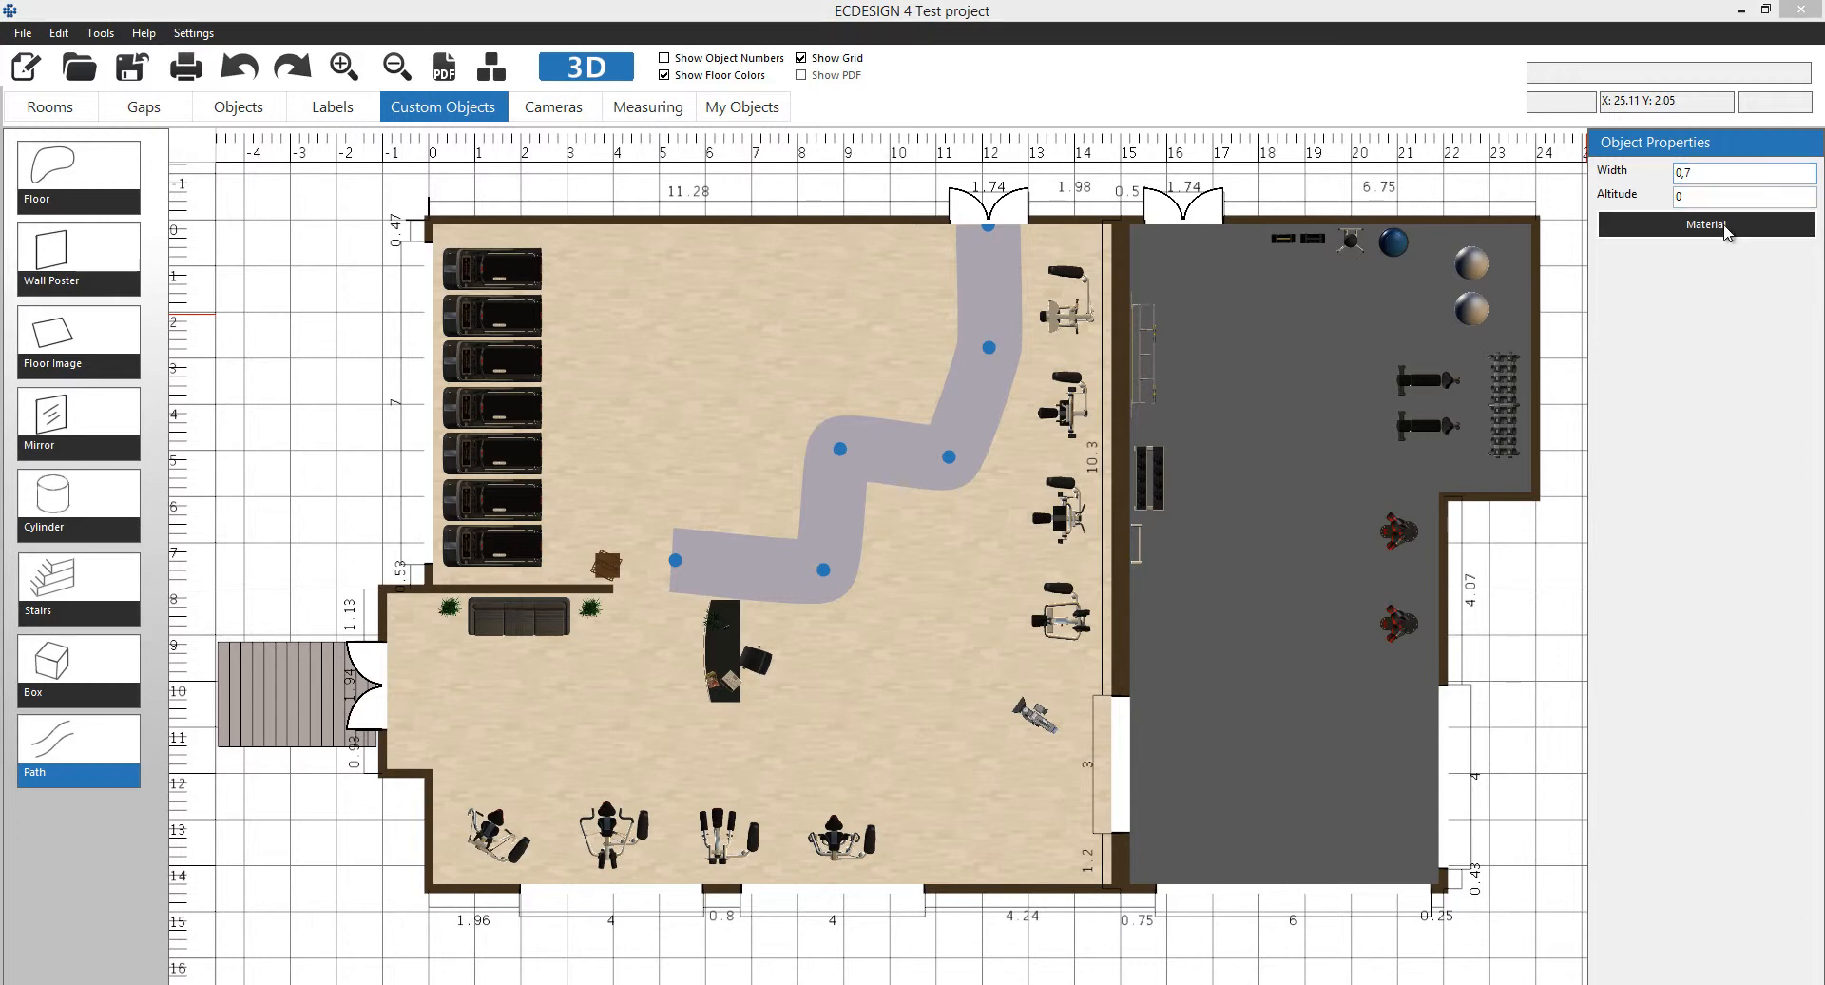
click(1706, 224)
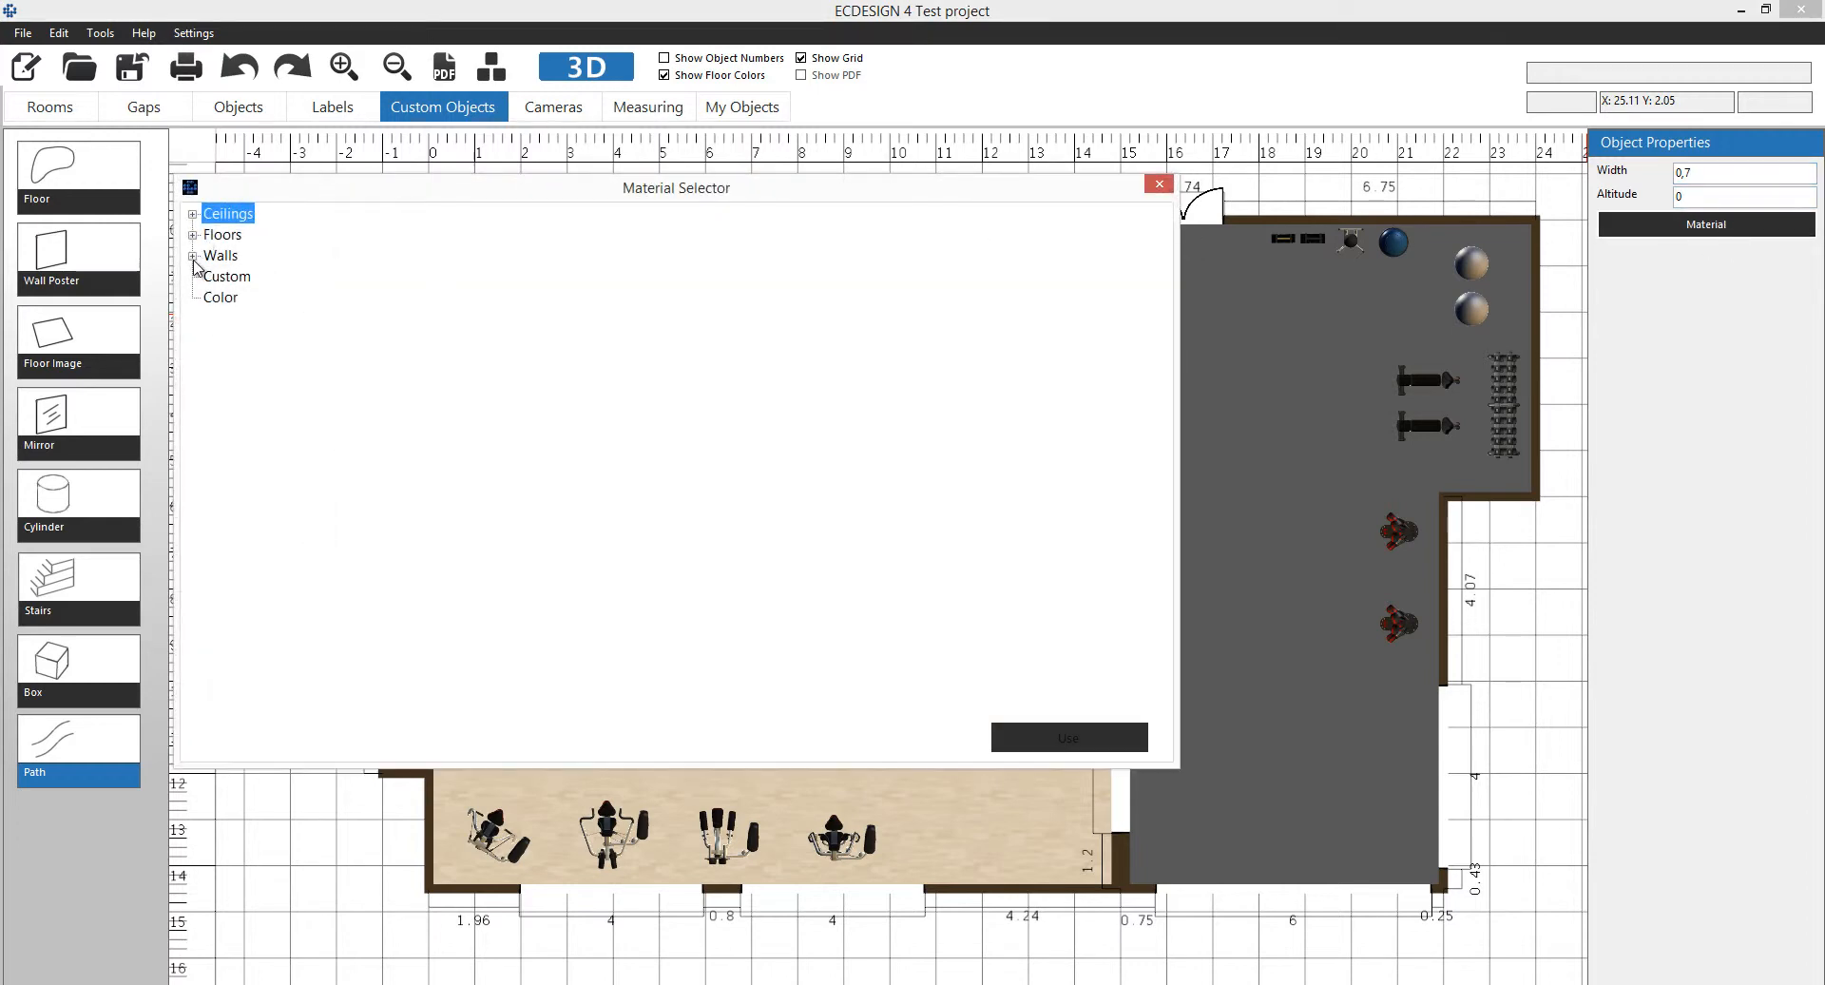
click(221, 297)
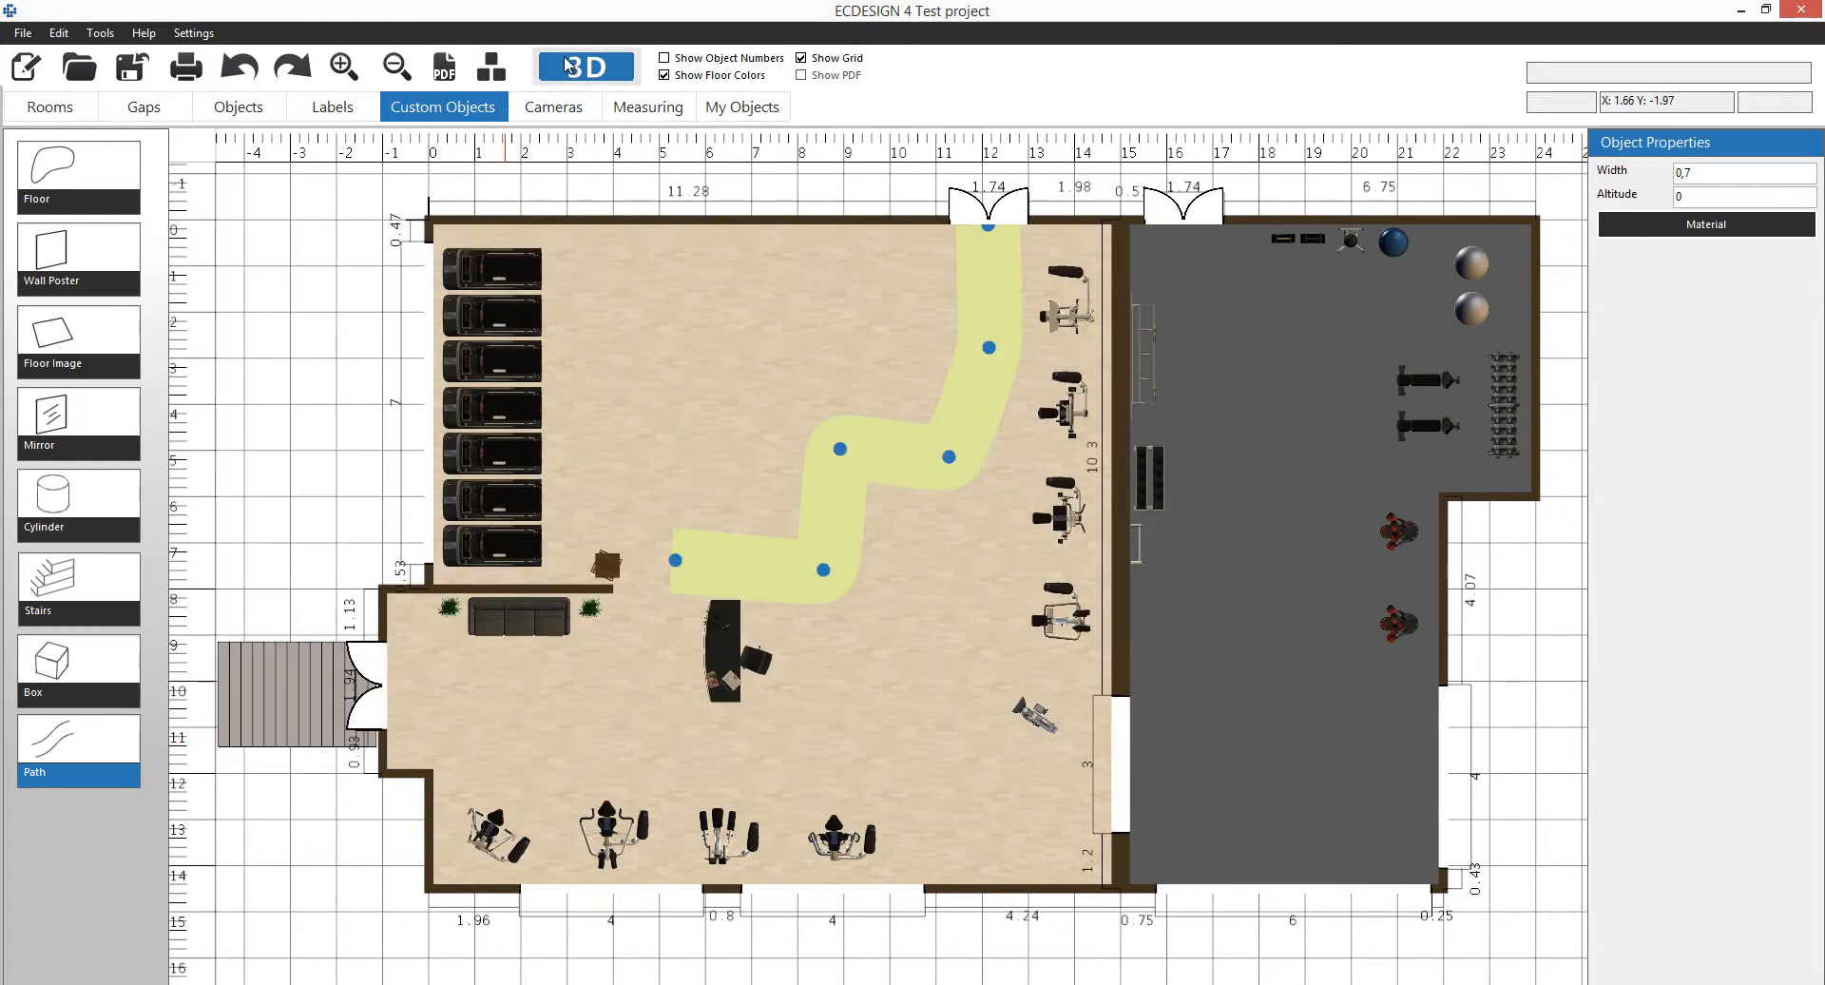
View the walkway in the 3D viewer and return to the plan.
click(585, 67)
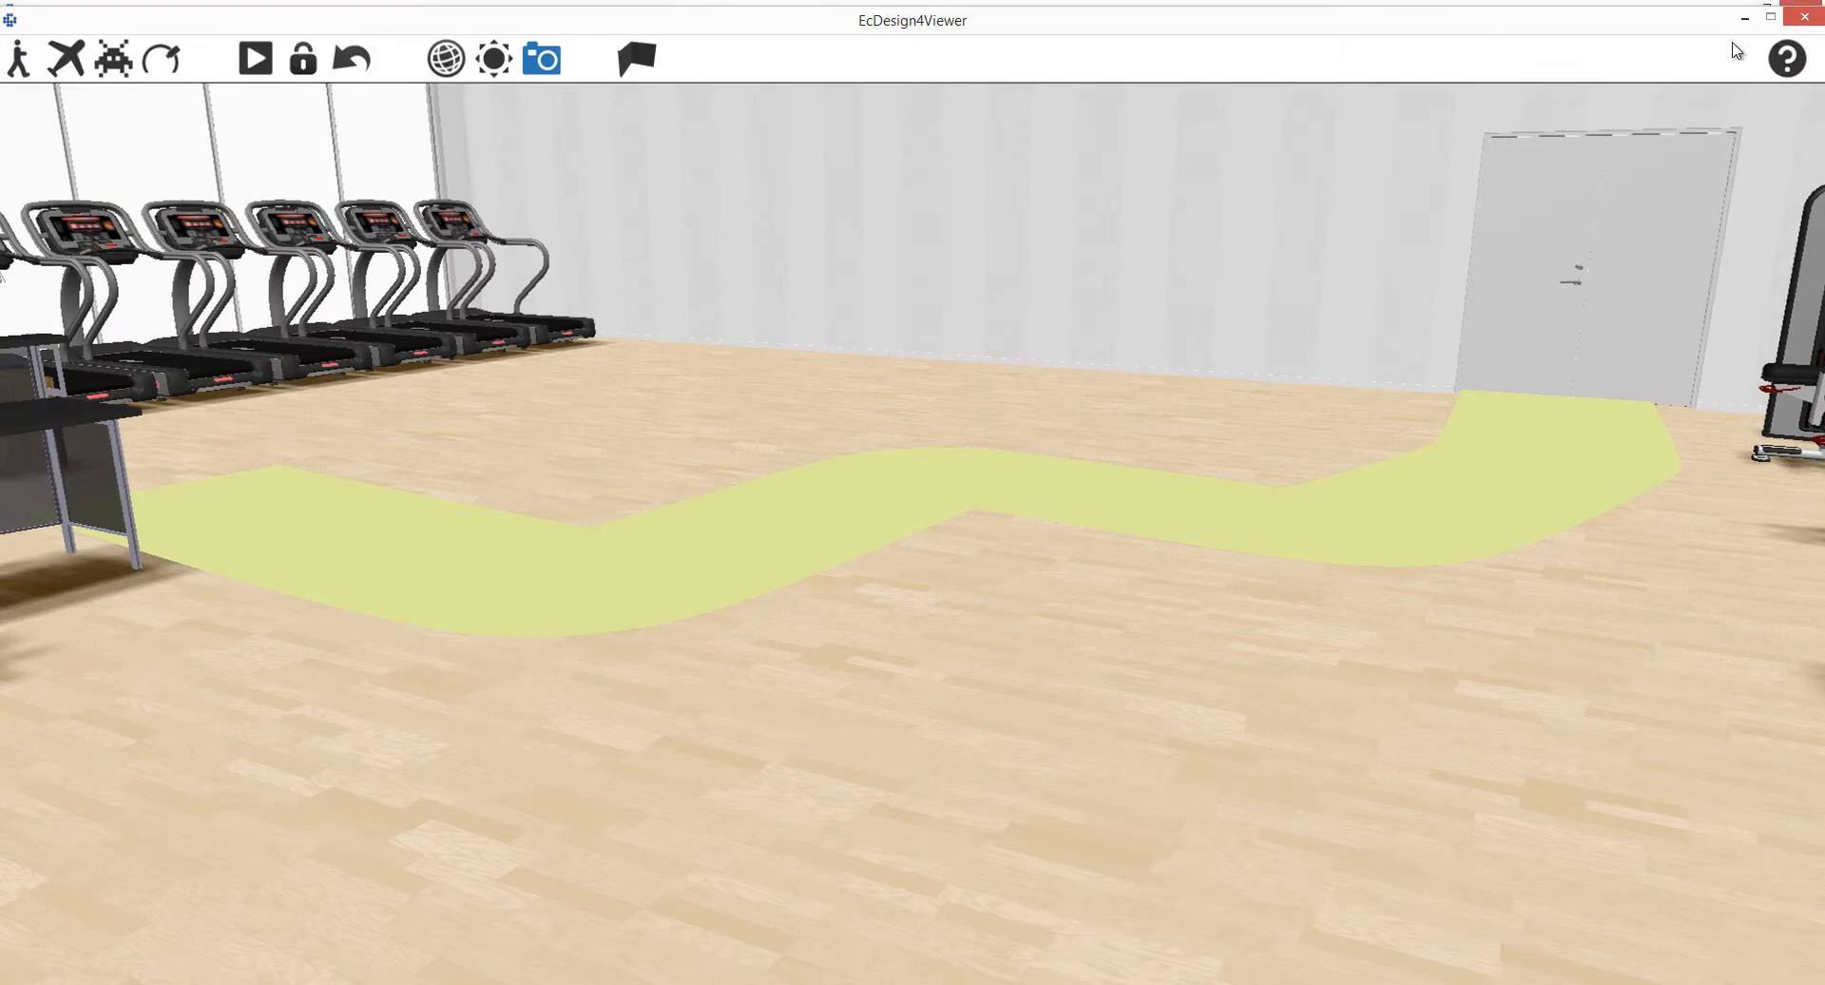
click(585, 66)
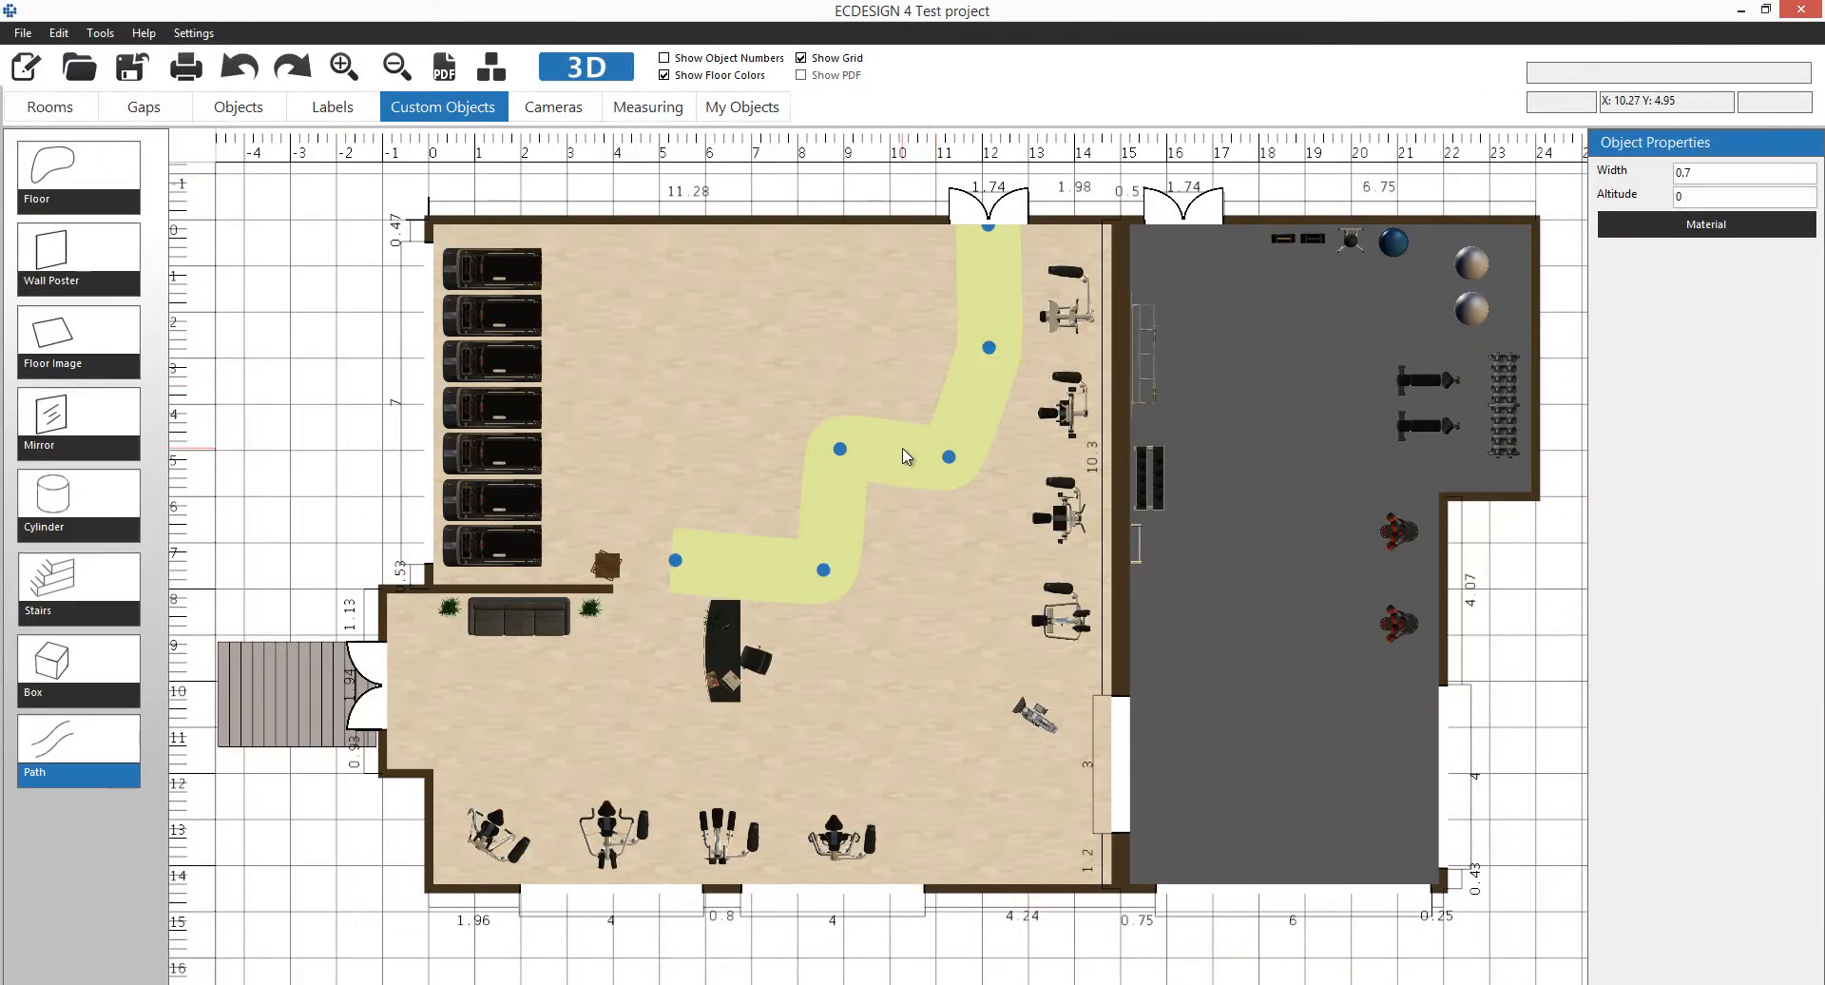
Create a camera and position it beside the treadmill row with its view direction turned.
click(938, 485)
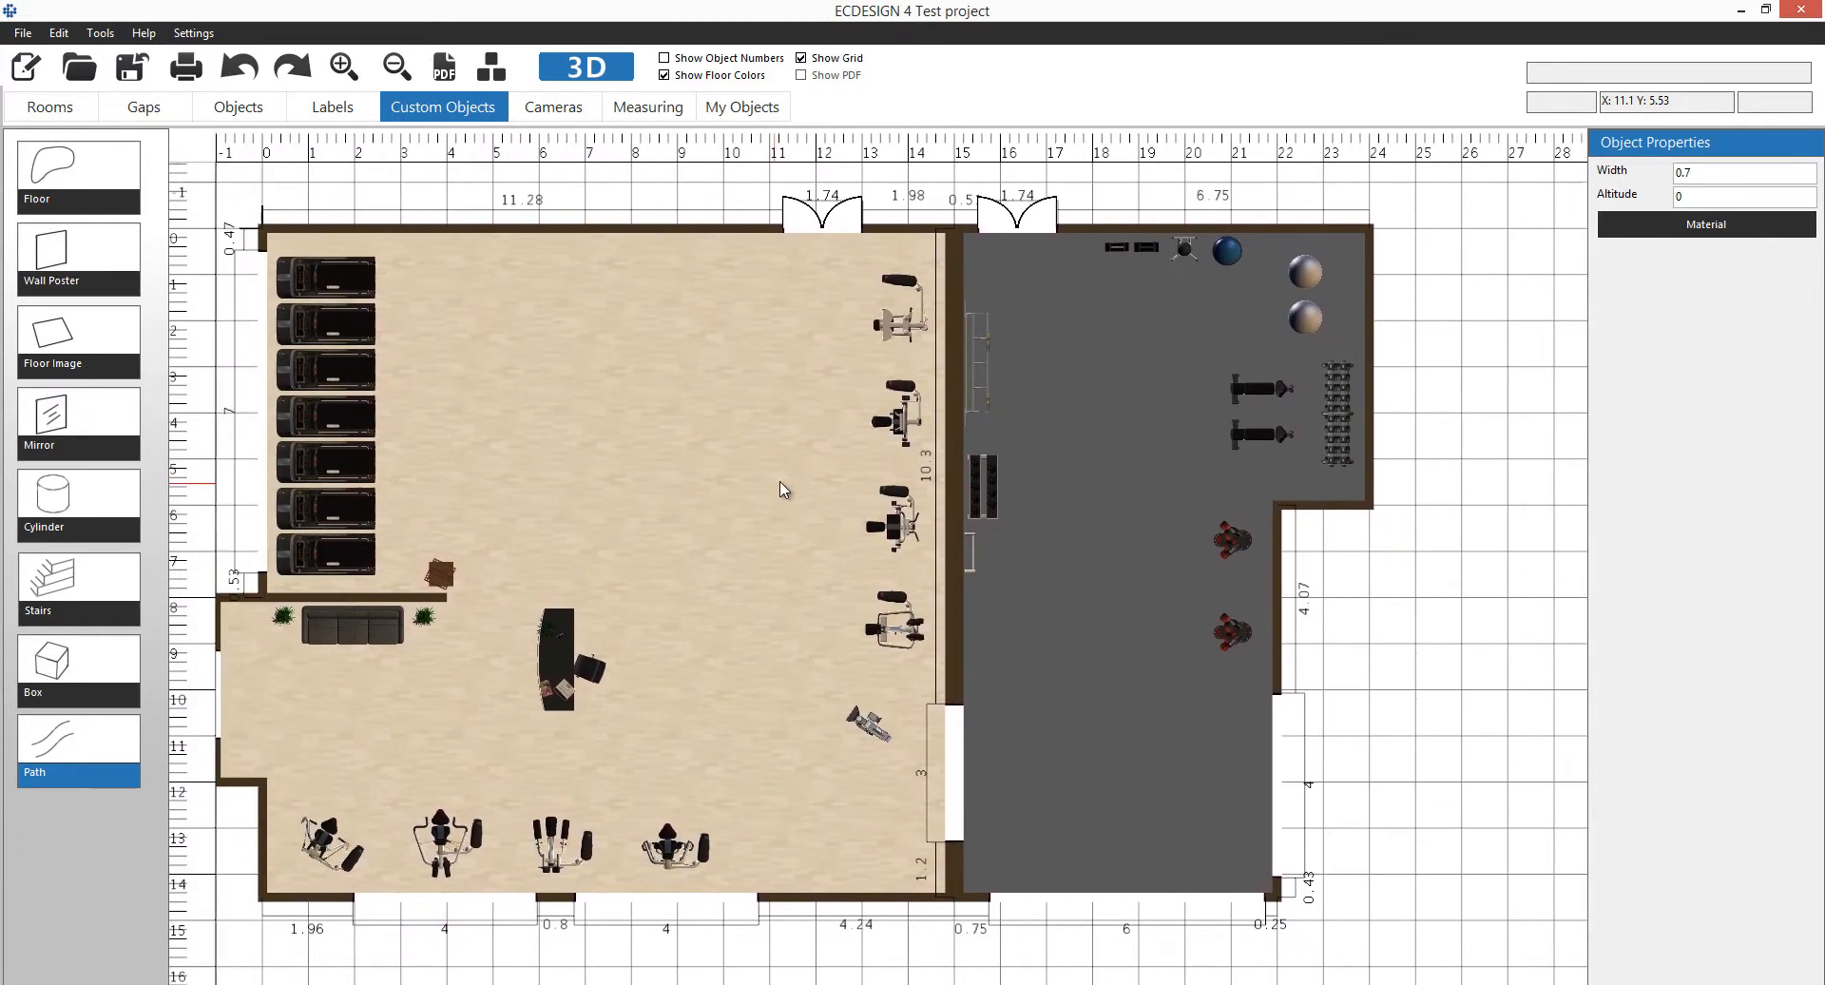
click(554, 107)
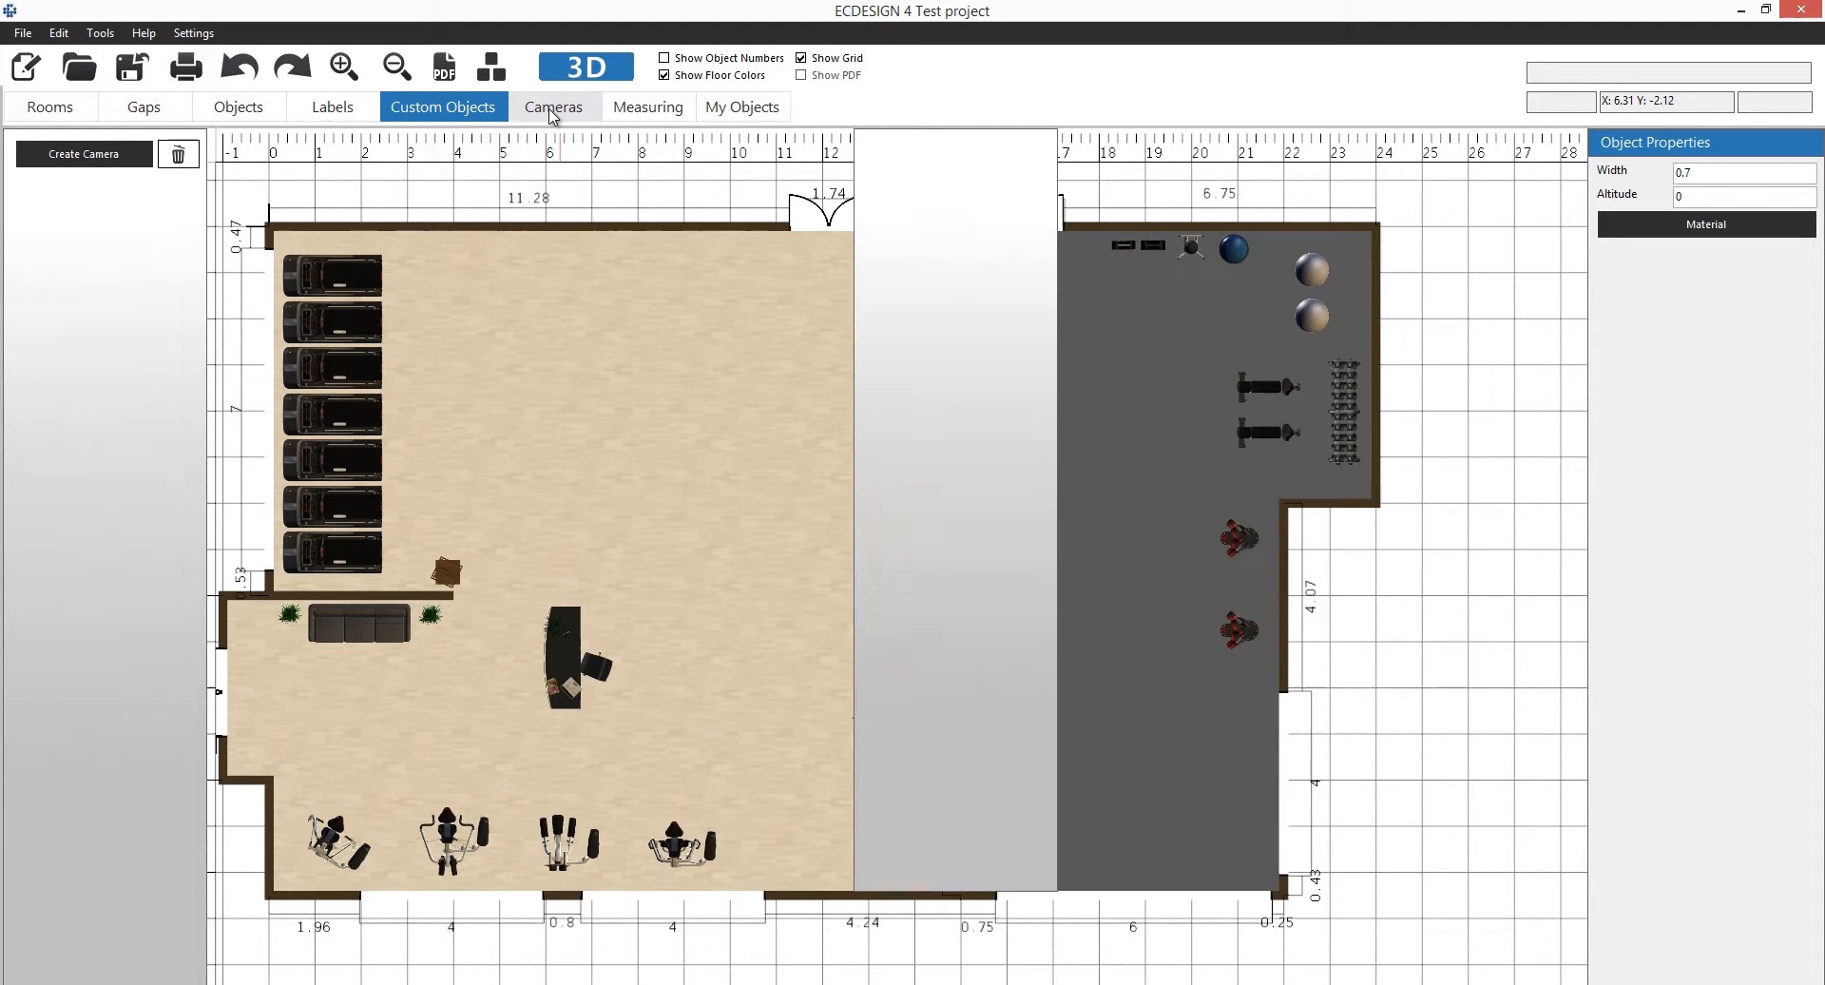
click(553, 107)
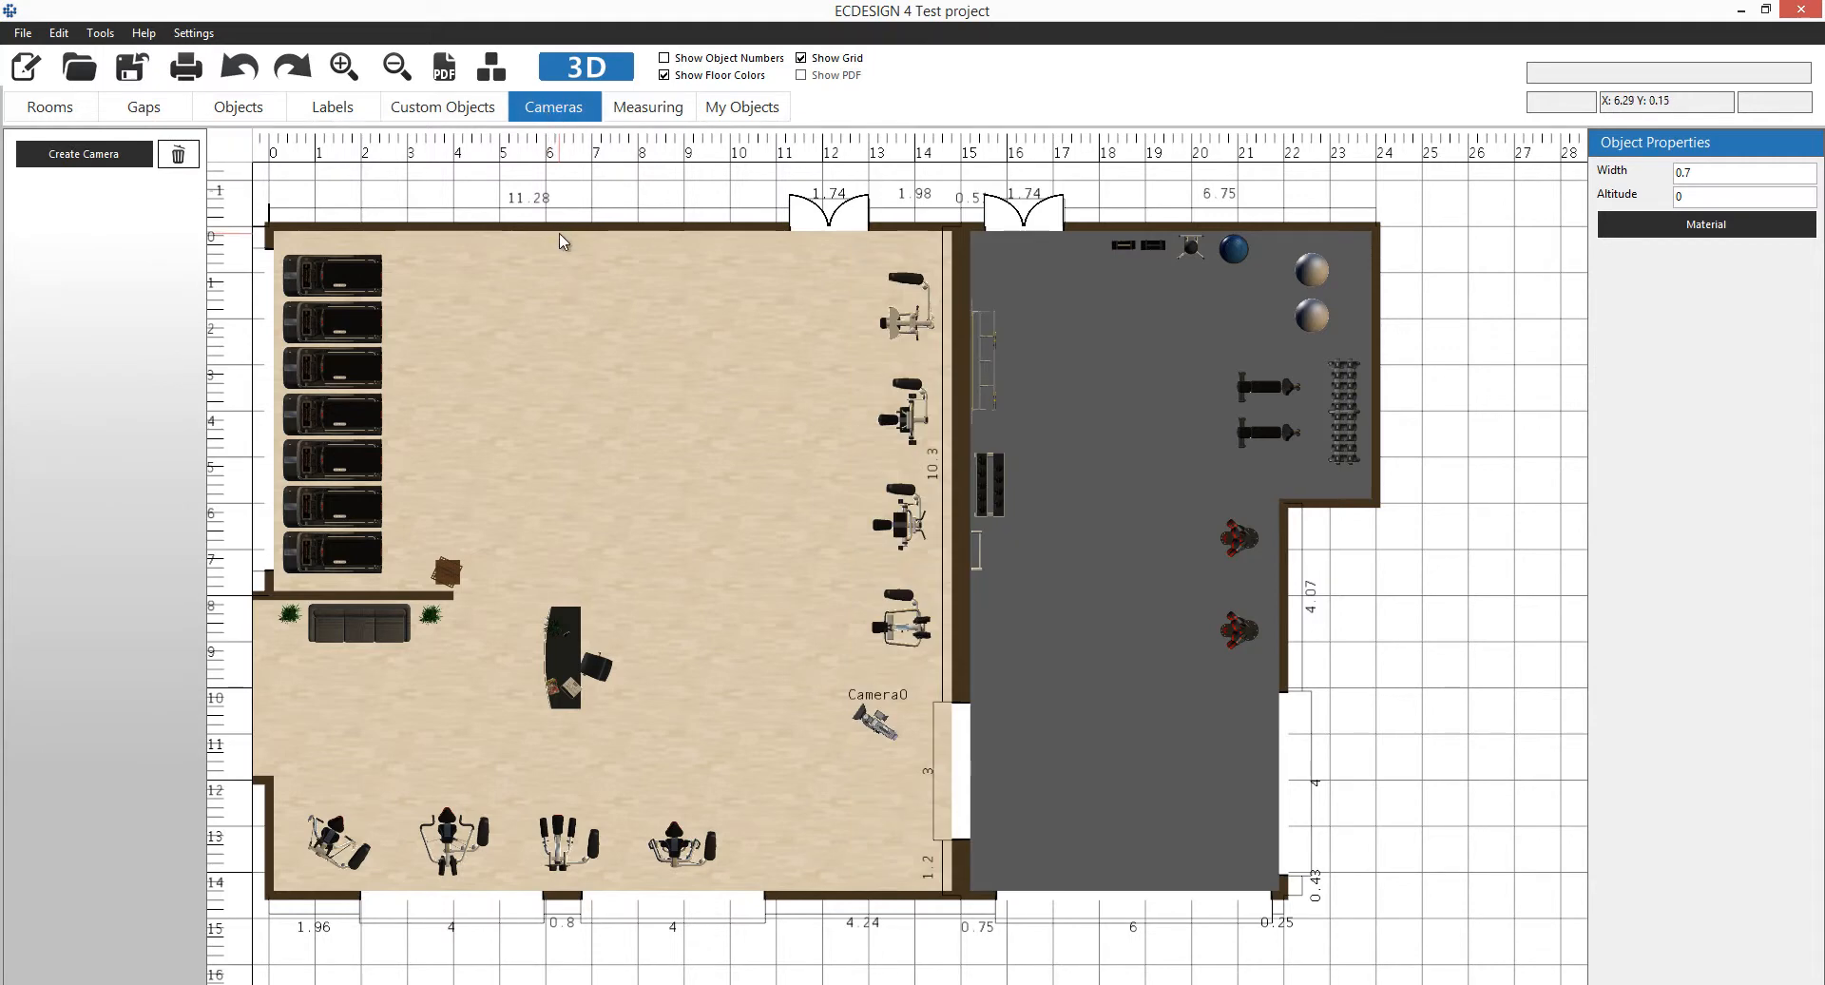
mouse_move(61, 154)
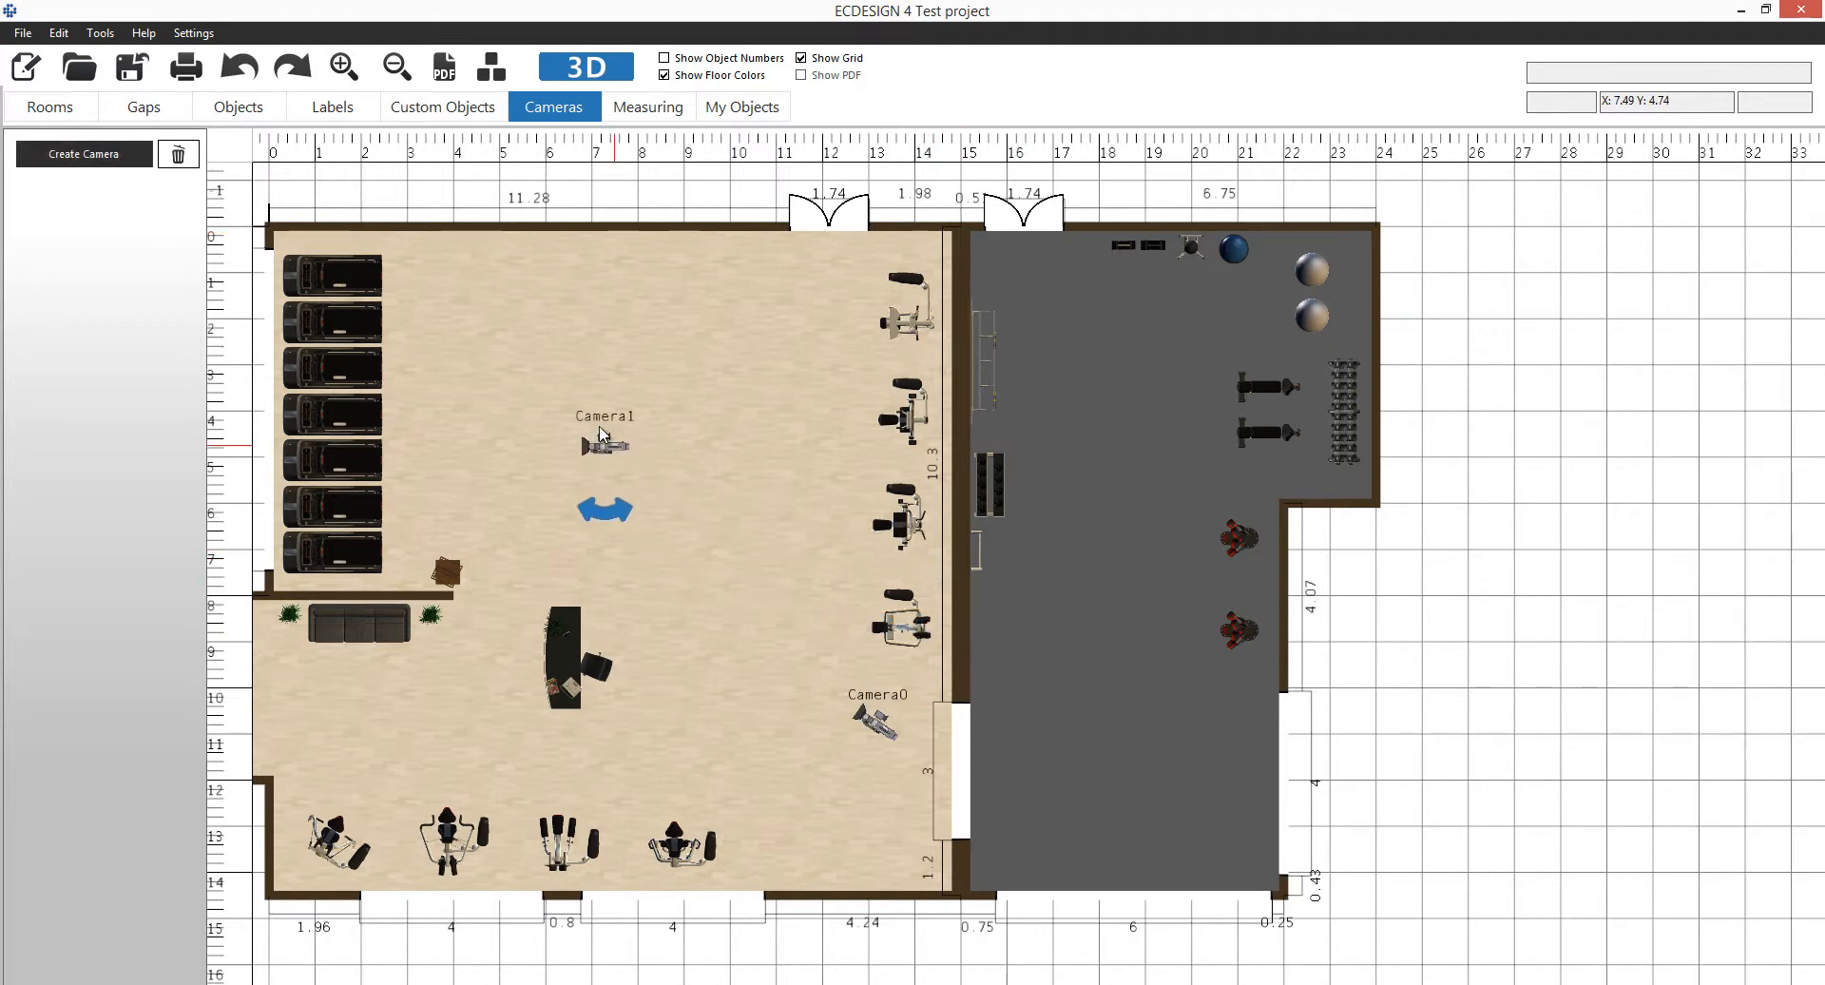
drag(603, 443, 455, 291)
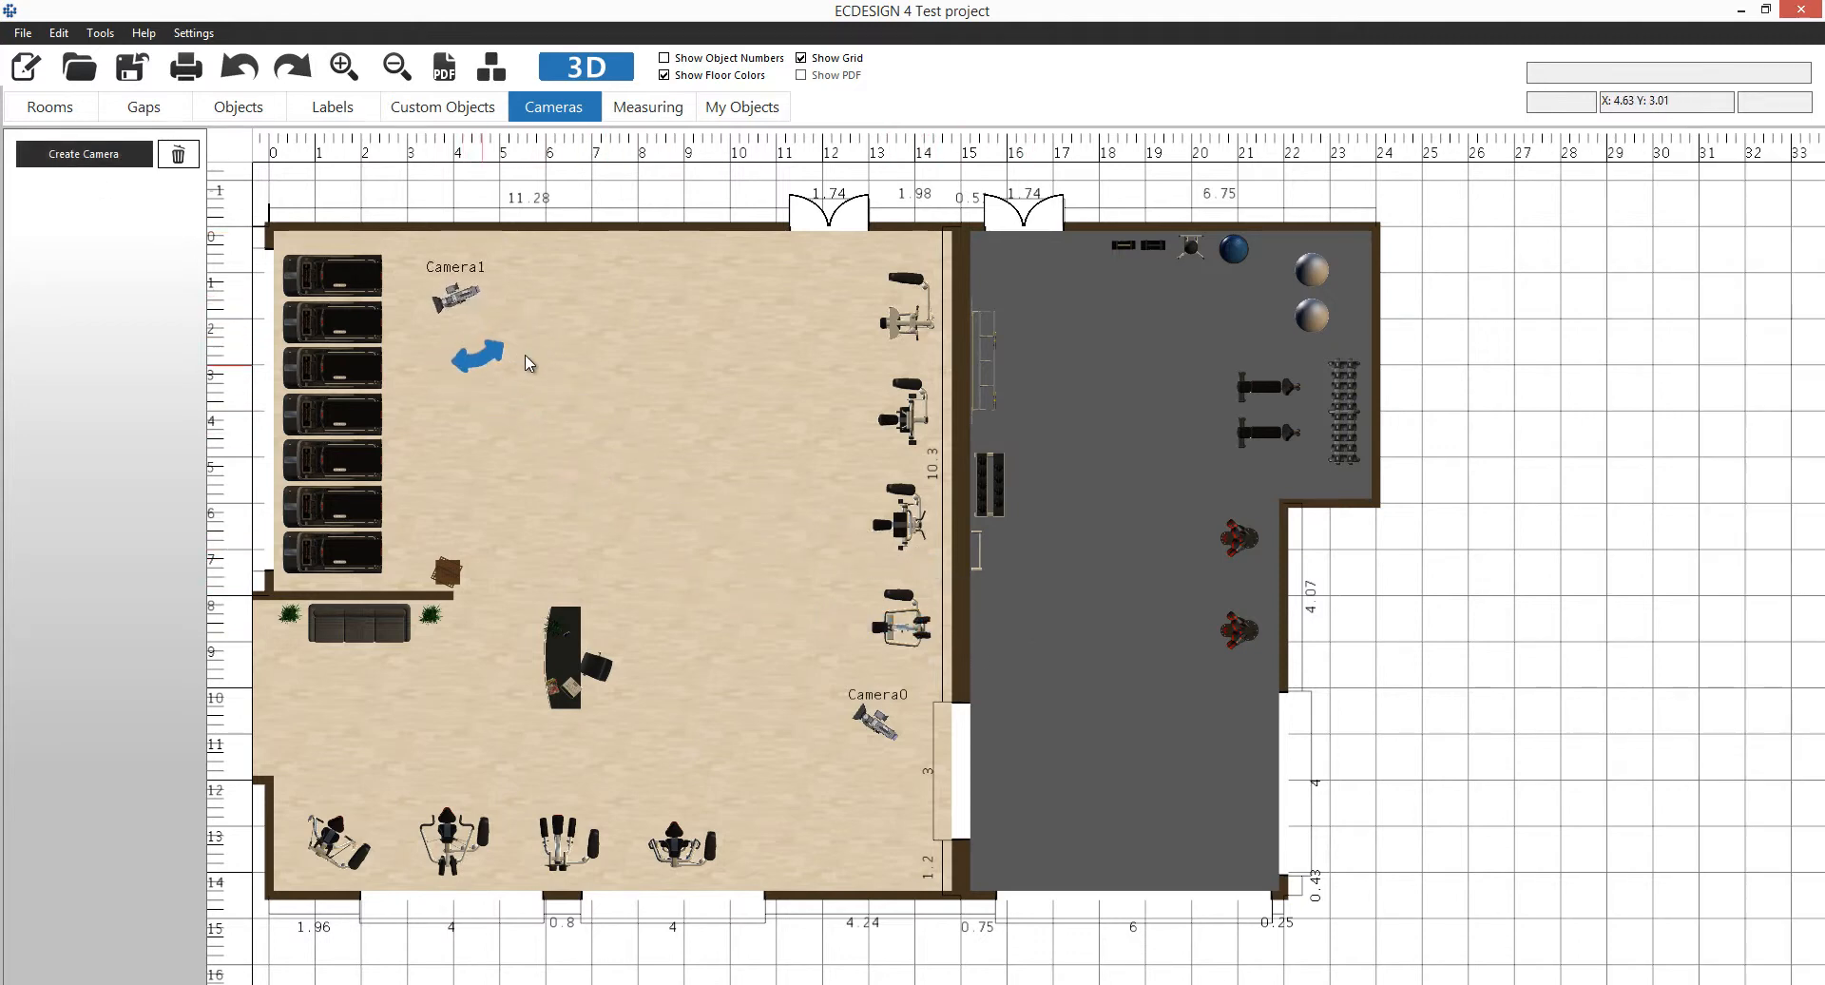
drag(475, 357, 494, 242)
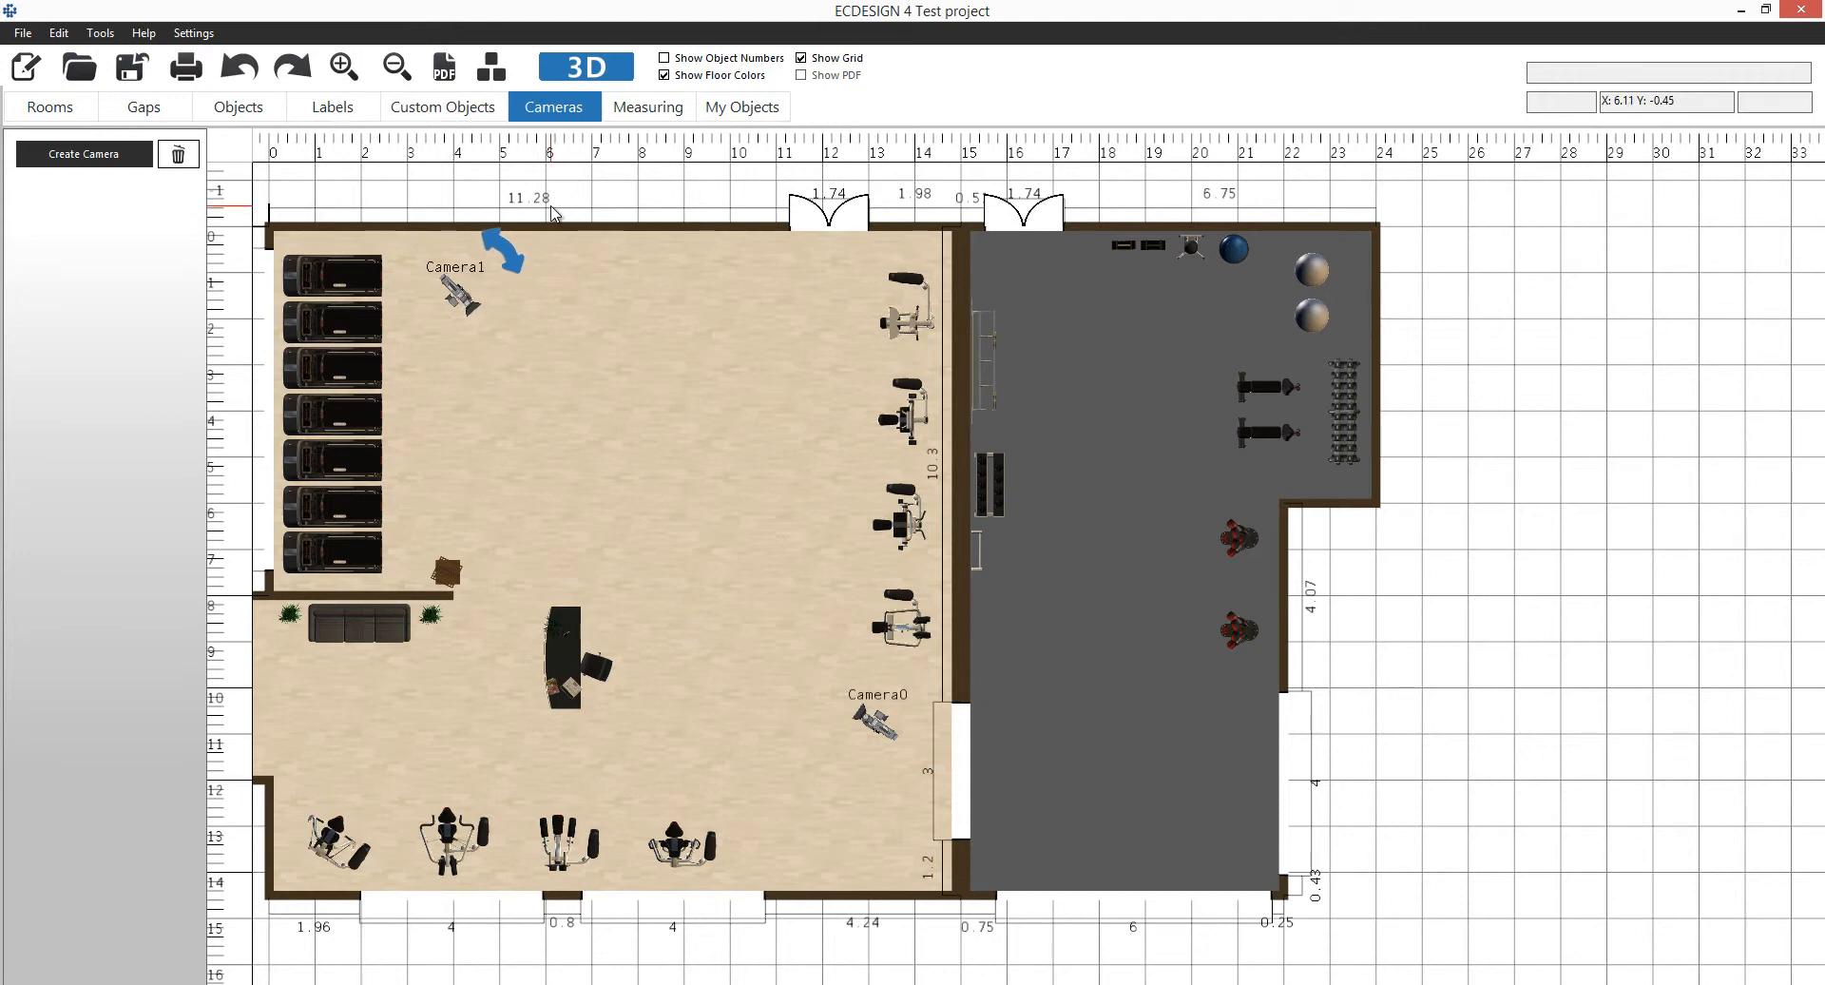
Name the new camera Side view and make it the starting 3D viewpoint.
click(458, 285)
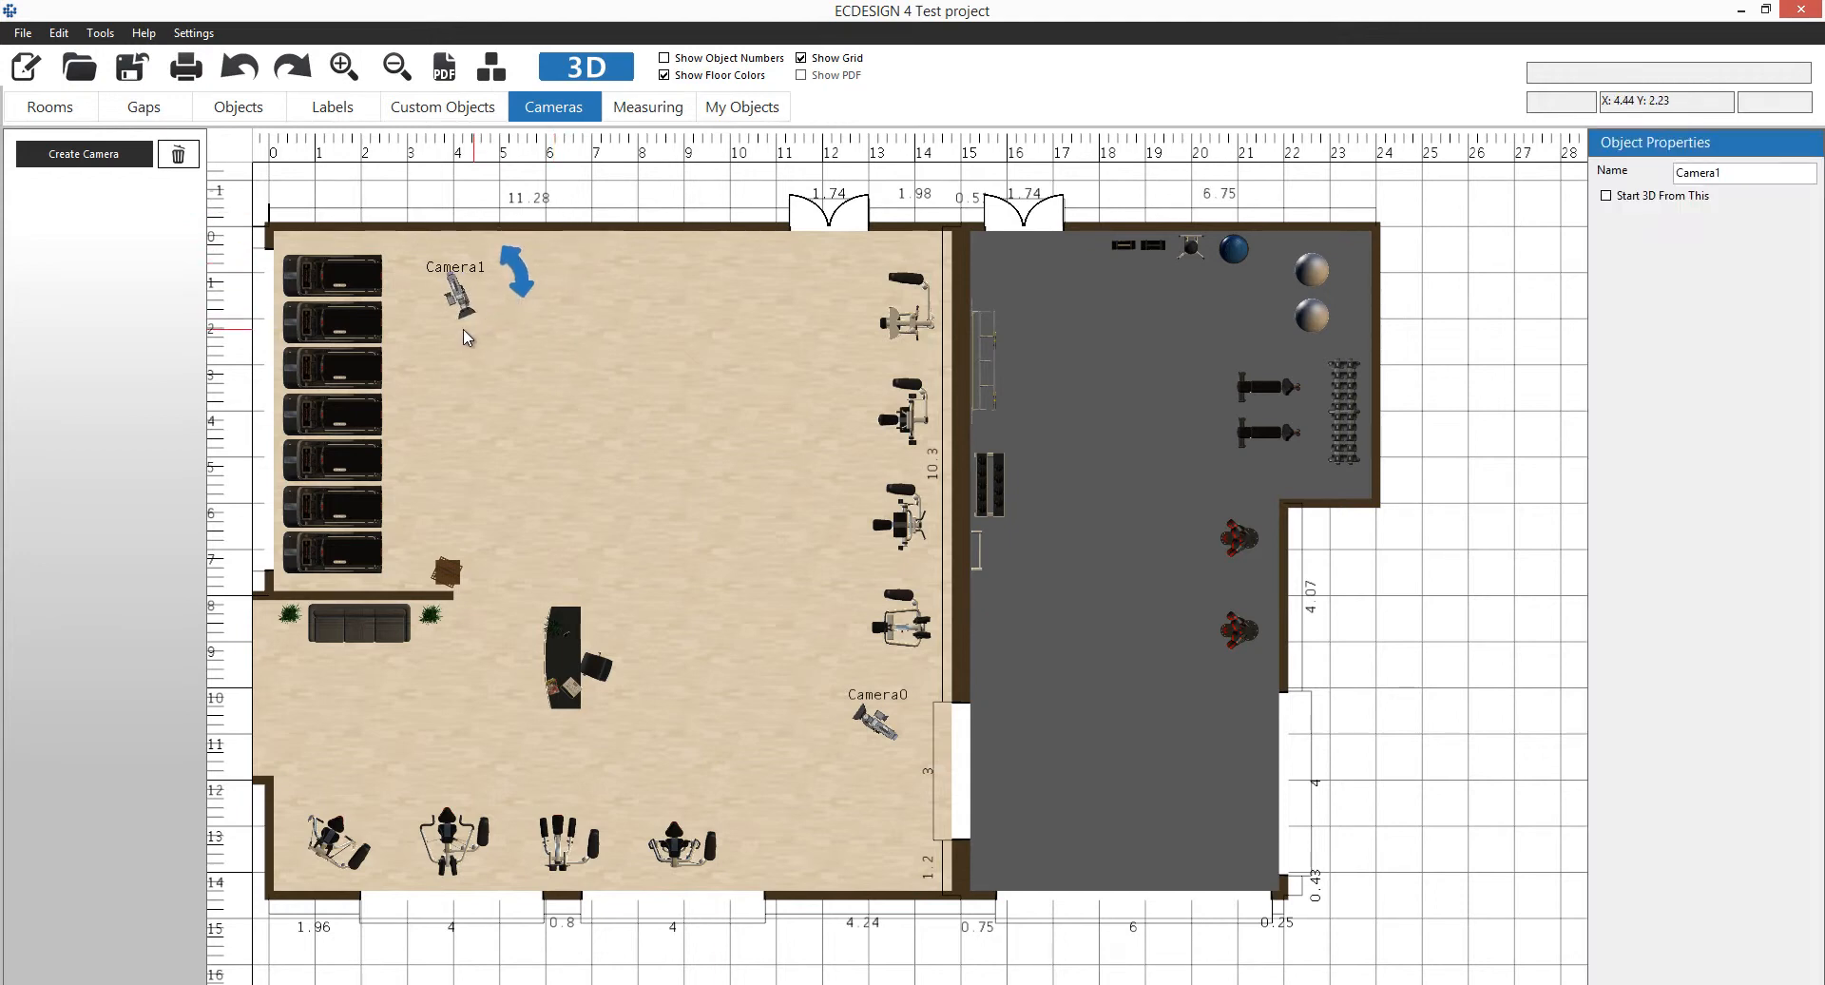
click(1743, 173)
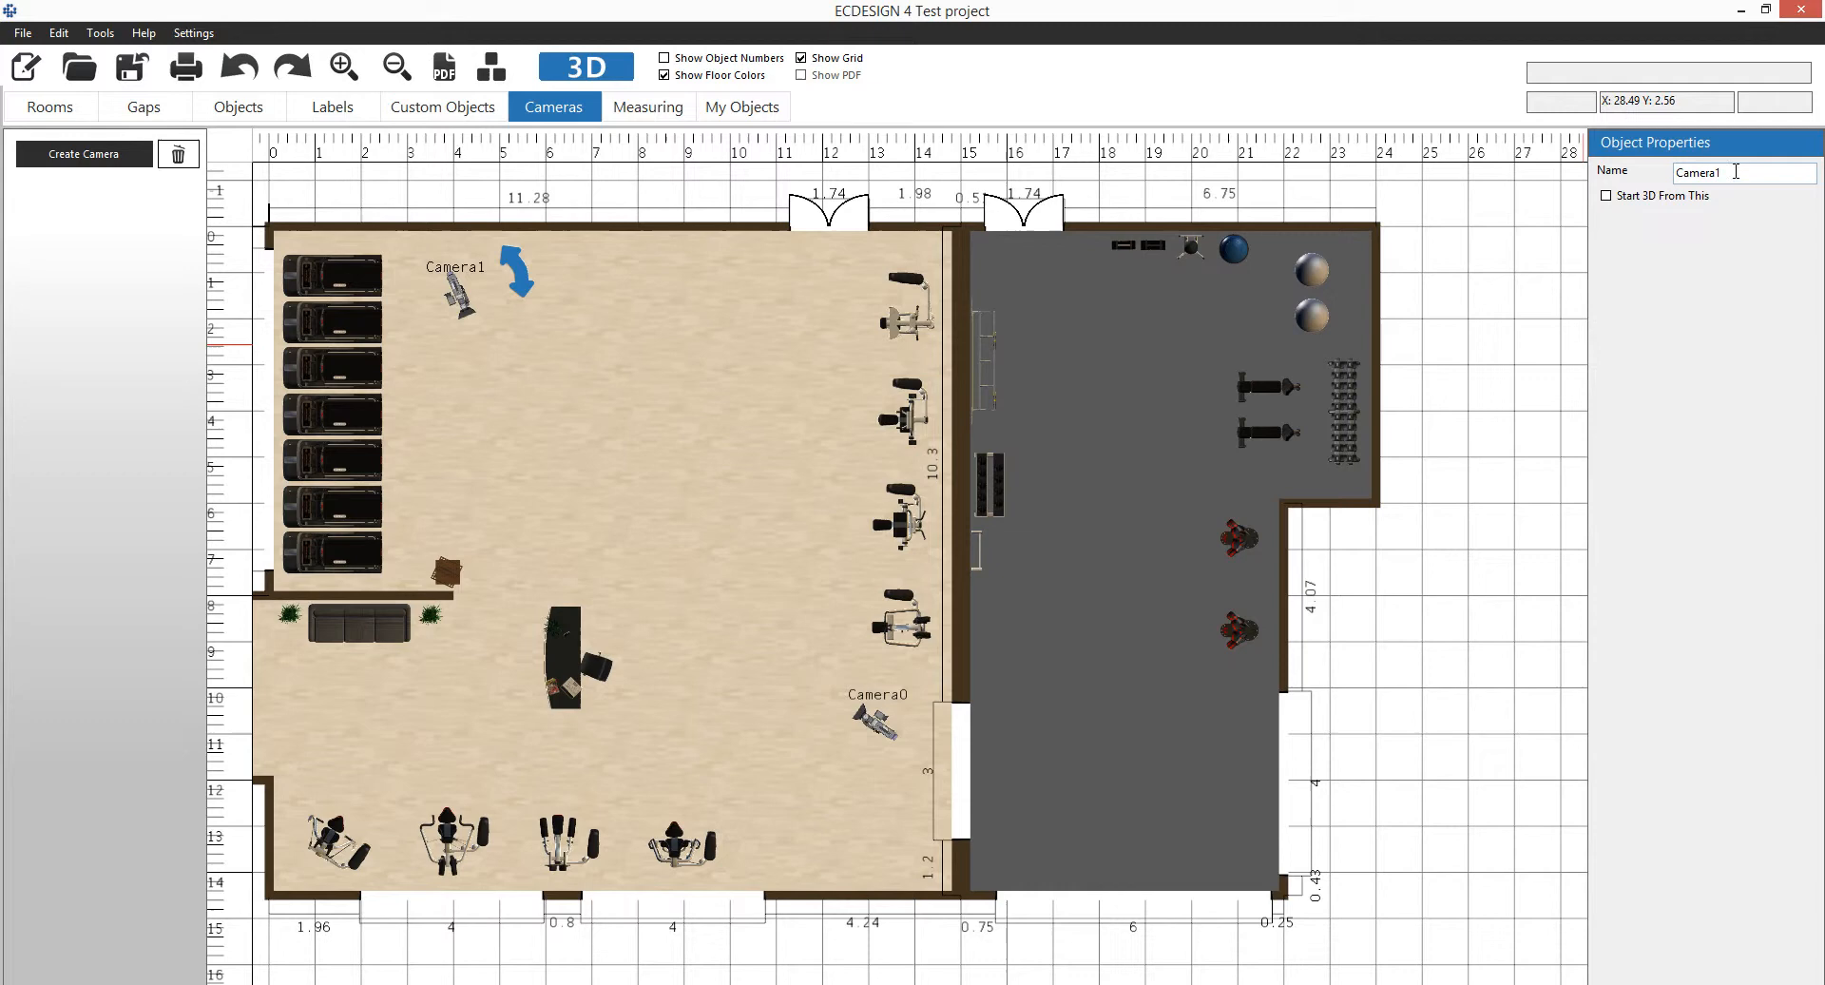
triple_click(1744, 173)
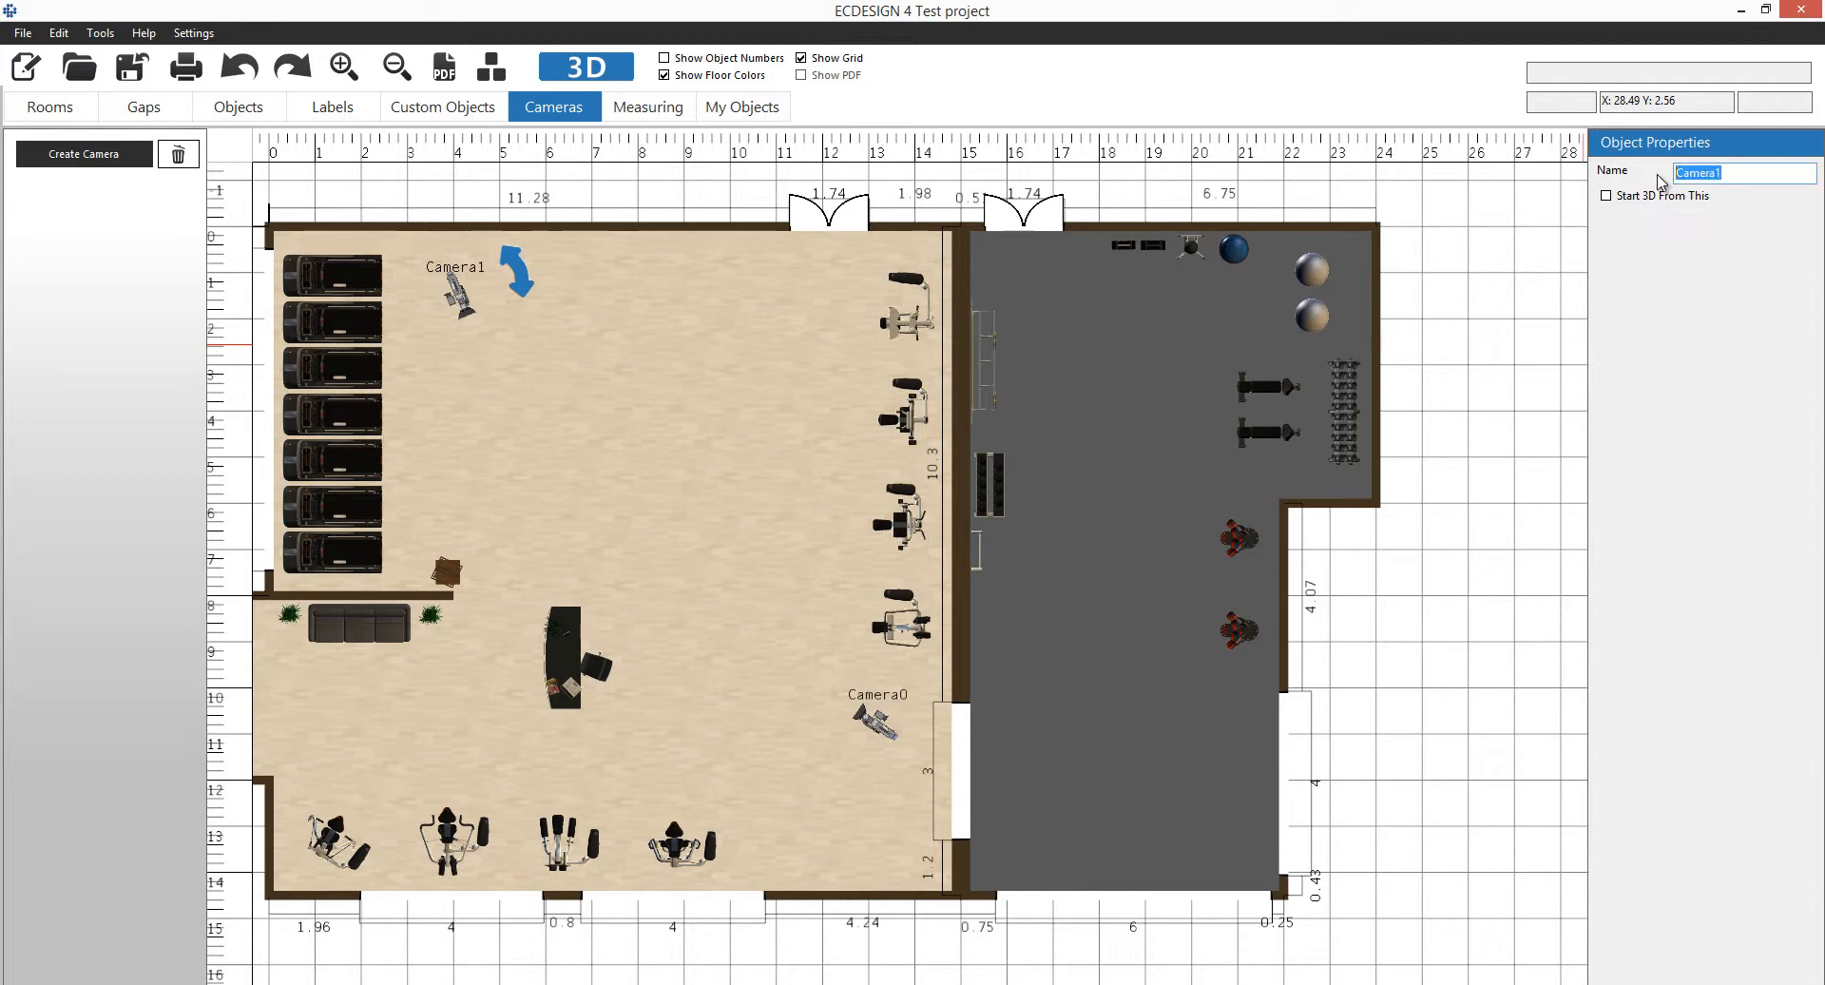
text(Si)
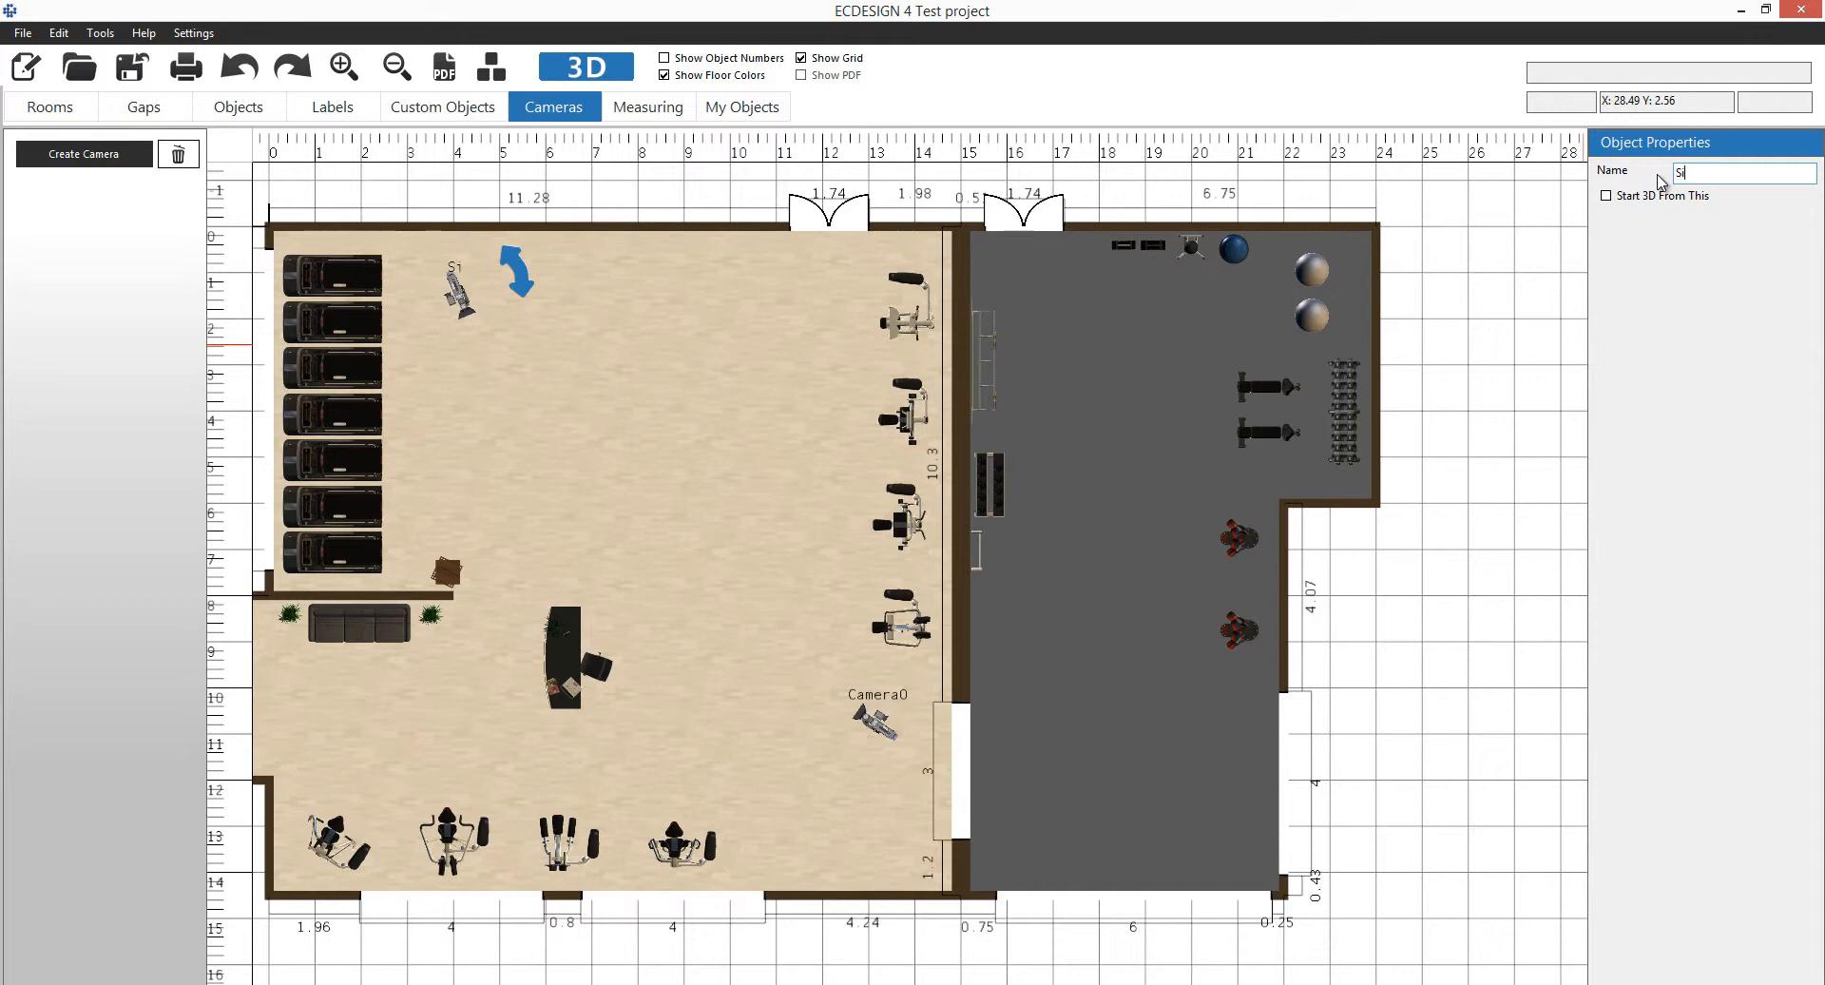
text(Side view)
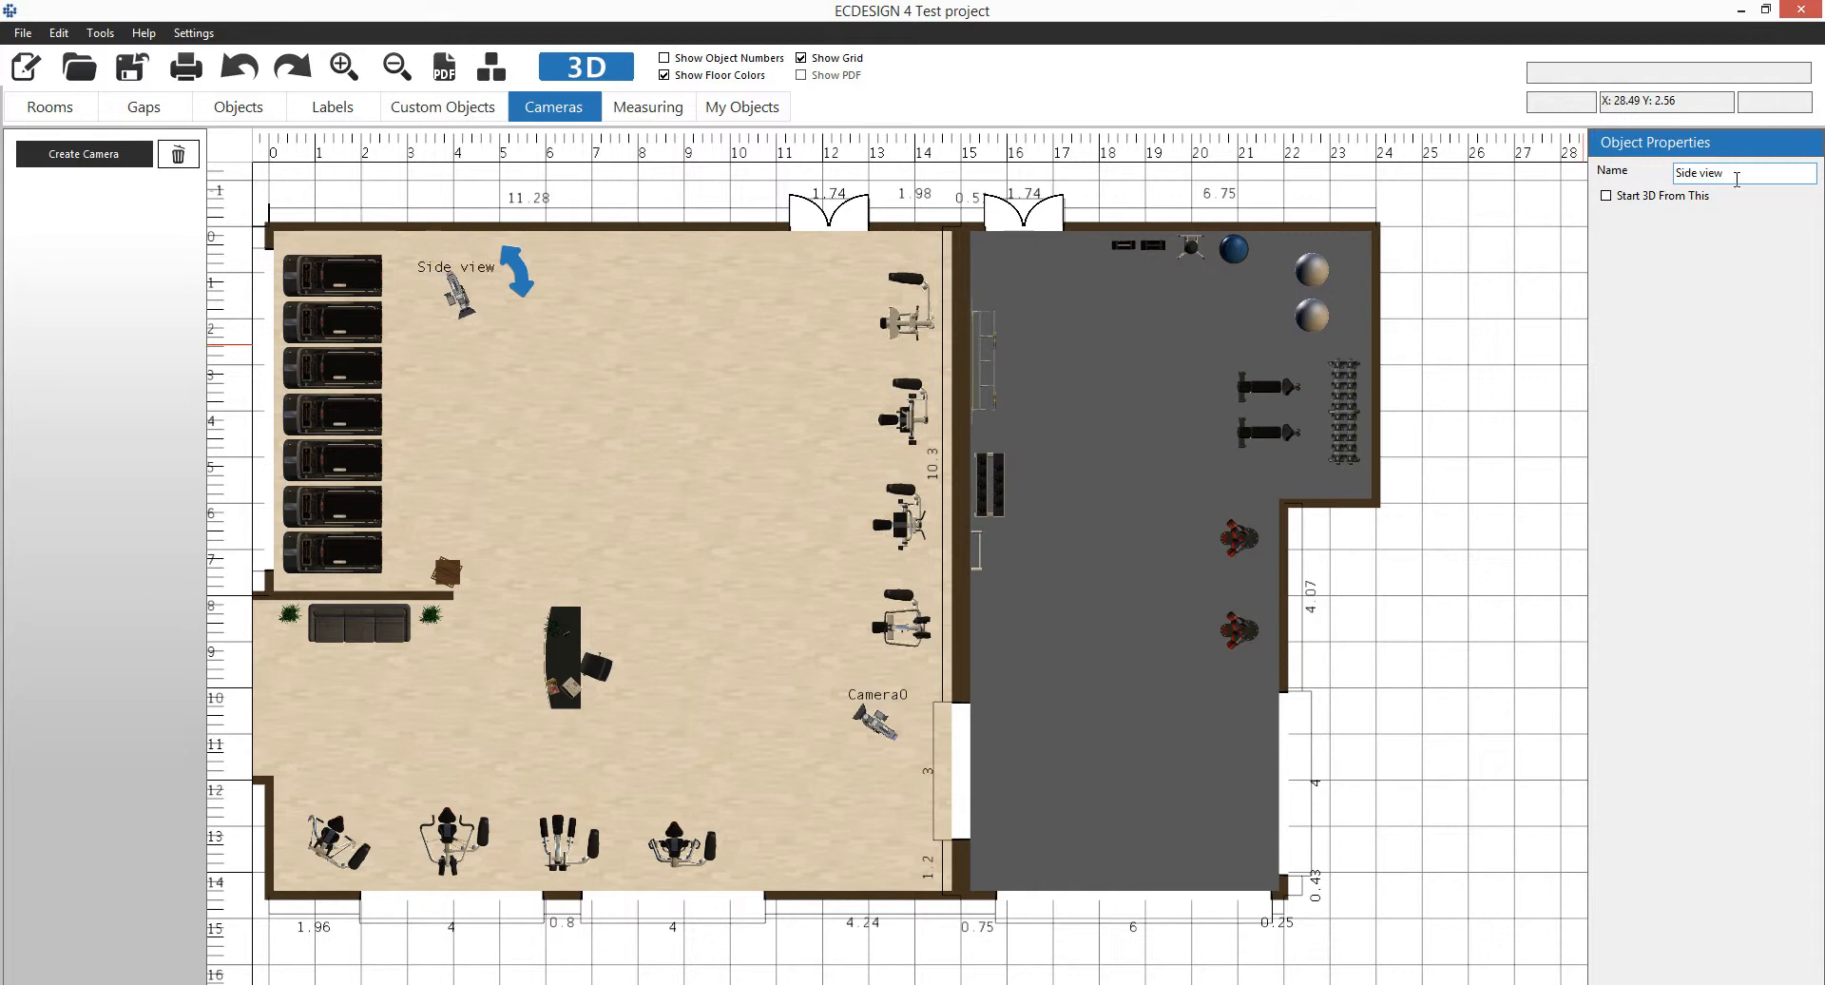
click(1609, 196)
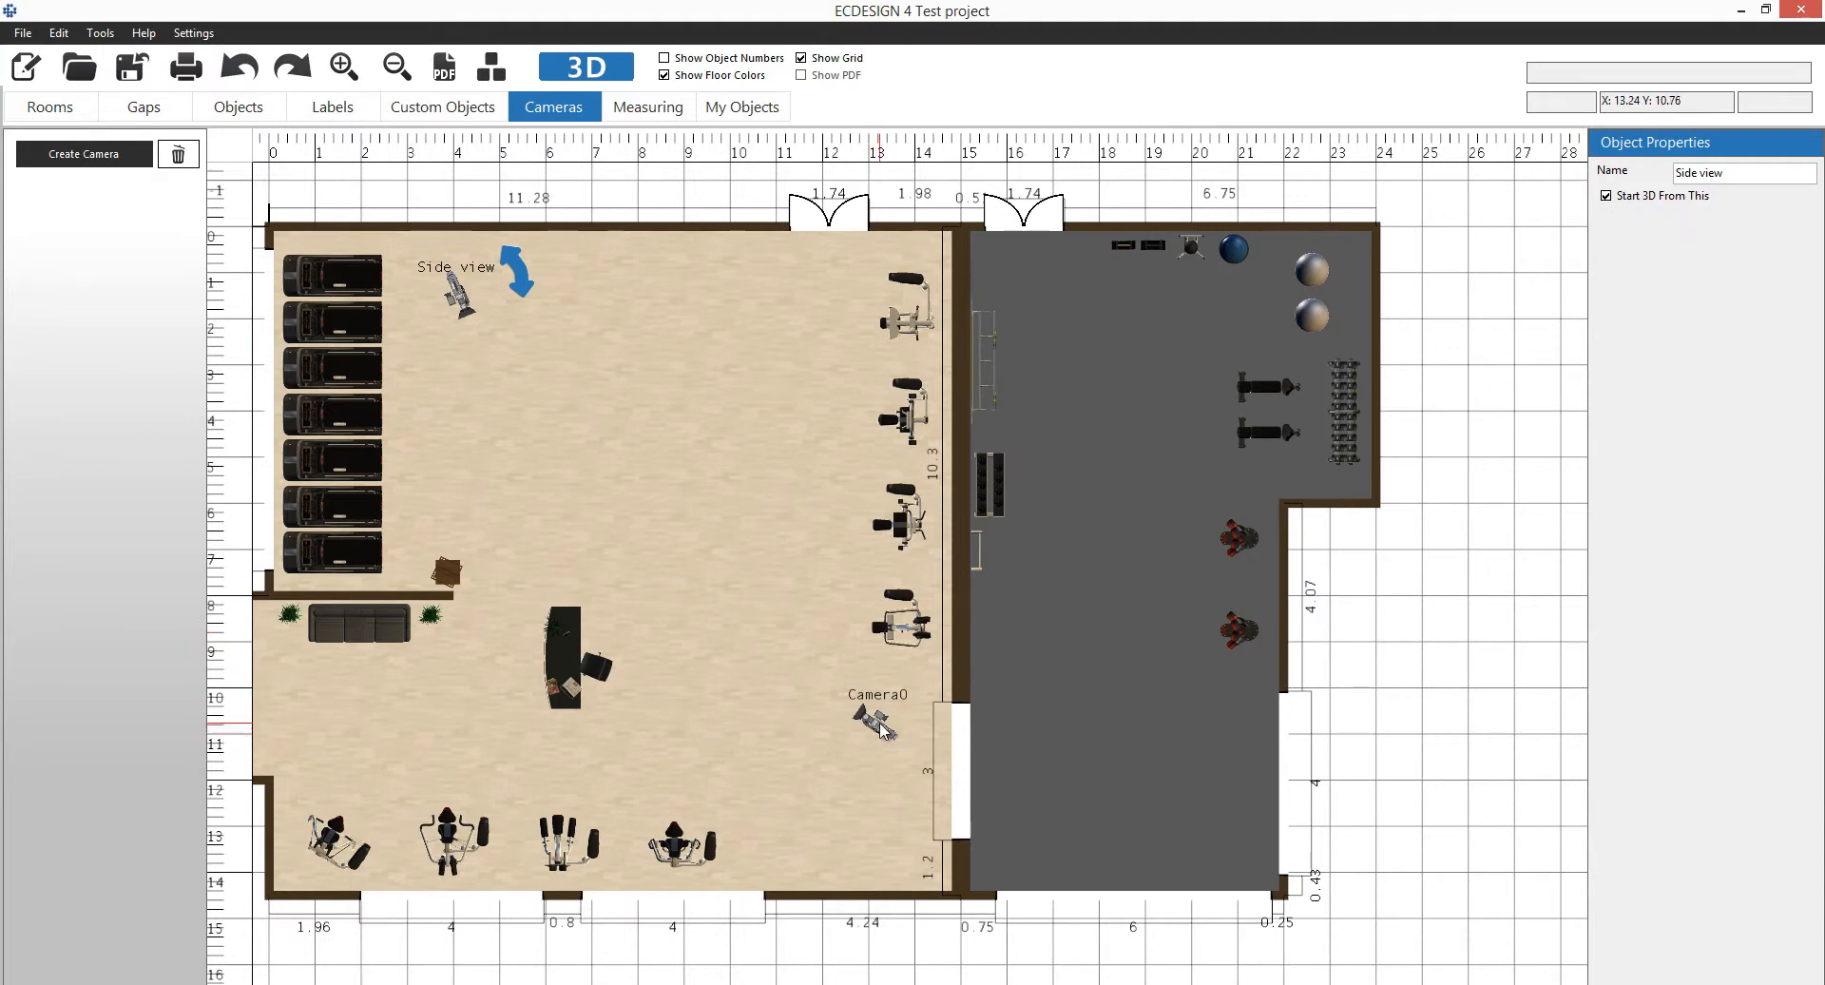
Name the camera near the desk side view 2 and launch the 3D viewer.
click(877, 732)
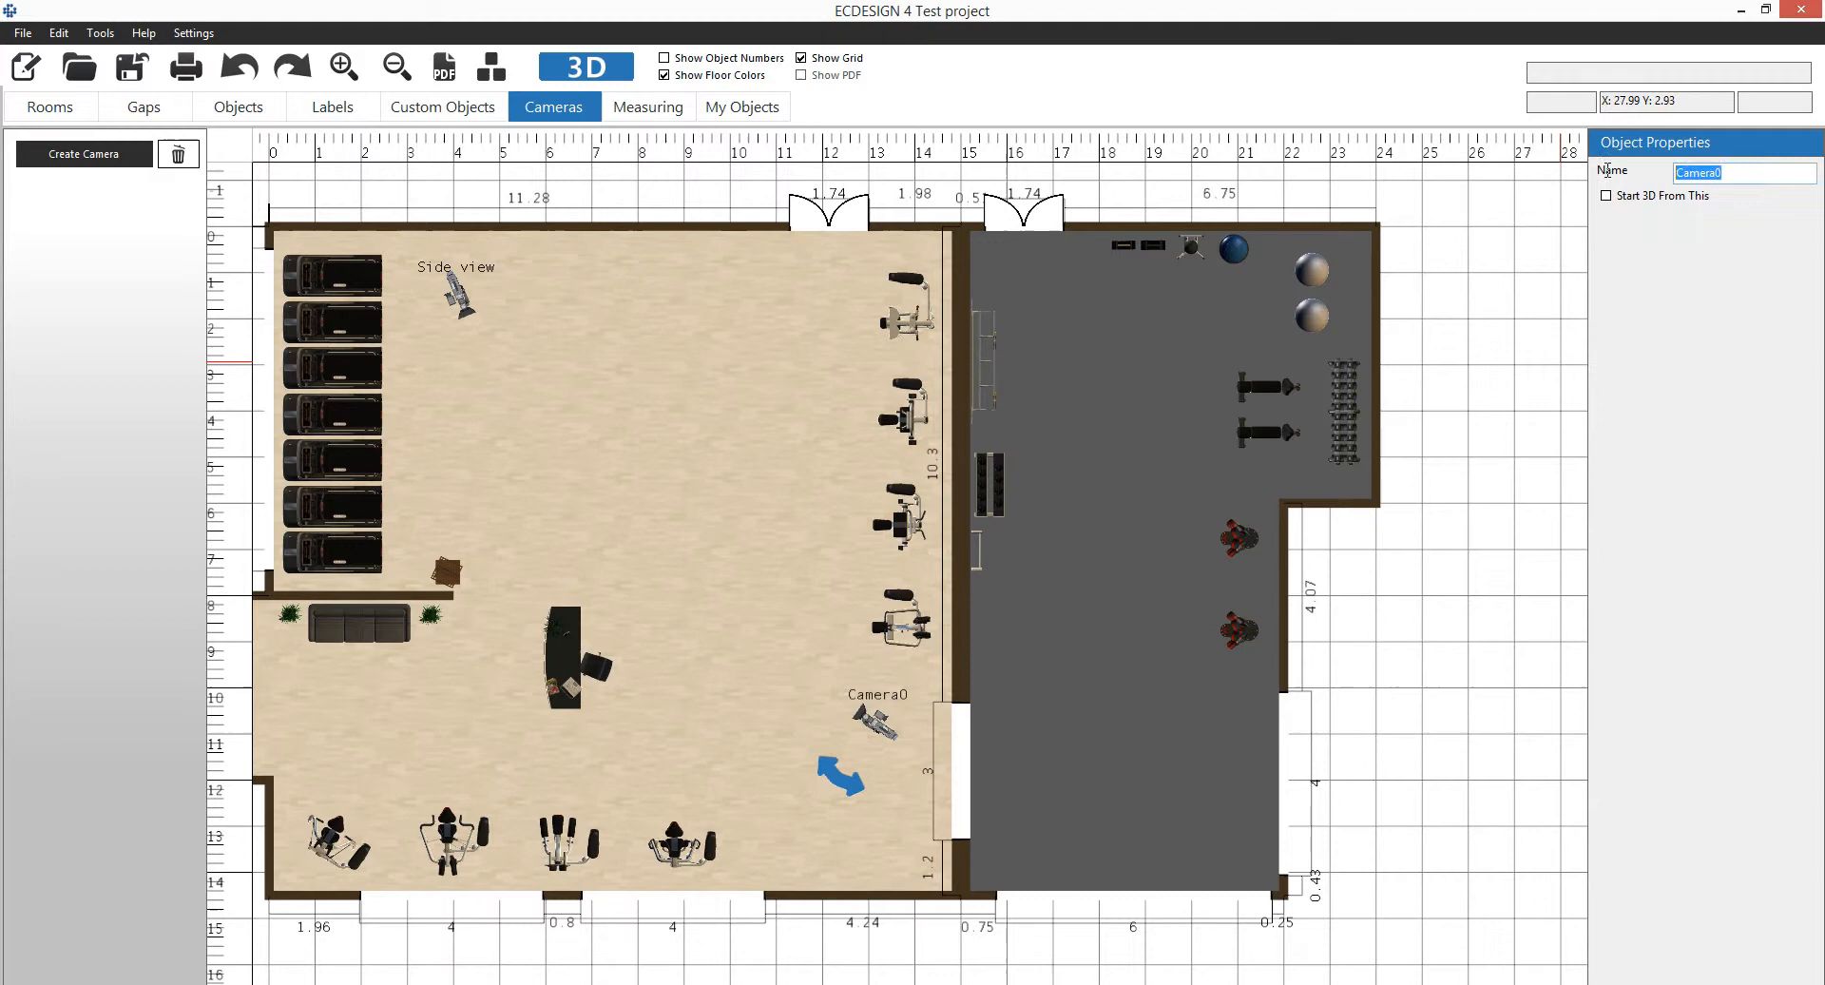
text(sid)
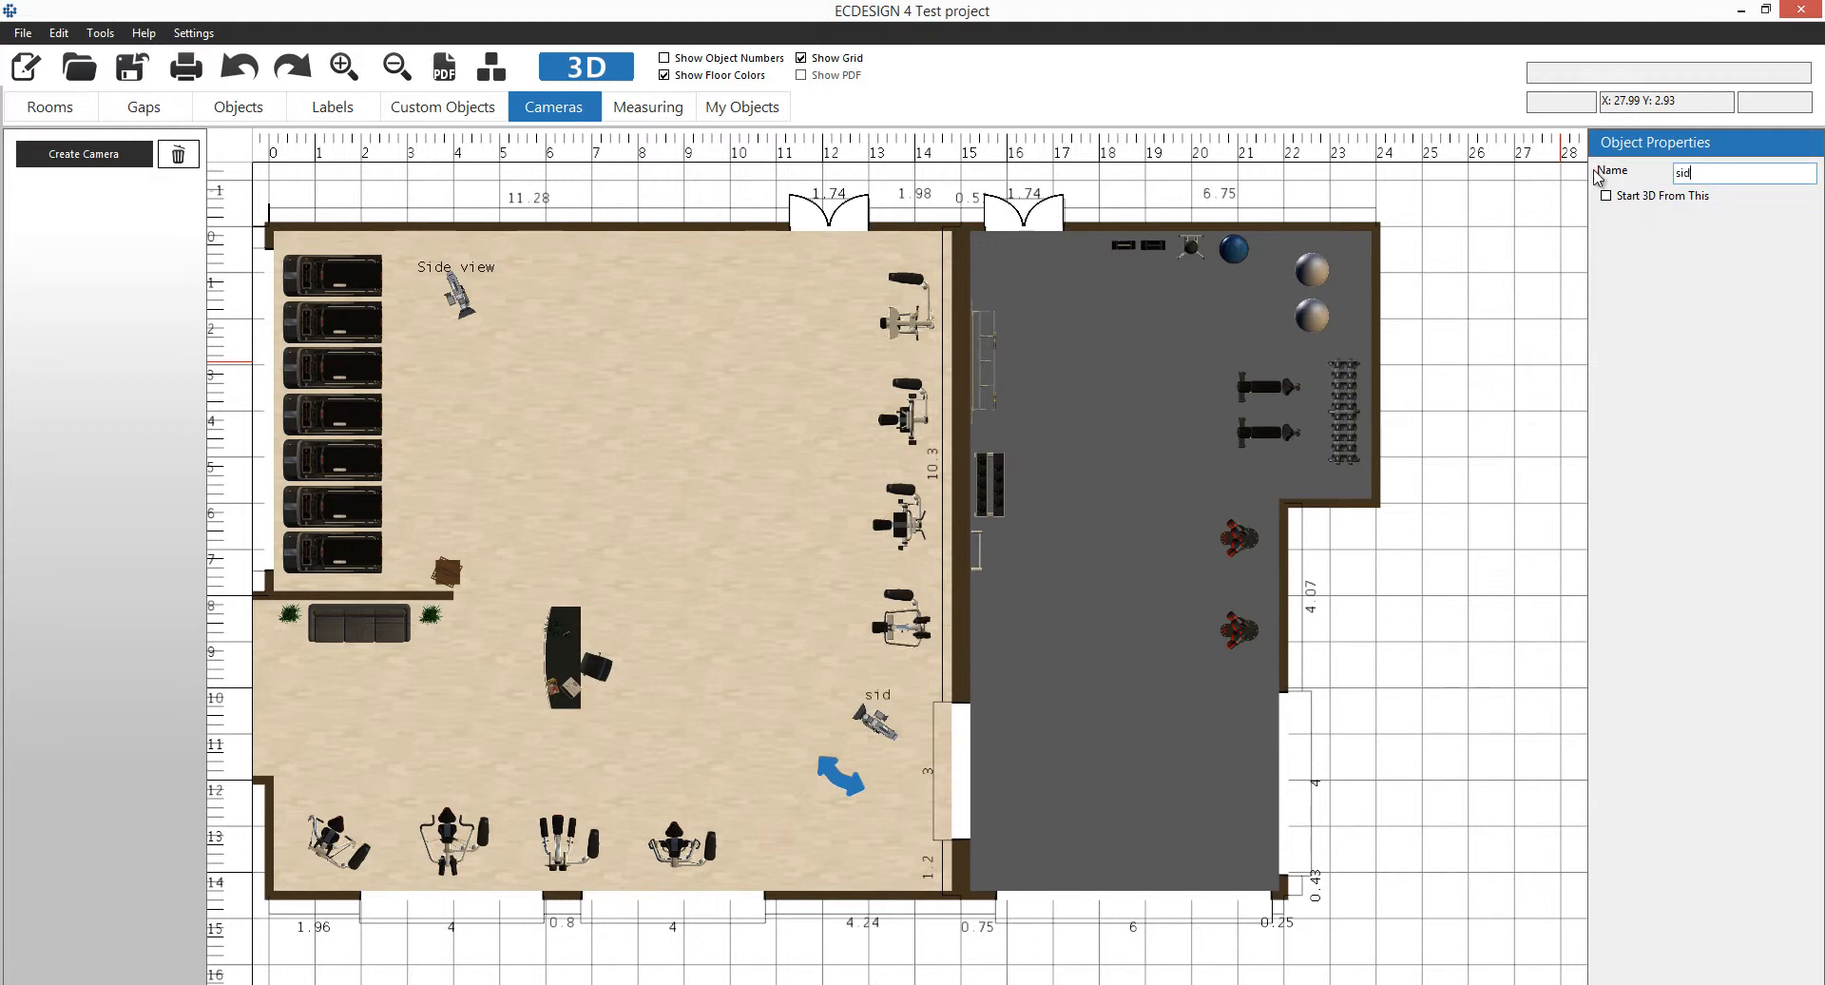
text(e view 2)
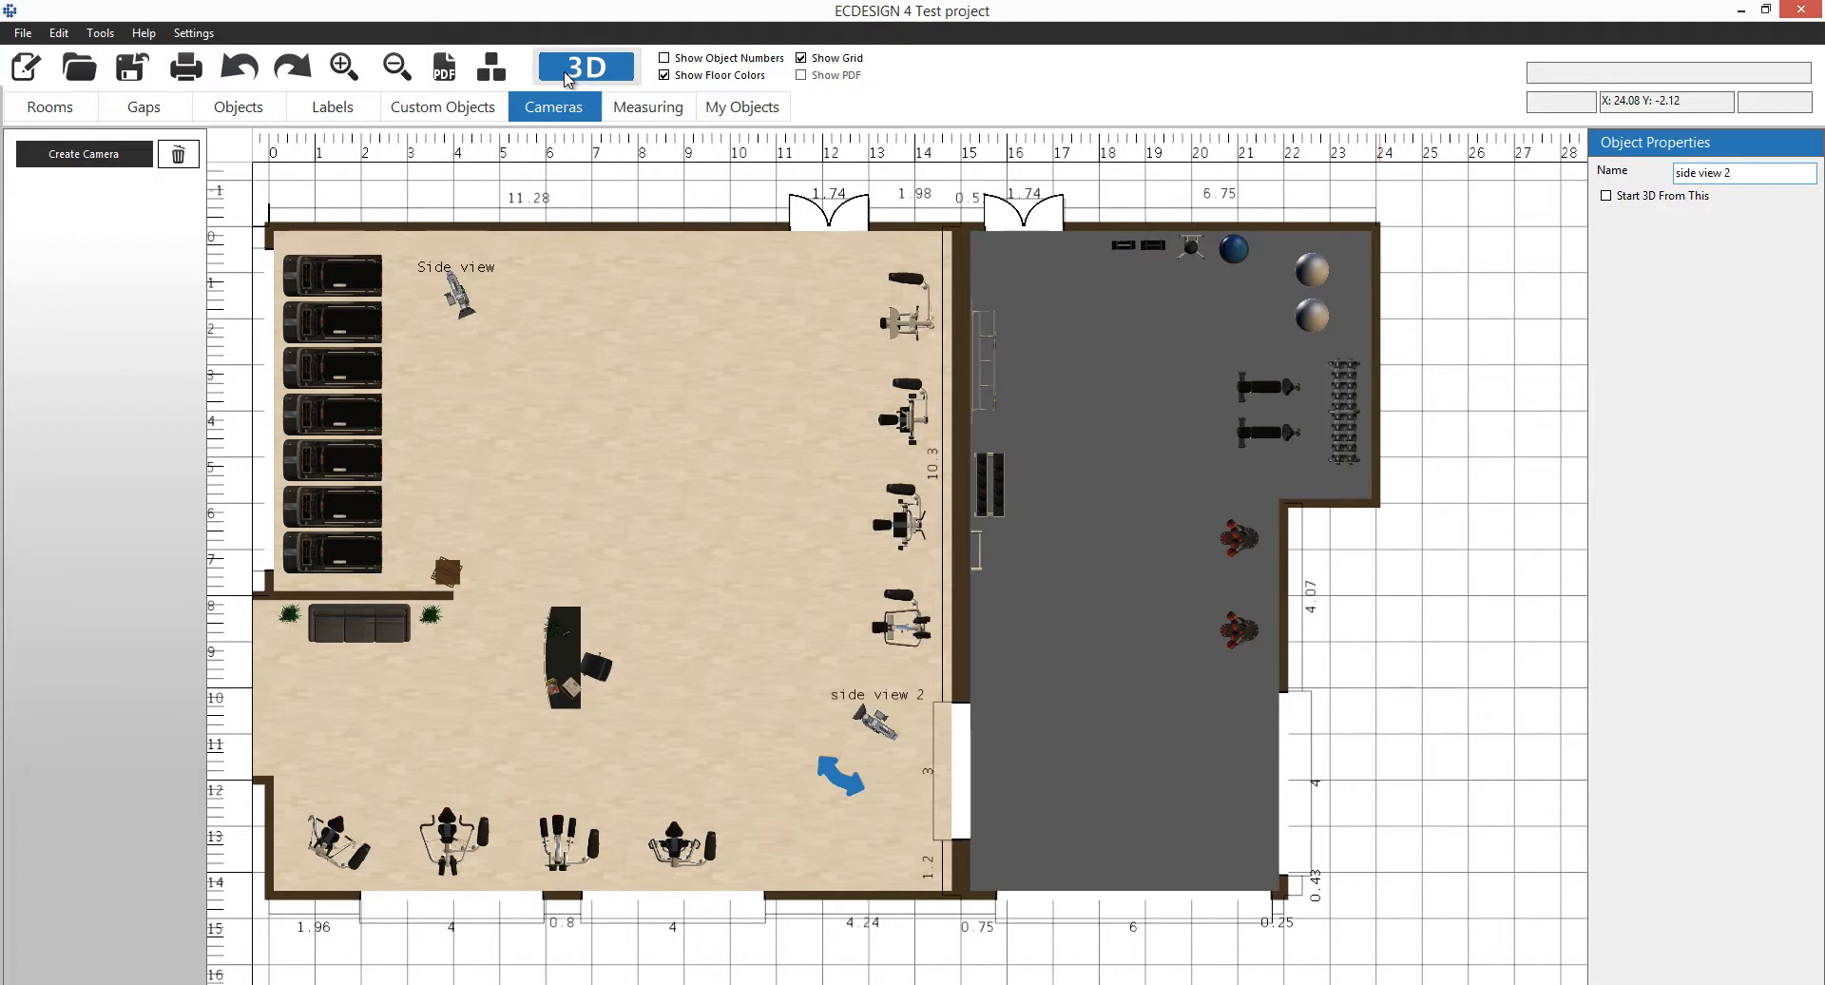
click(586, 64)
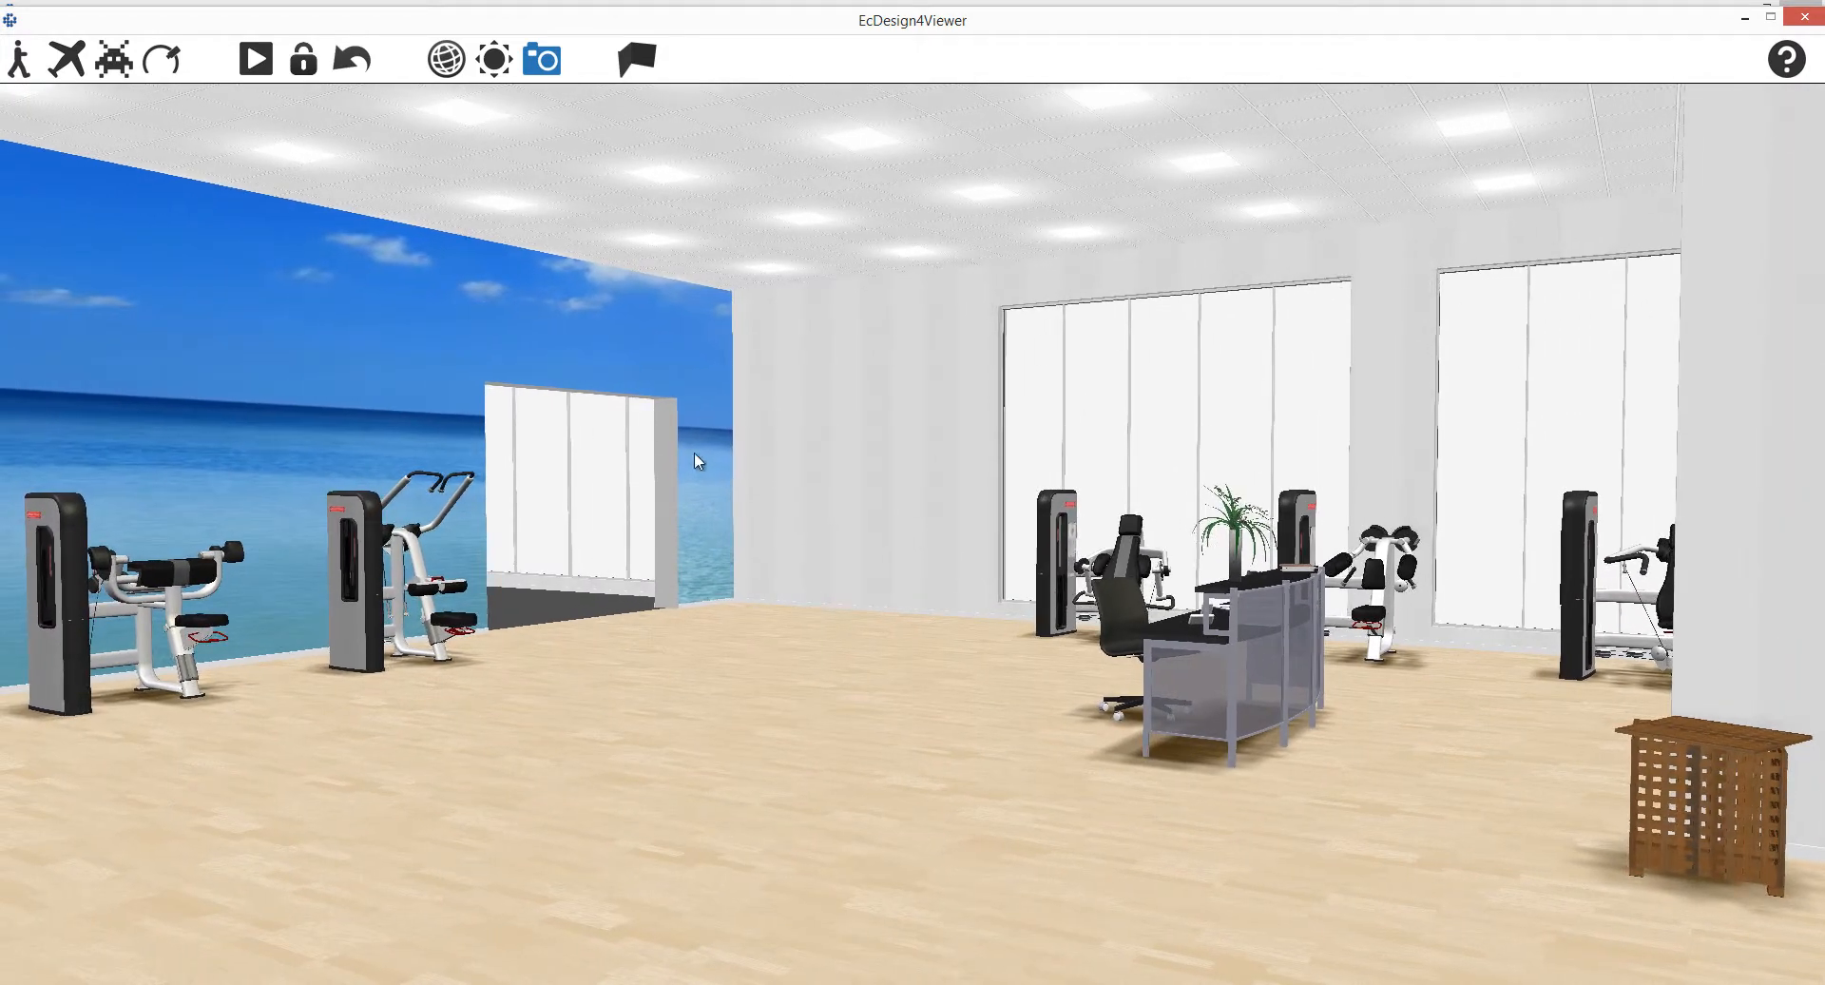
mouse_move(255, 59)
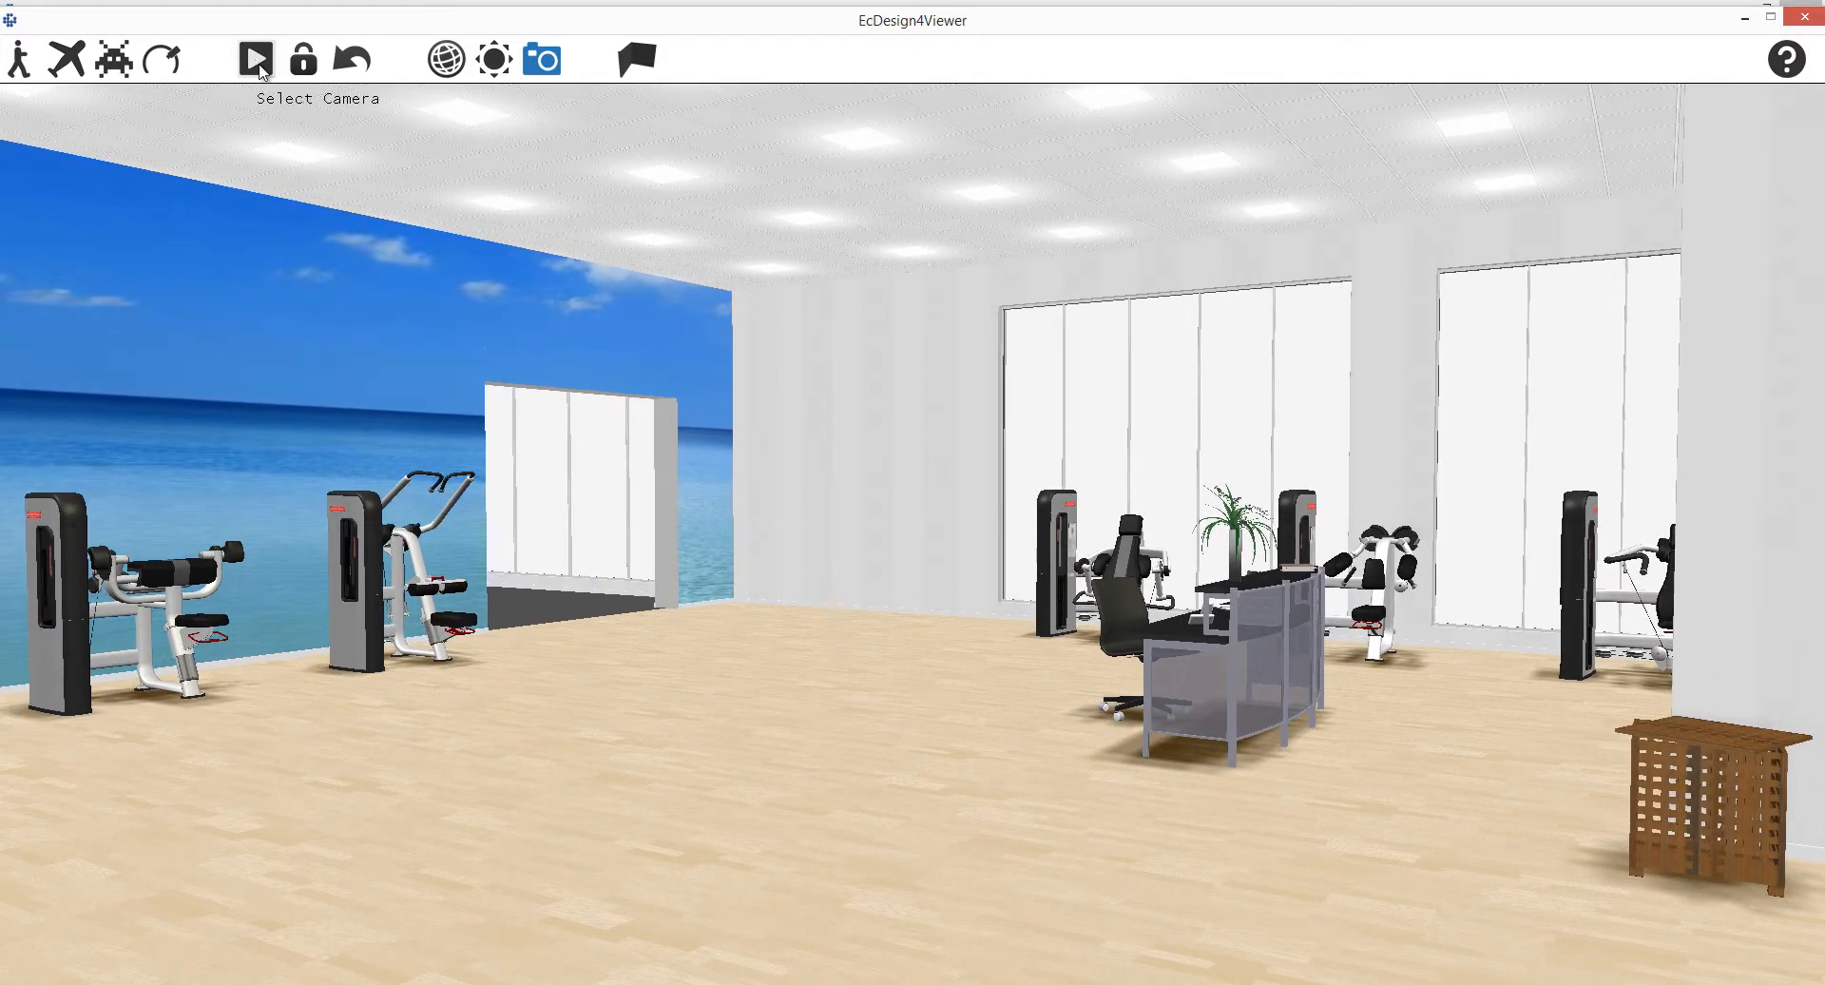
Switch the 3D view between the side view 2 and Side view cameras twice.
click(252, 59)
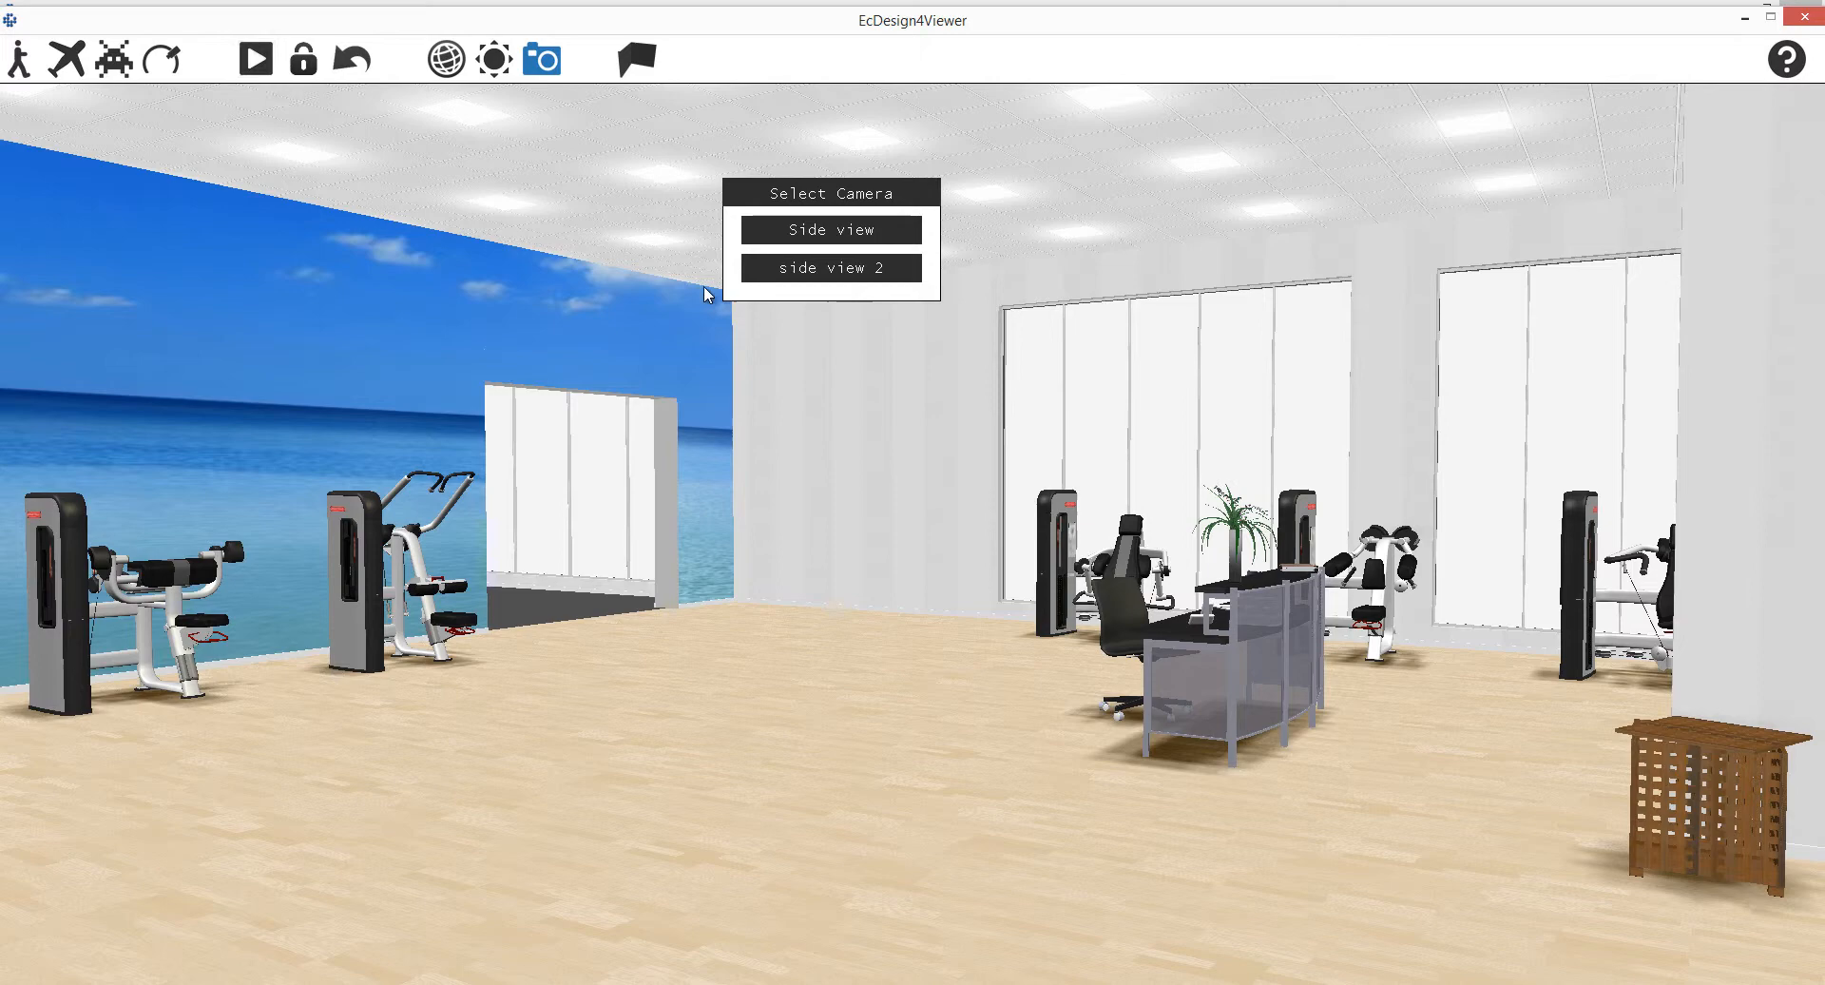
mouse_move(791, 276)
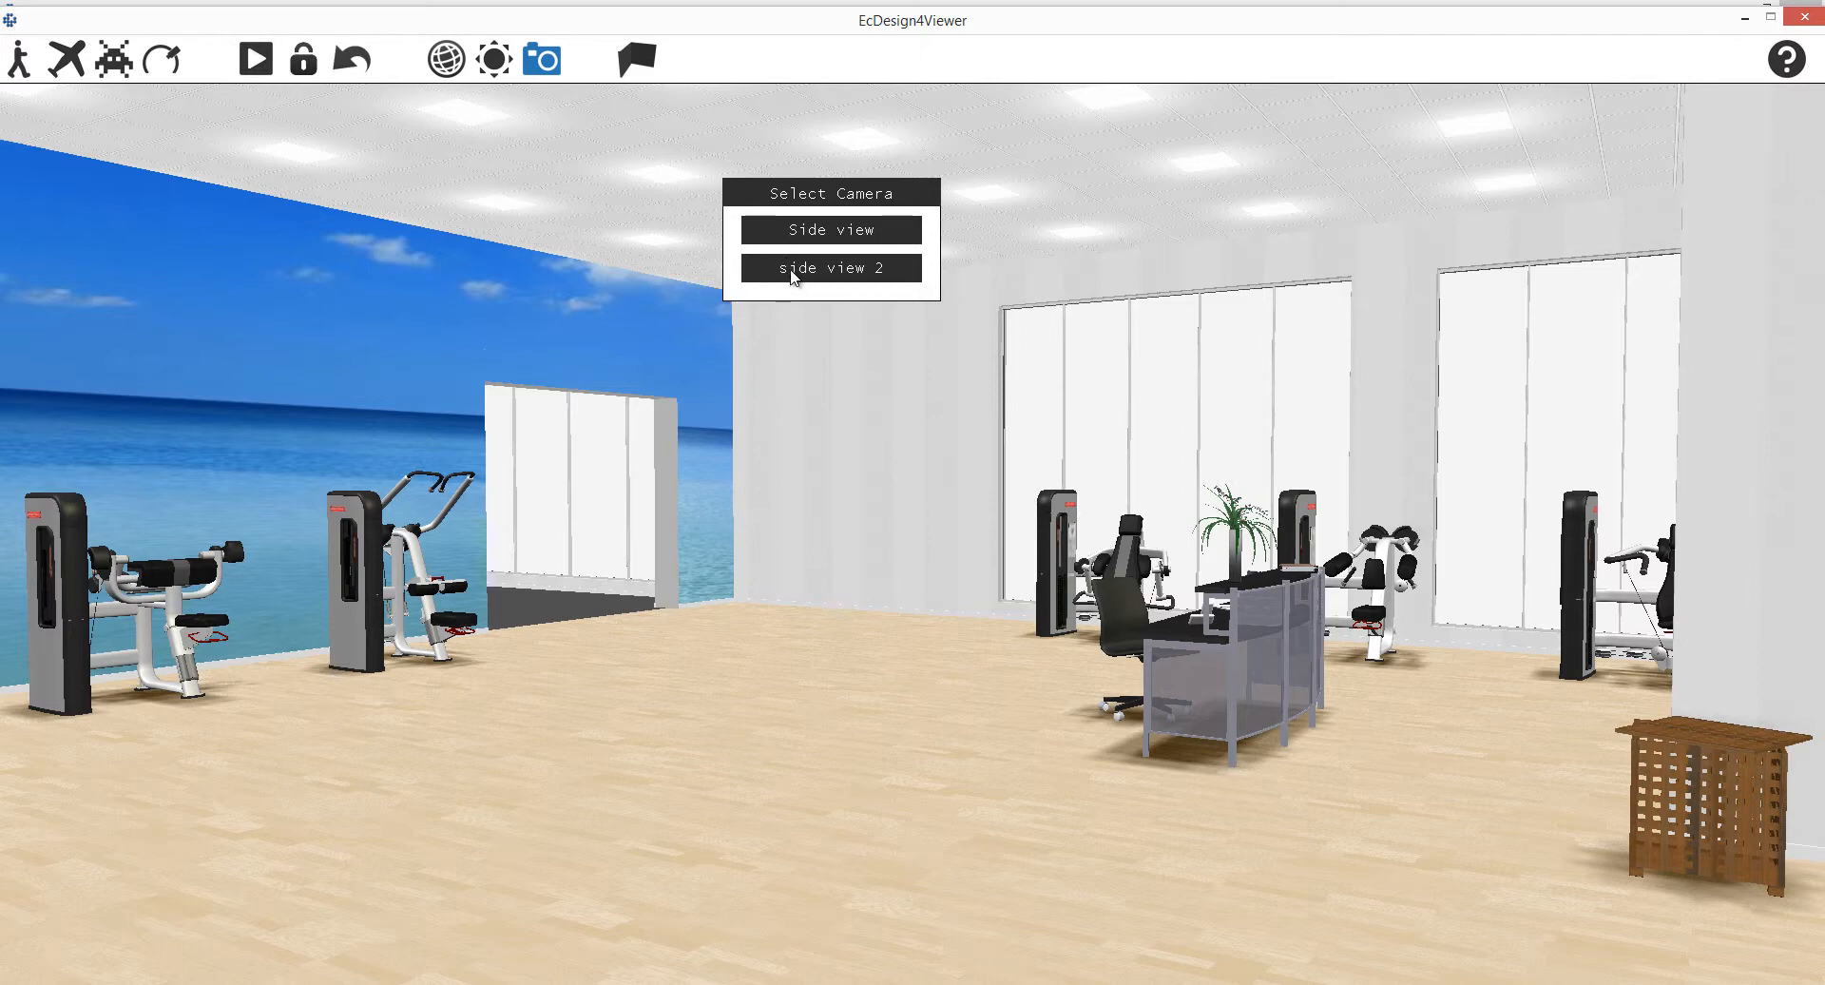
click(829, 268)
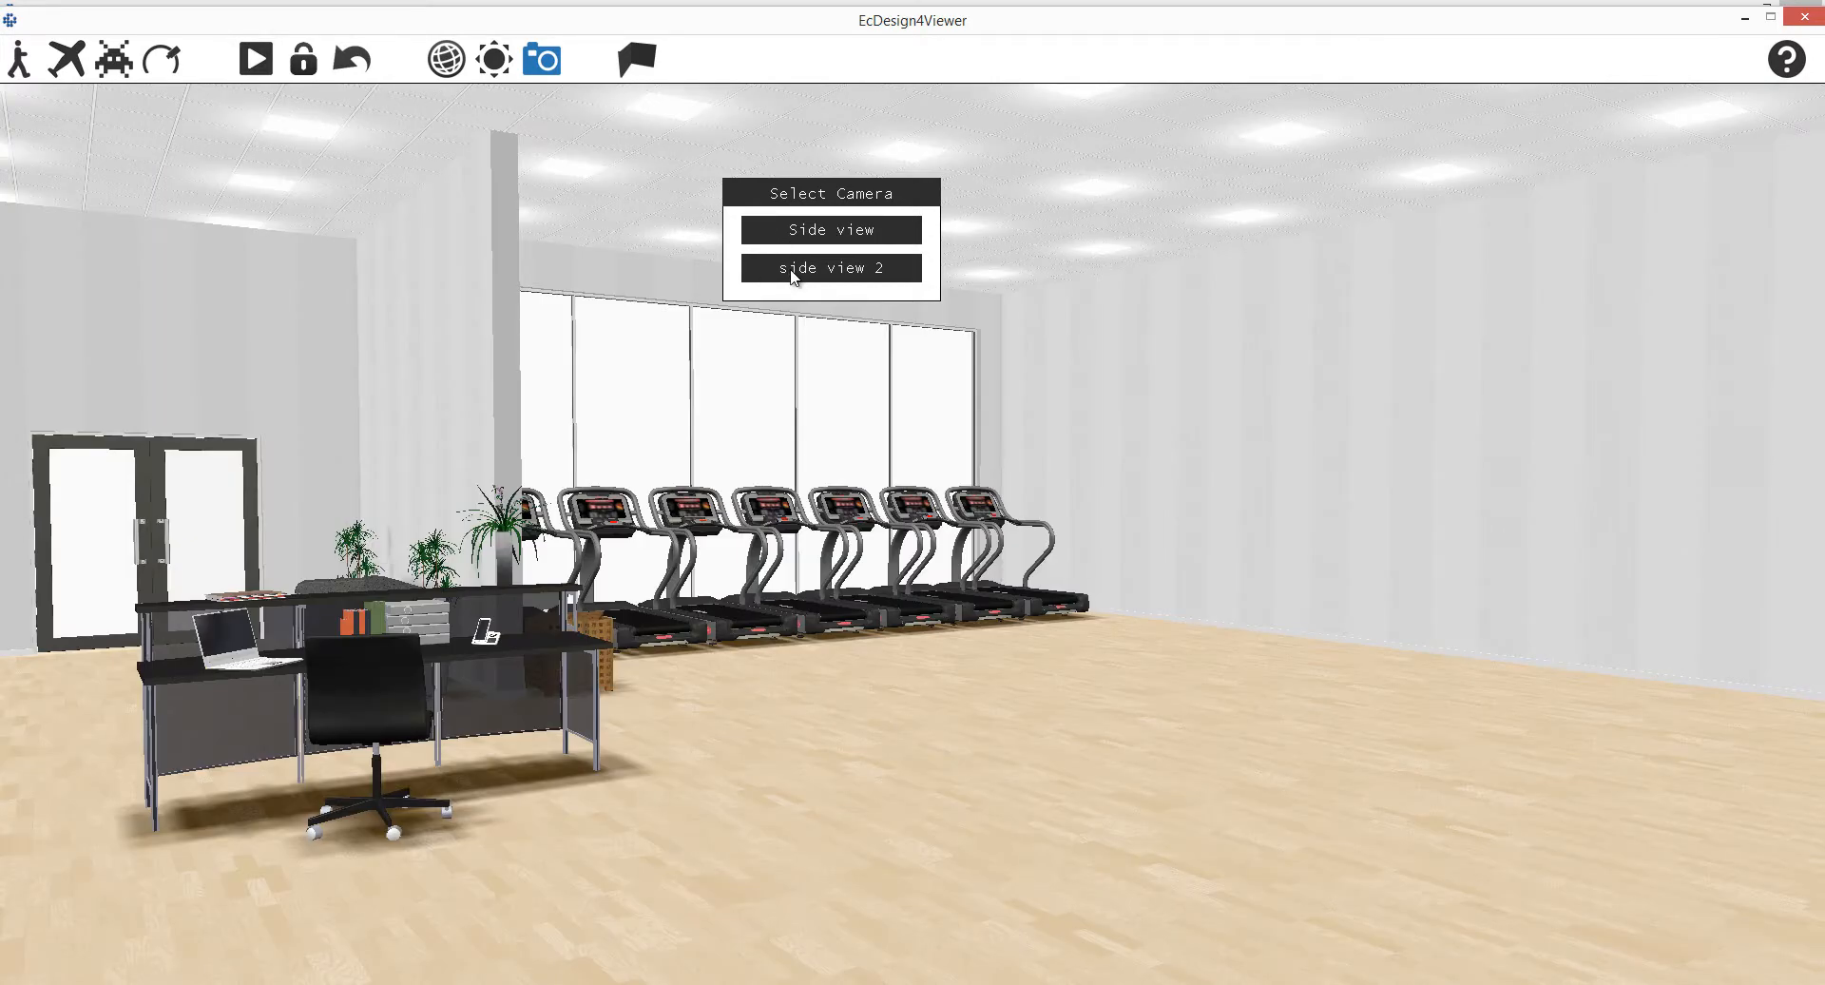
click(831, 230)
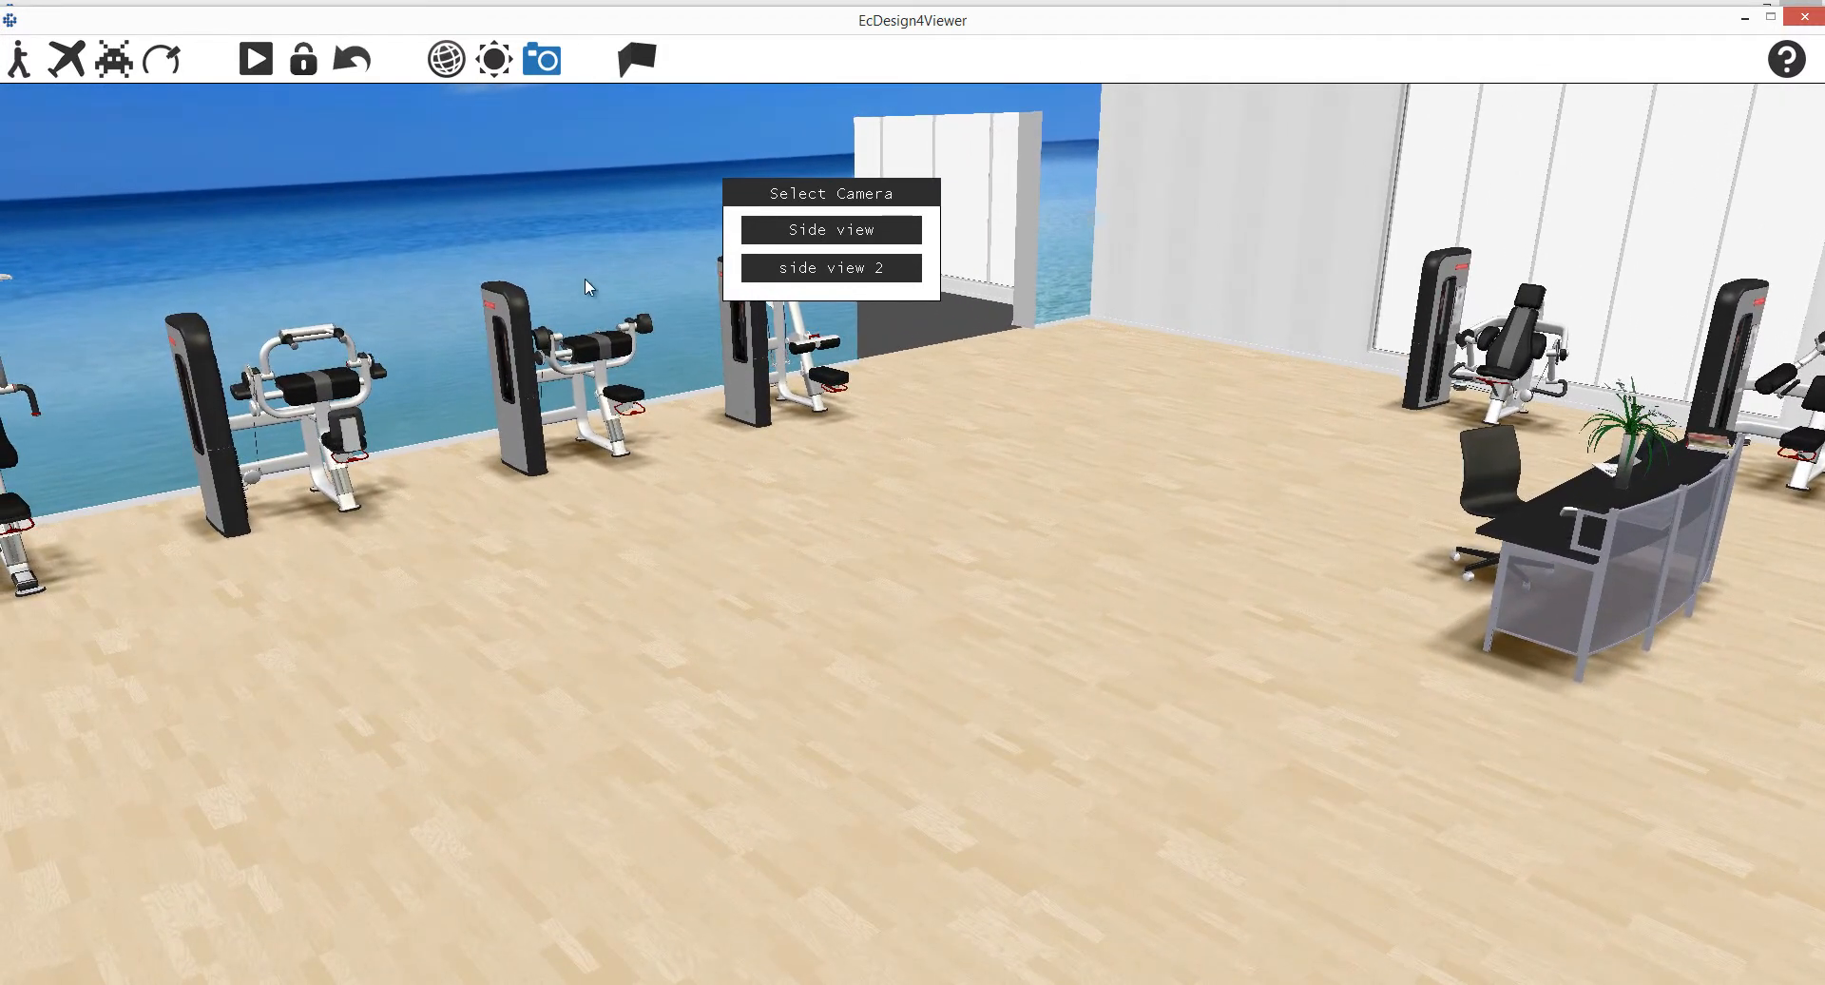
mouse_move(304, 59)
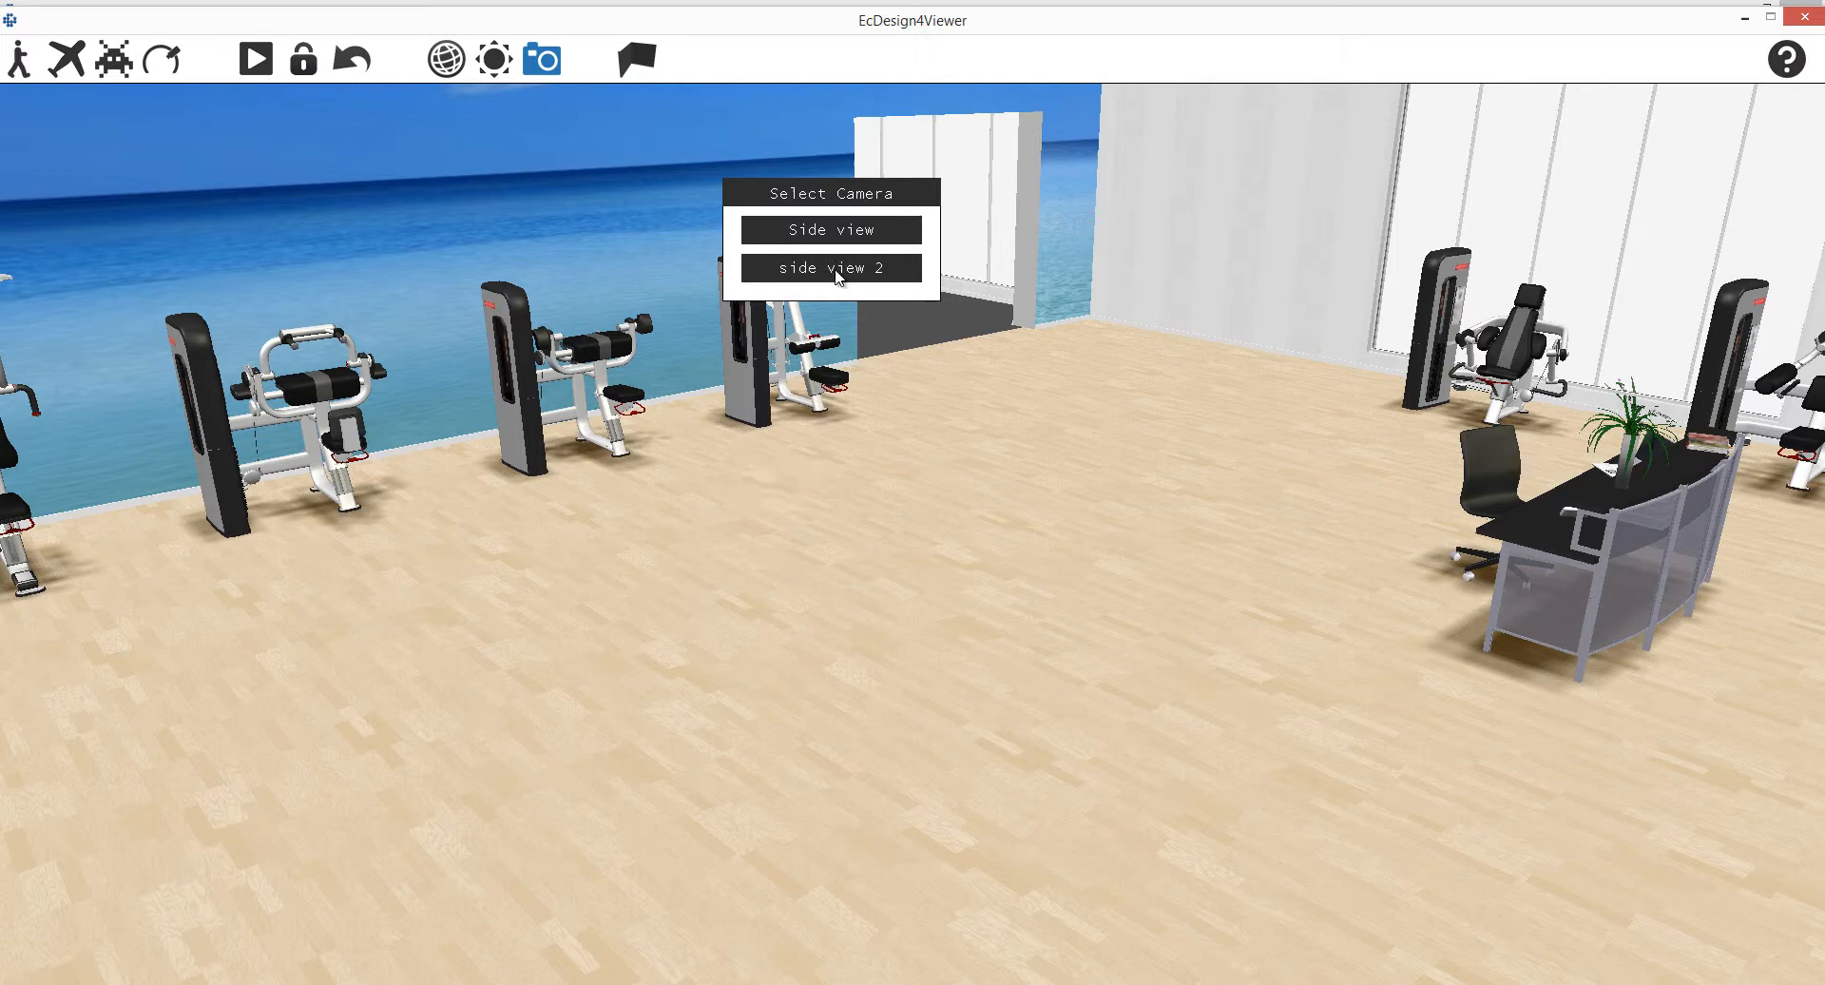
click(829, 268)
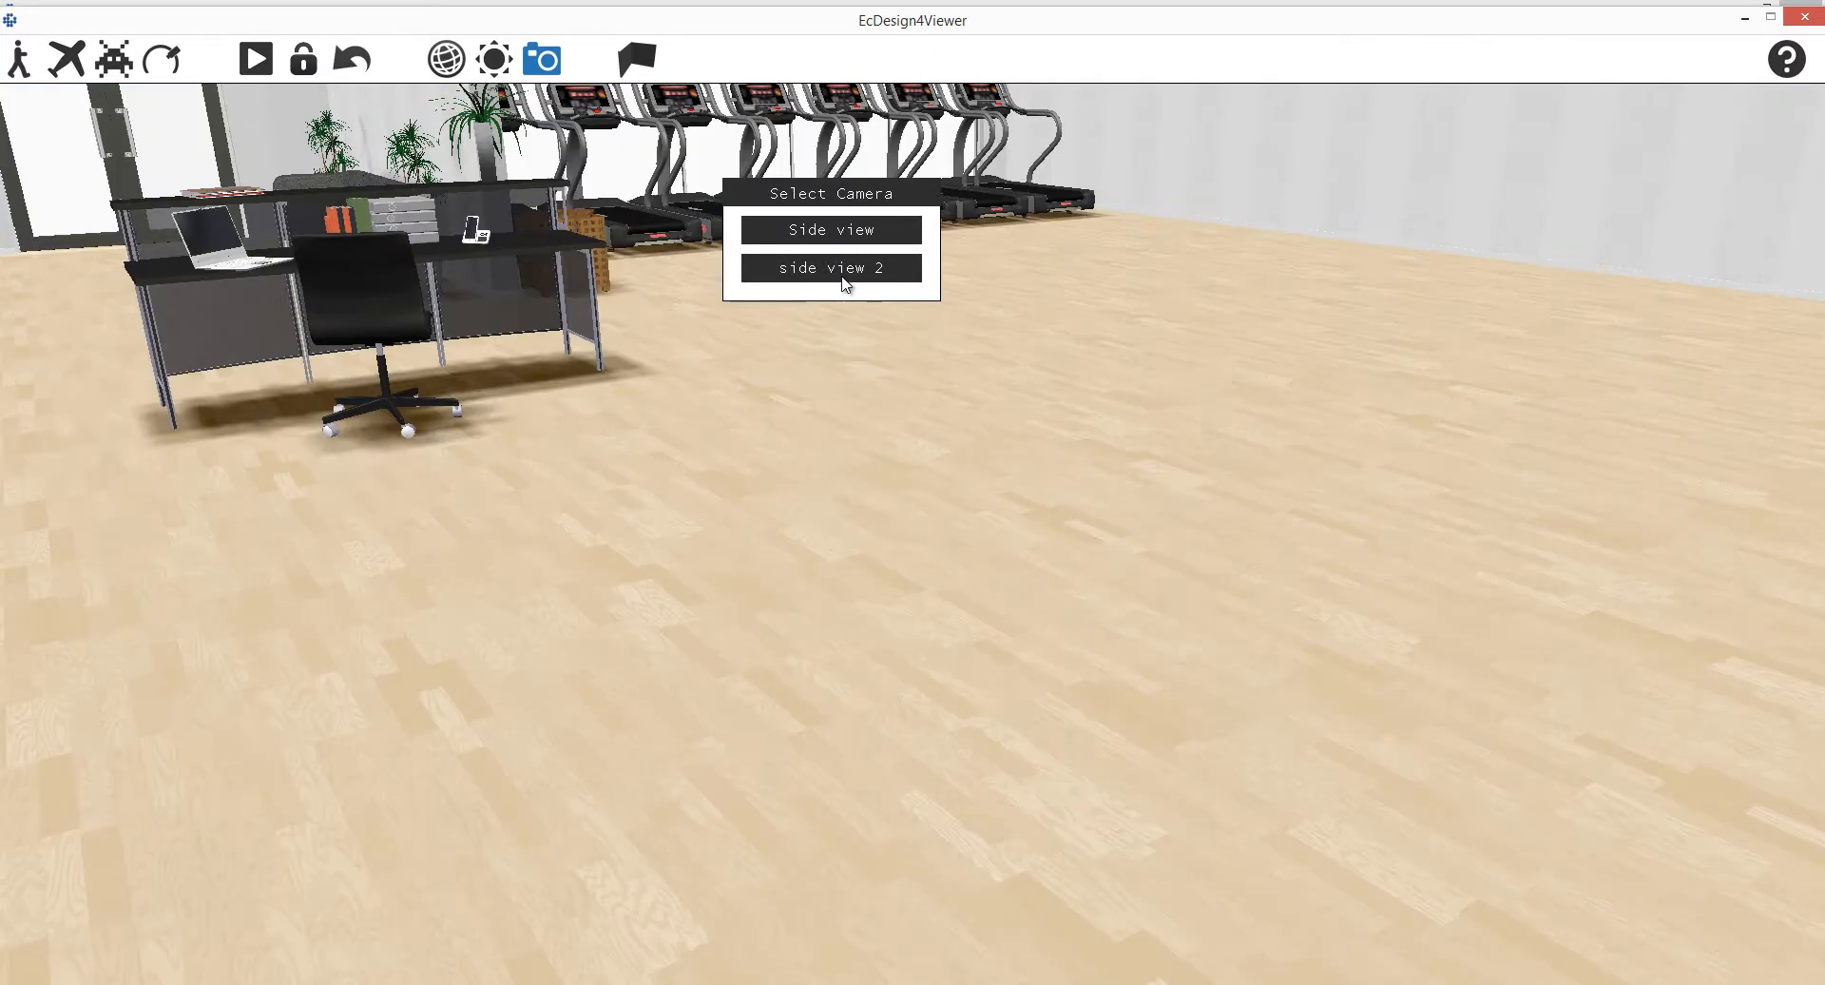
click(831, 230)
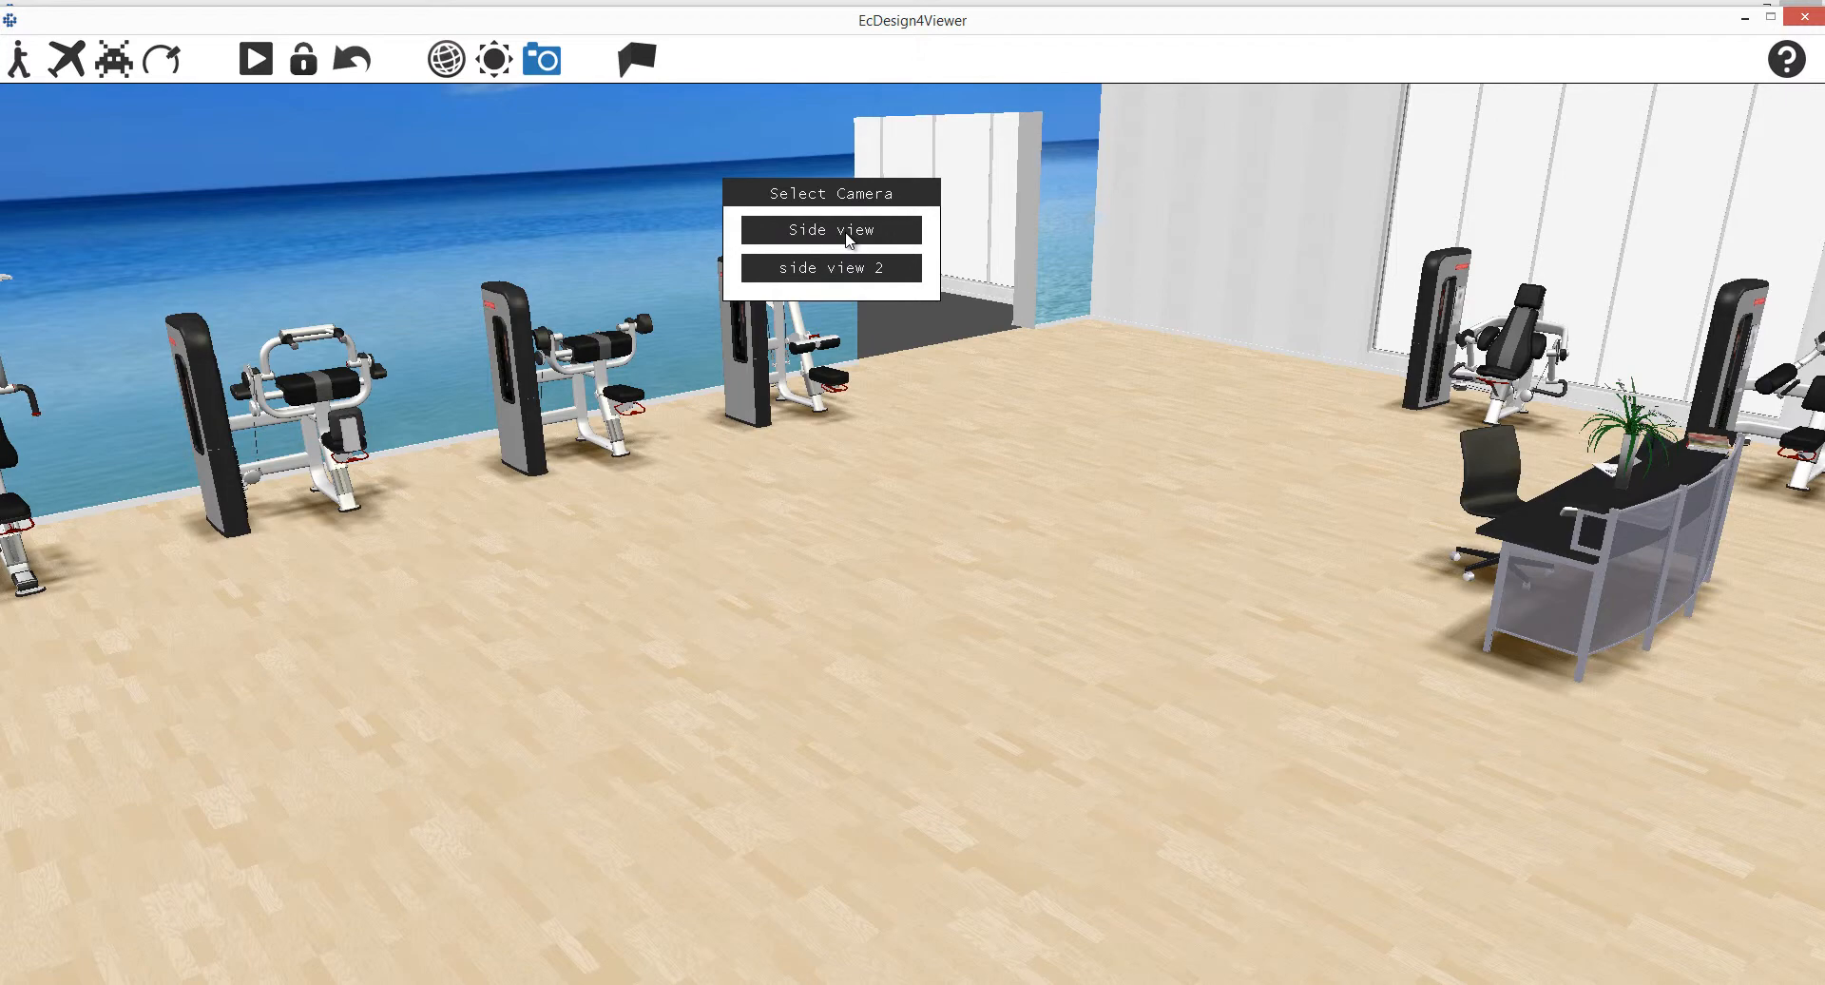
mouse_move(1806, 17)
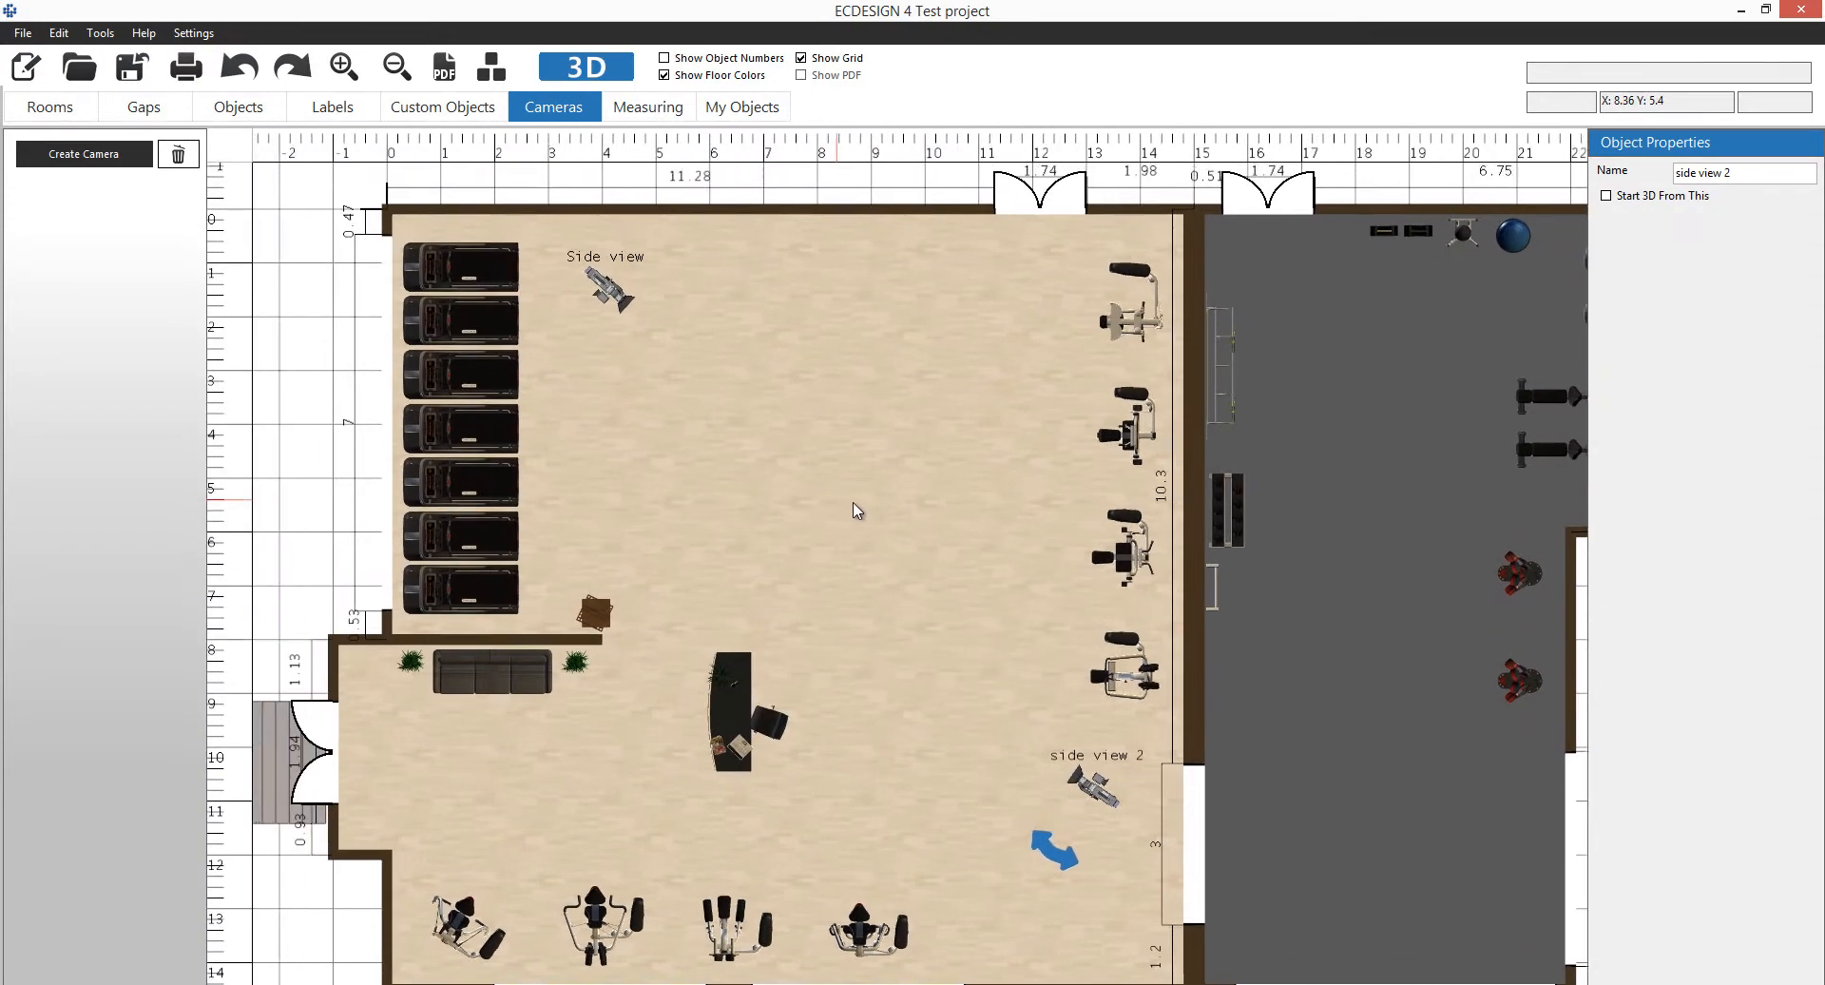
Return to the 2D plan and switch to the Measuring tools.
click(342, 66)
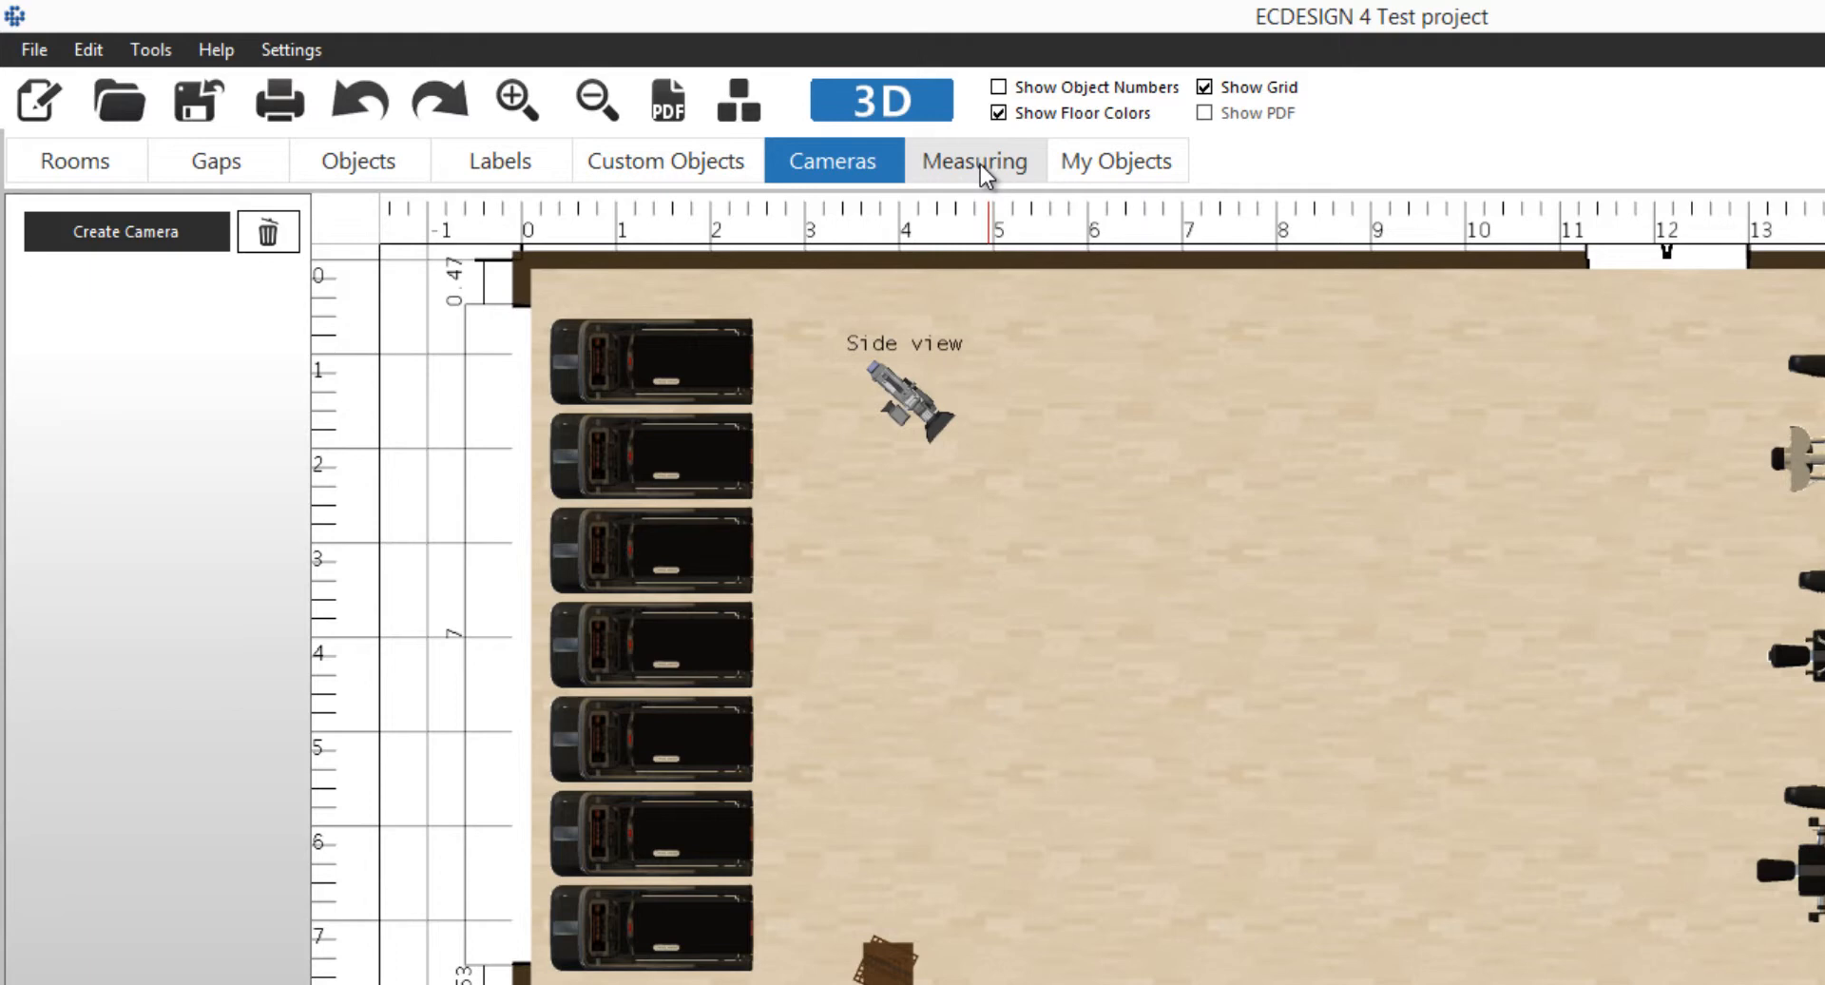
click(974, 160)
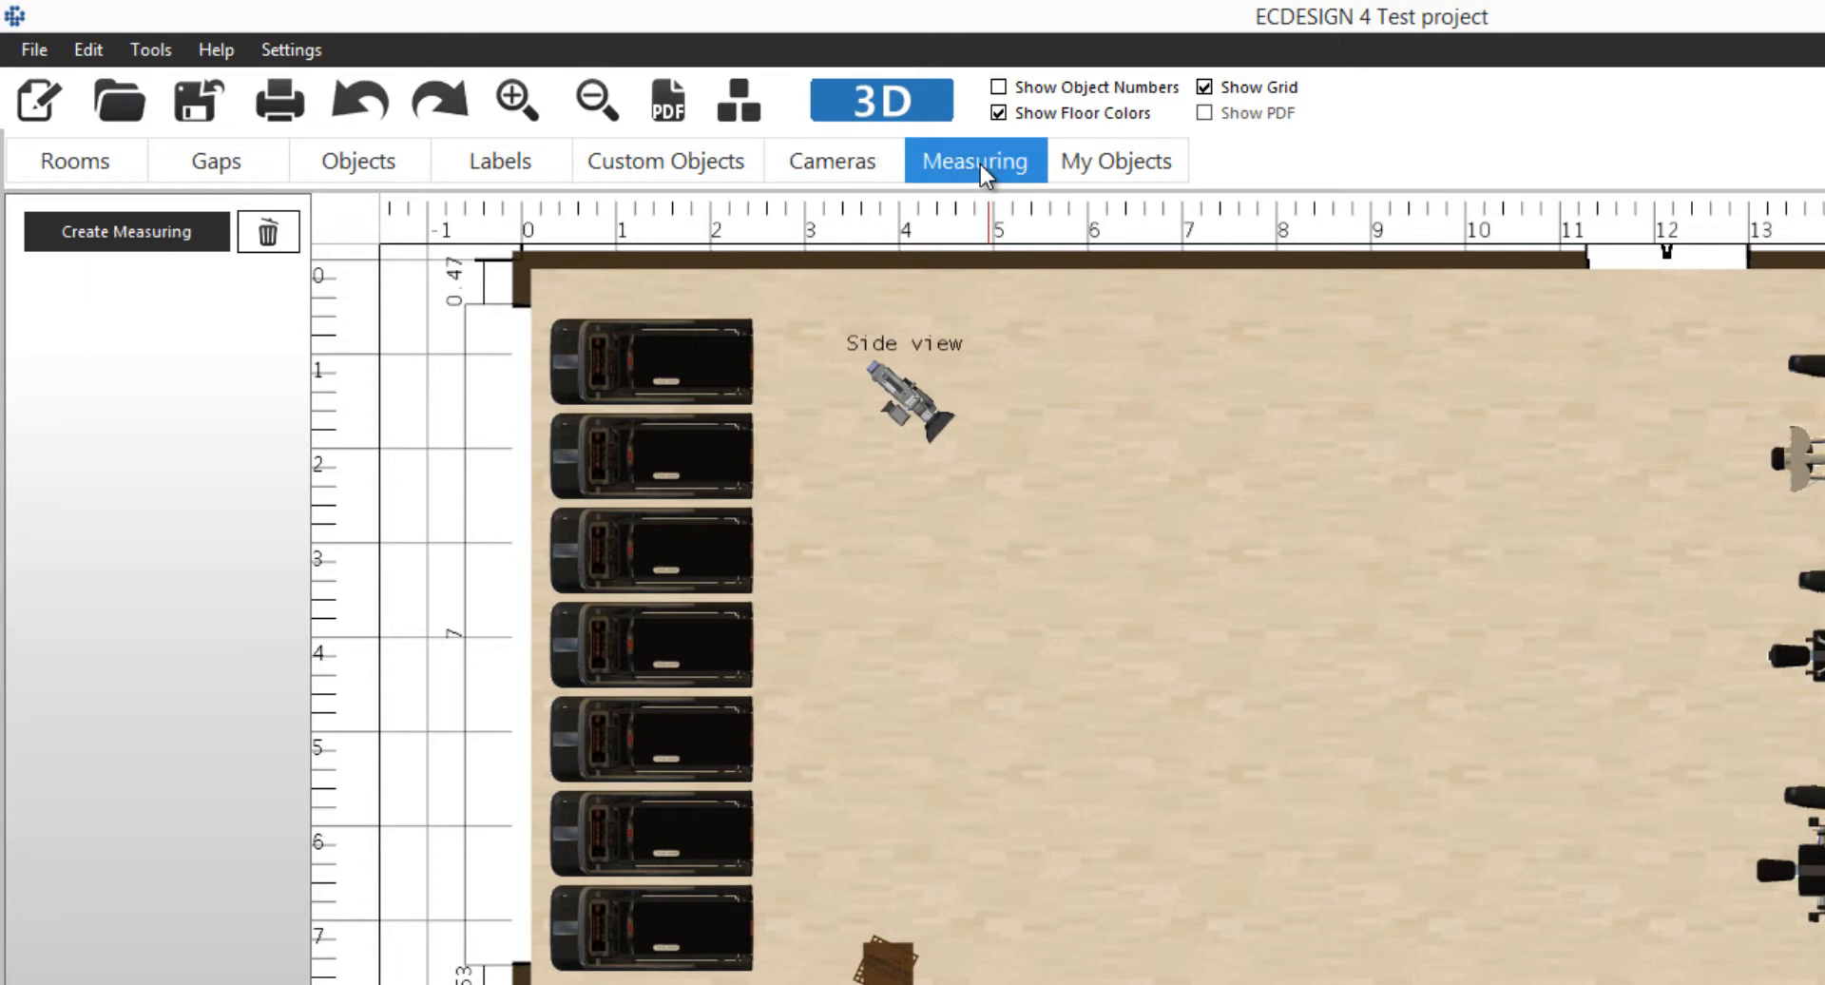
mouse_move(992, 270)
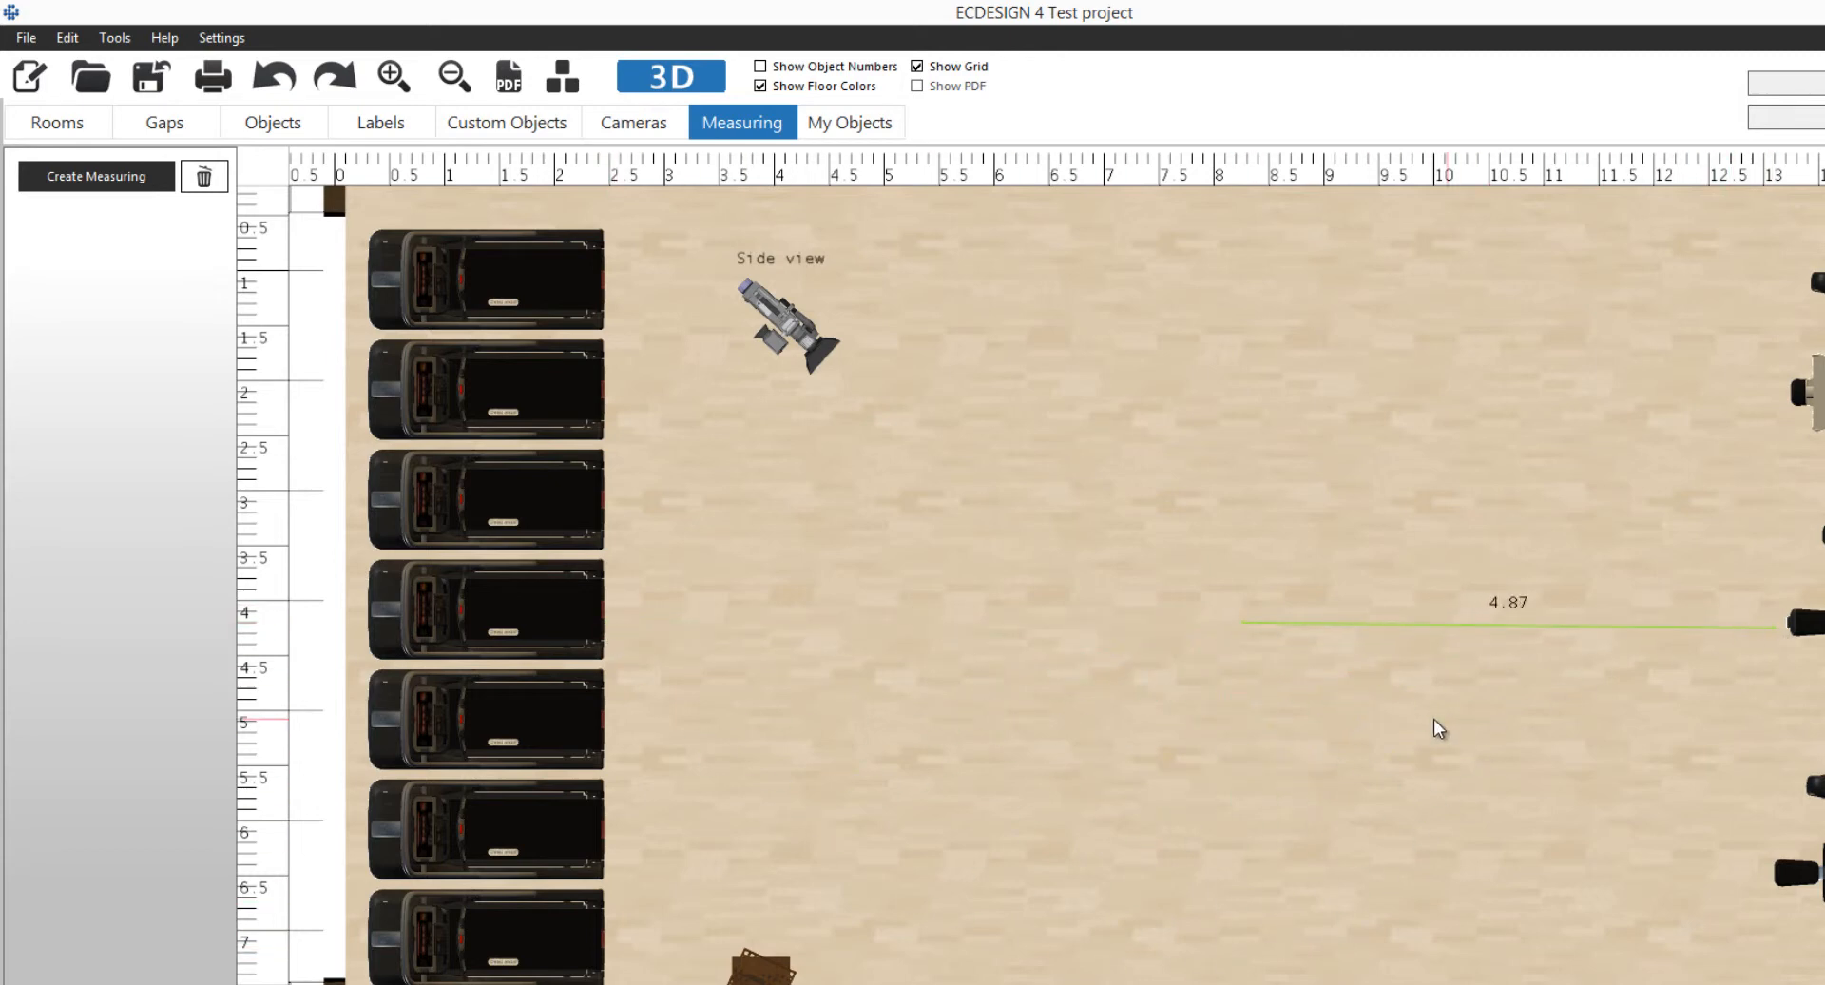
mouse_move(1242, 631)
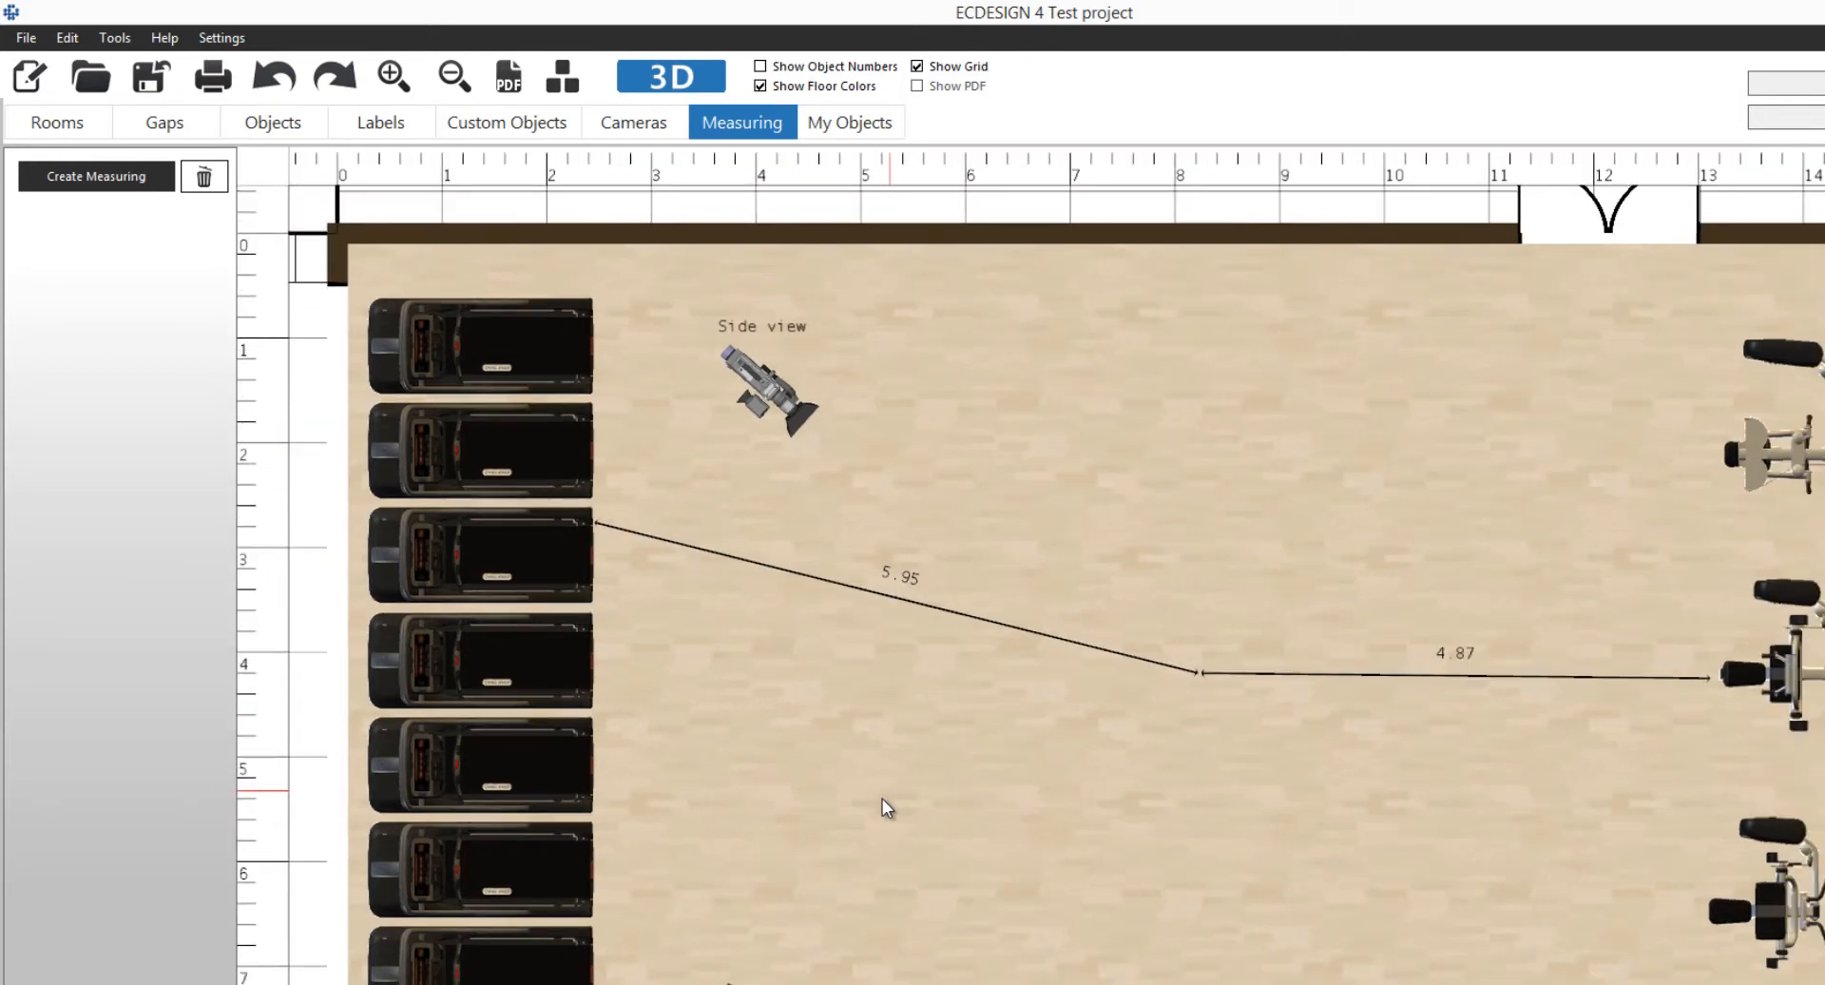
mouse_move(1221, 708)
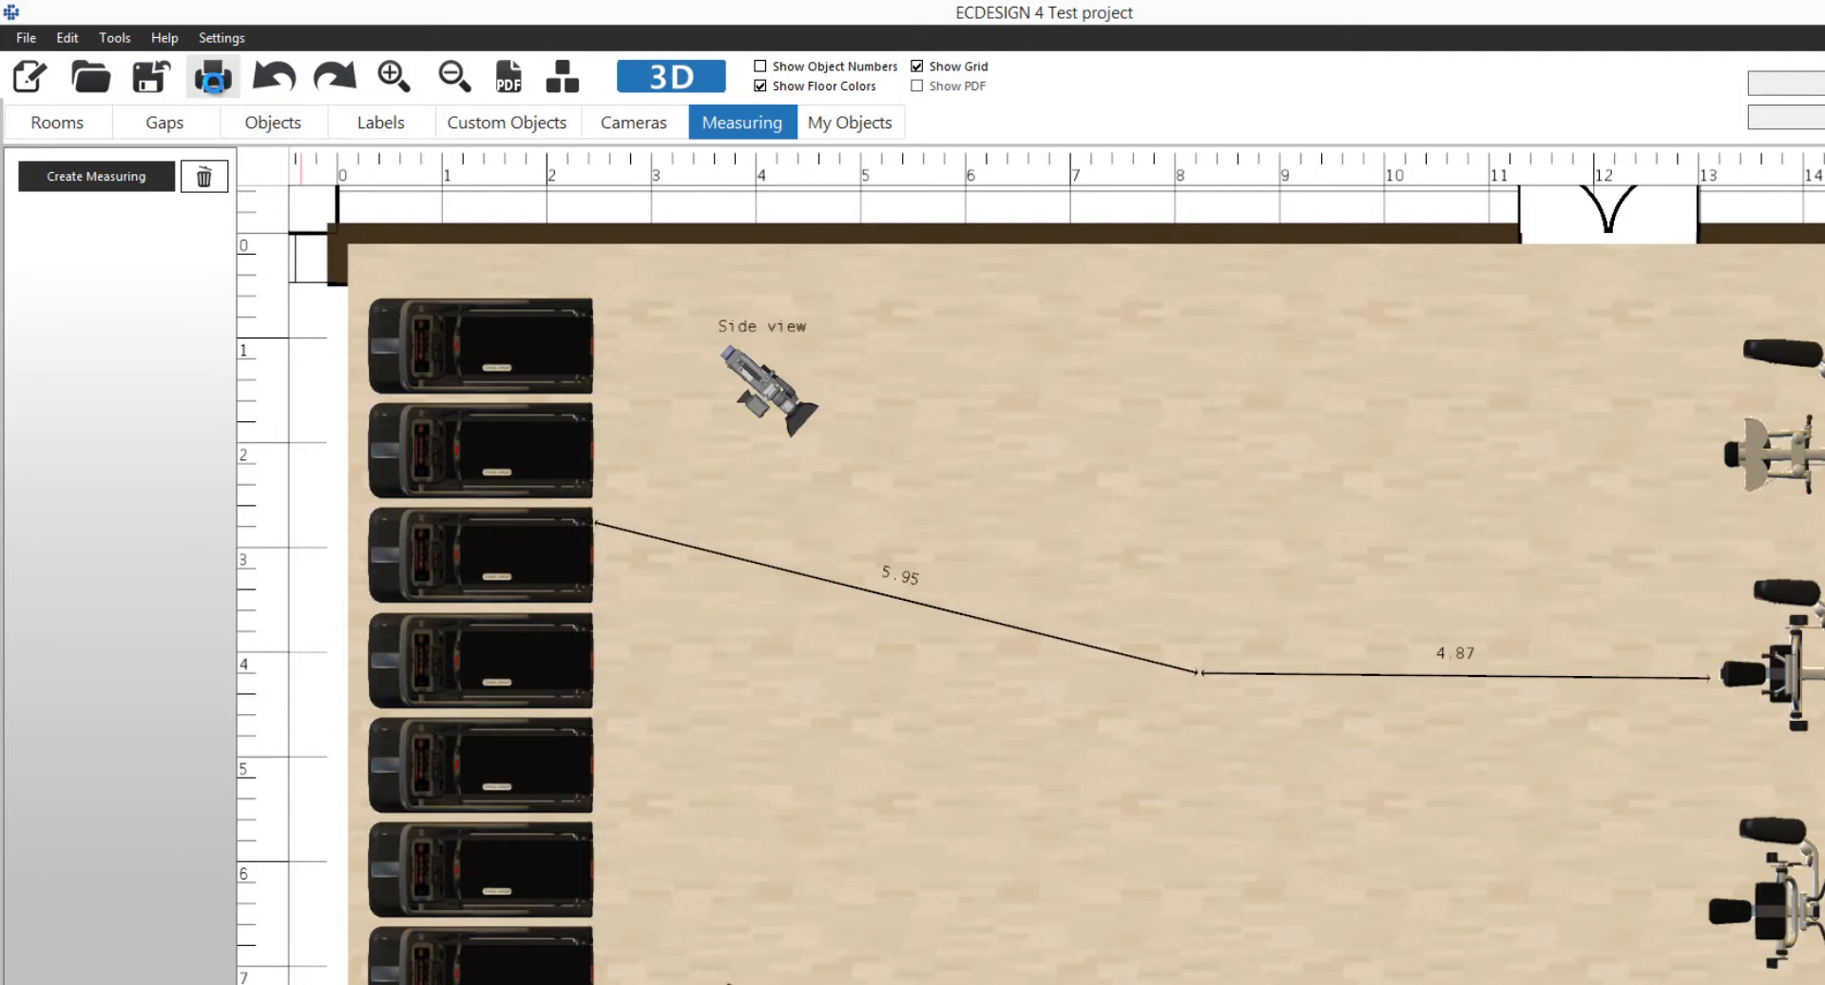
click(211, 76)
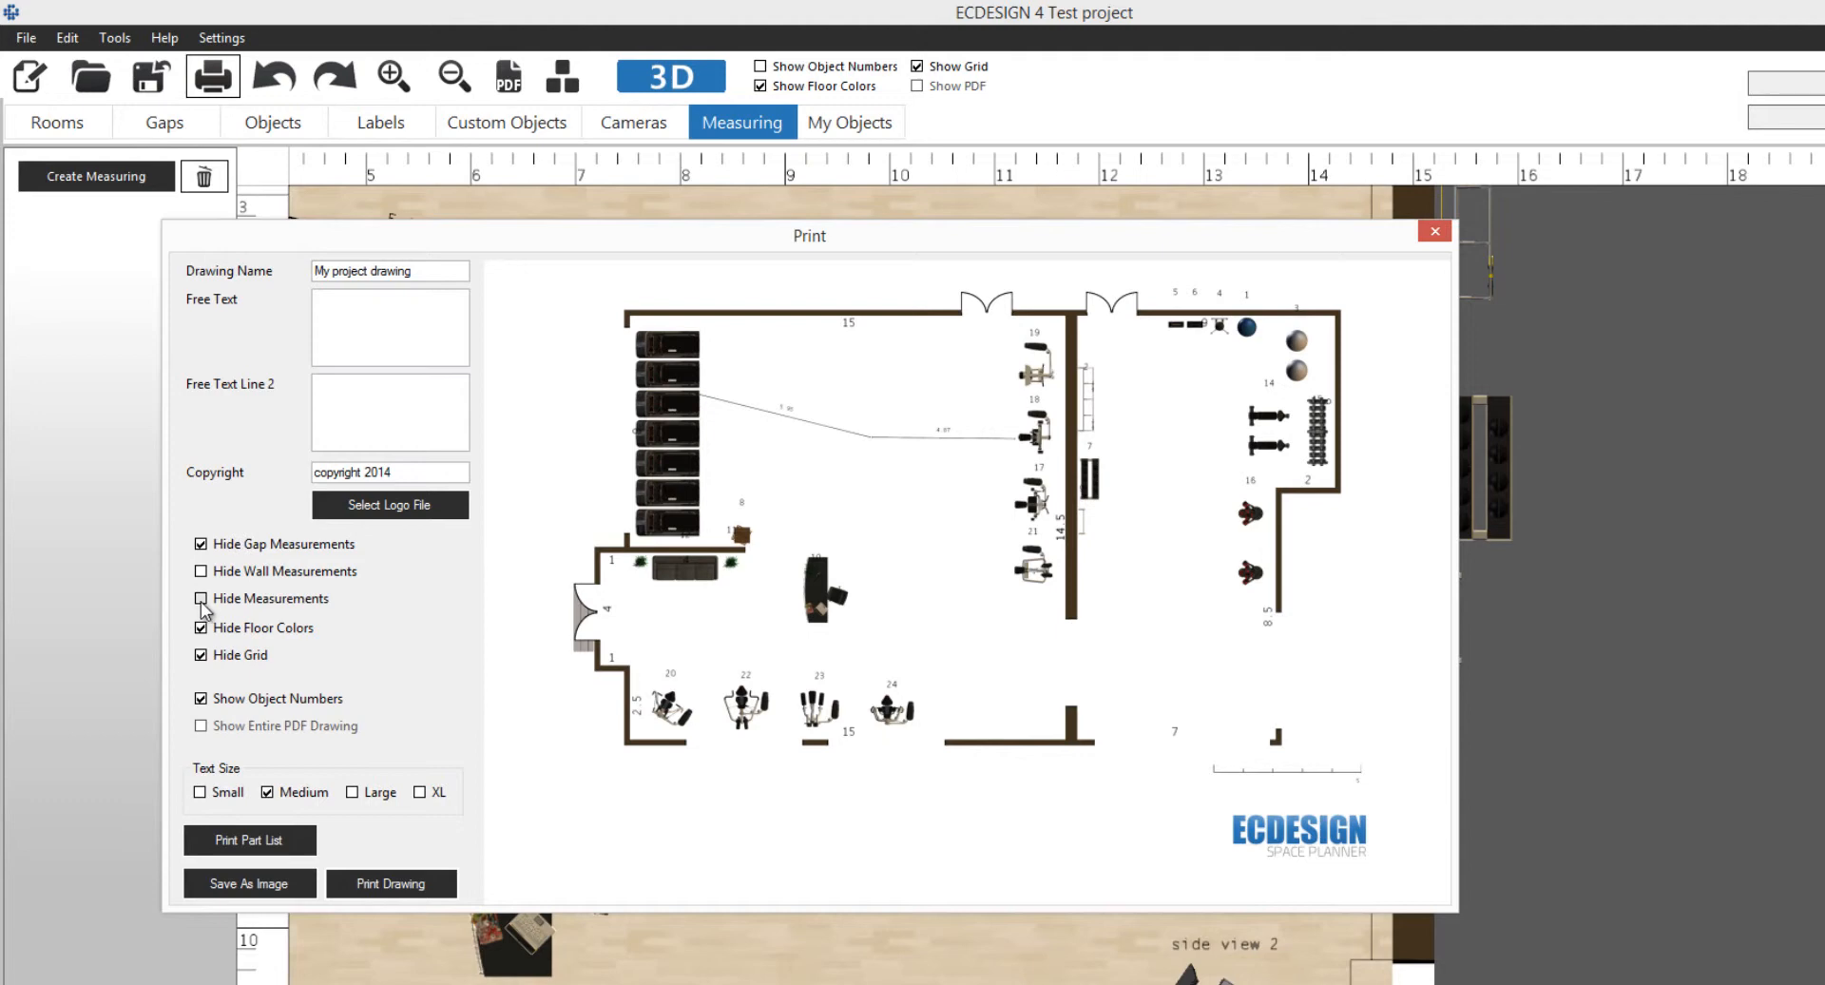
click(199, 599)
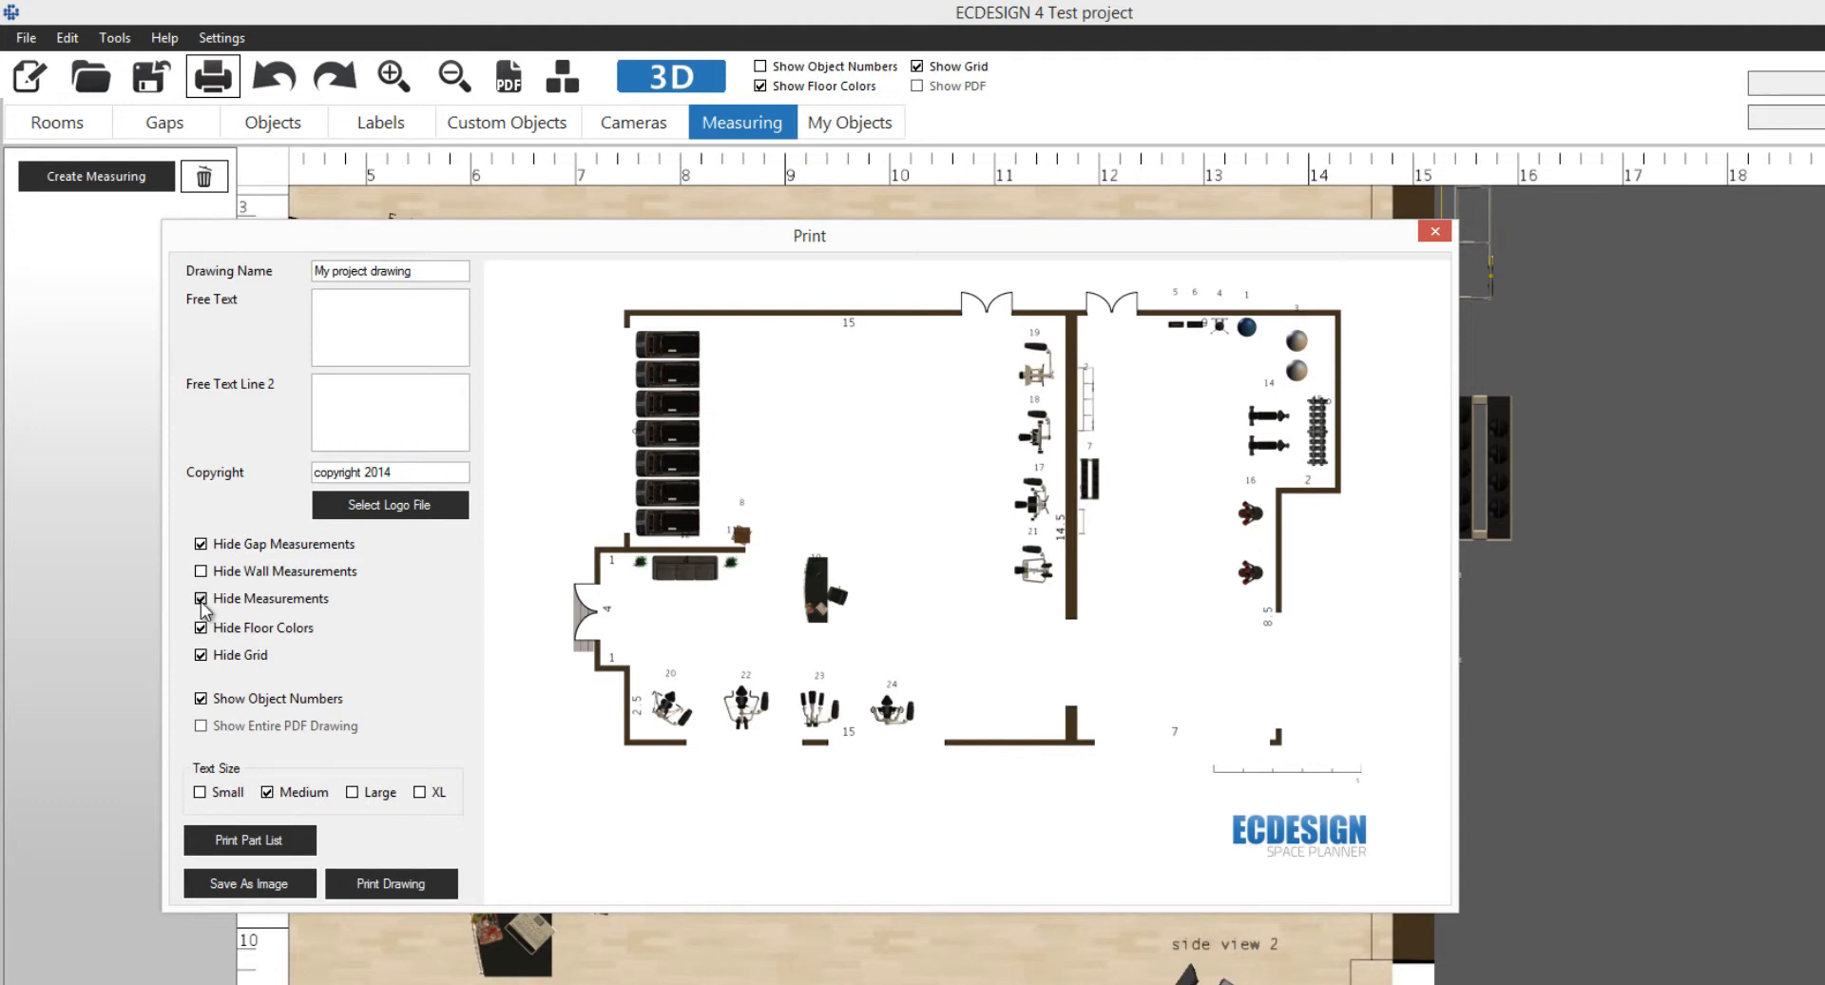
click(199, 599)
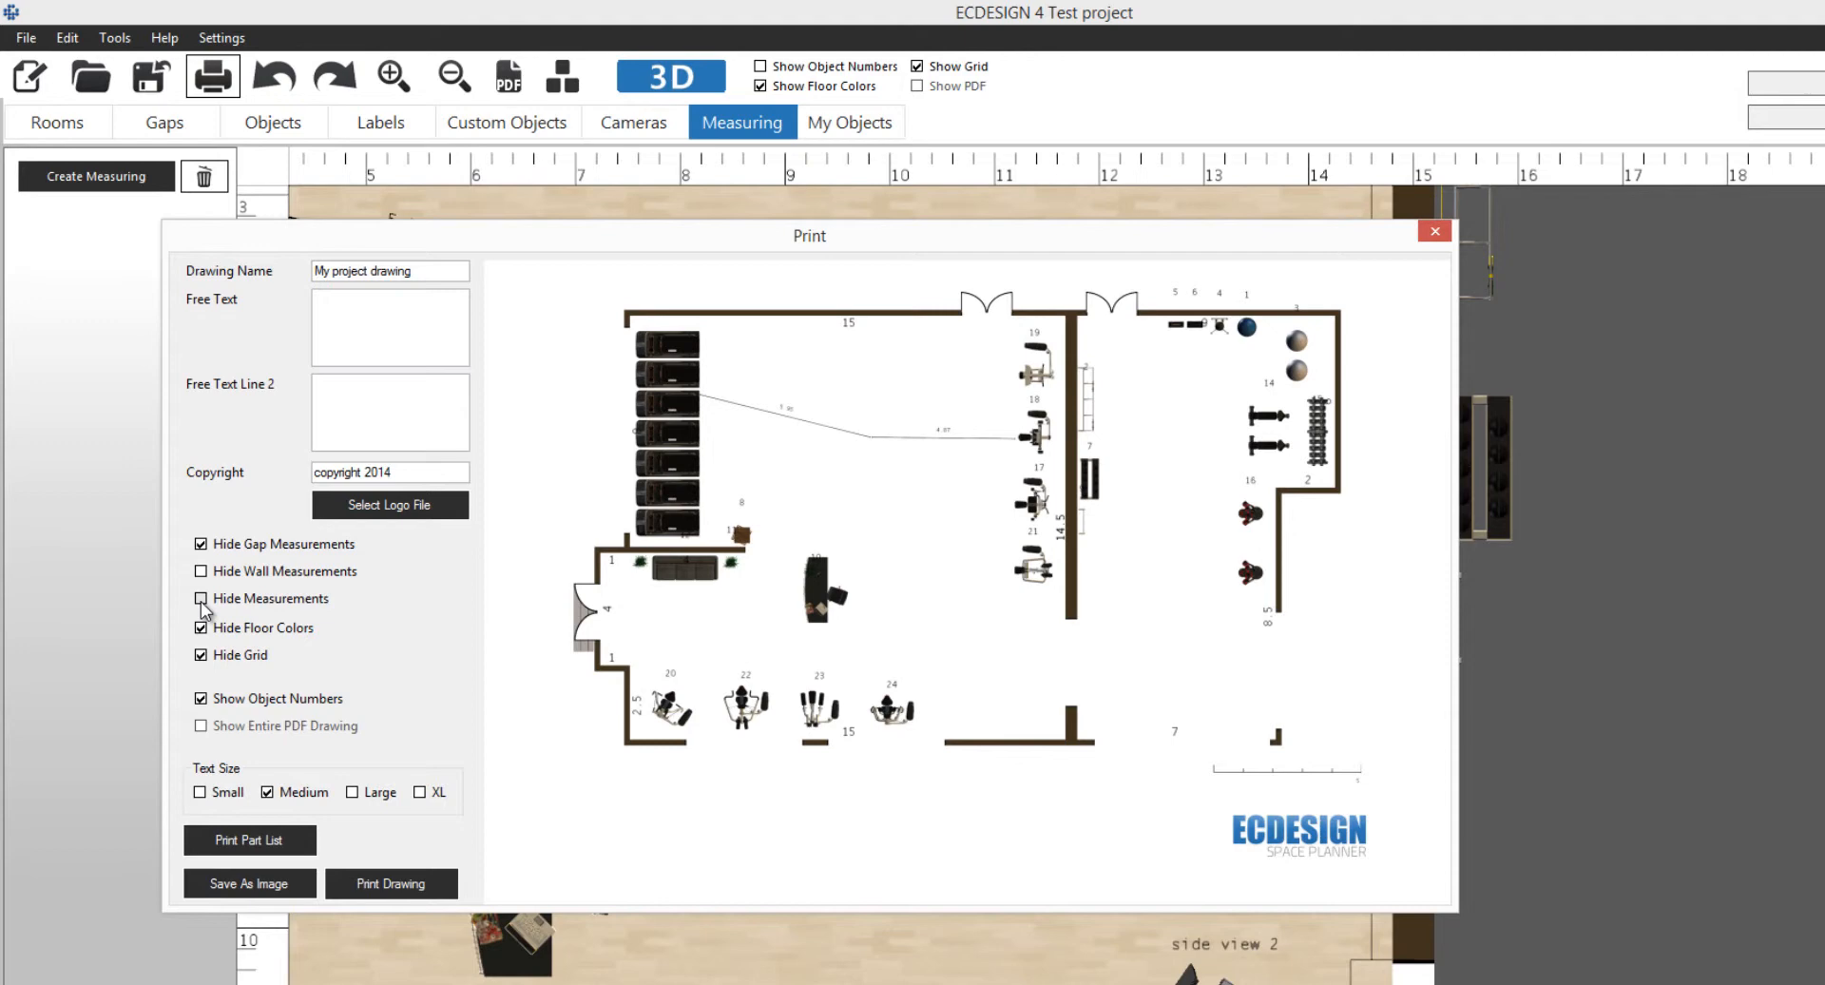
click(200, 597)
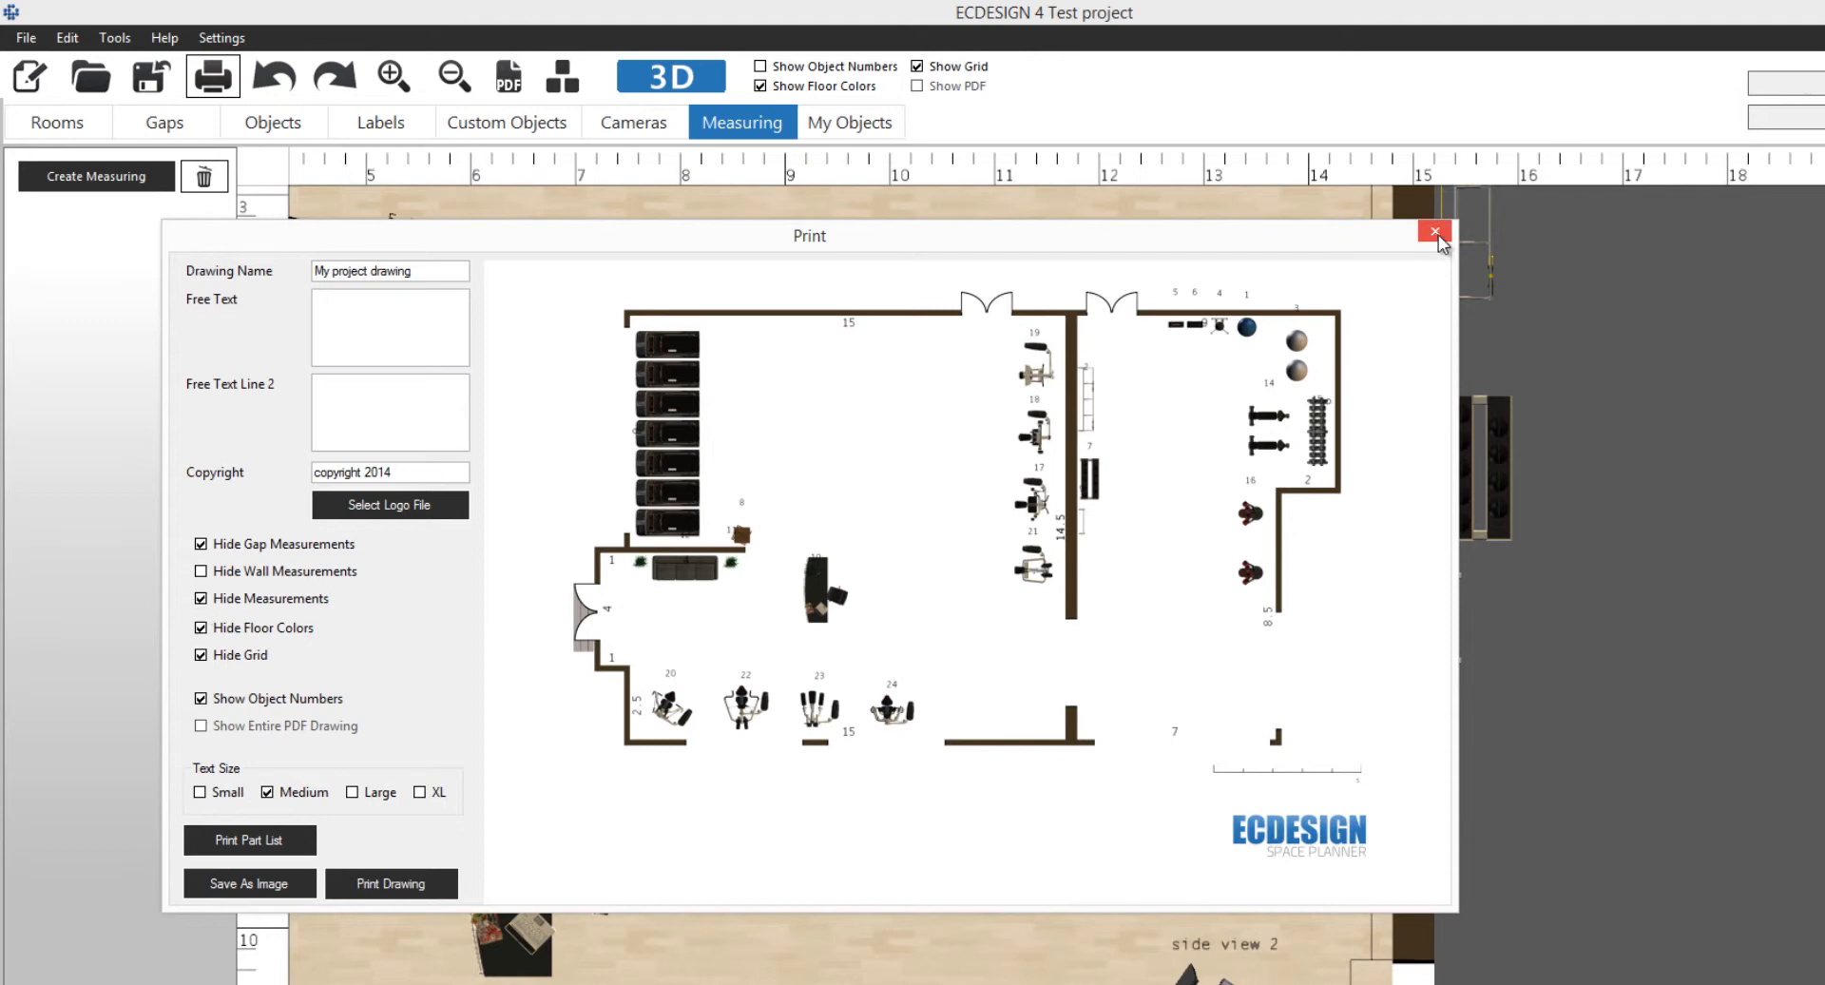
click(1438, 232)
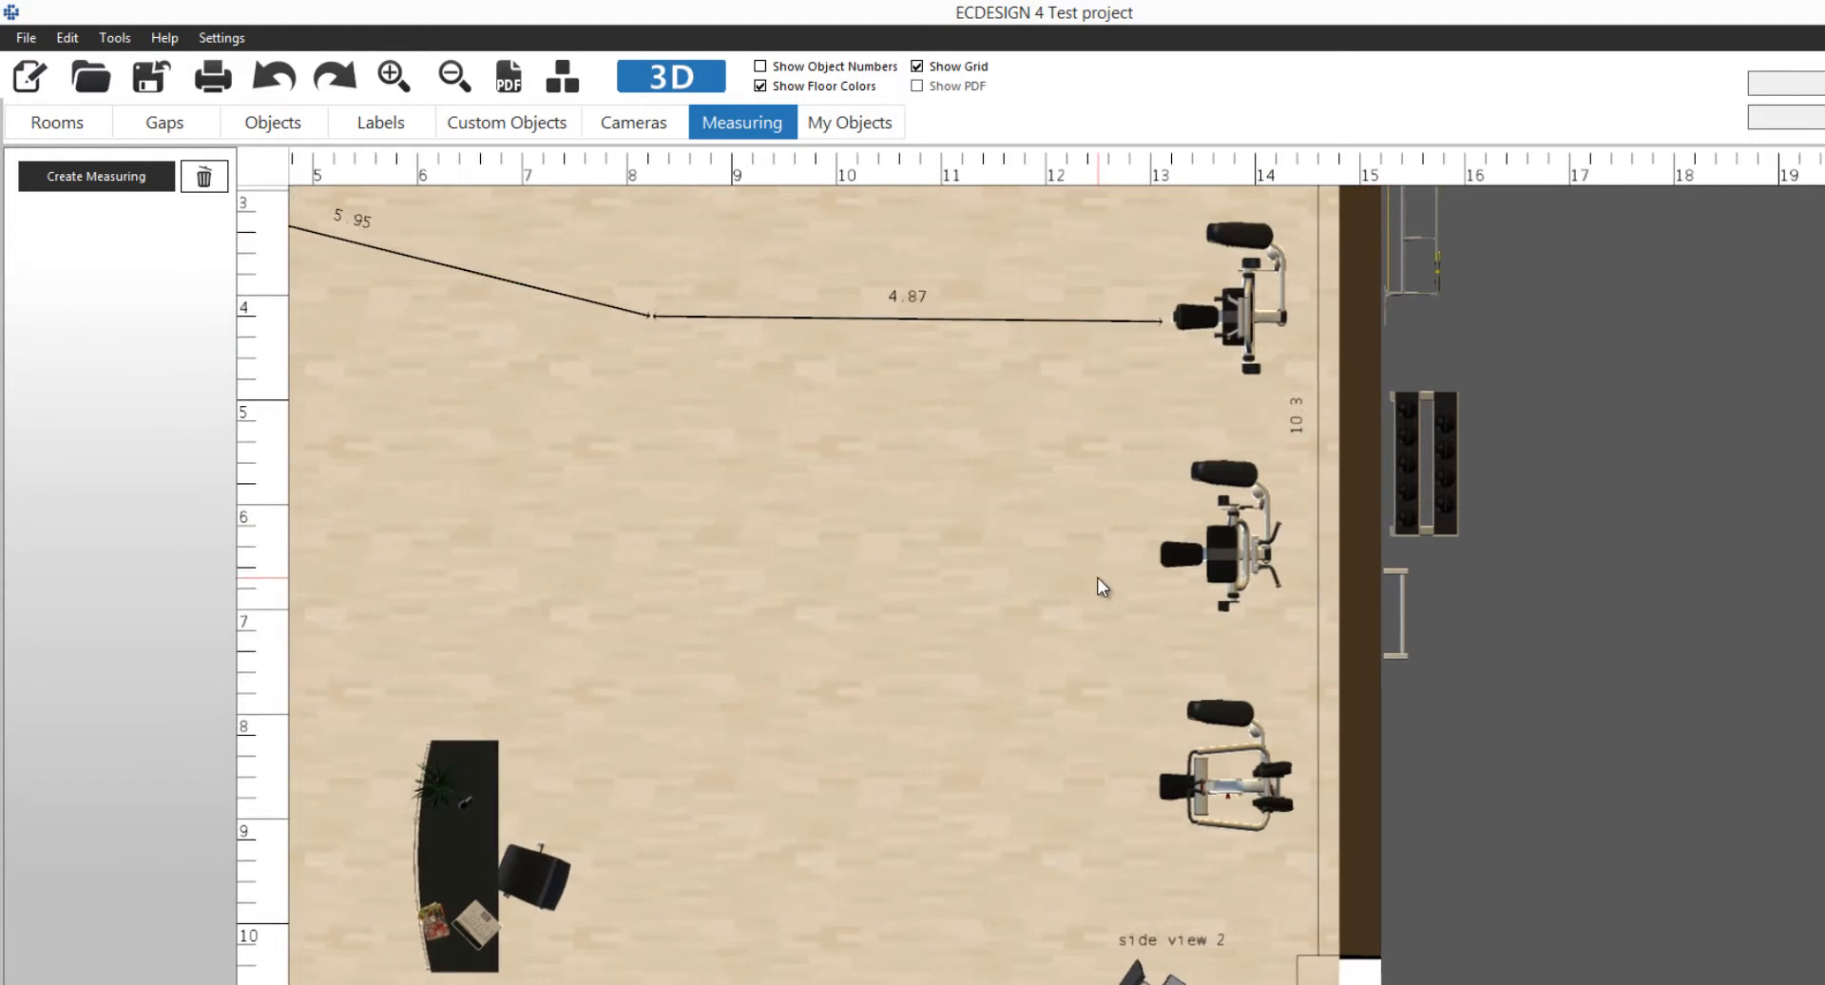
Go to the object catalogue and box-select the row of treadmills.
scroll(down, 3)
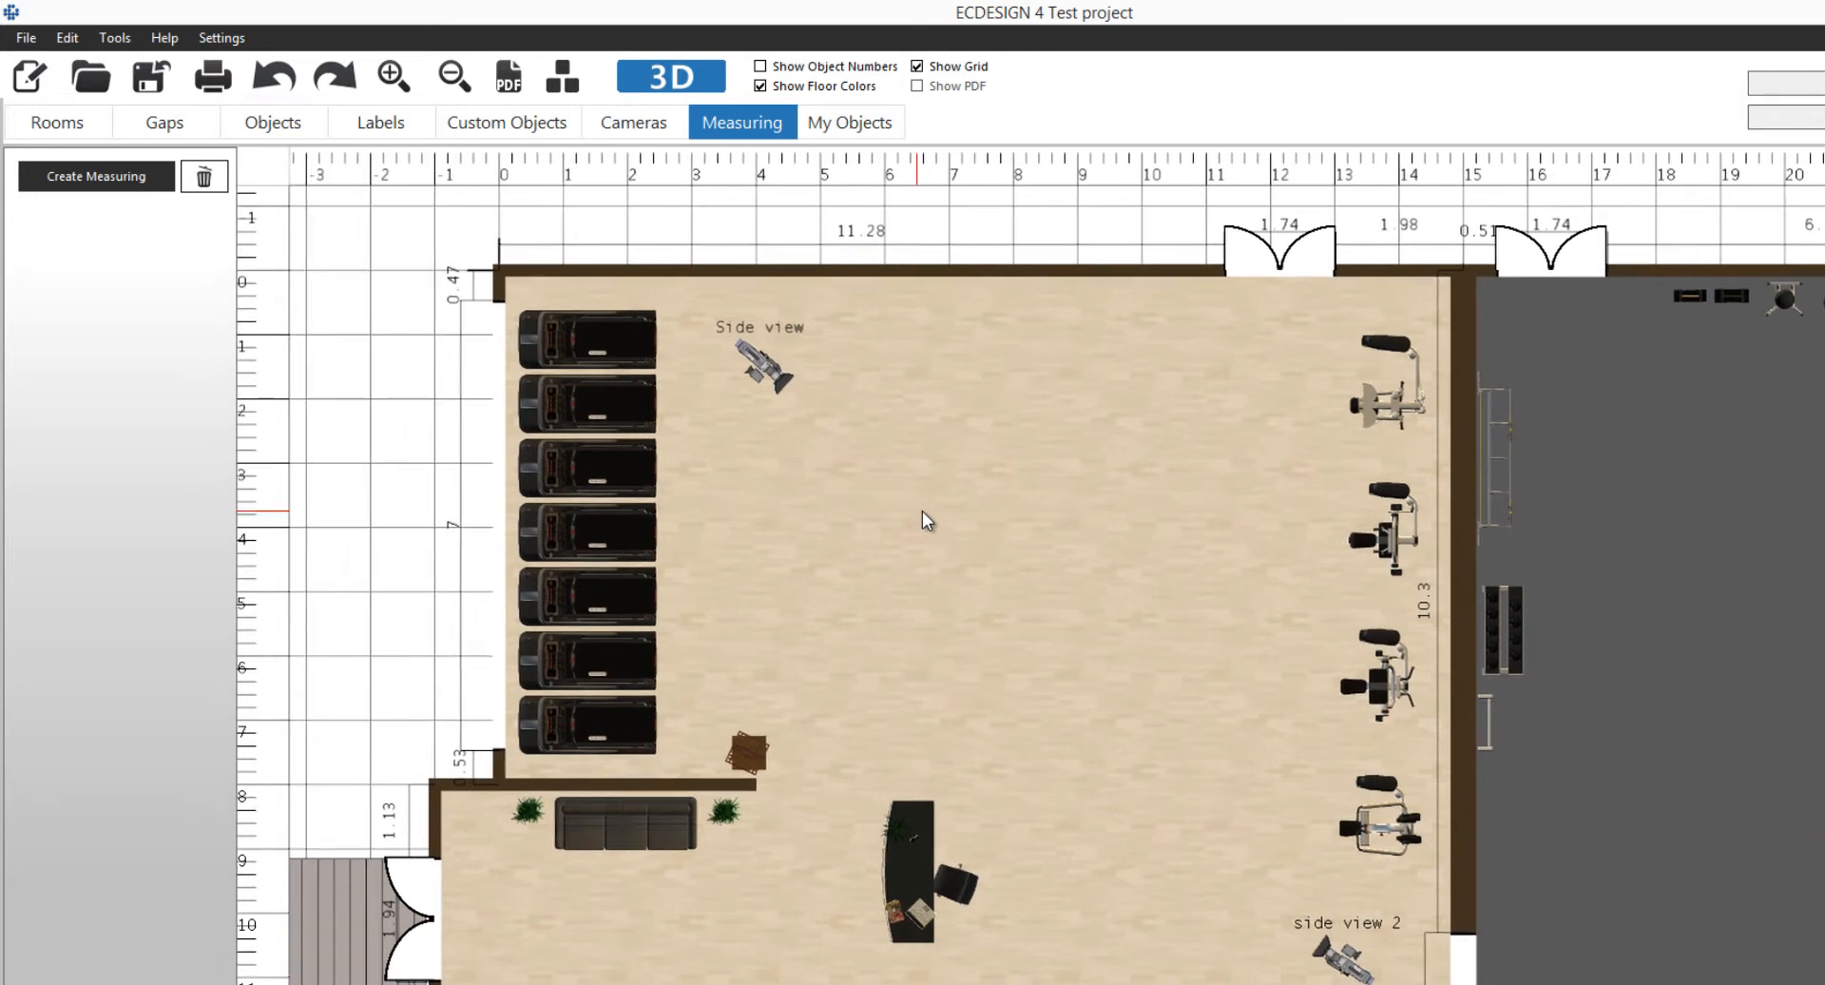
click(271, 122)
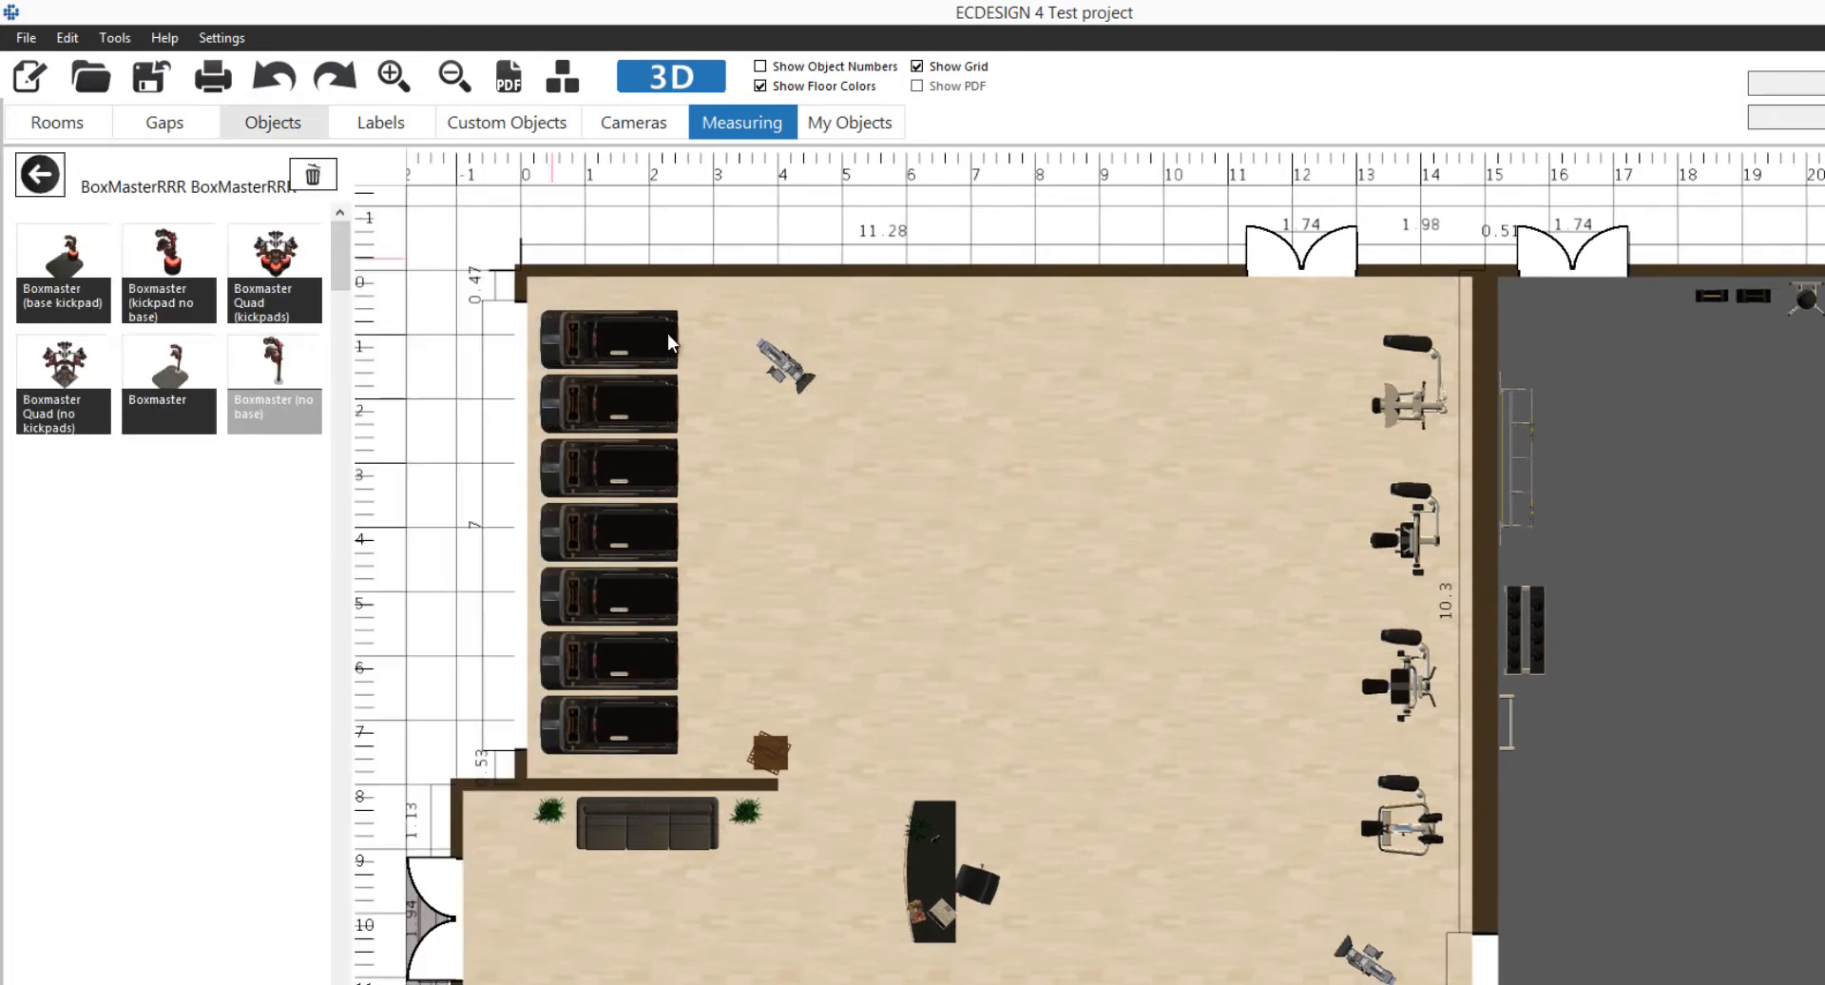
drag(779, 367, 1181, 593)
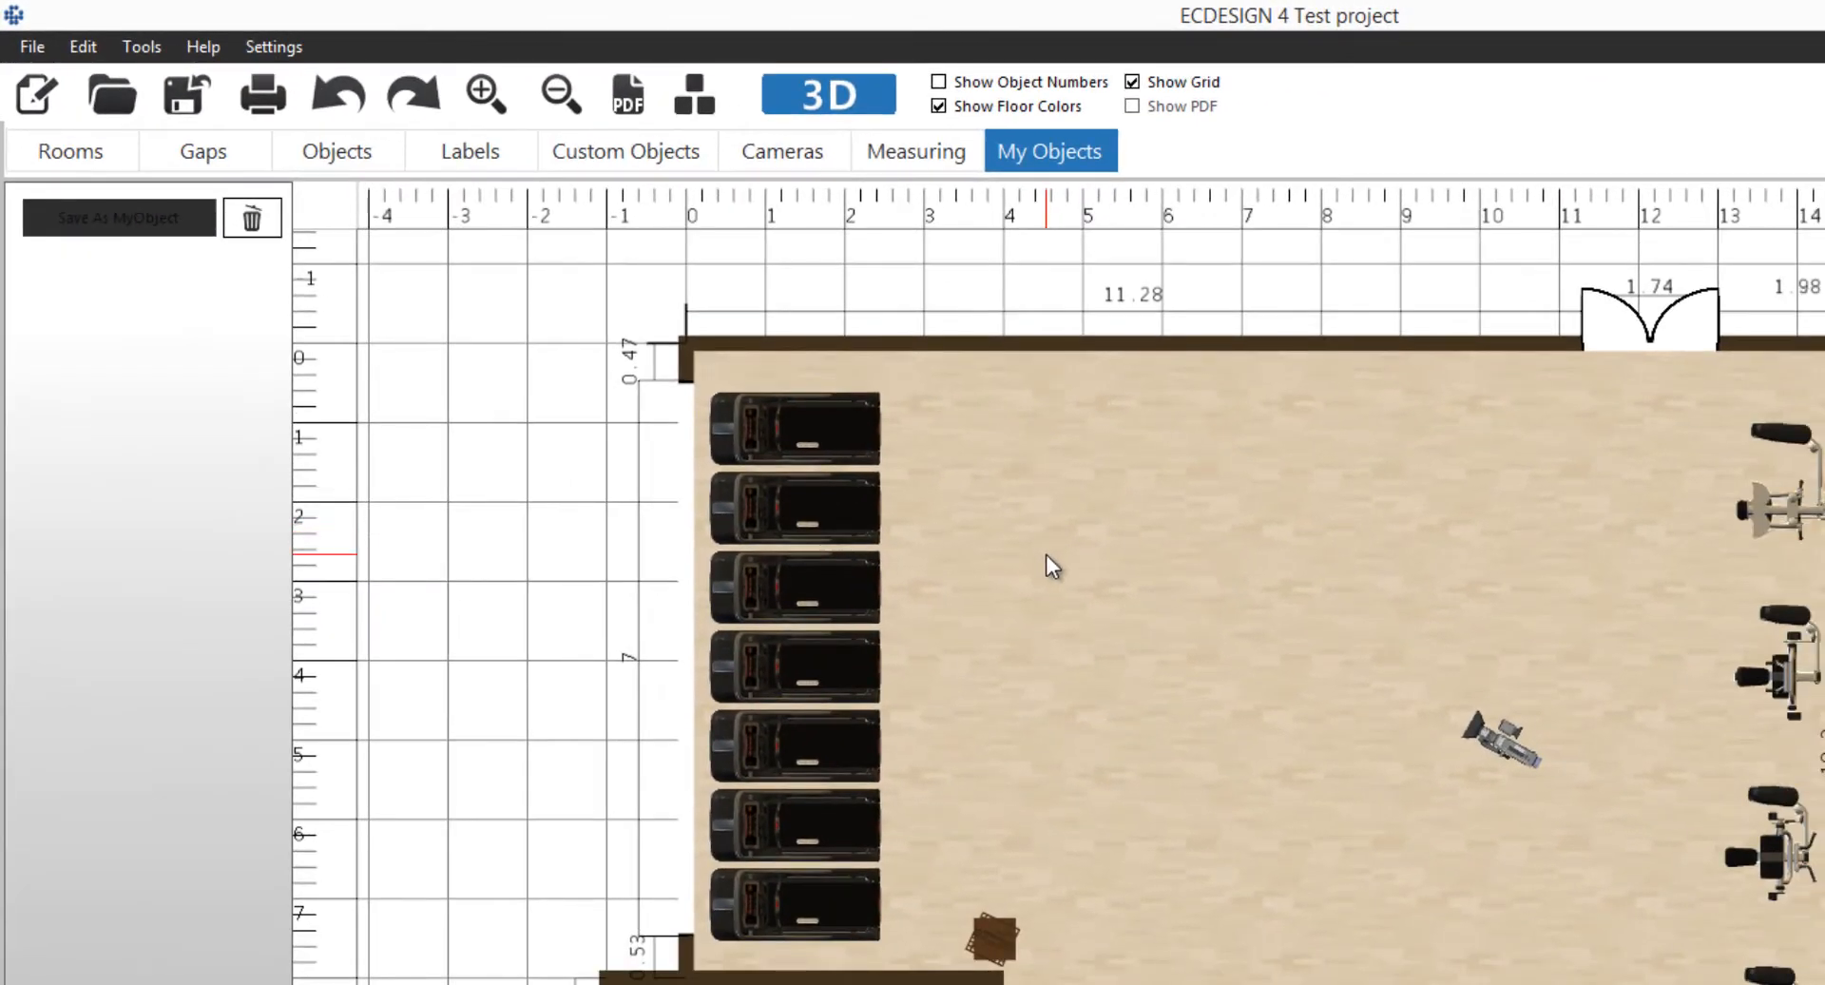
mouse_move(1070, 536)
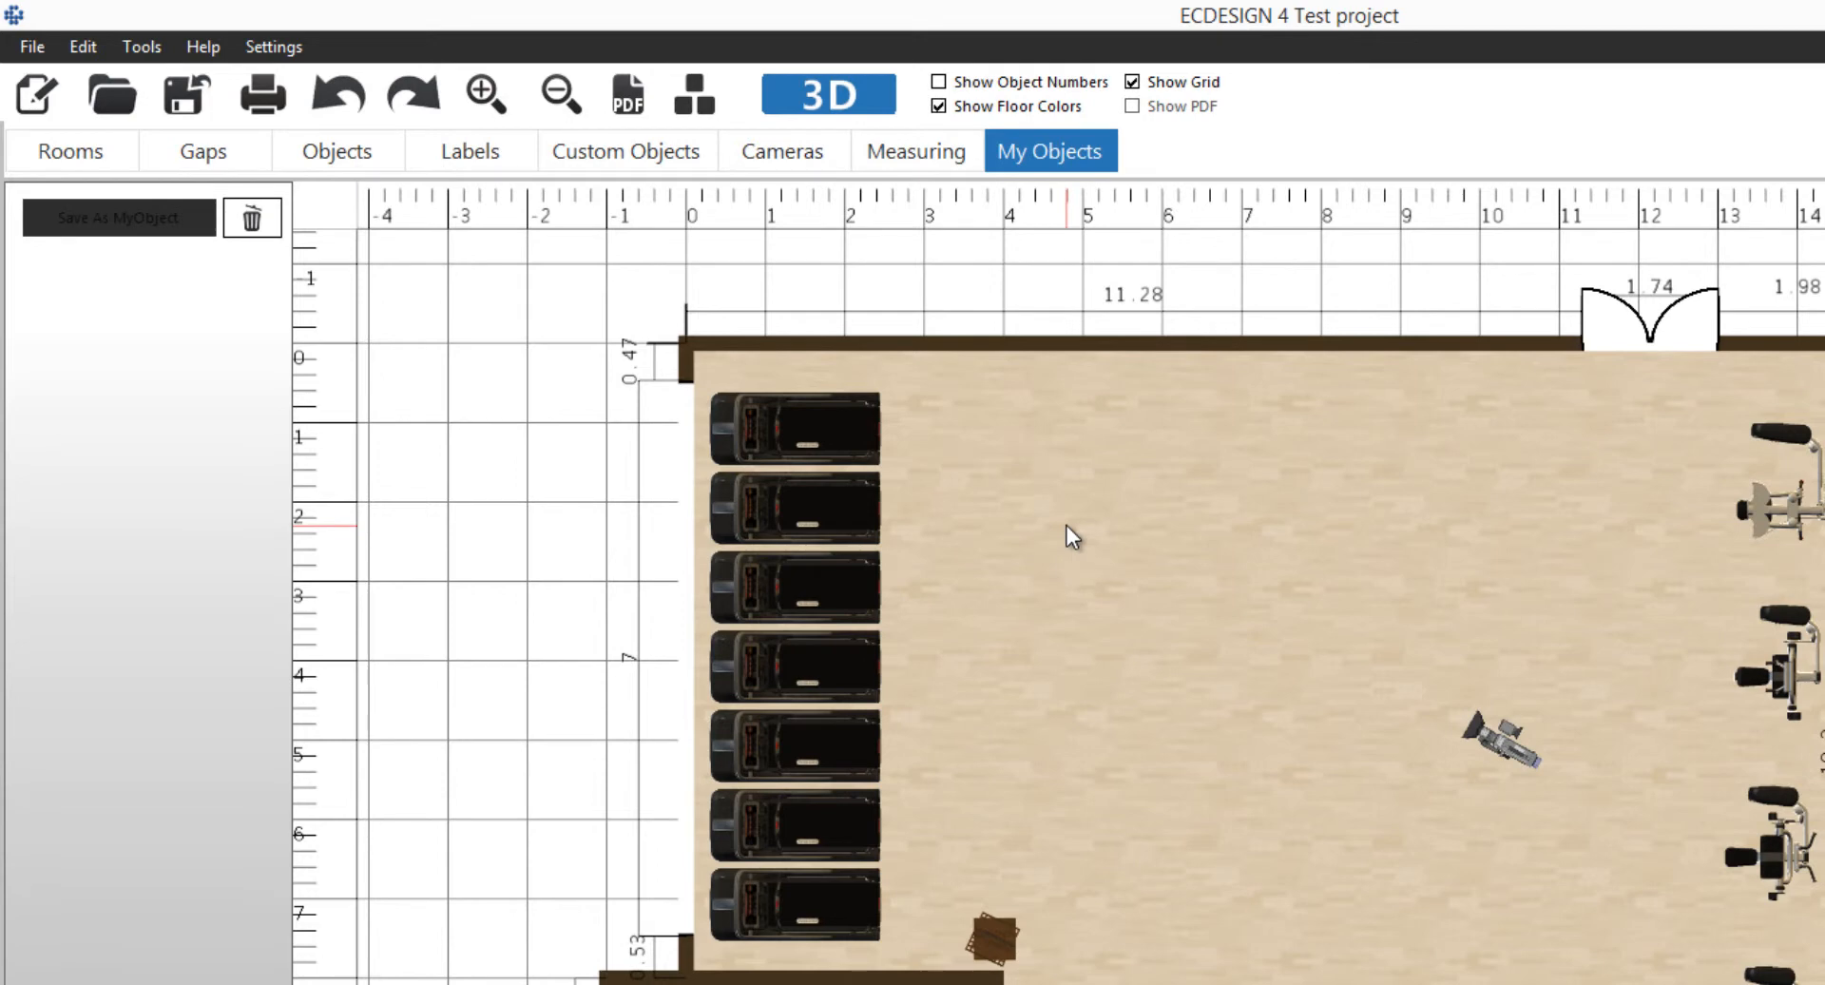
mouse_move(939, 538)
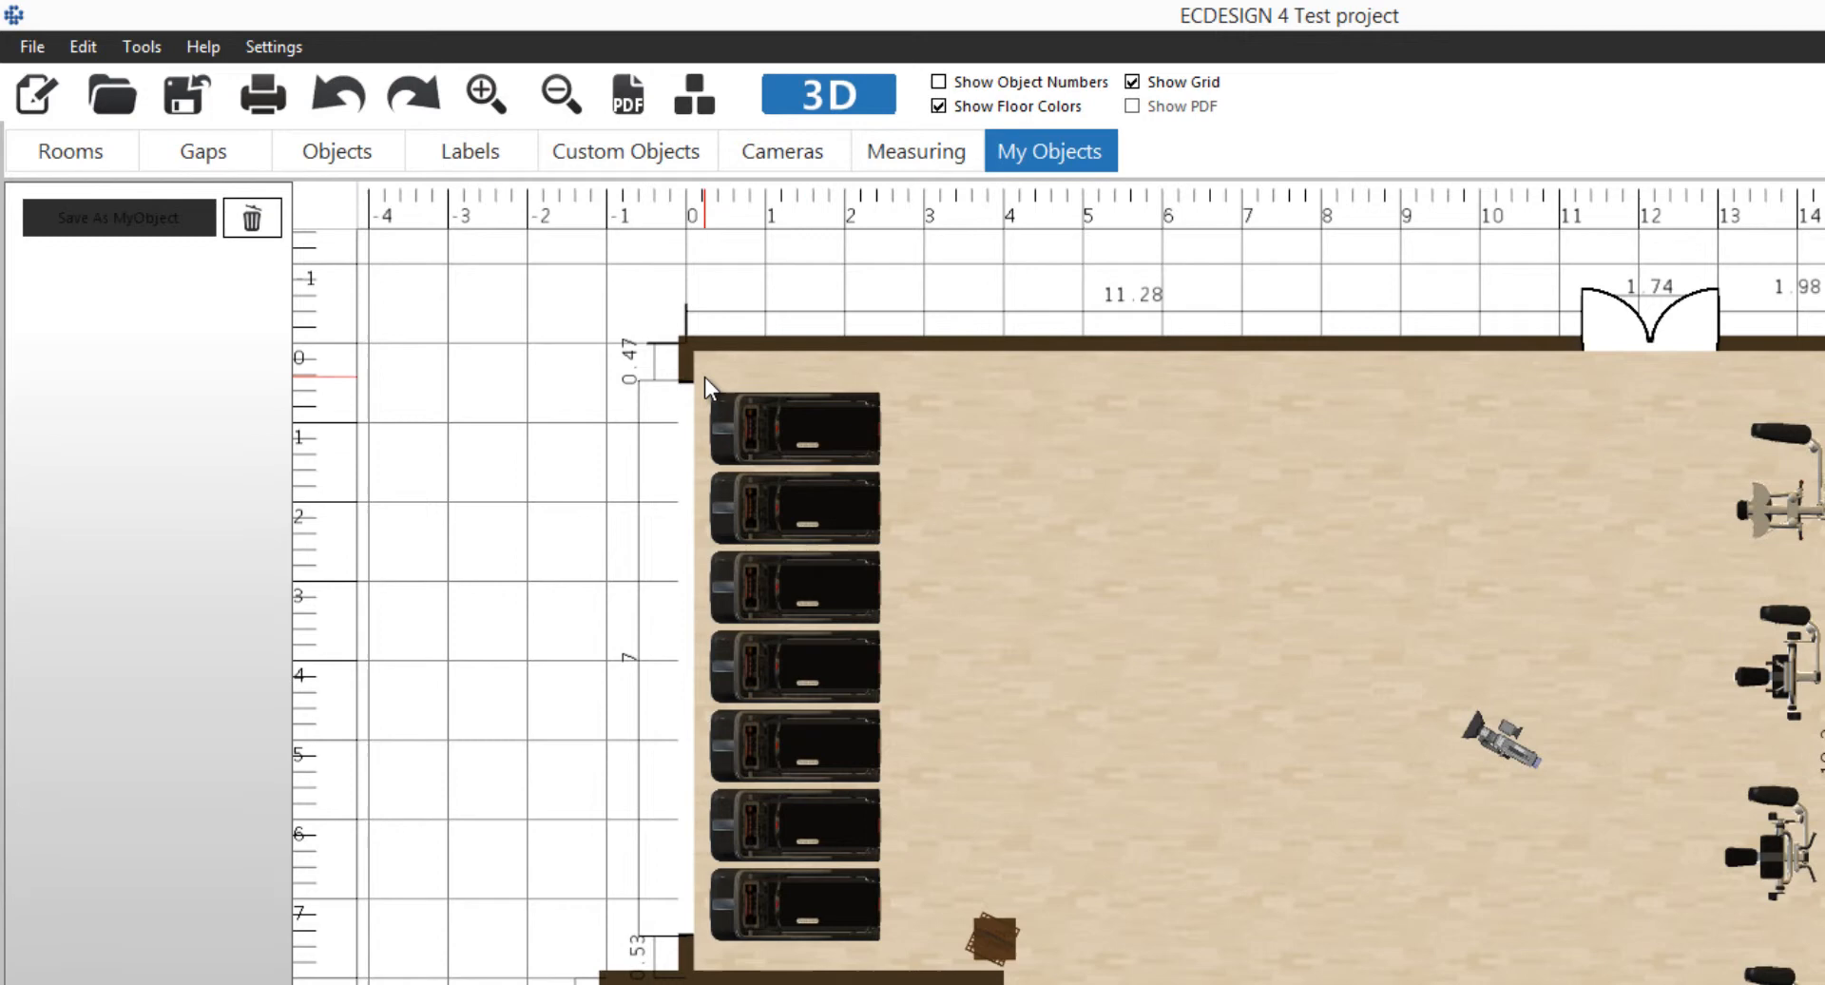
mouse_move(713, 390)
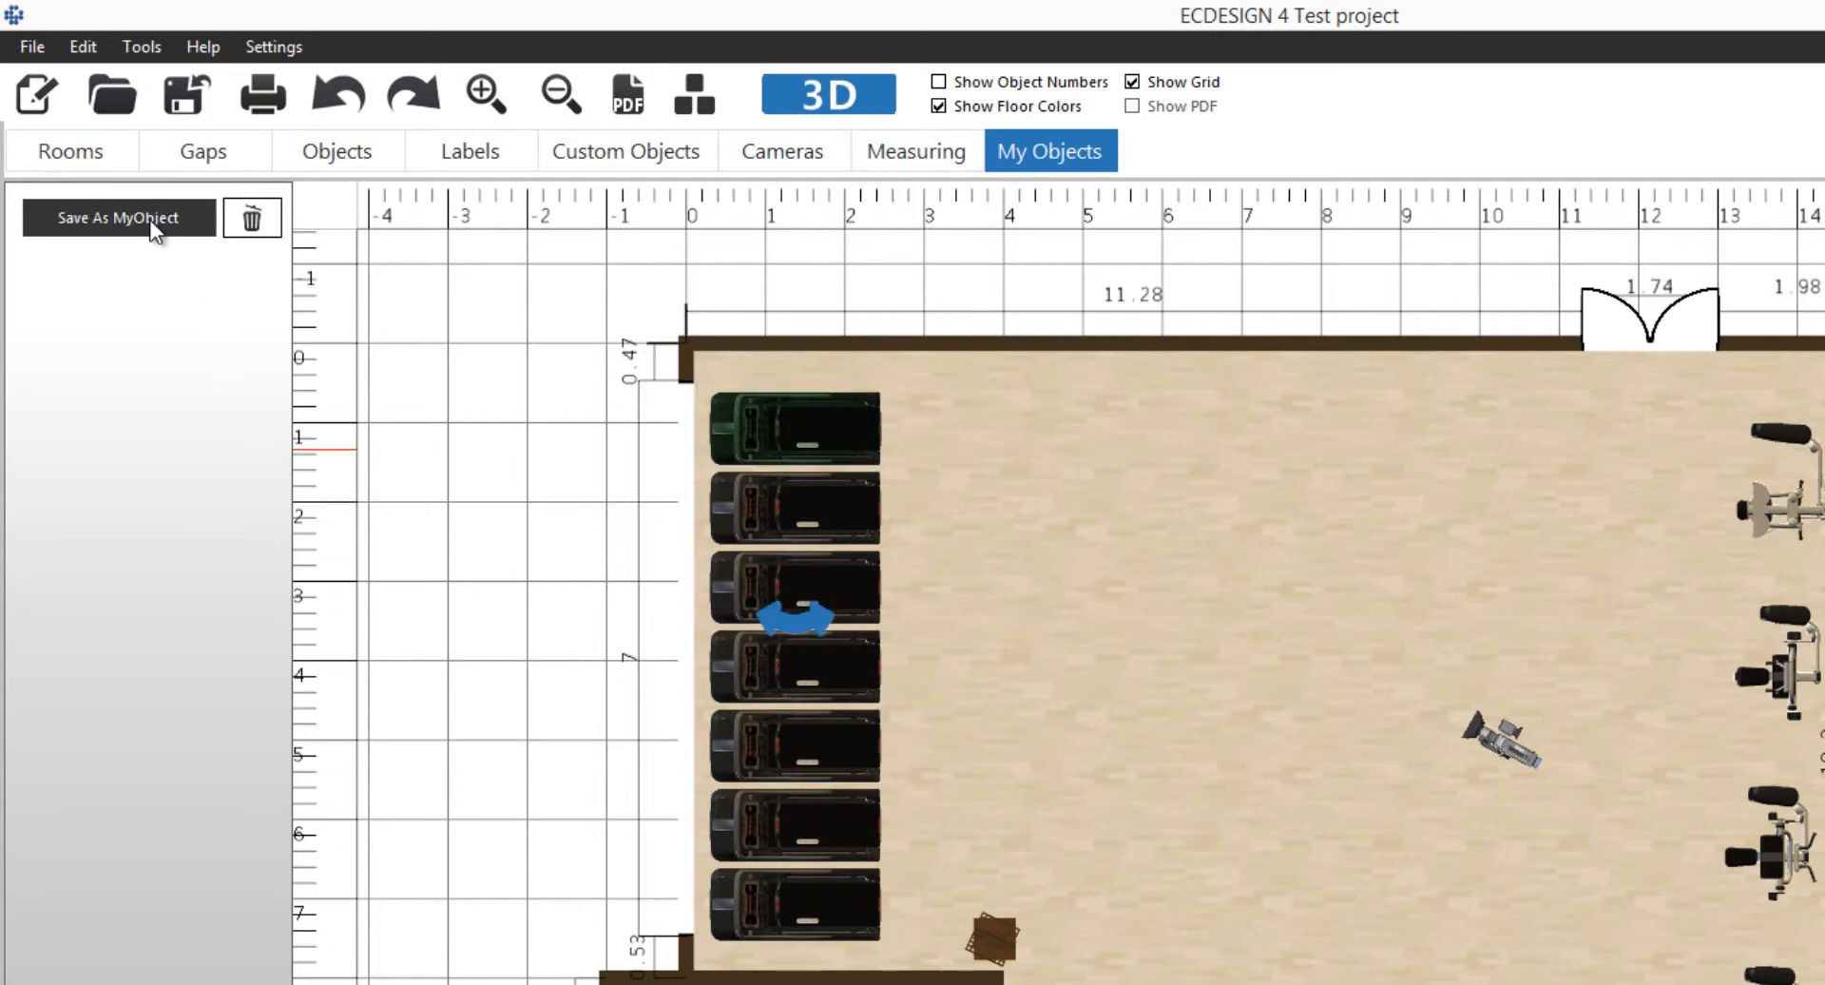
Save the selected treadmills to My Objects as a group named 7 treads.
click(118, 217)
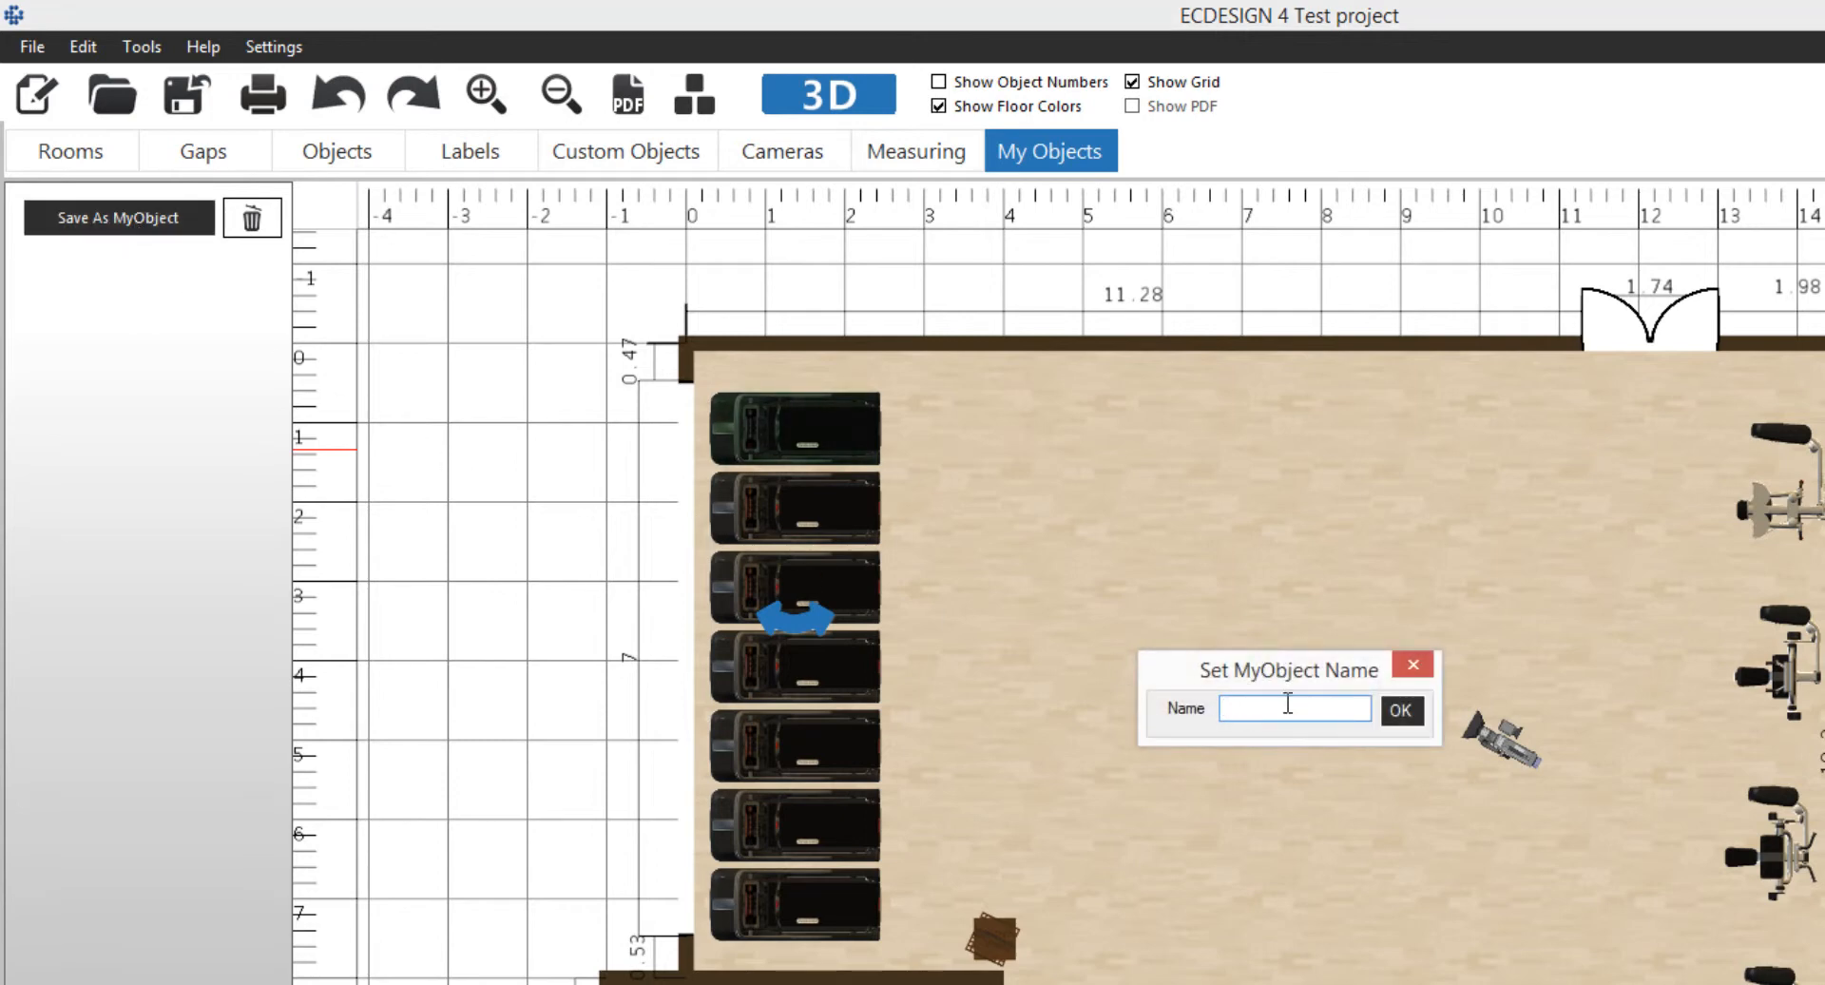
text(7)
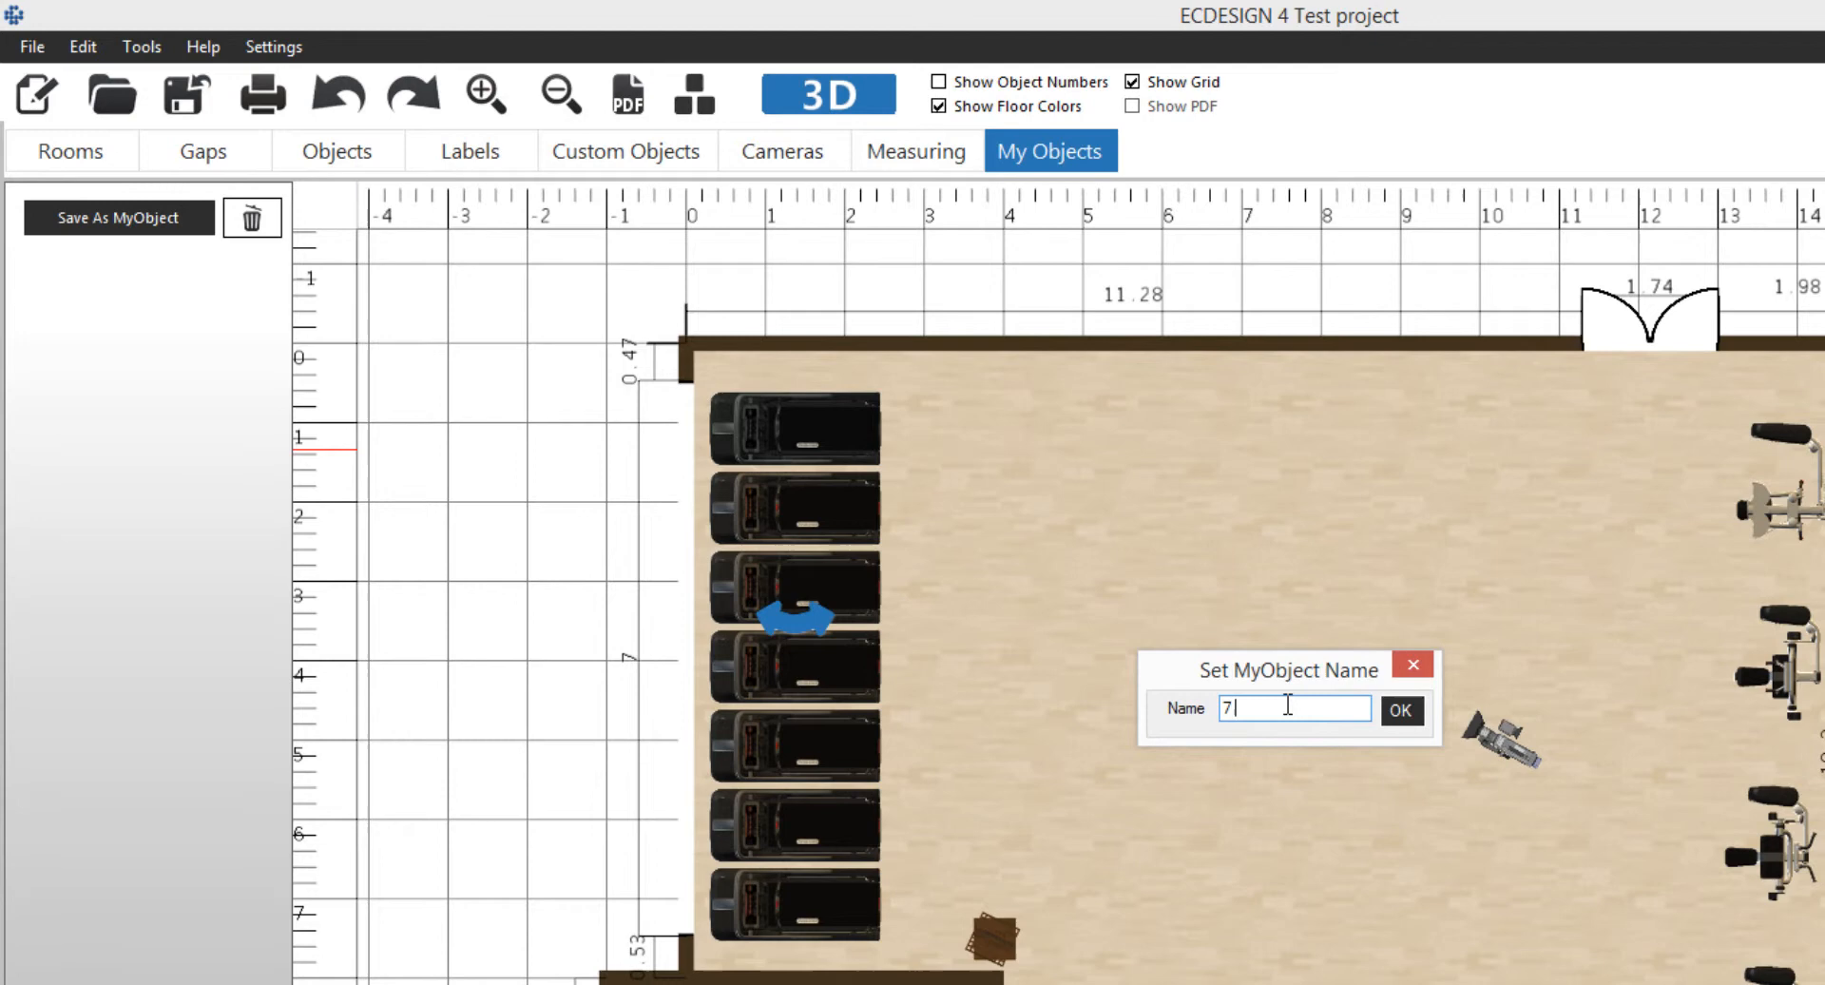
text(treads)
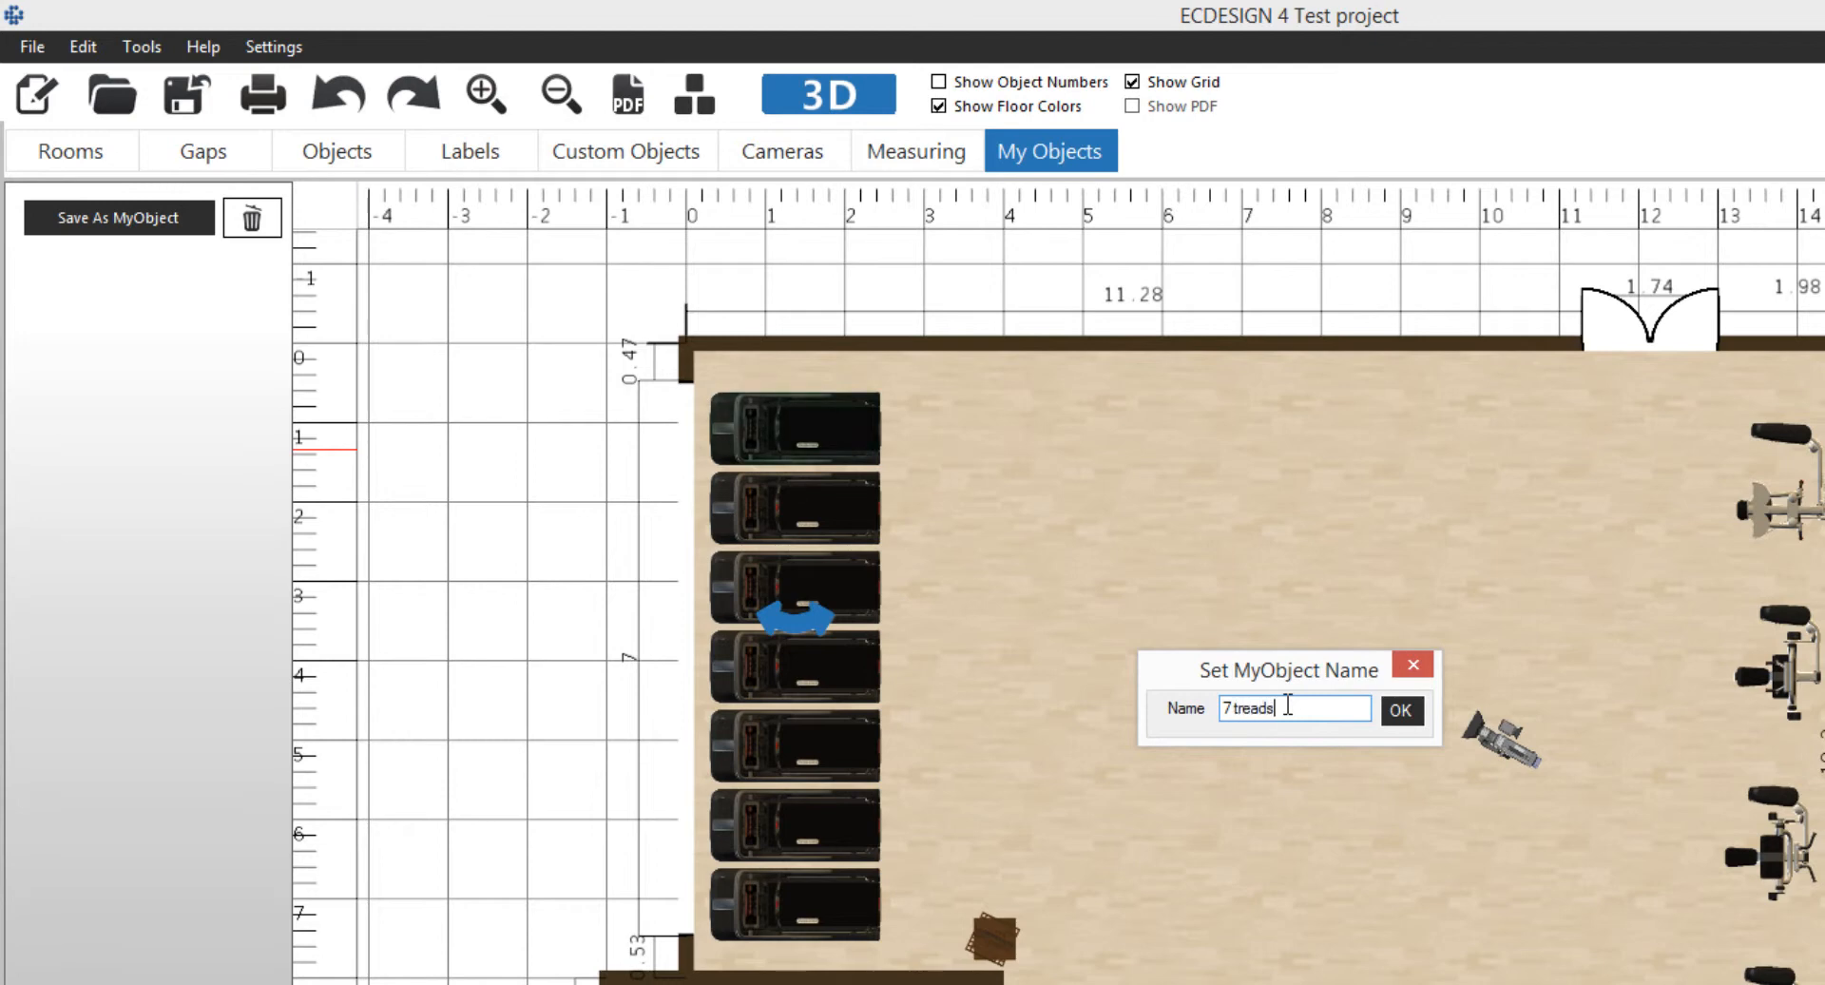
click(1401, 709)
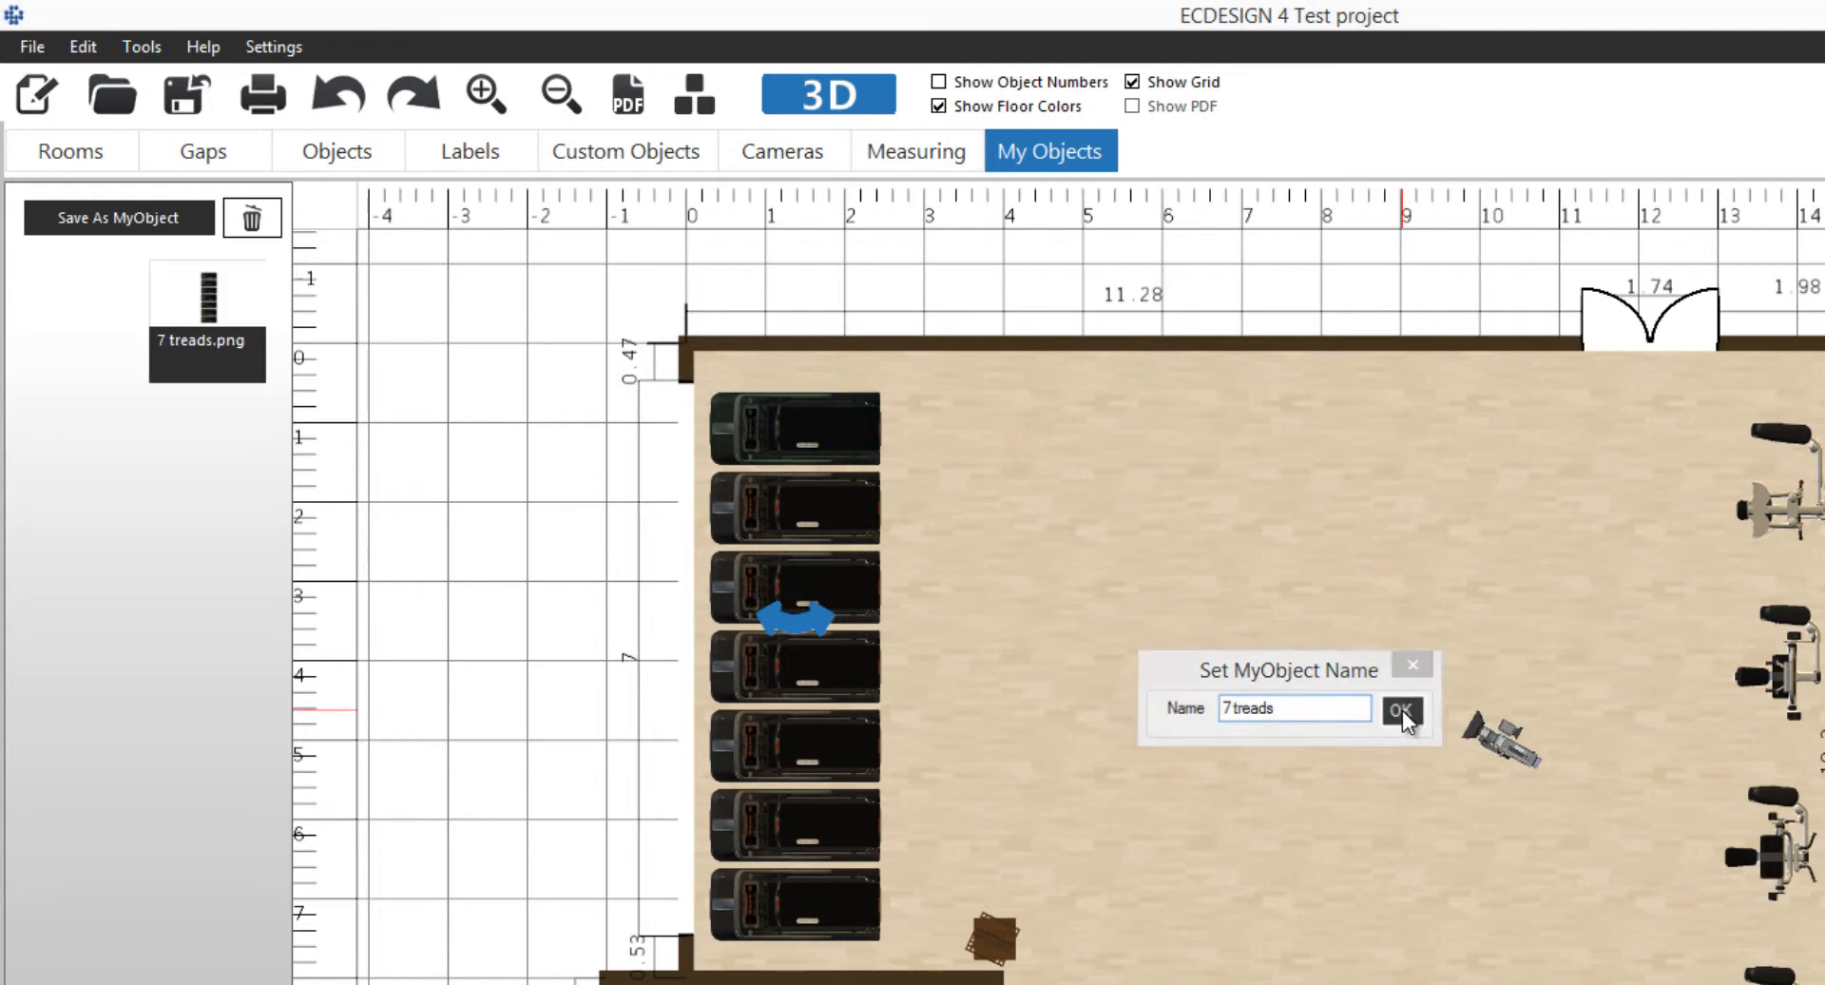
click(1402, 709)
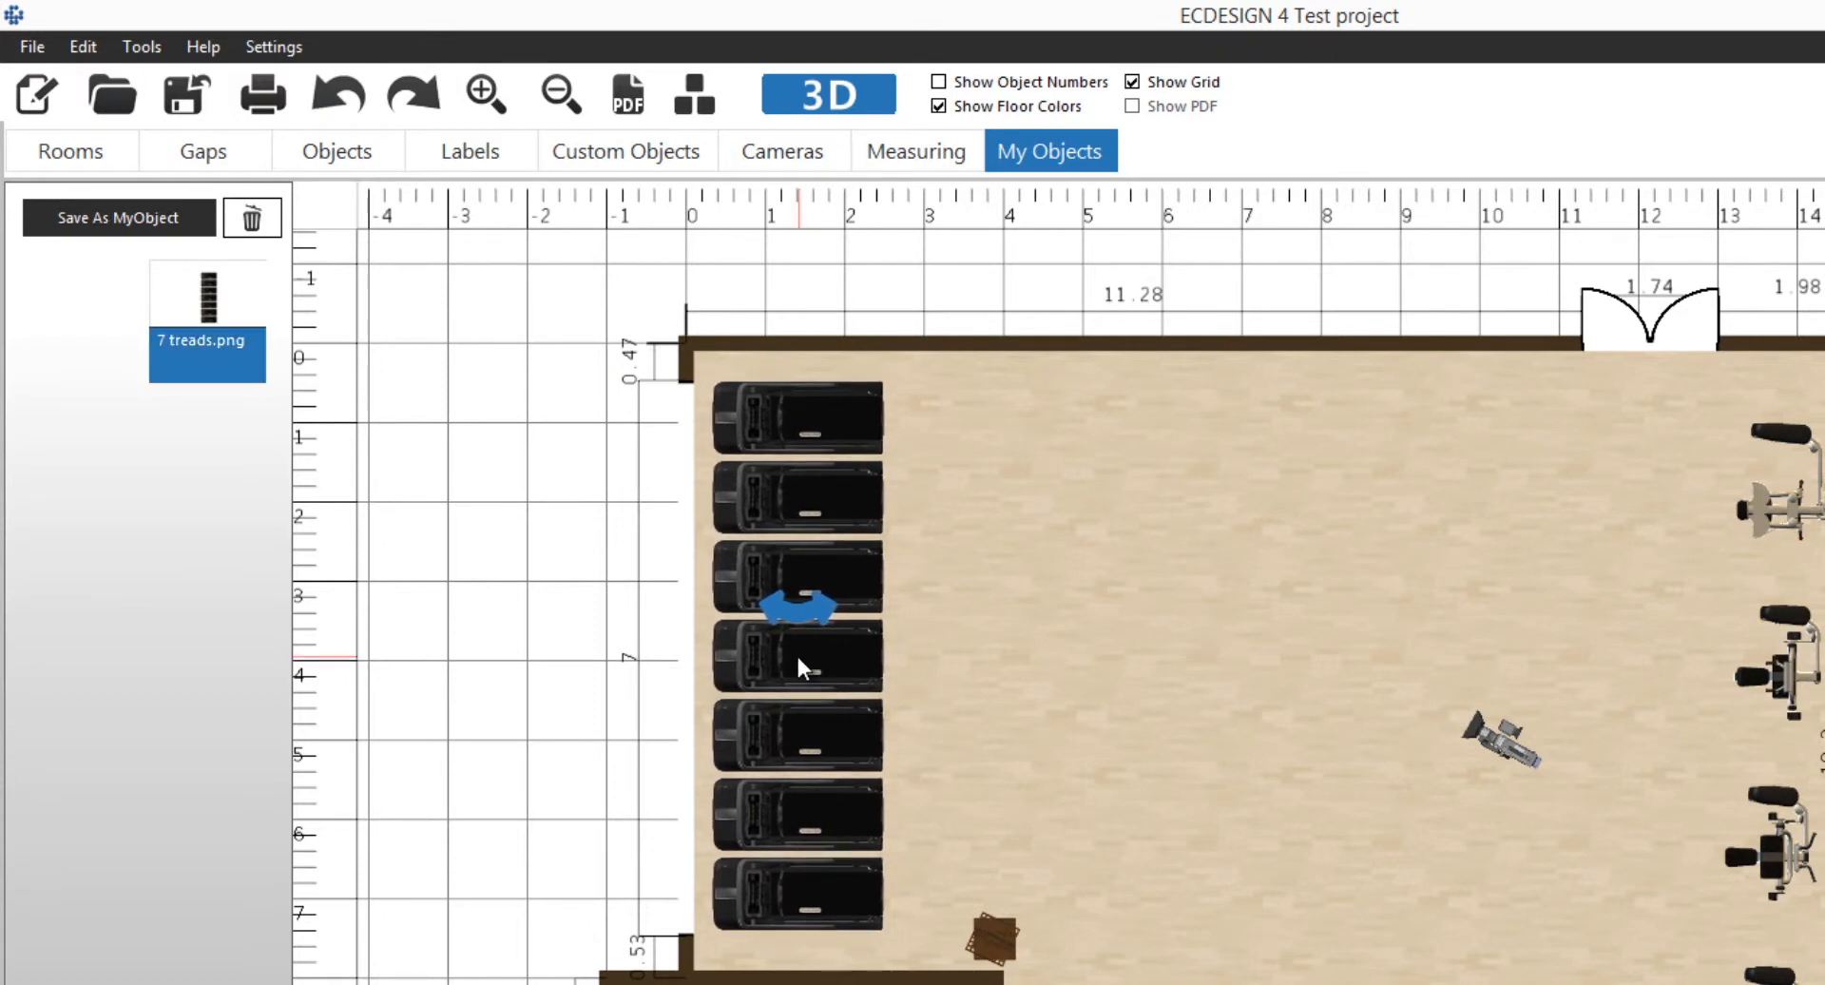
mouse_move(1112, 576)
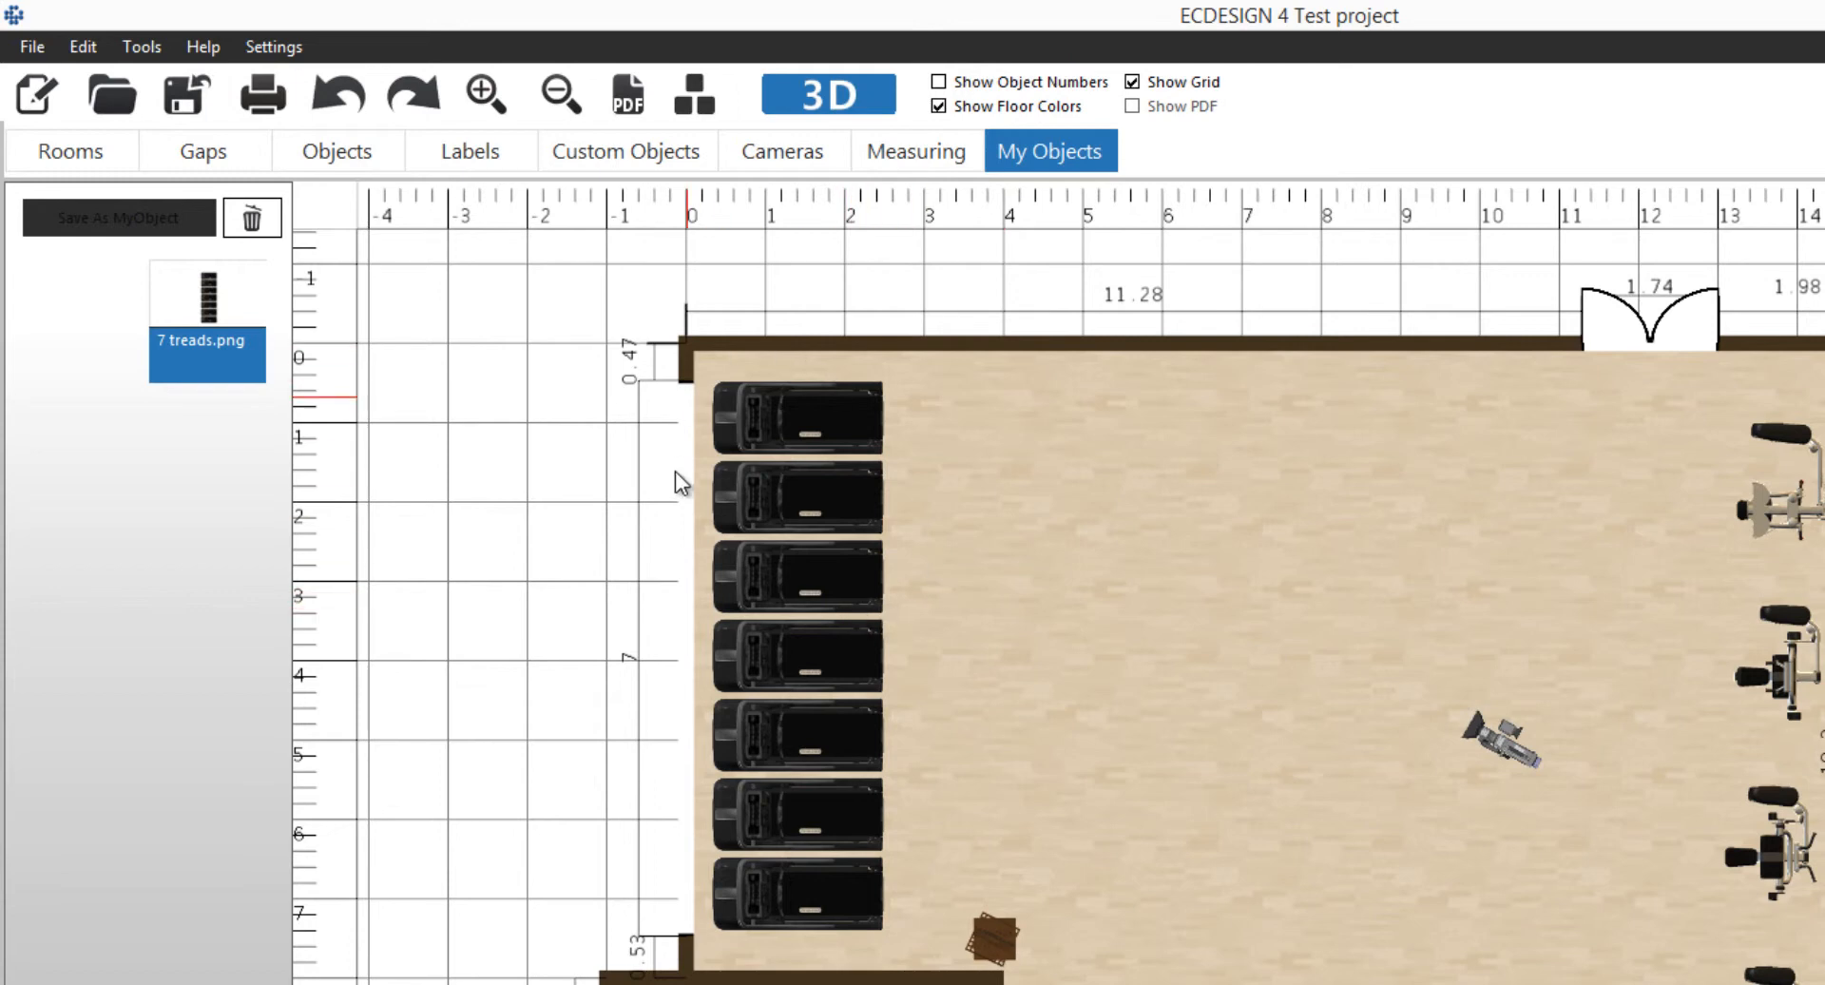
mouse_move(734, 671)
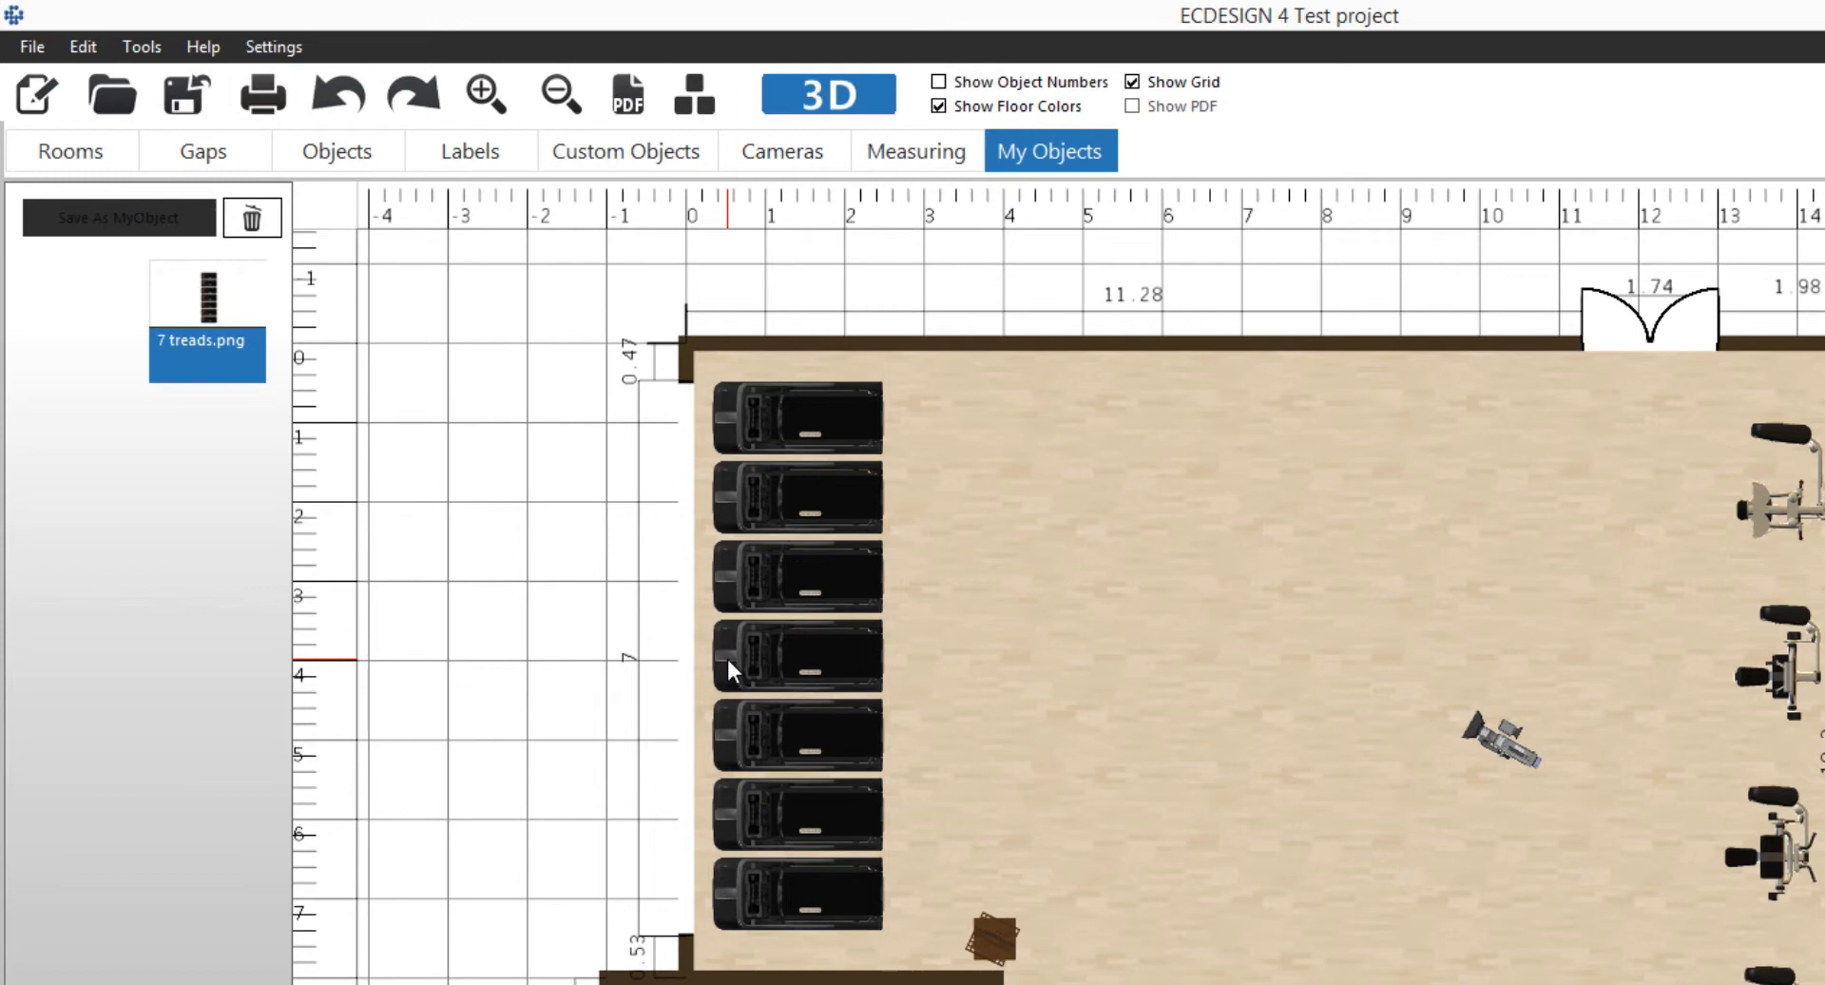
mouse_move(958, 675)
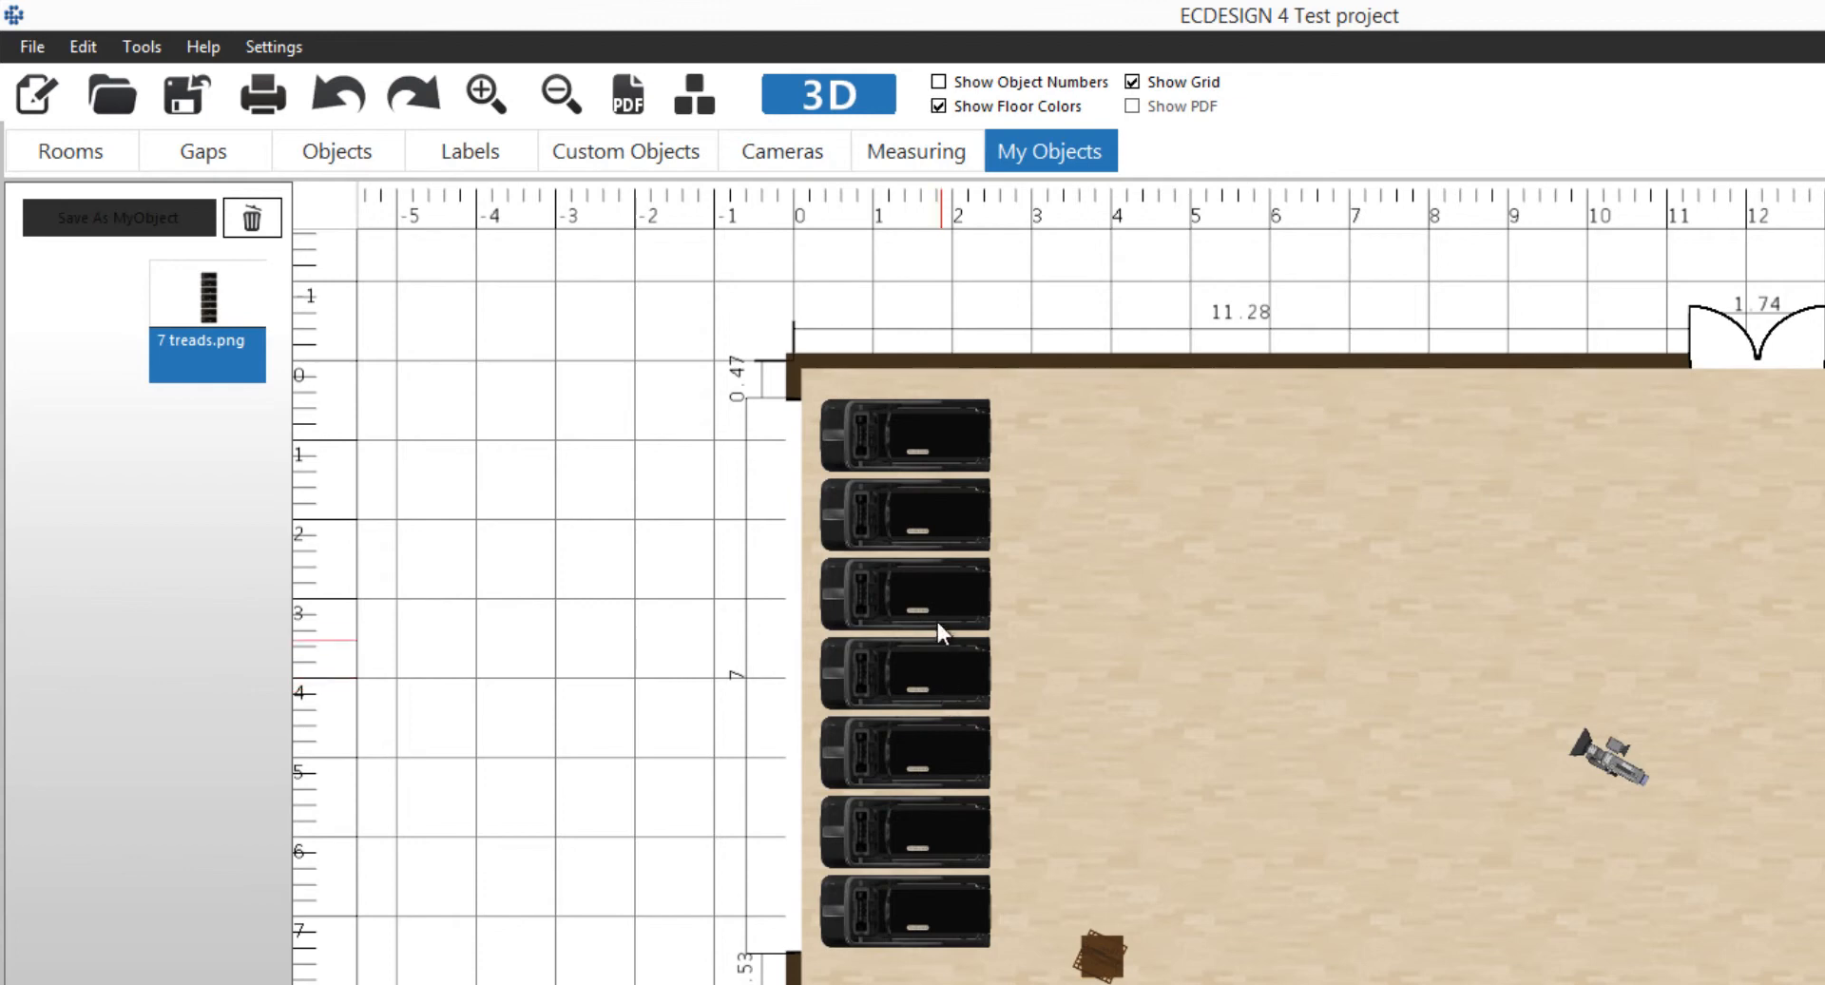
Select the third treadmill from the top and nudge it out of line.
click(694, 93)
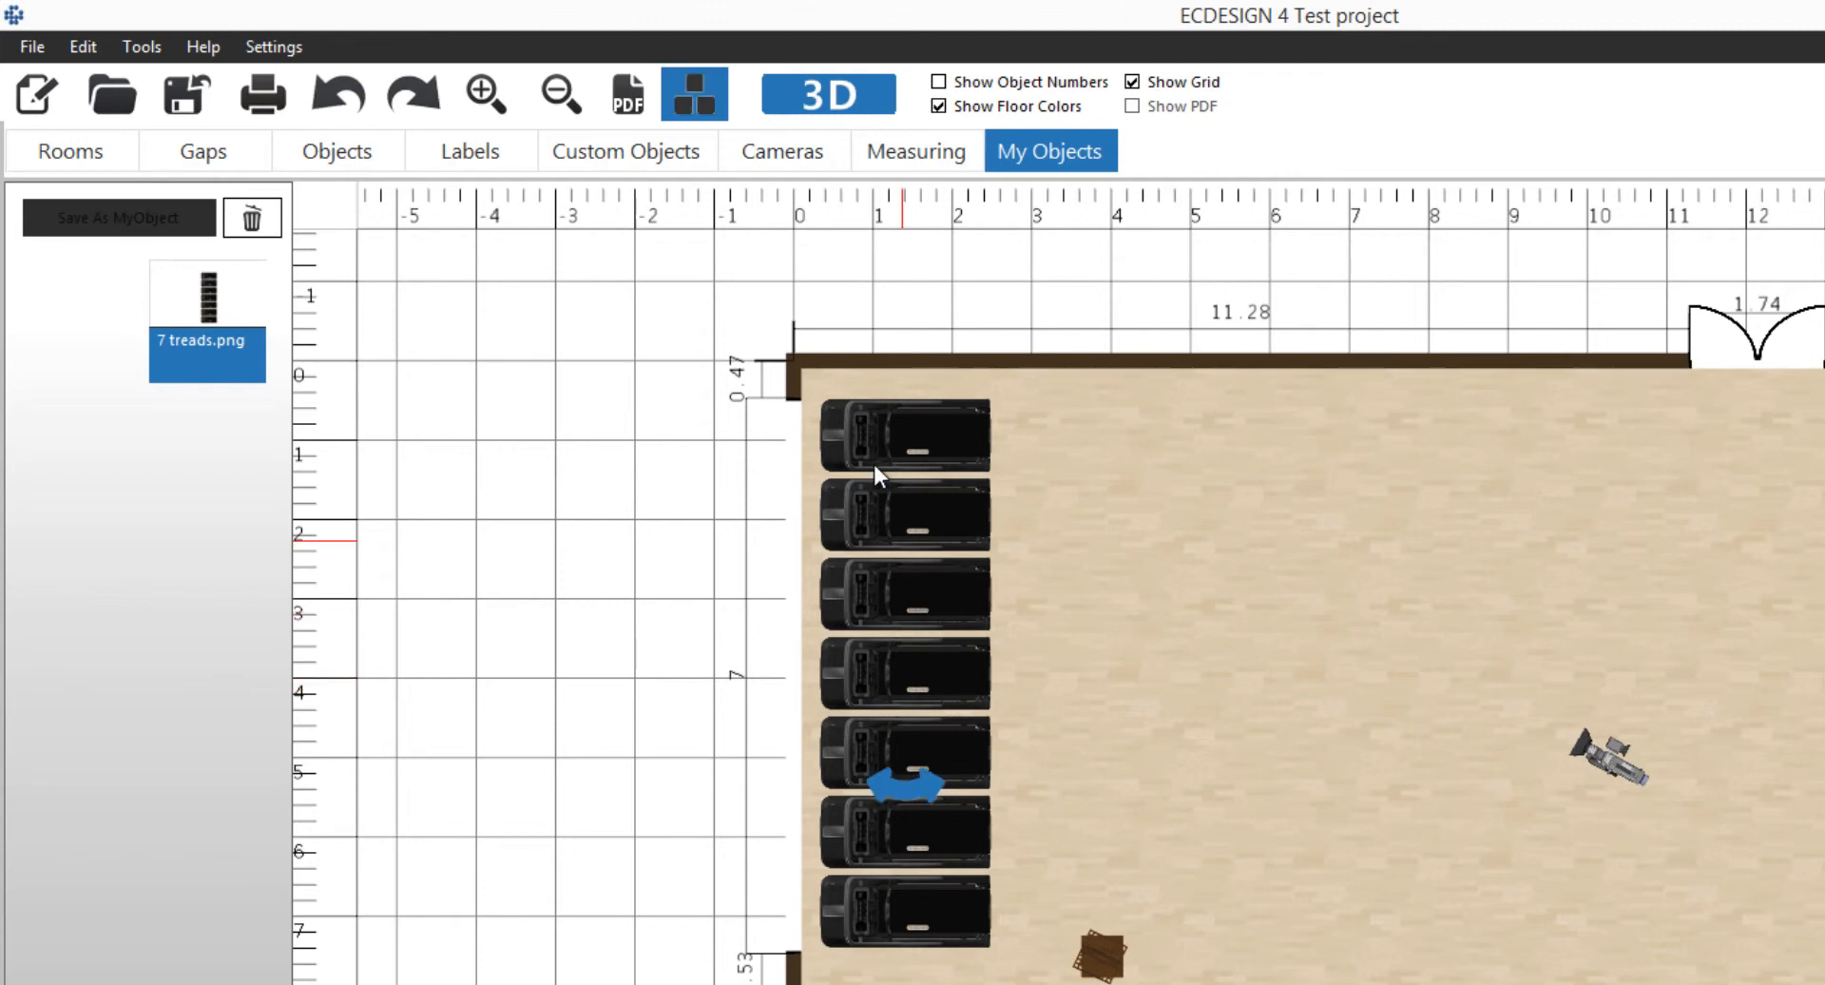
mouse_move(692, 104)
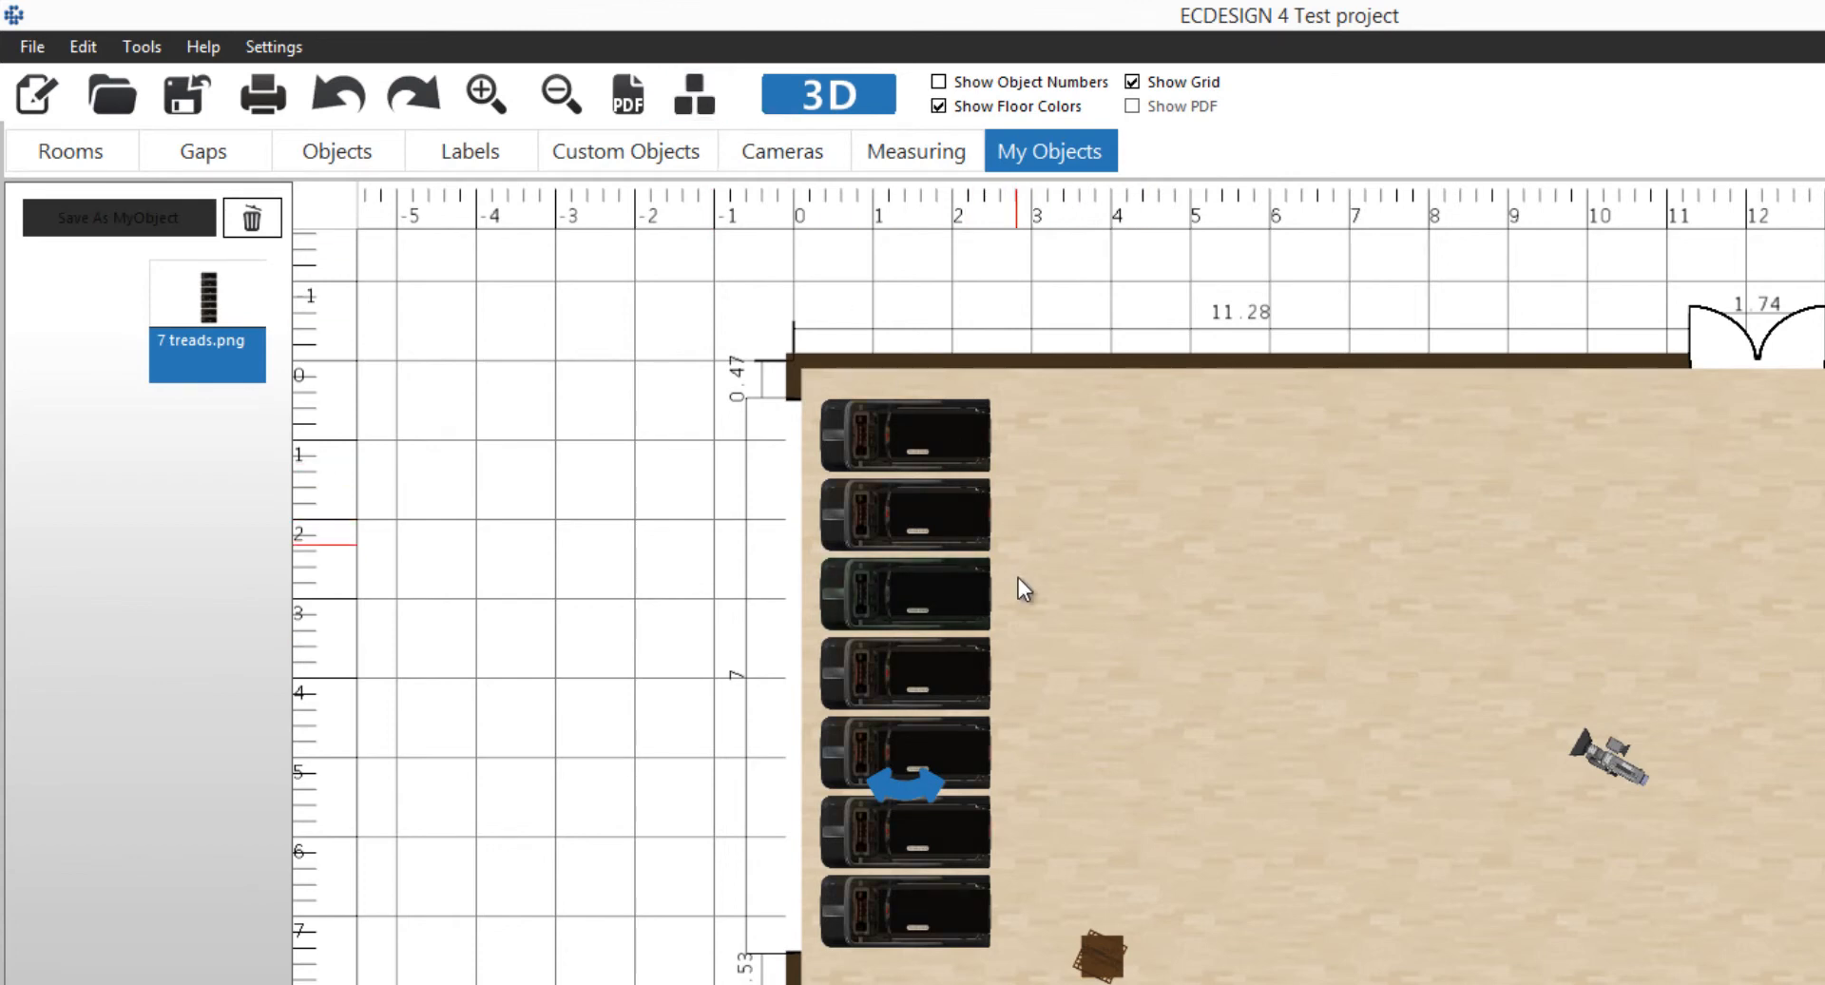
click(905, 592)
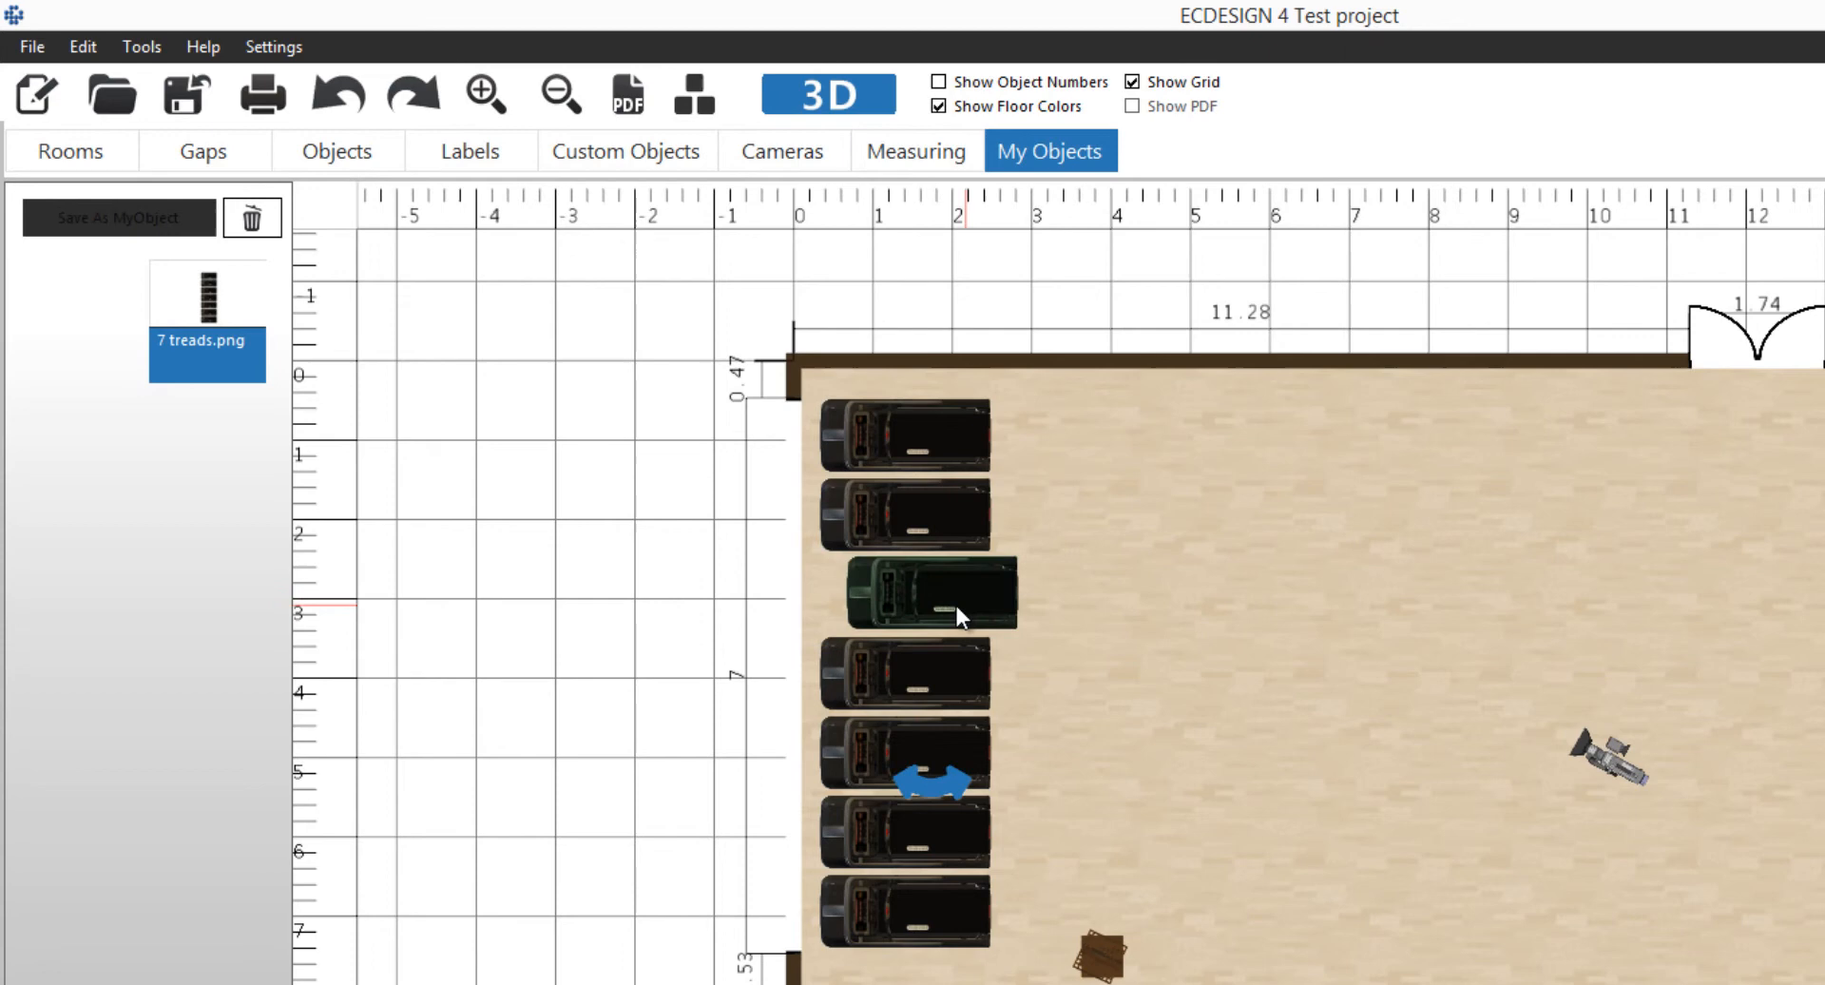